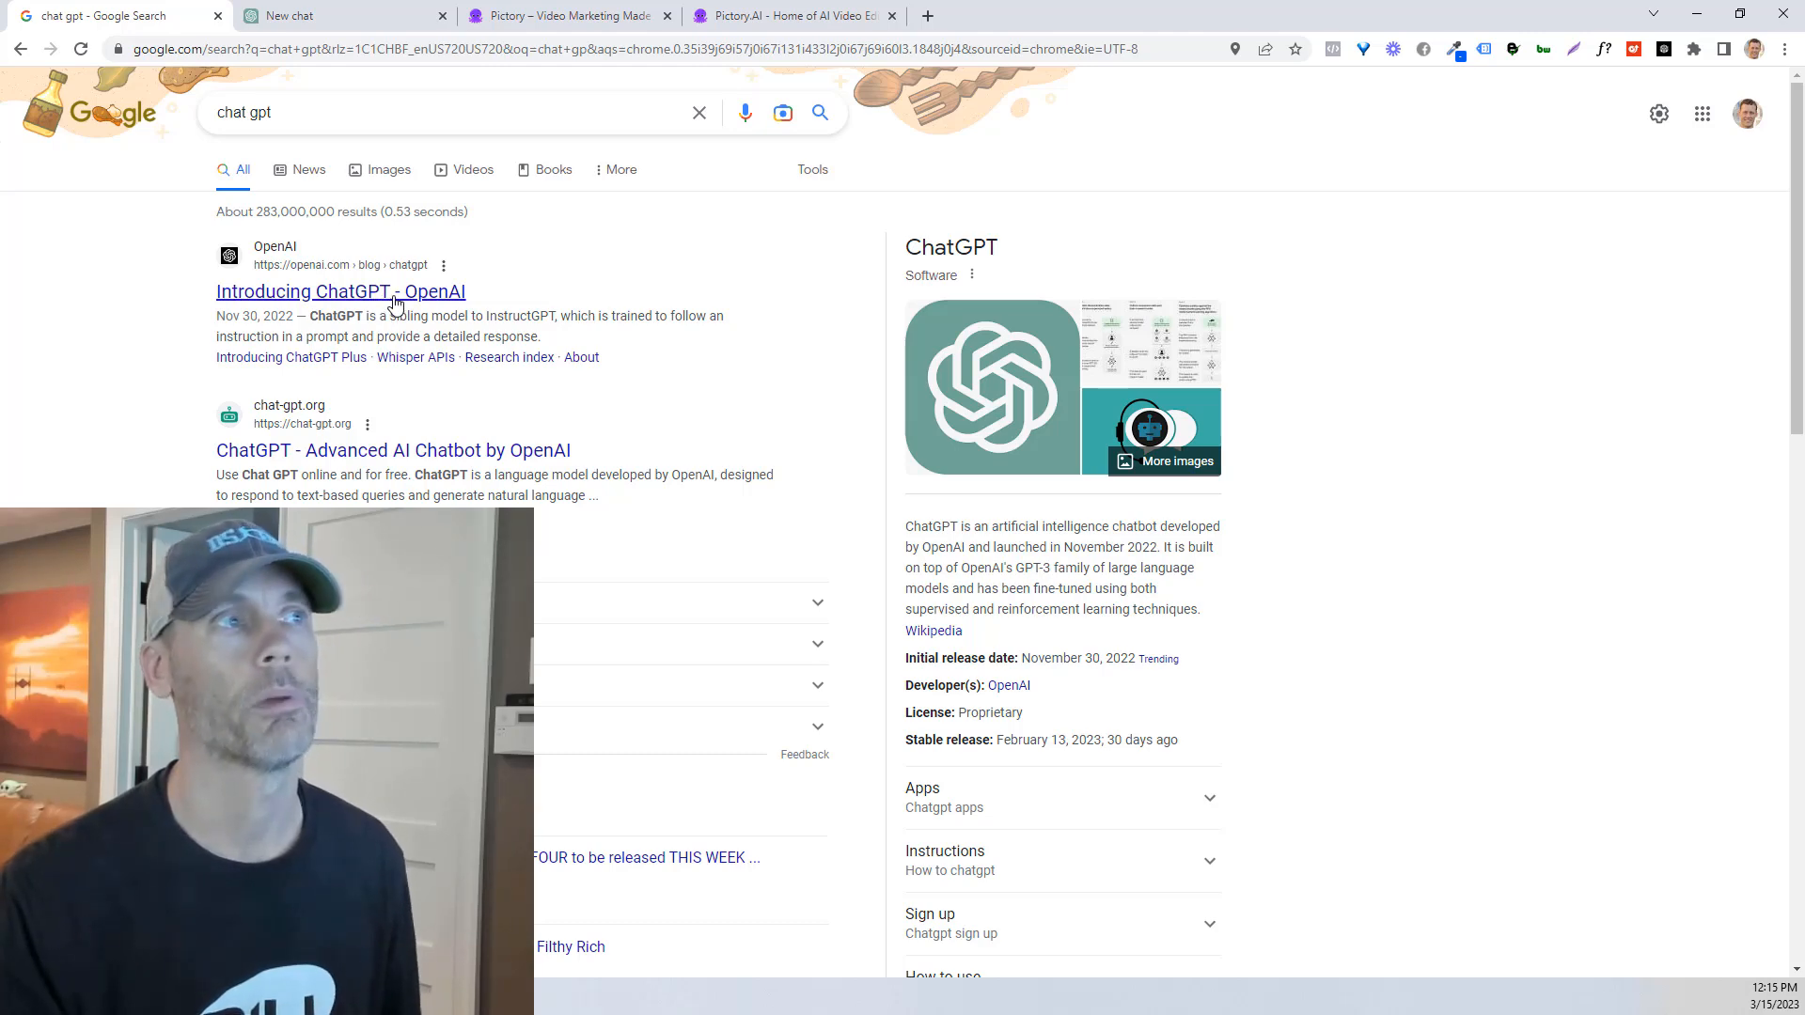
# Step: Open the 'Introducing ChatGPT - OpenAI' result from the chat gpt search
pyautogui.click(340, 291)
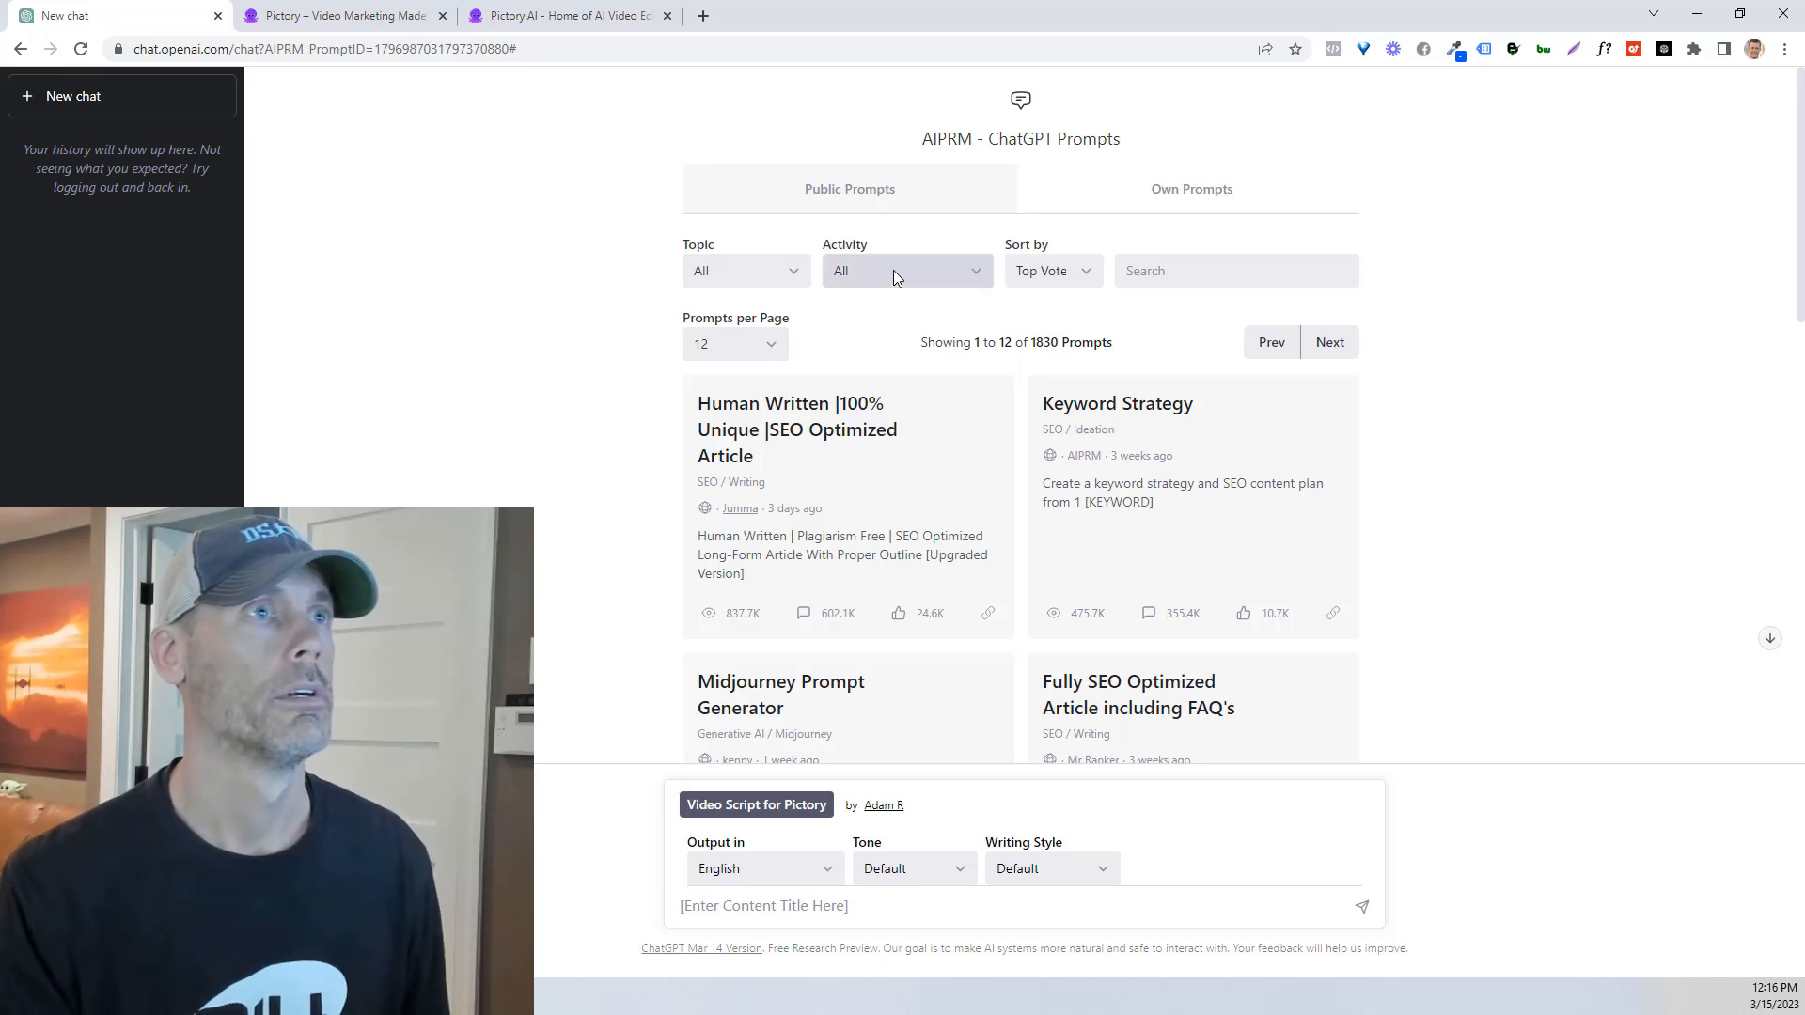
# Step: Highlight the AIPRM ChatGPT Prompts heading and scroll through the public prompt templates
pyautogui.doubleClick(946, 138)
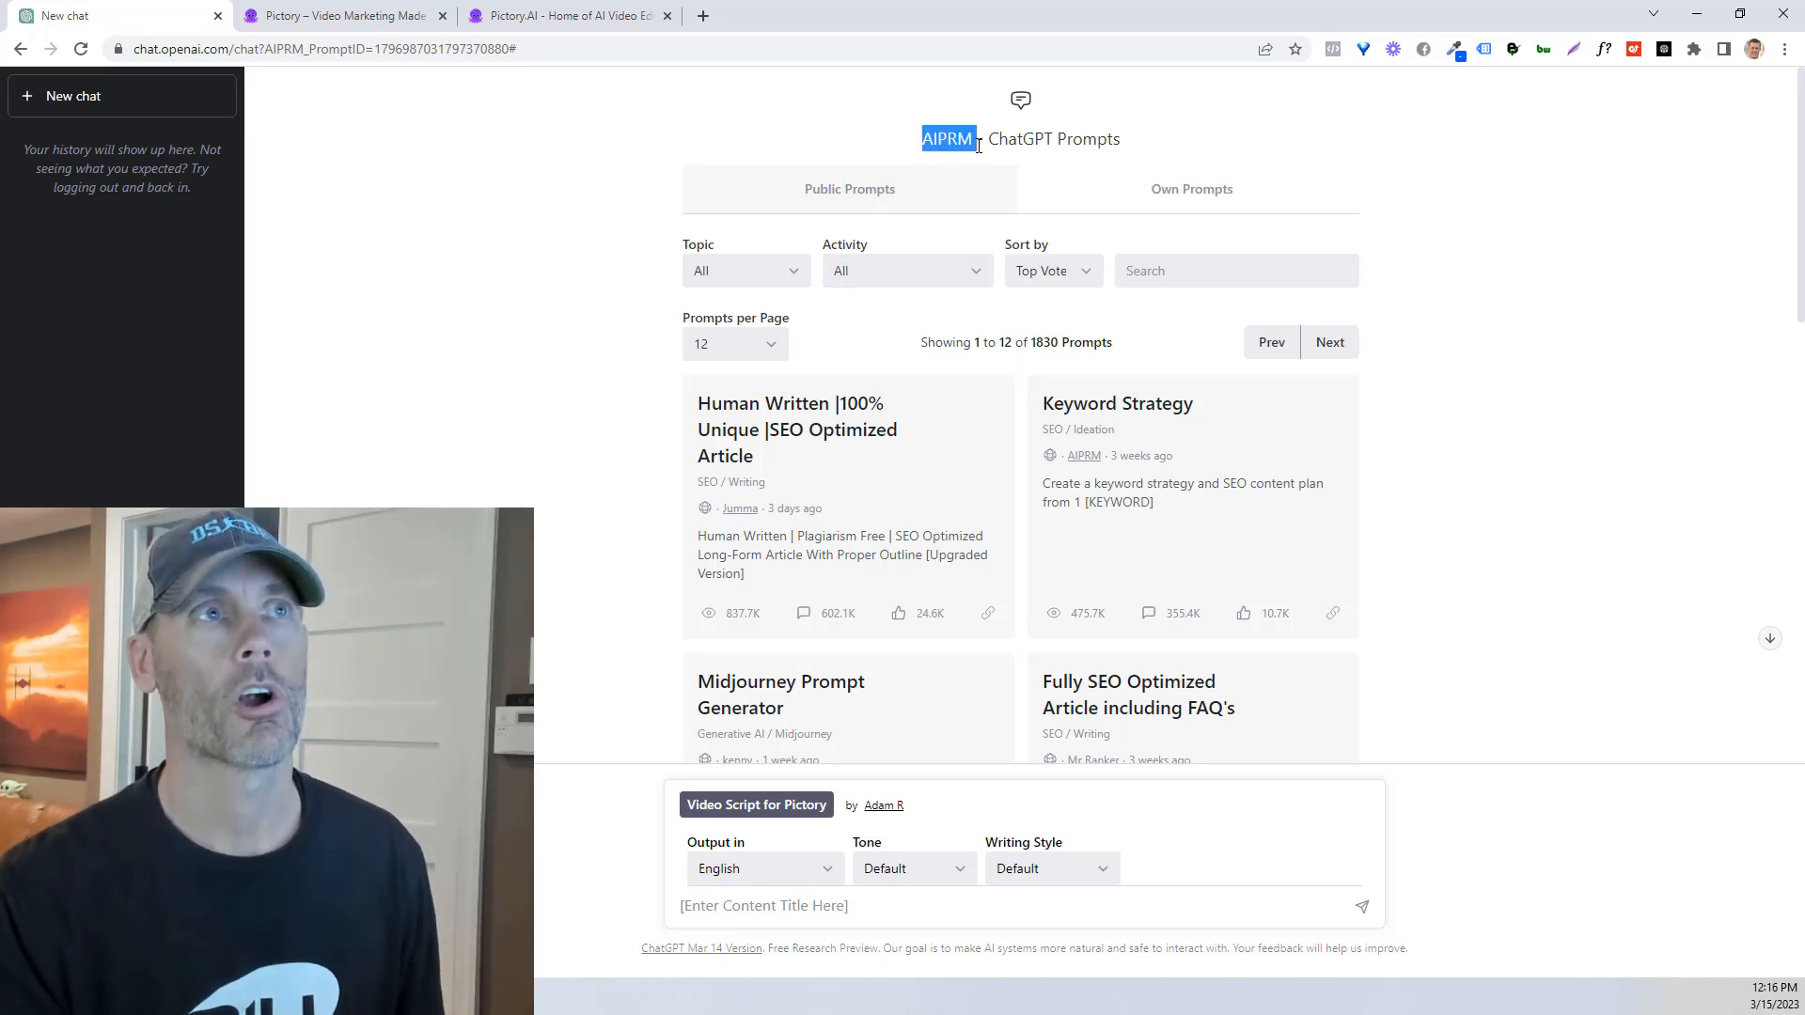
pyautogui.moveTo(947, 138); pyautogui.dragTo(1118, 139)
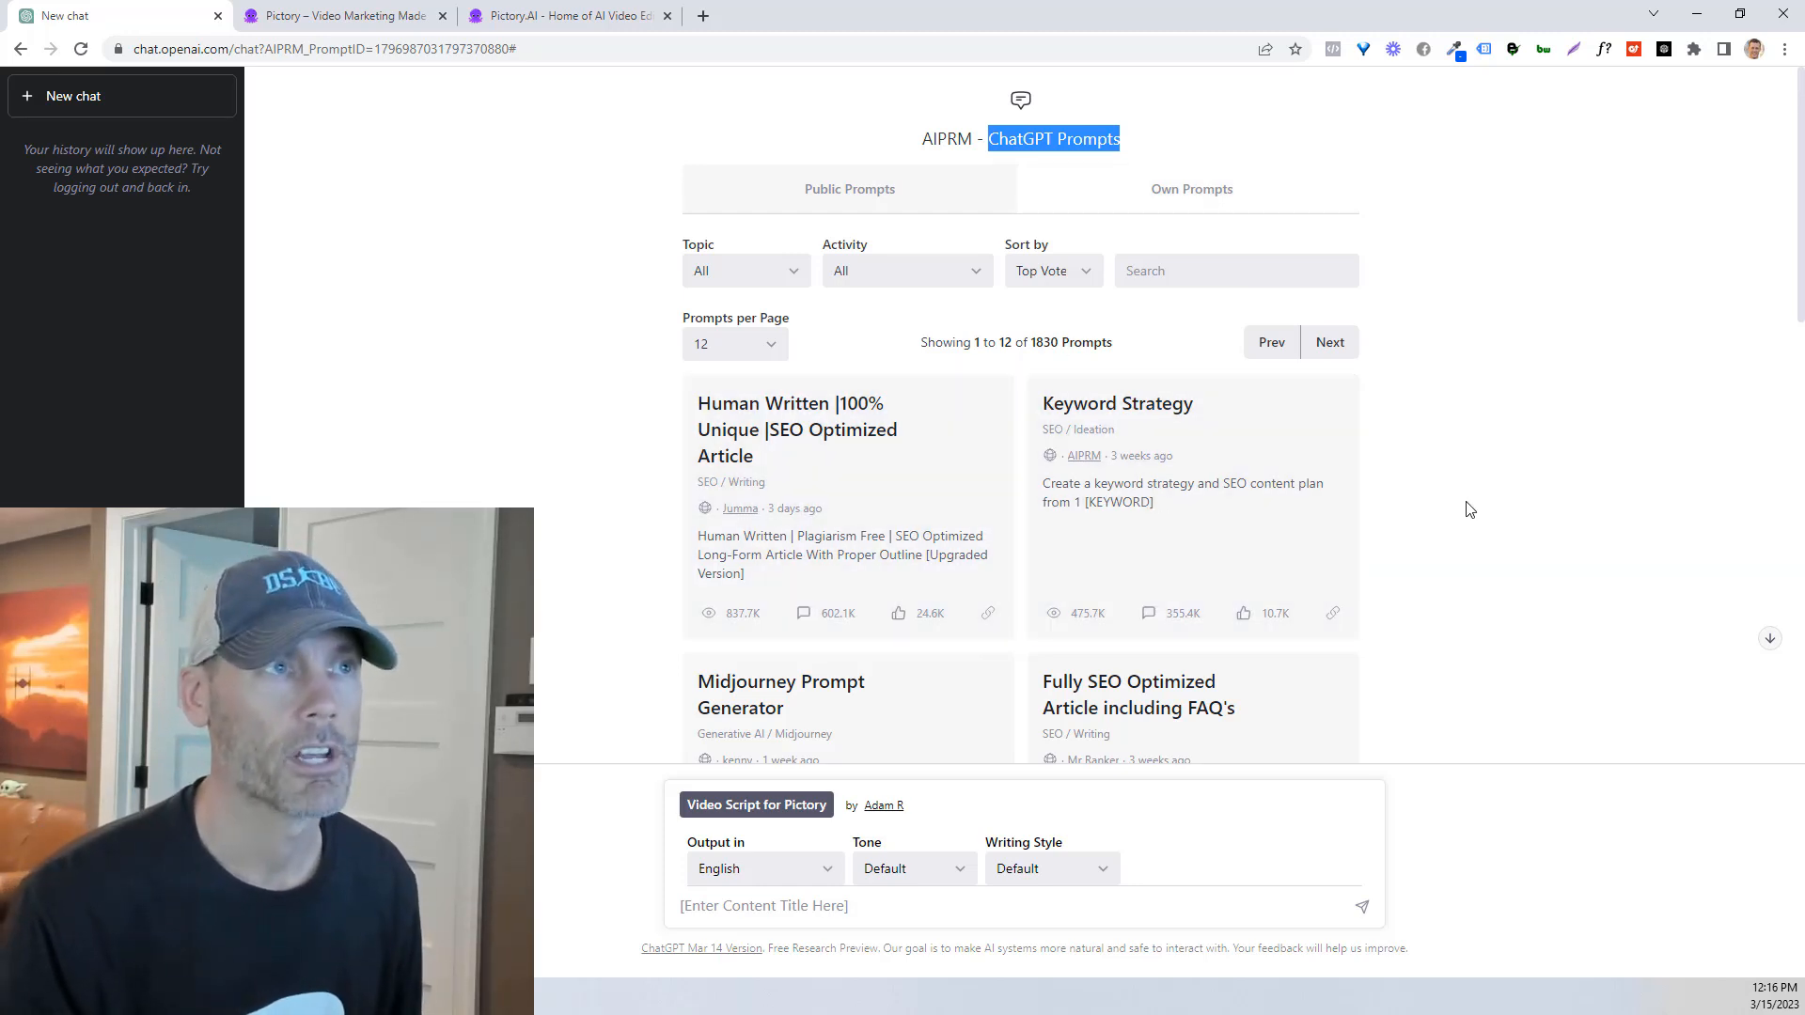
pyautogui.scroll(-3)
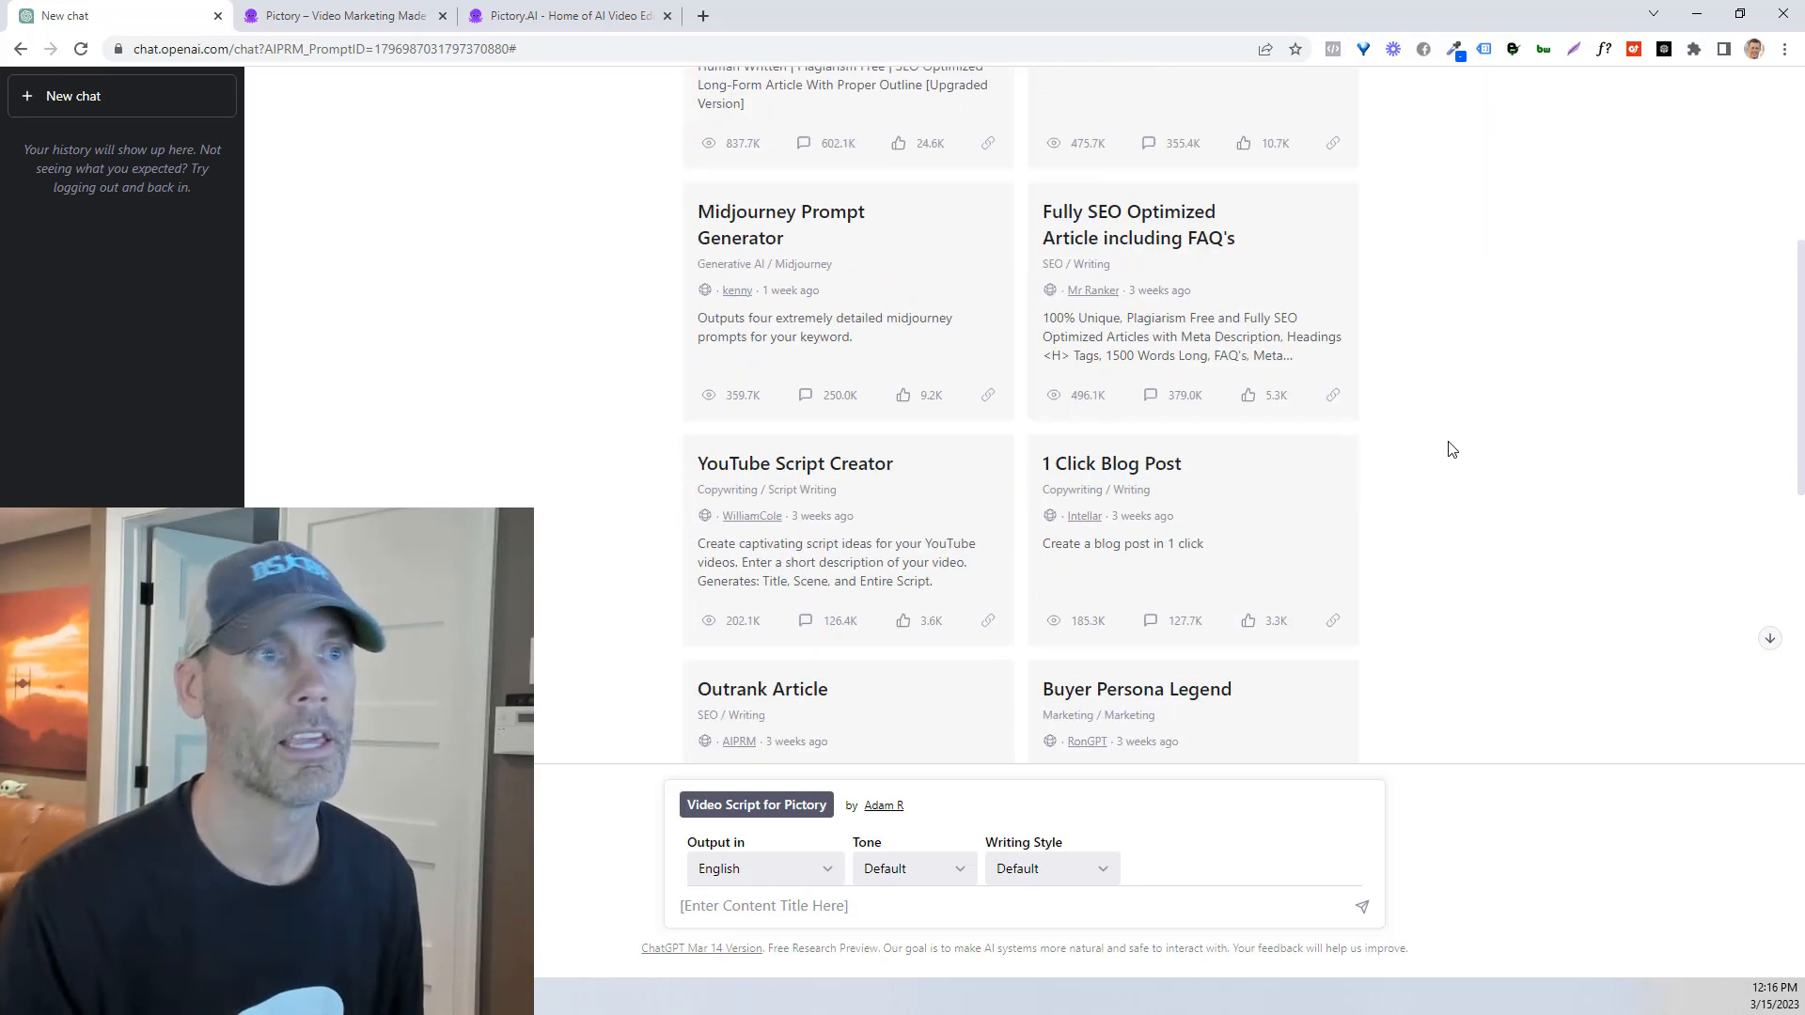
pyautogui.scroll(-3)
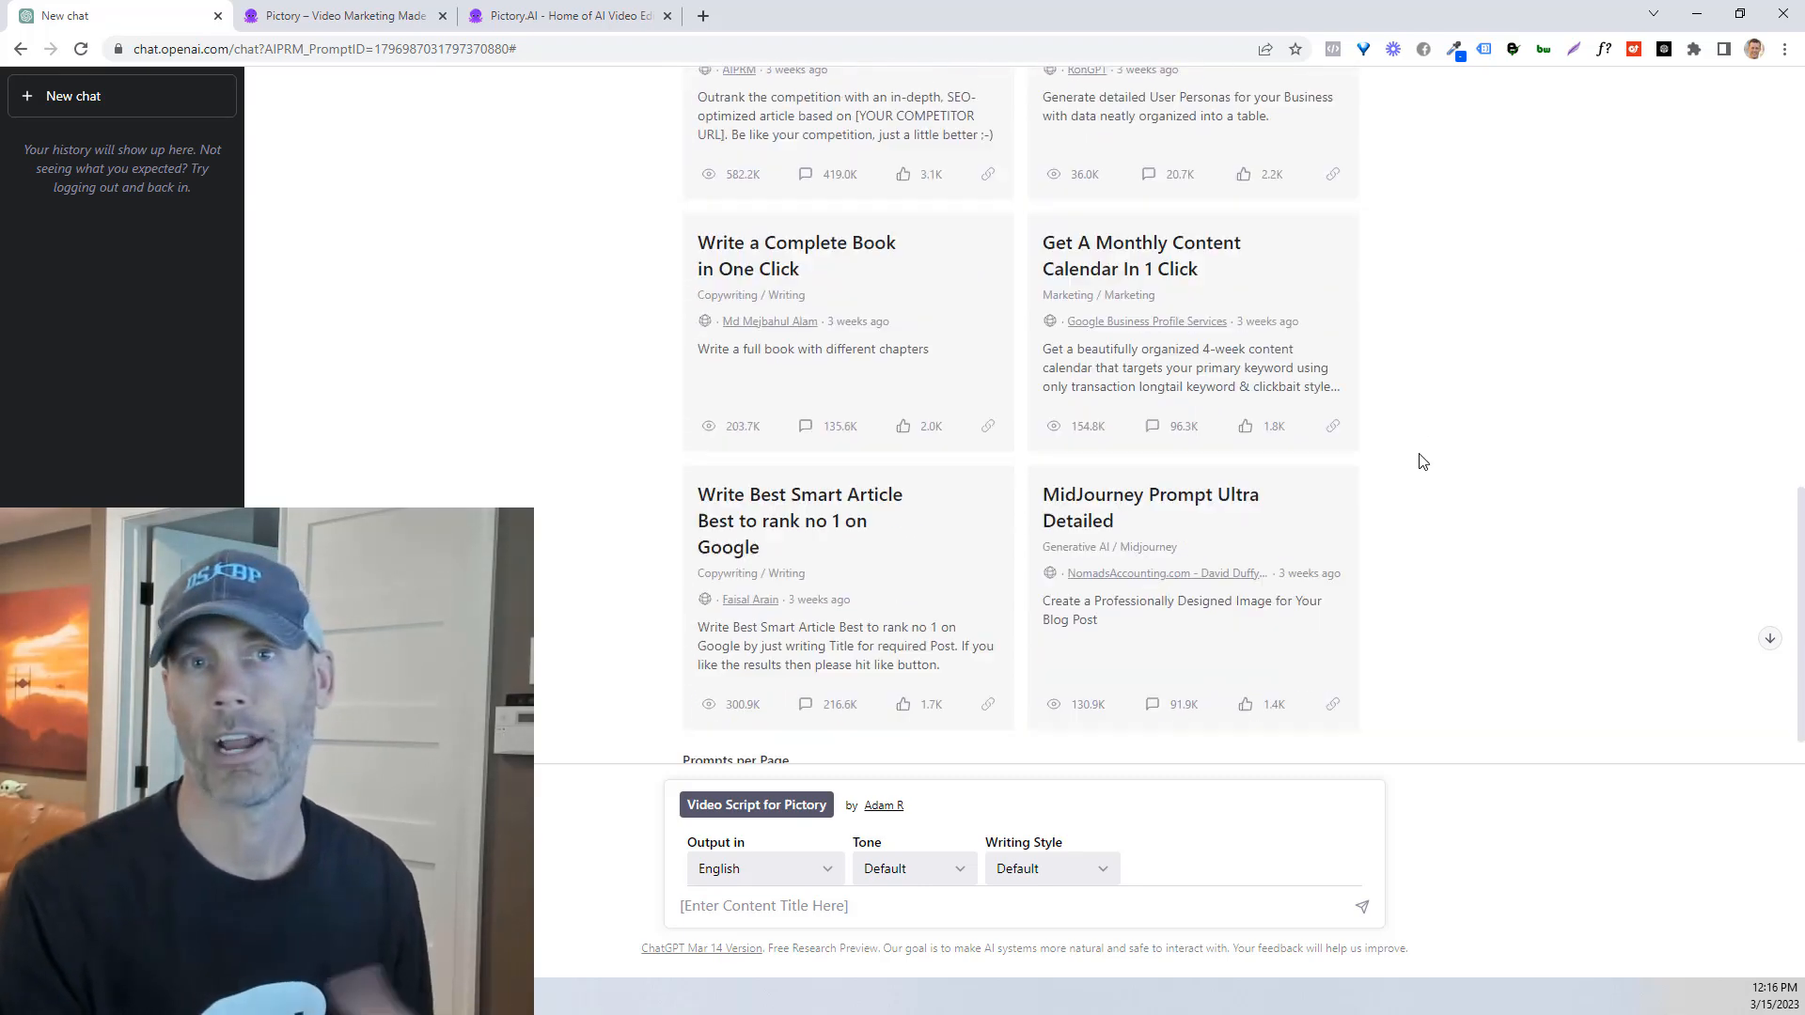
pyautogui.scroll(-3)
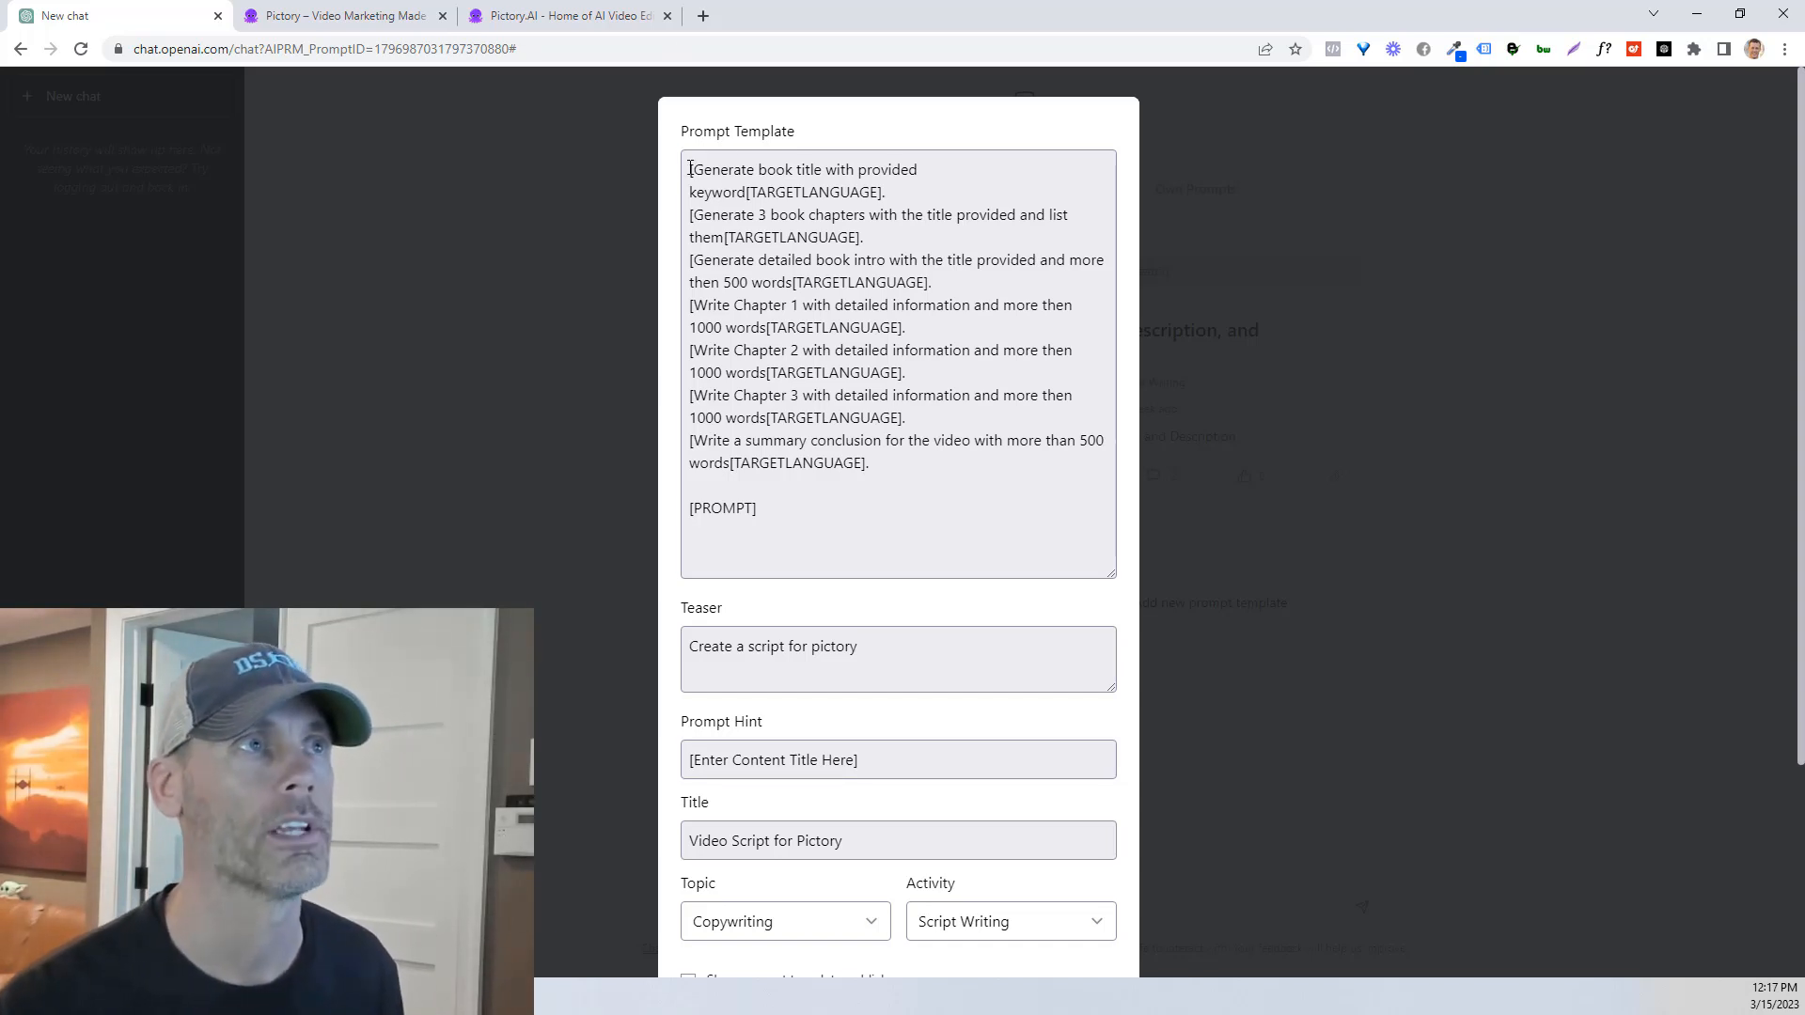
# Step: Review the template text, keep activity 'Script Writing', and save the prompt
pyautogui.click(914, 512)
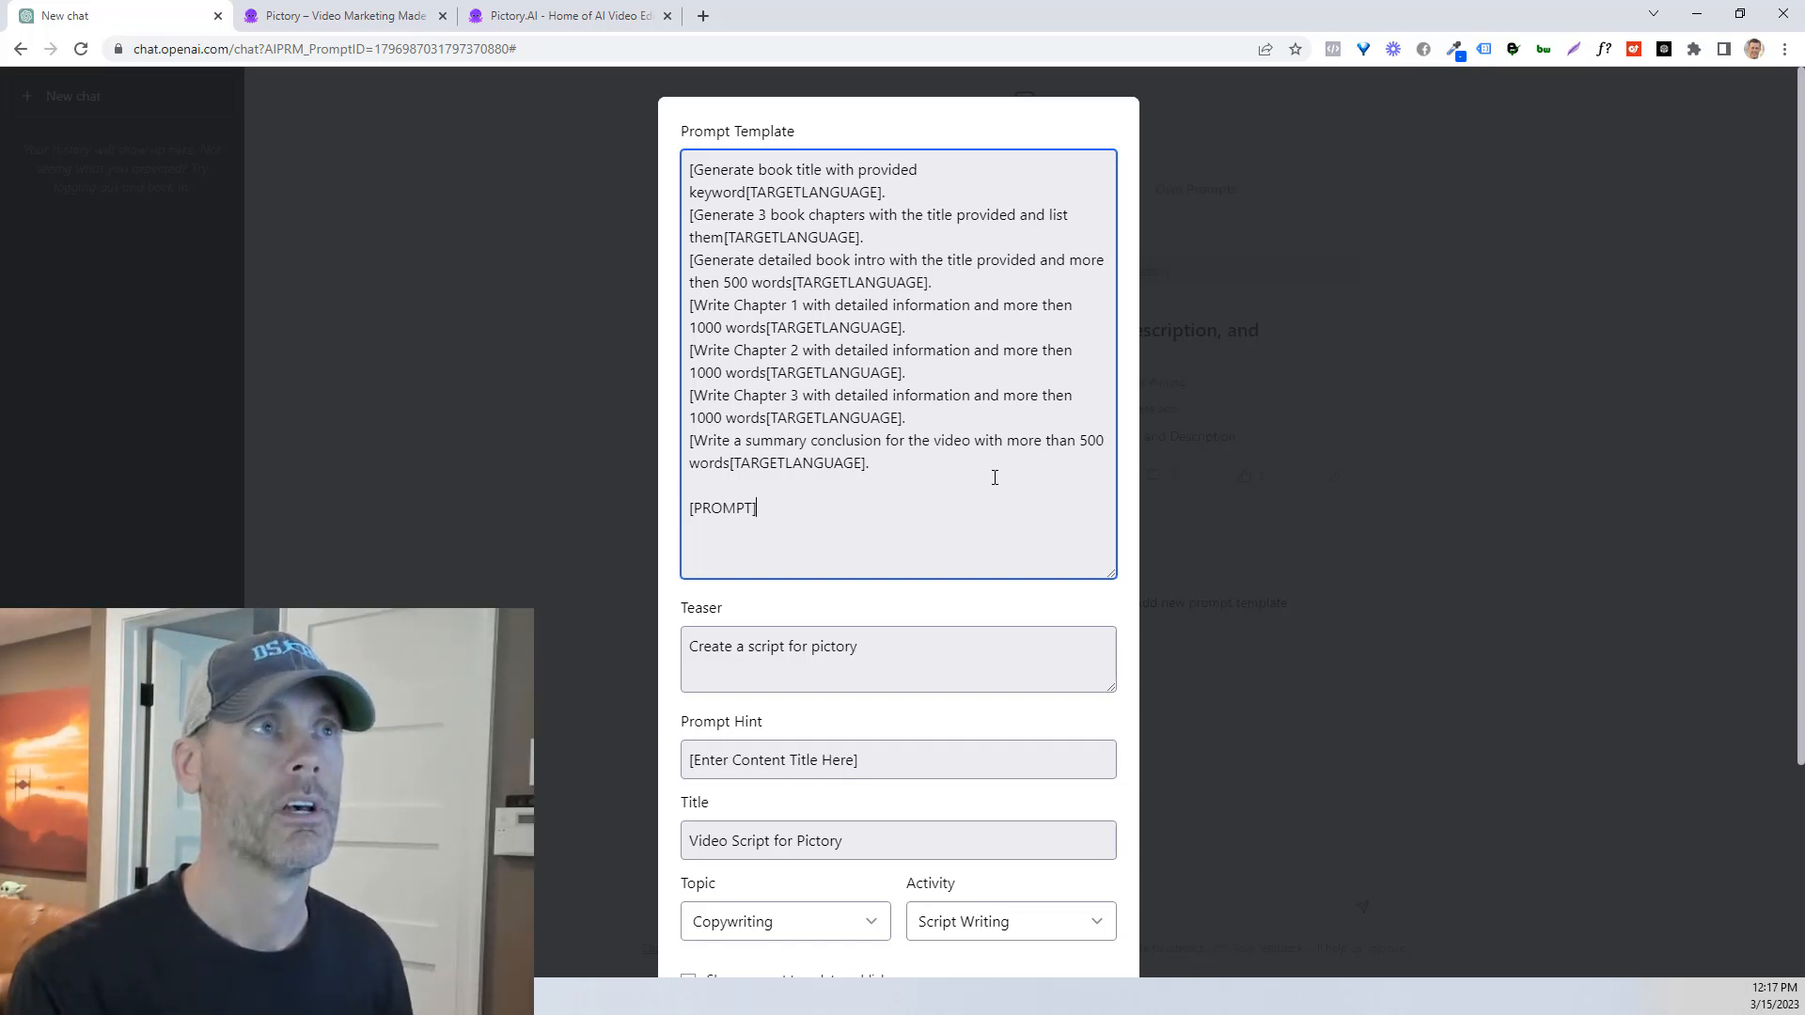
pyautogui.moveTo(808, 134)
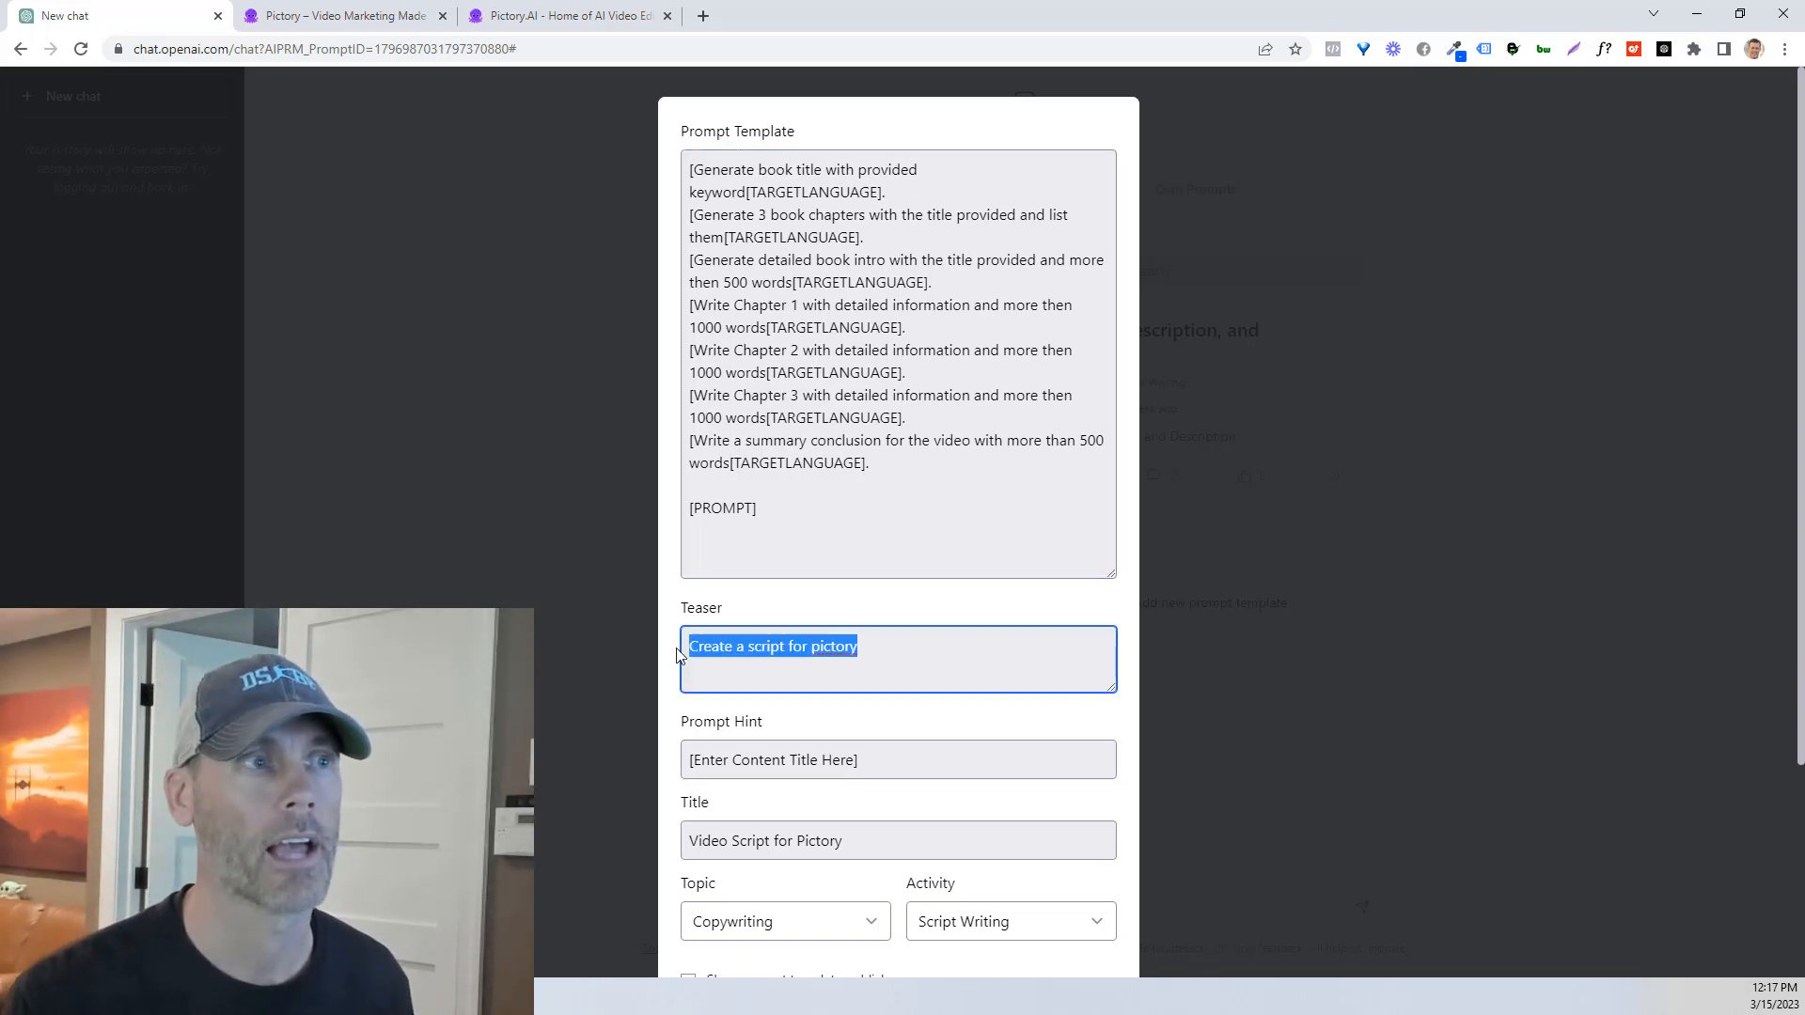
pyautogui.scroll(-3)
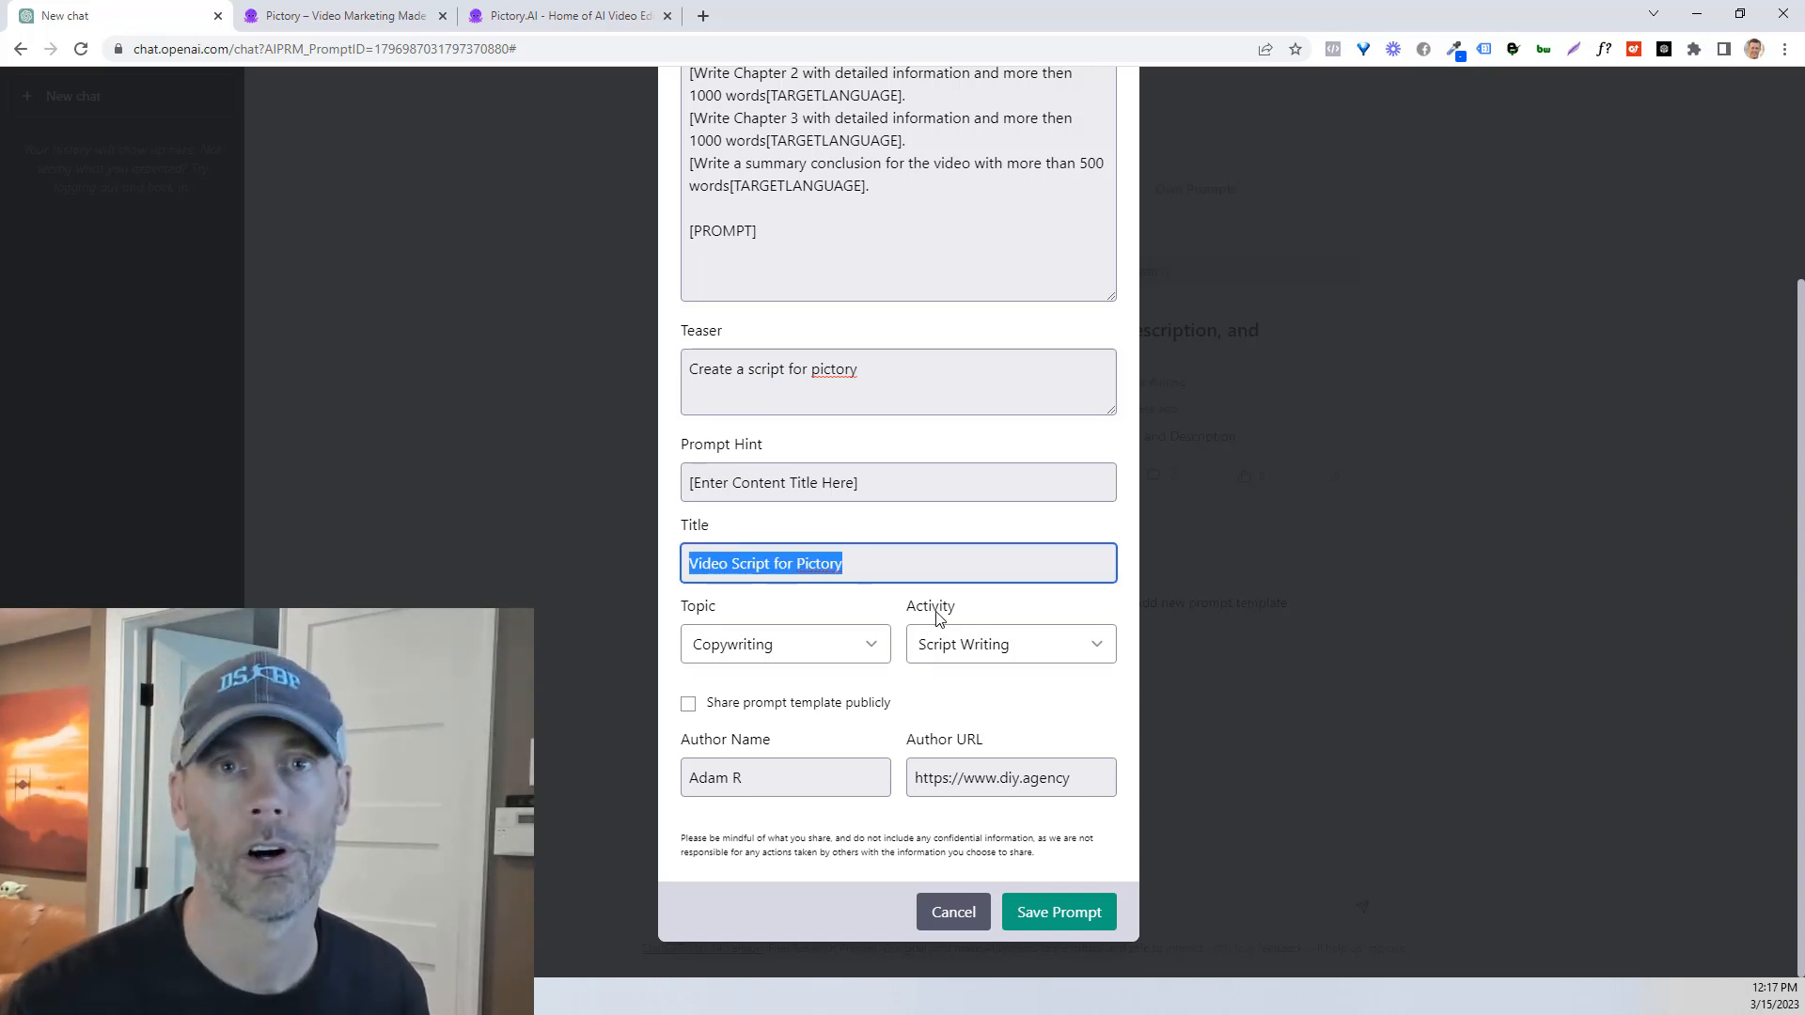
pyautogui.moveTo(964, 642)
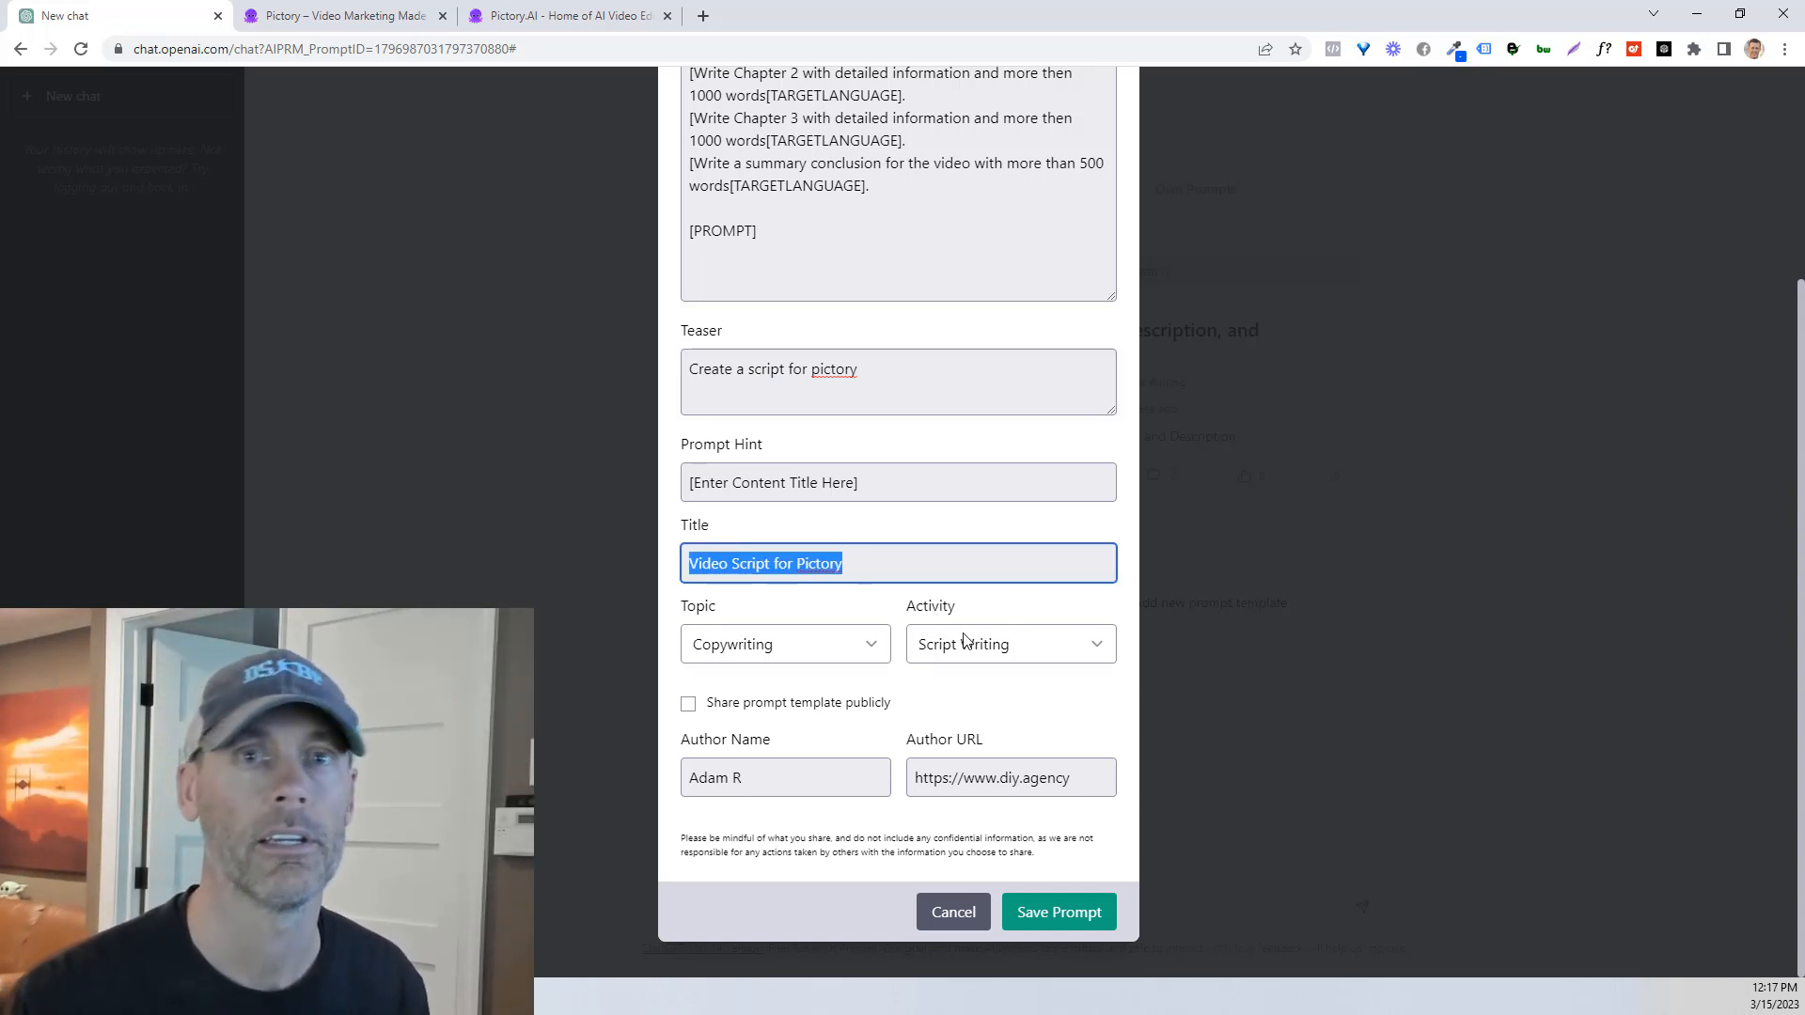
pyautogui.moveTo(765, 667)
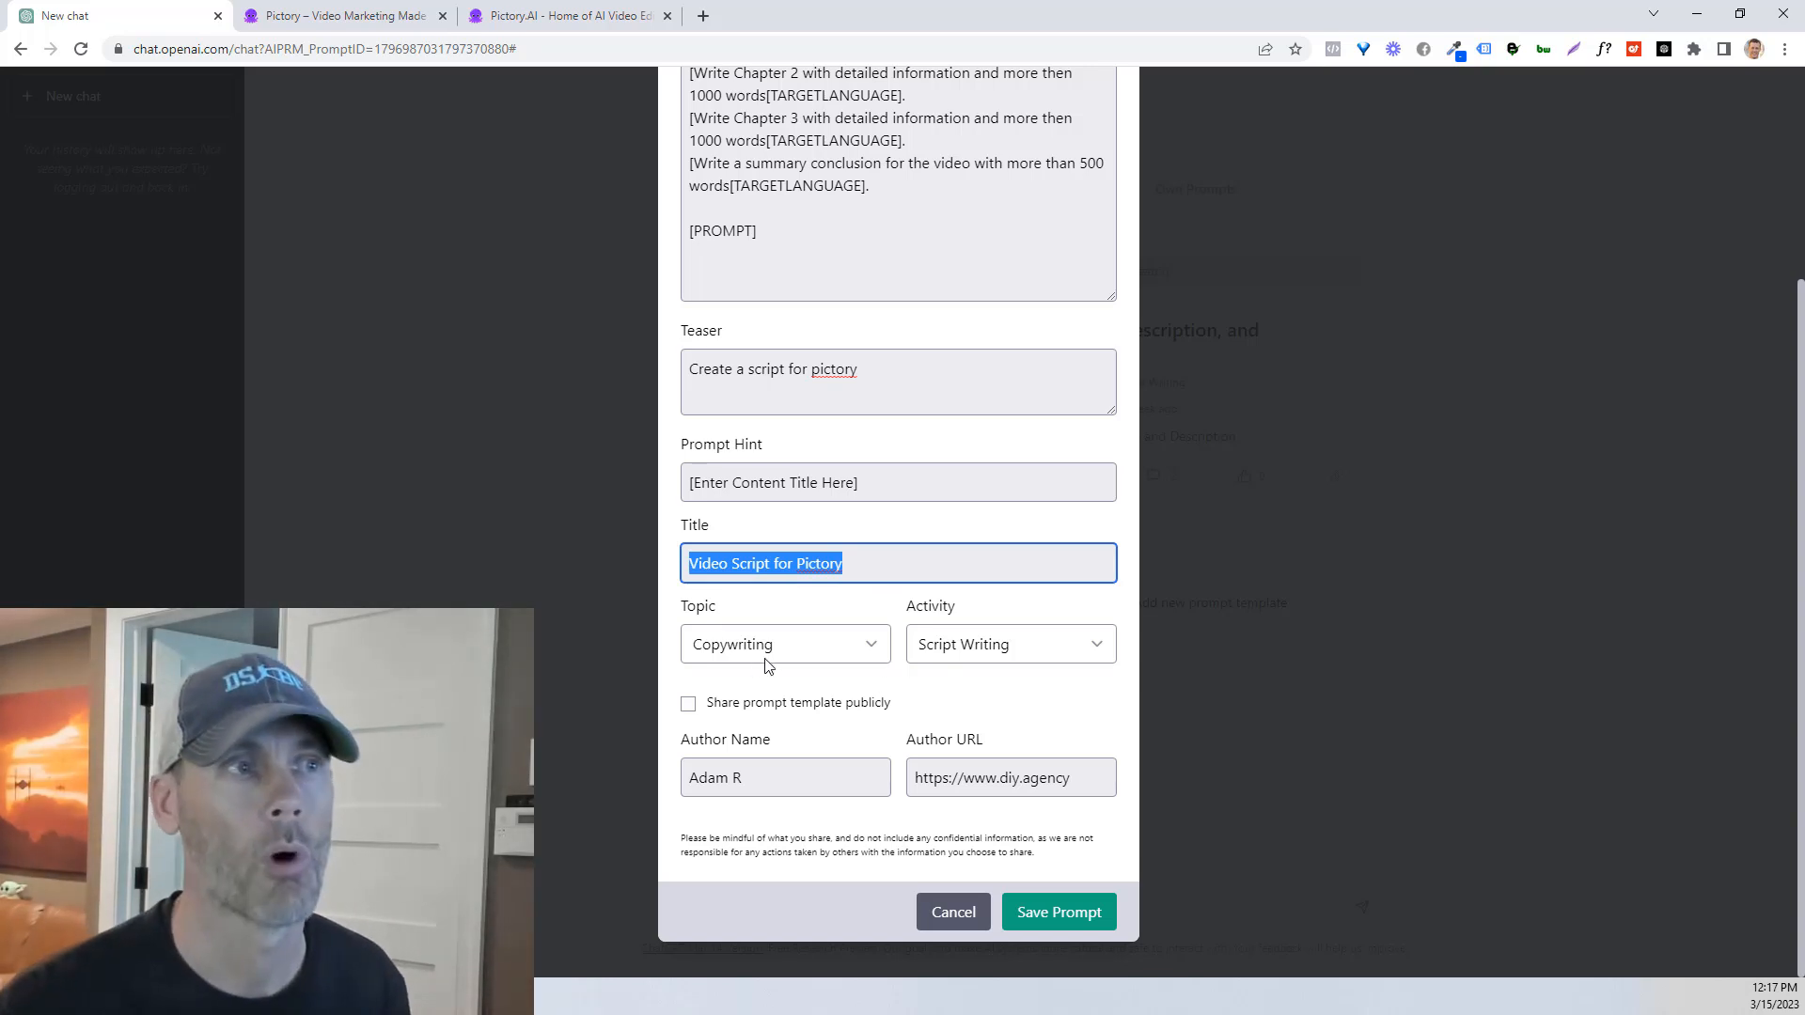
pyautogui.click(1009, 643)
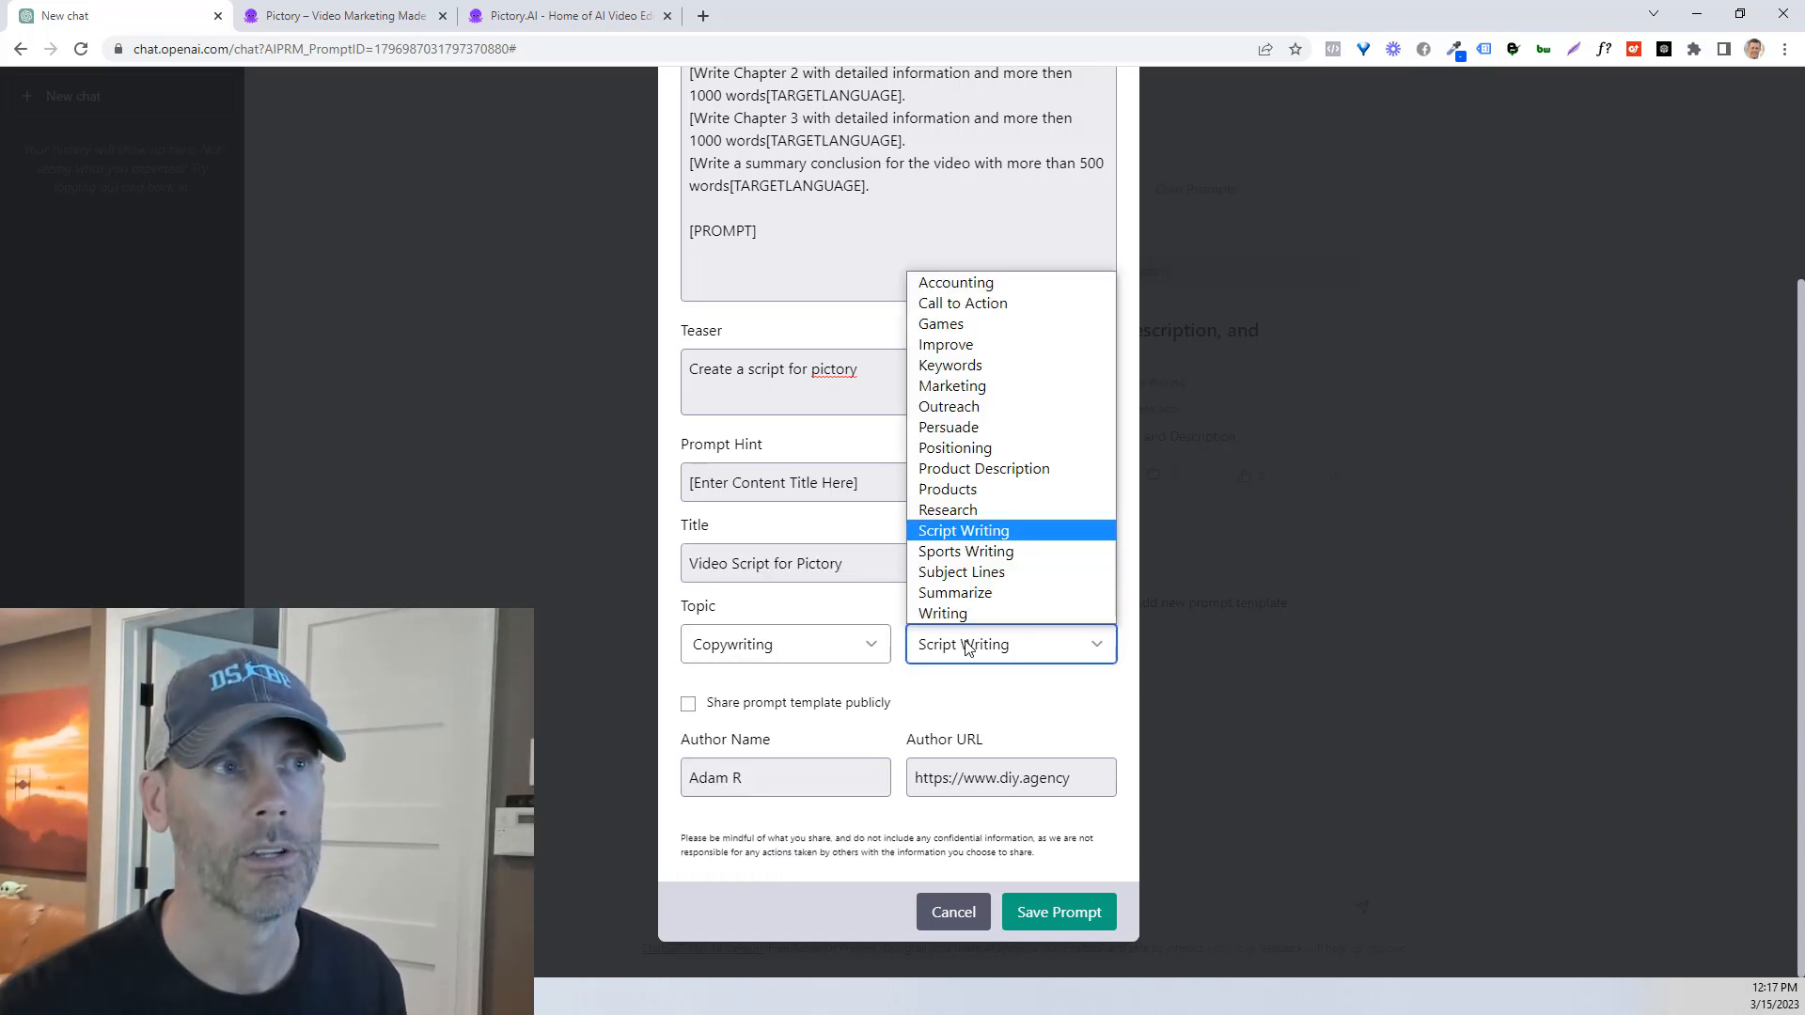
pyautogui.click(962, 529)
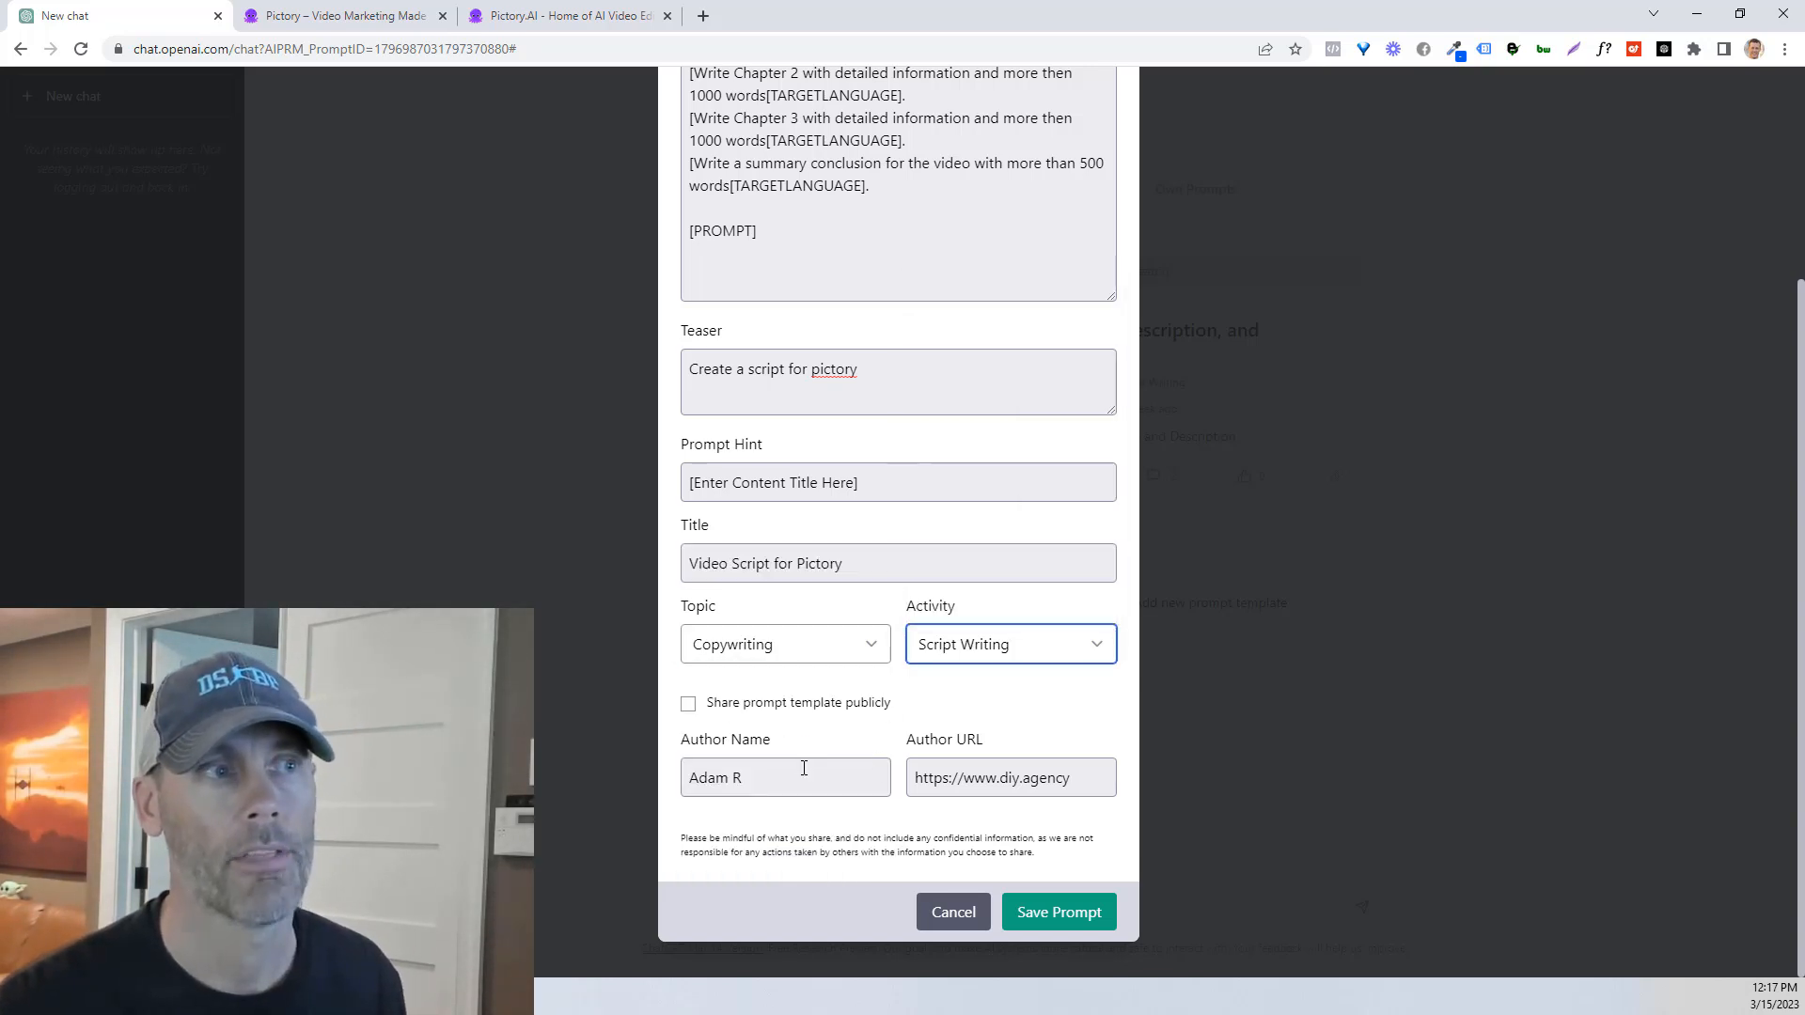
pyautogui.click(783, 777)
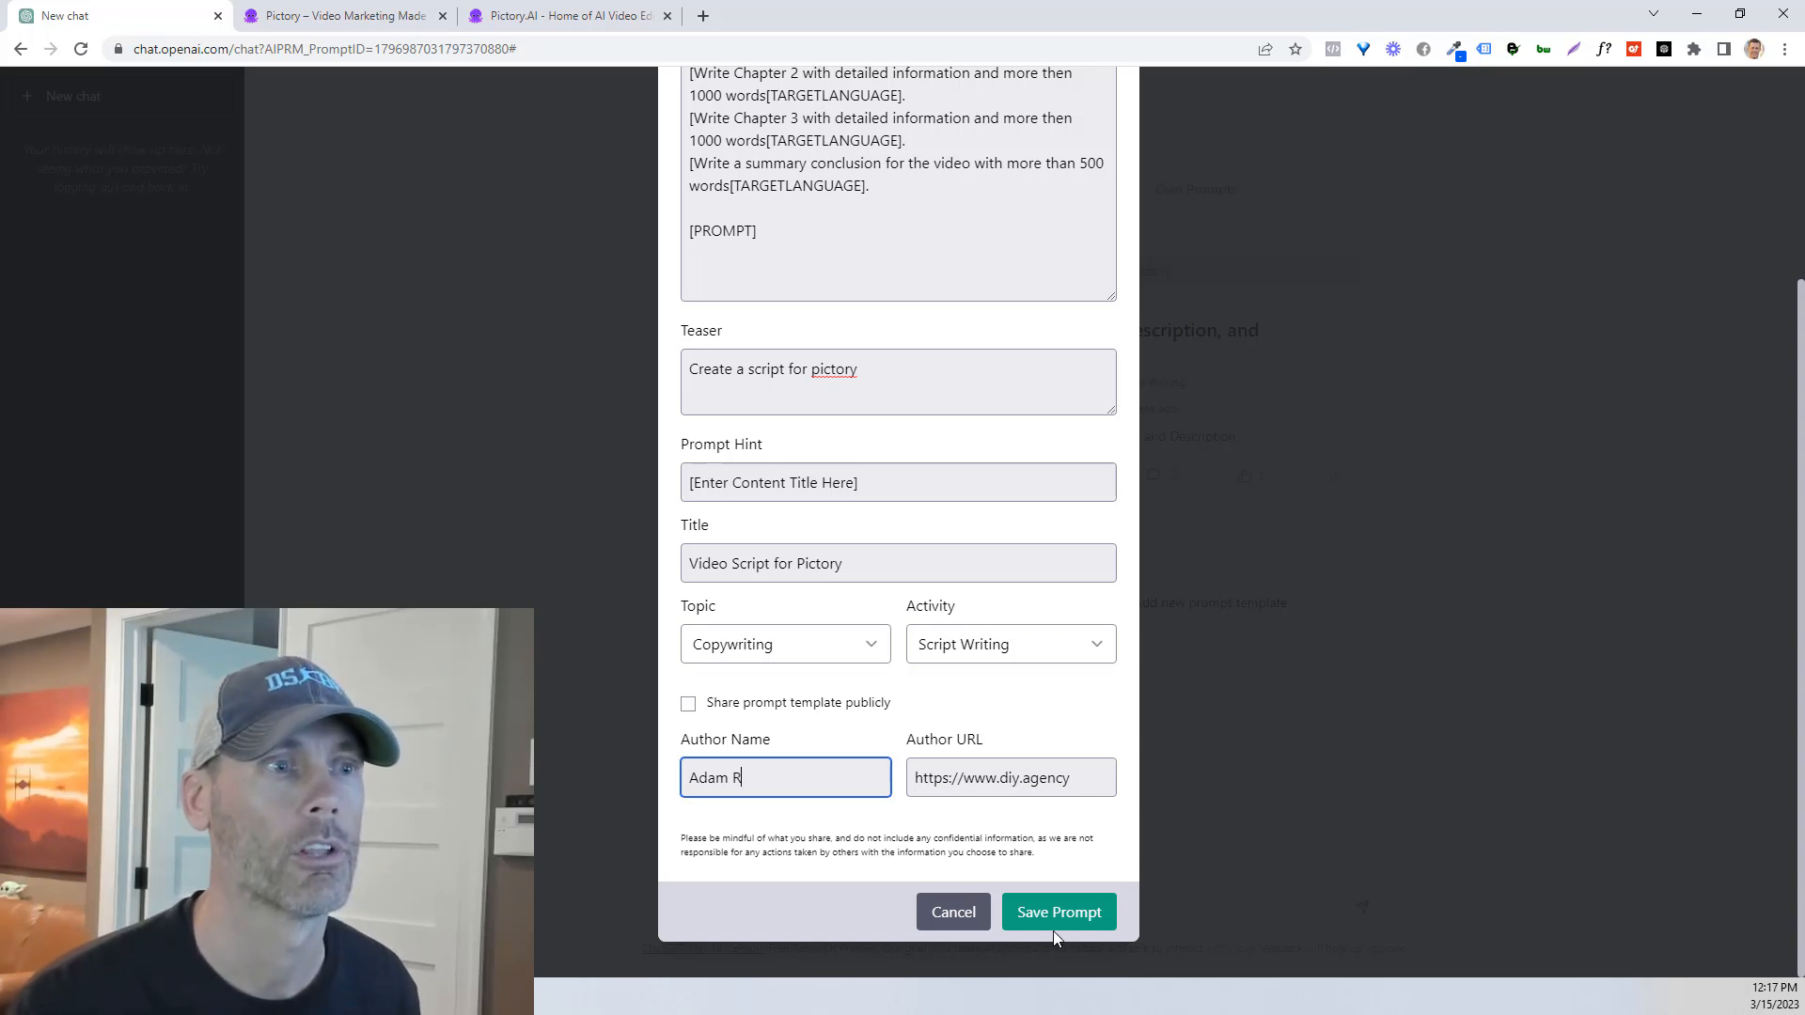
pyautogui.click(1056, 912)
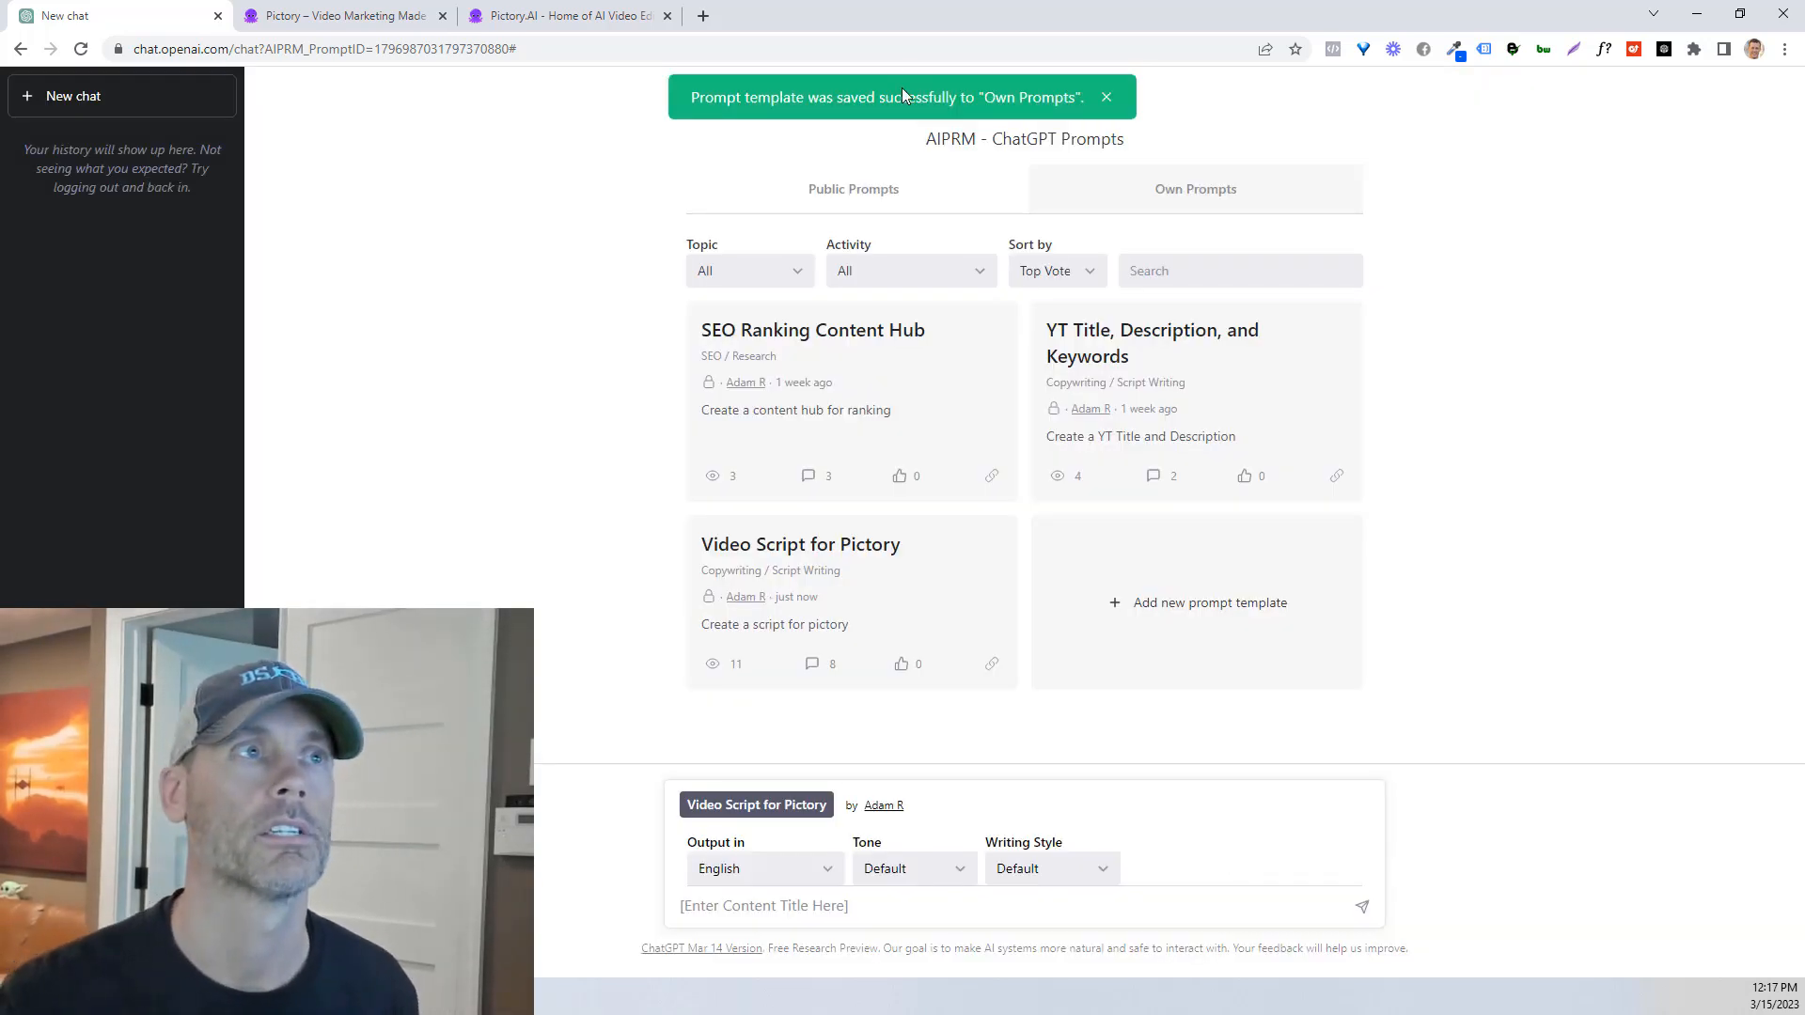
pyautogui.click(853, 189)
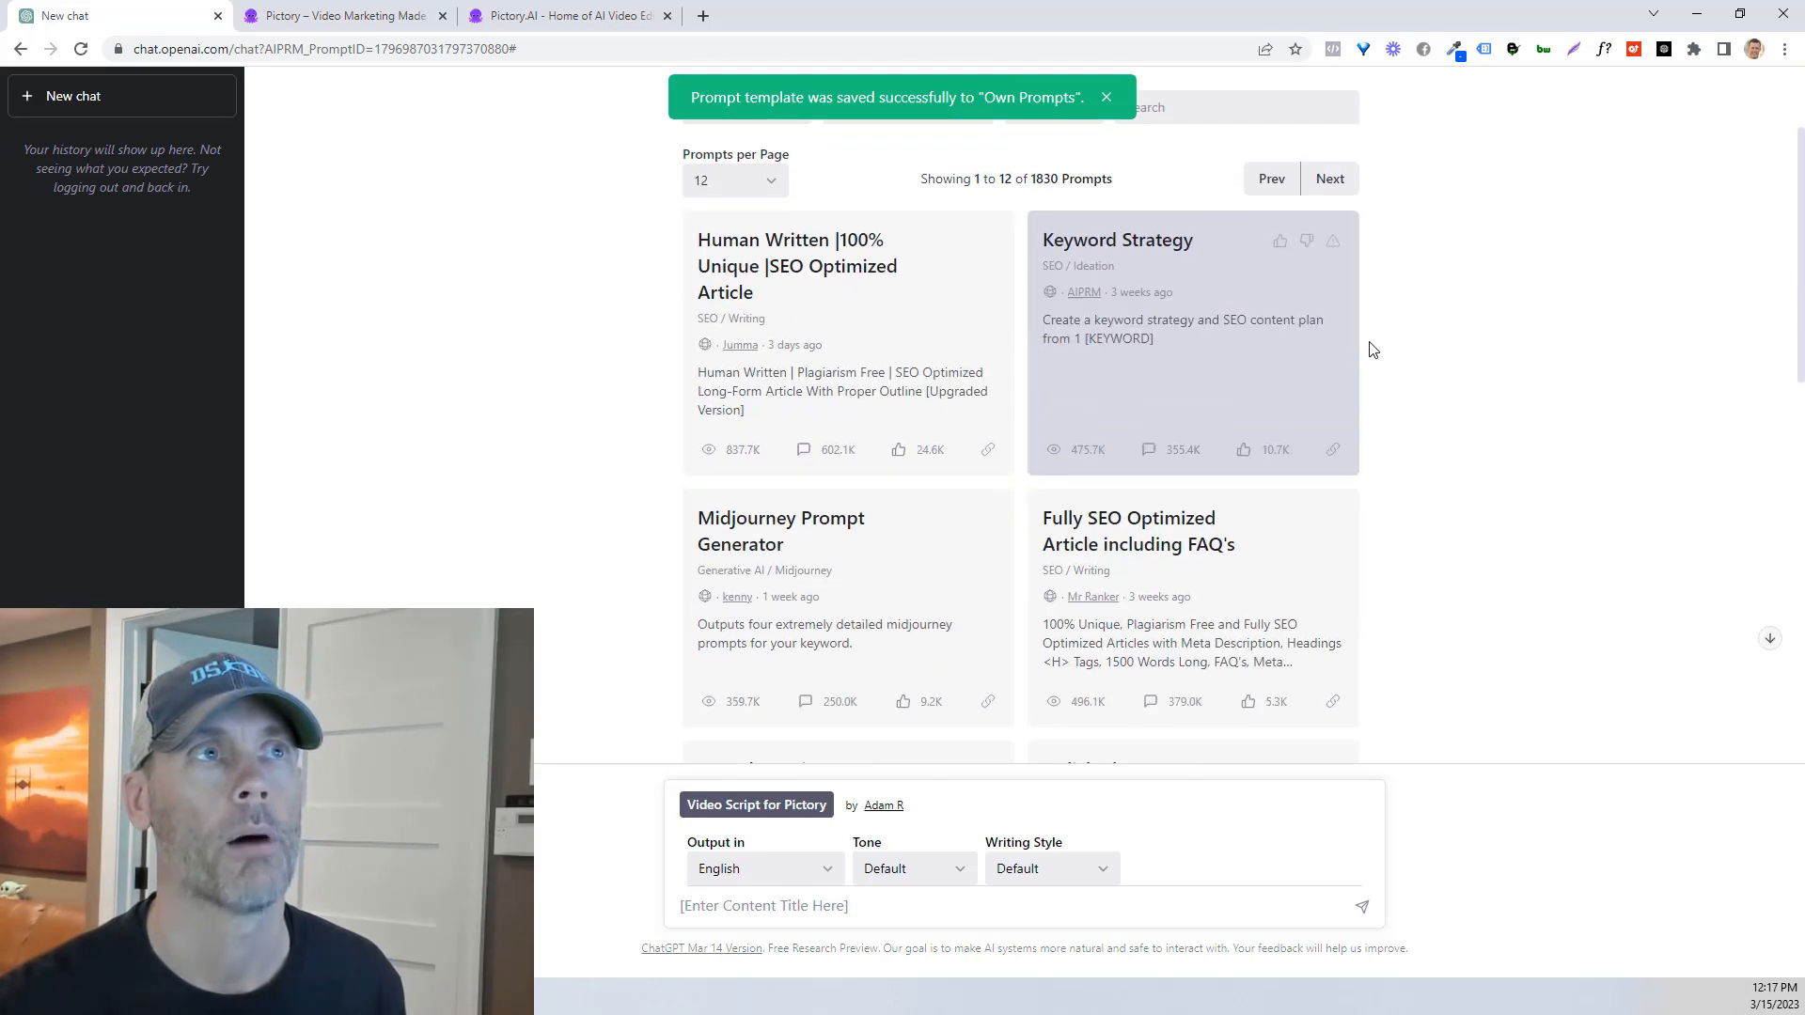
pyautogui.click(1103, 96)
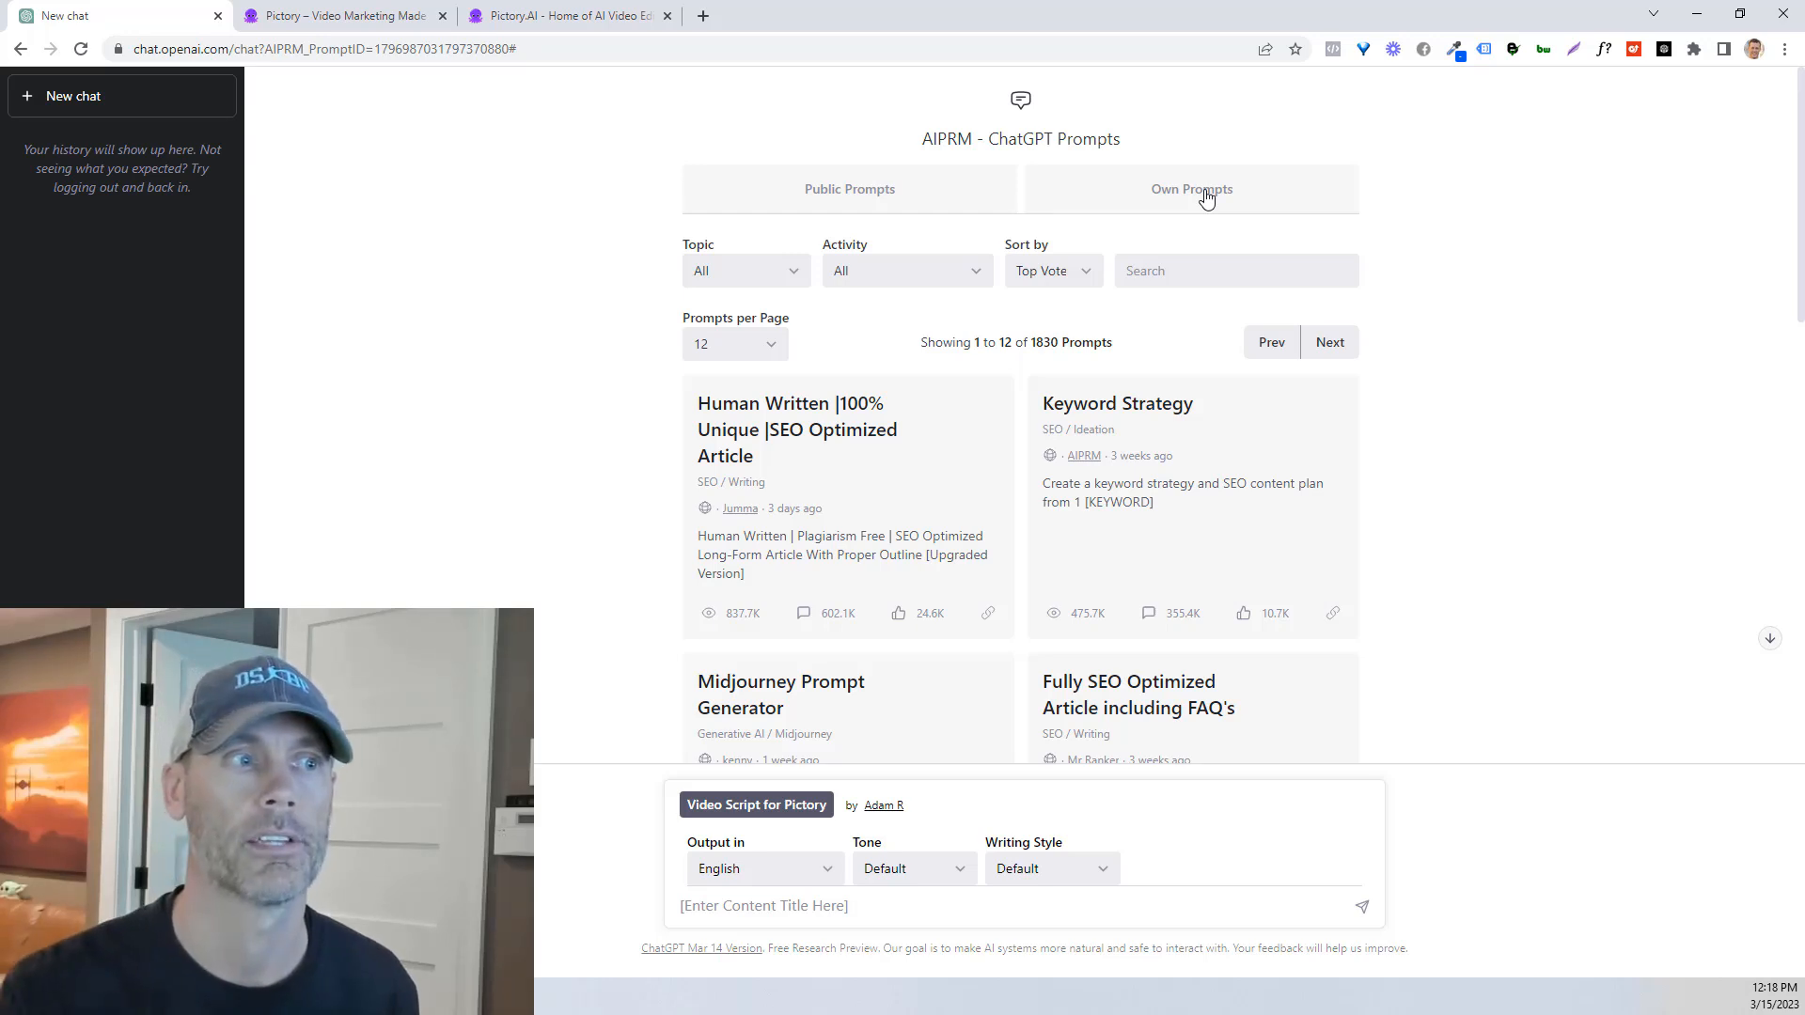
pyautogui.click(1190, 189)
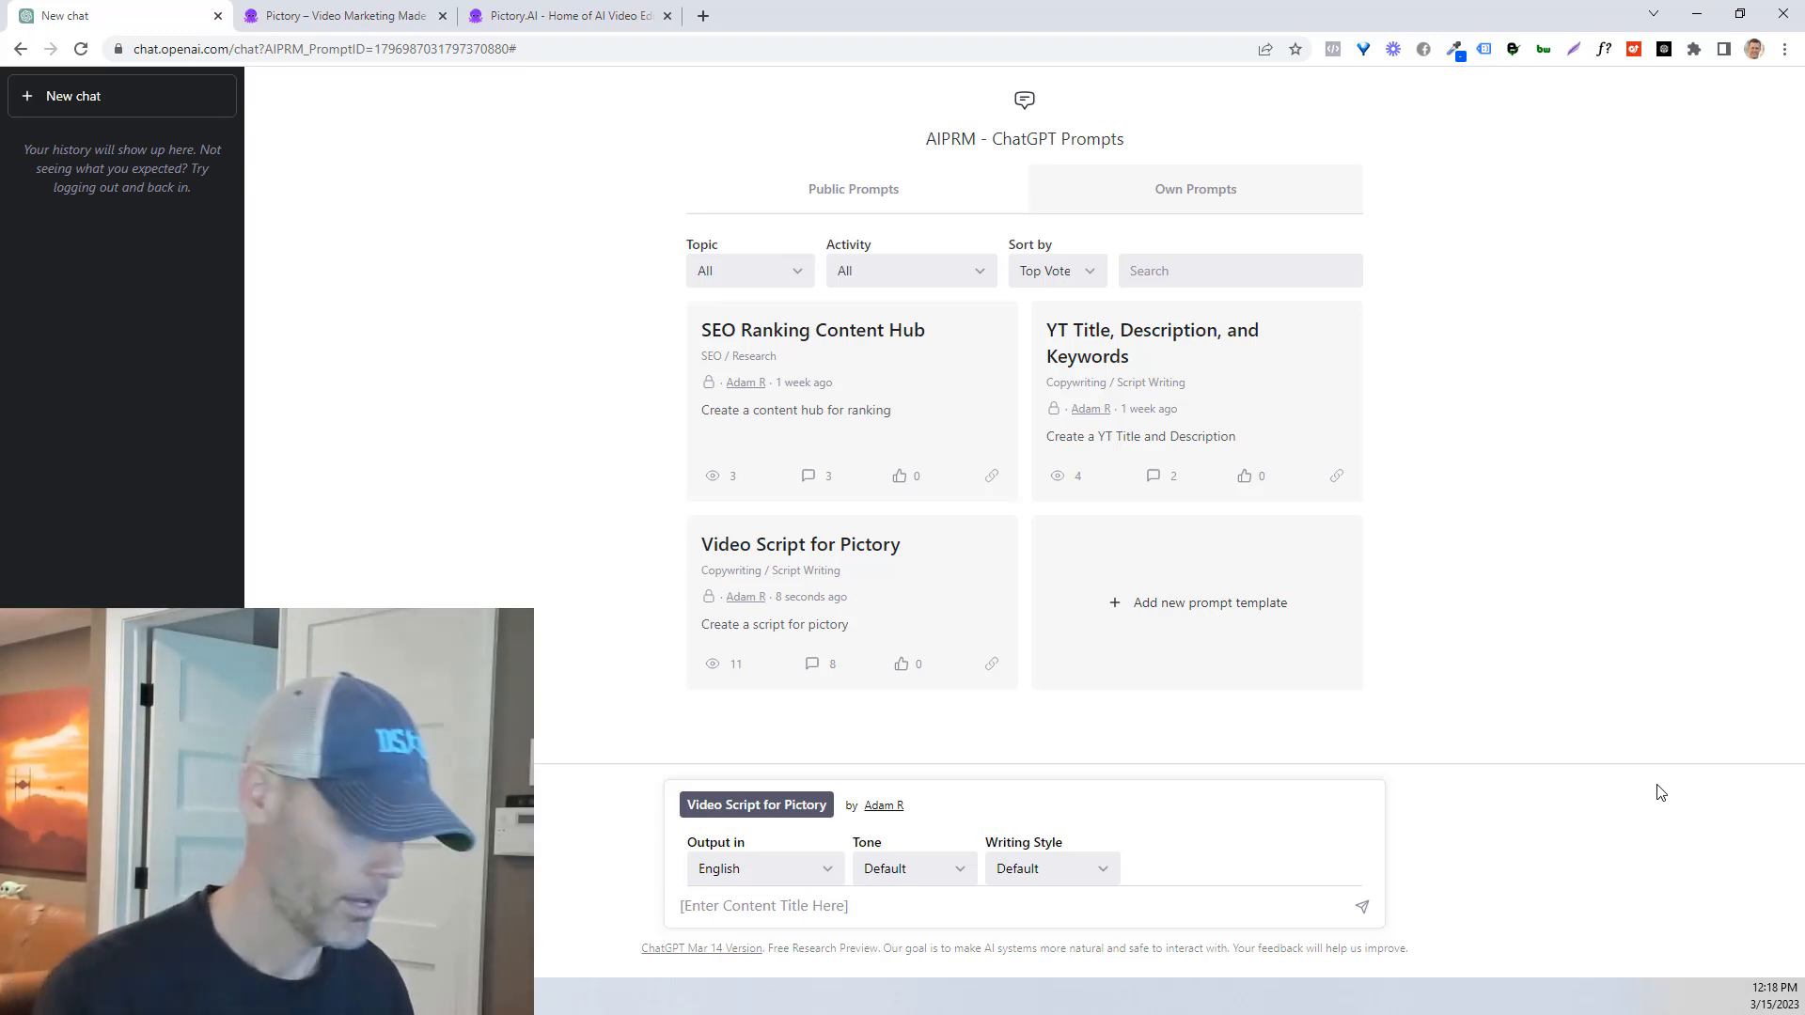
# Step: Submit 'how to create content for youtube videos' to the Pictory script prompt
pyautogui.write('how to create')
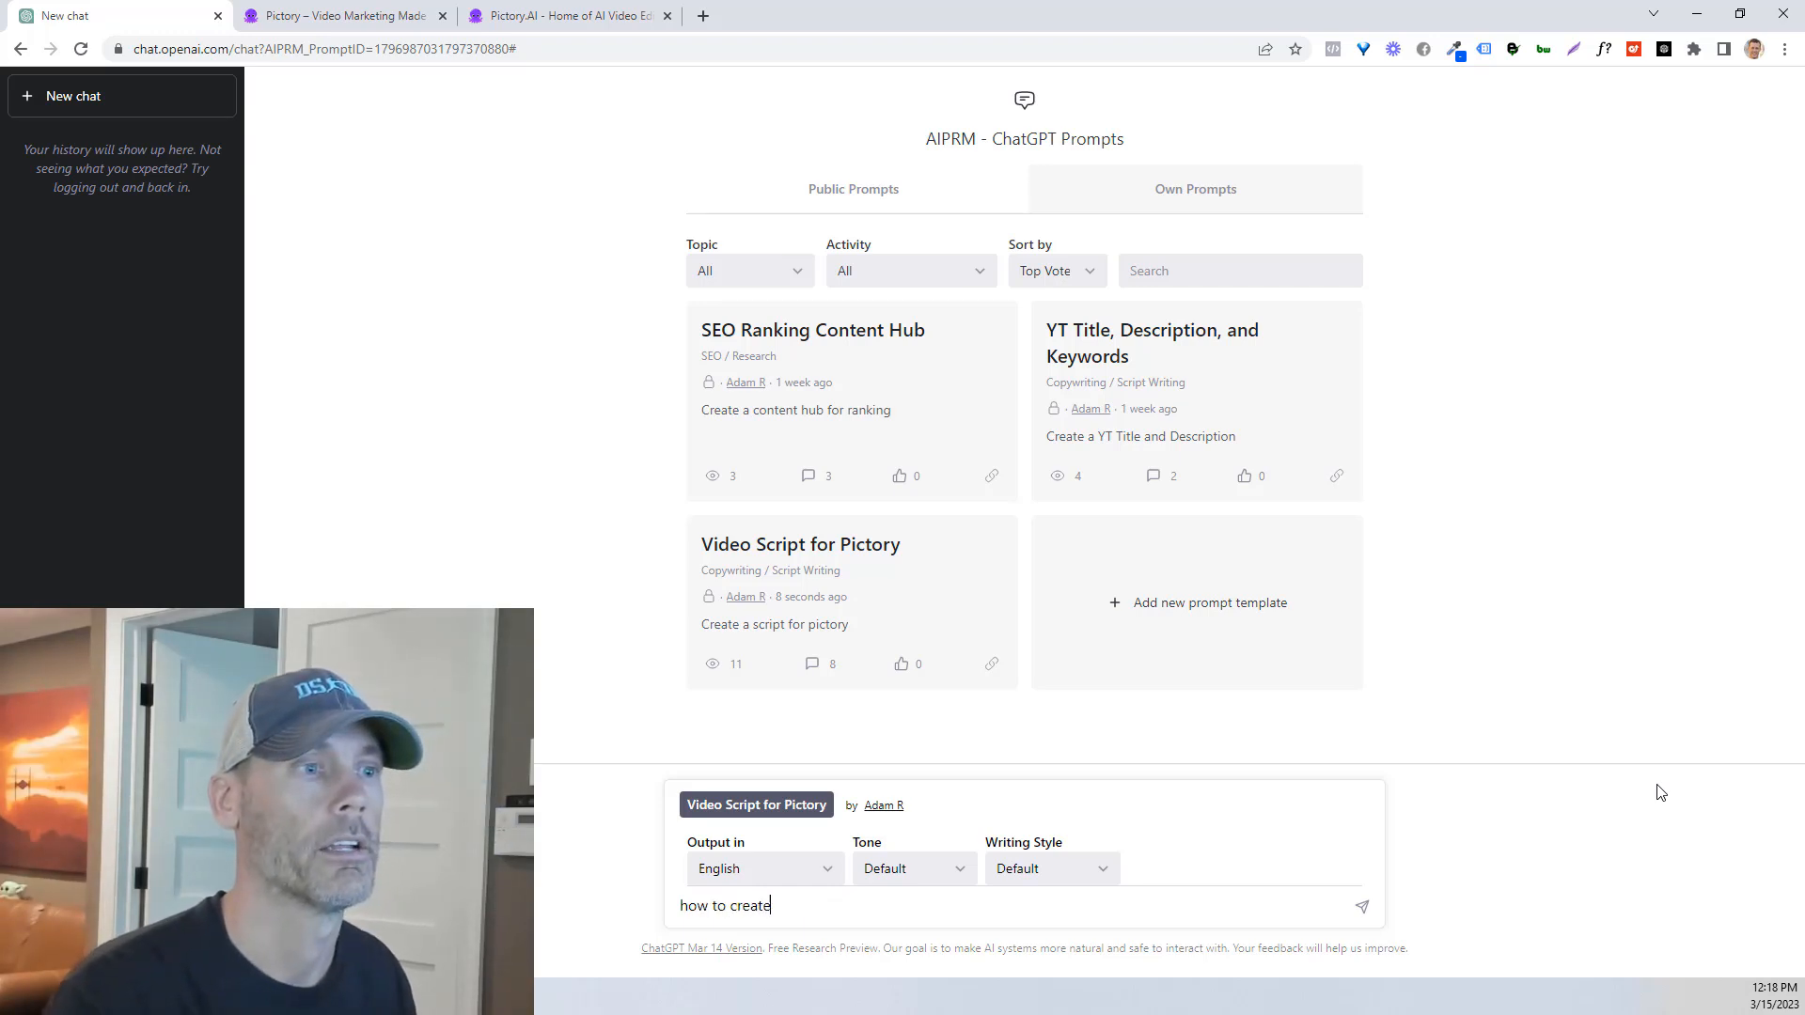
pyautogui.write('content for')
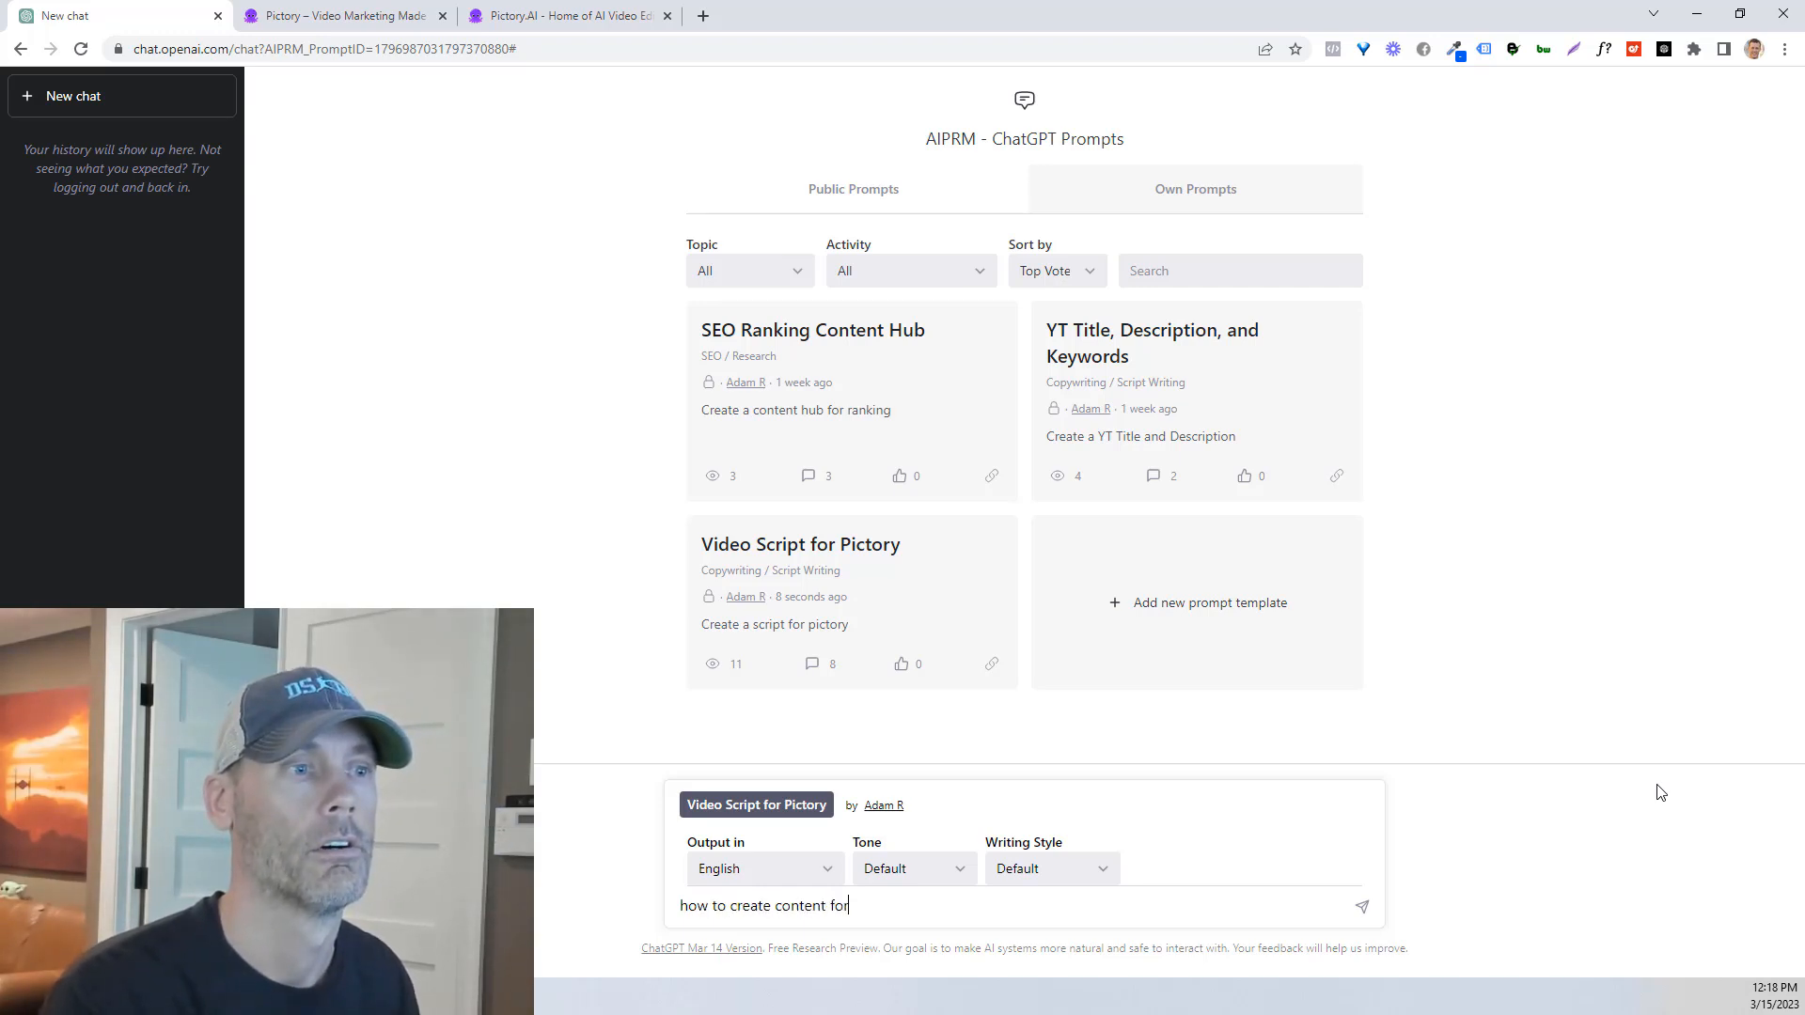
pyautogui.write('youtube videos')
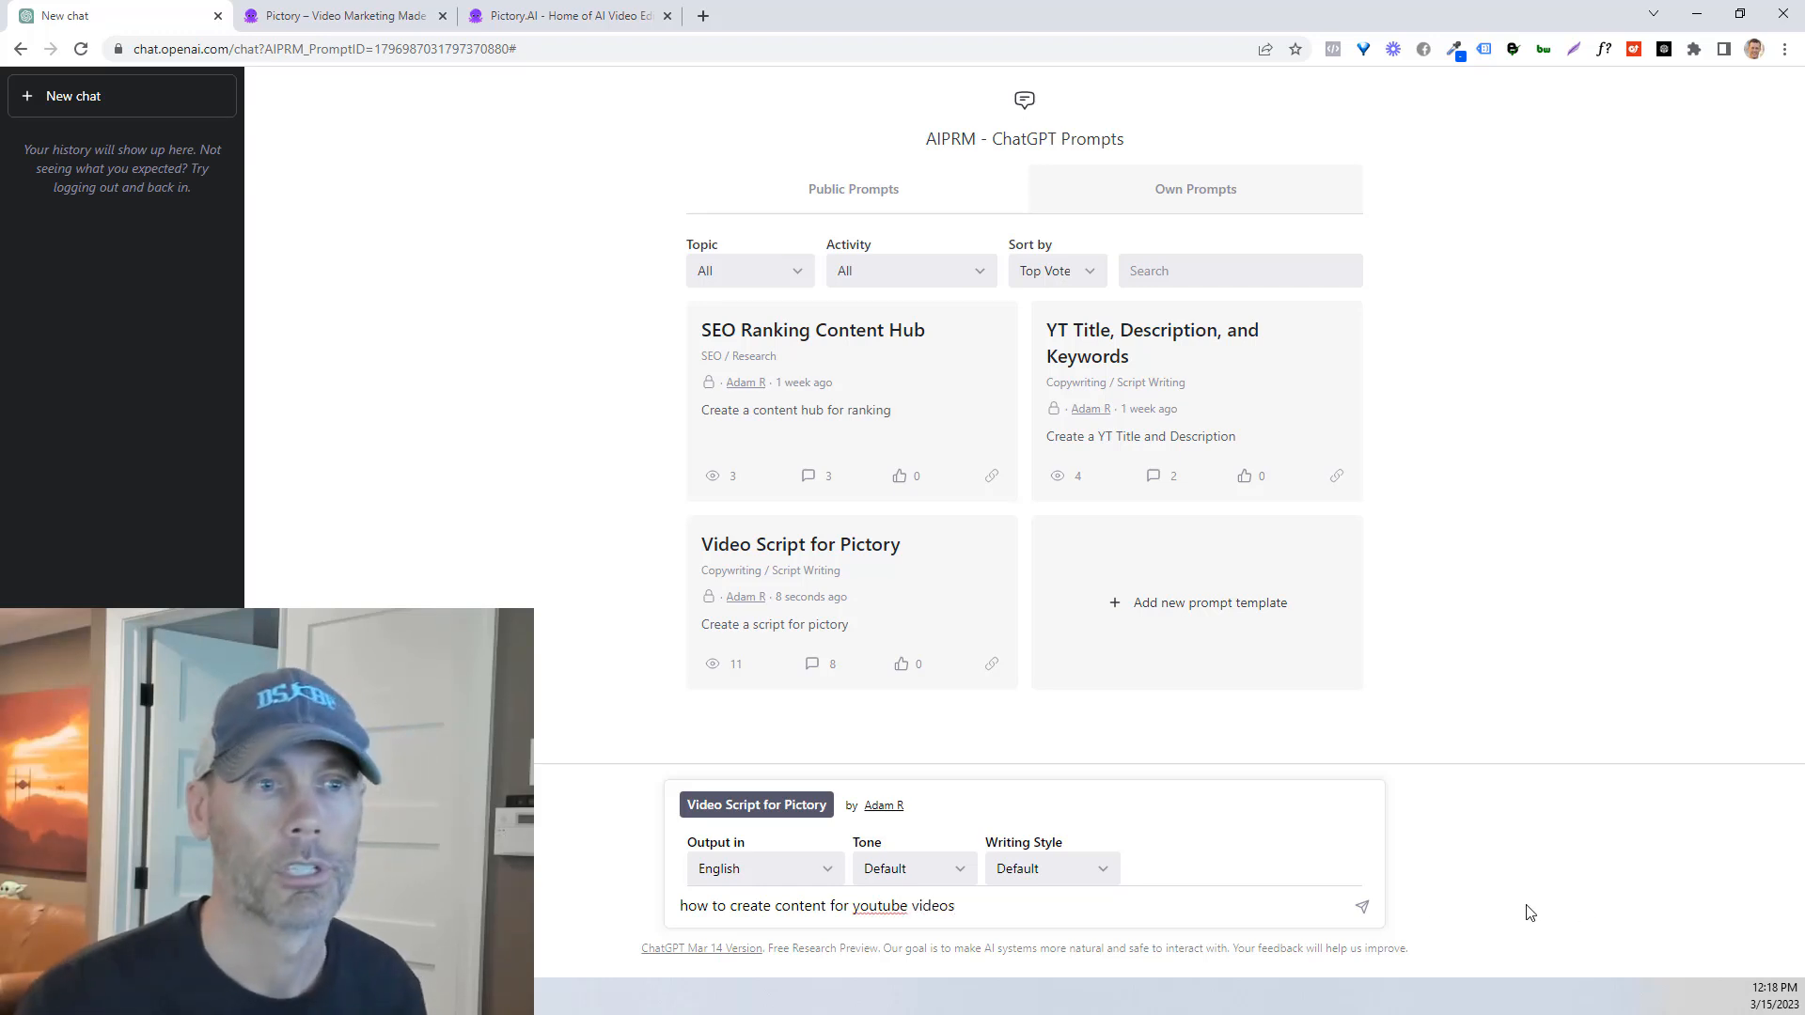
pyautogui.click(1362, 906)
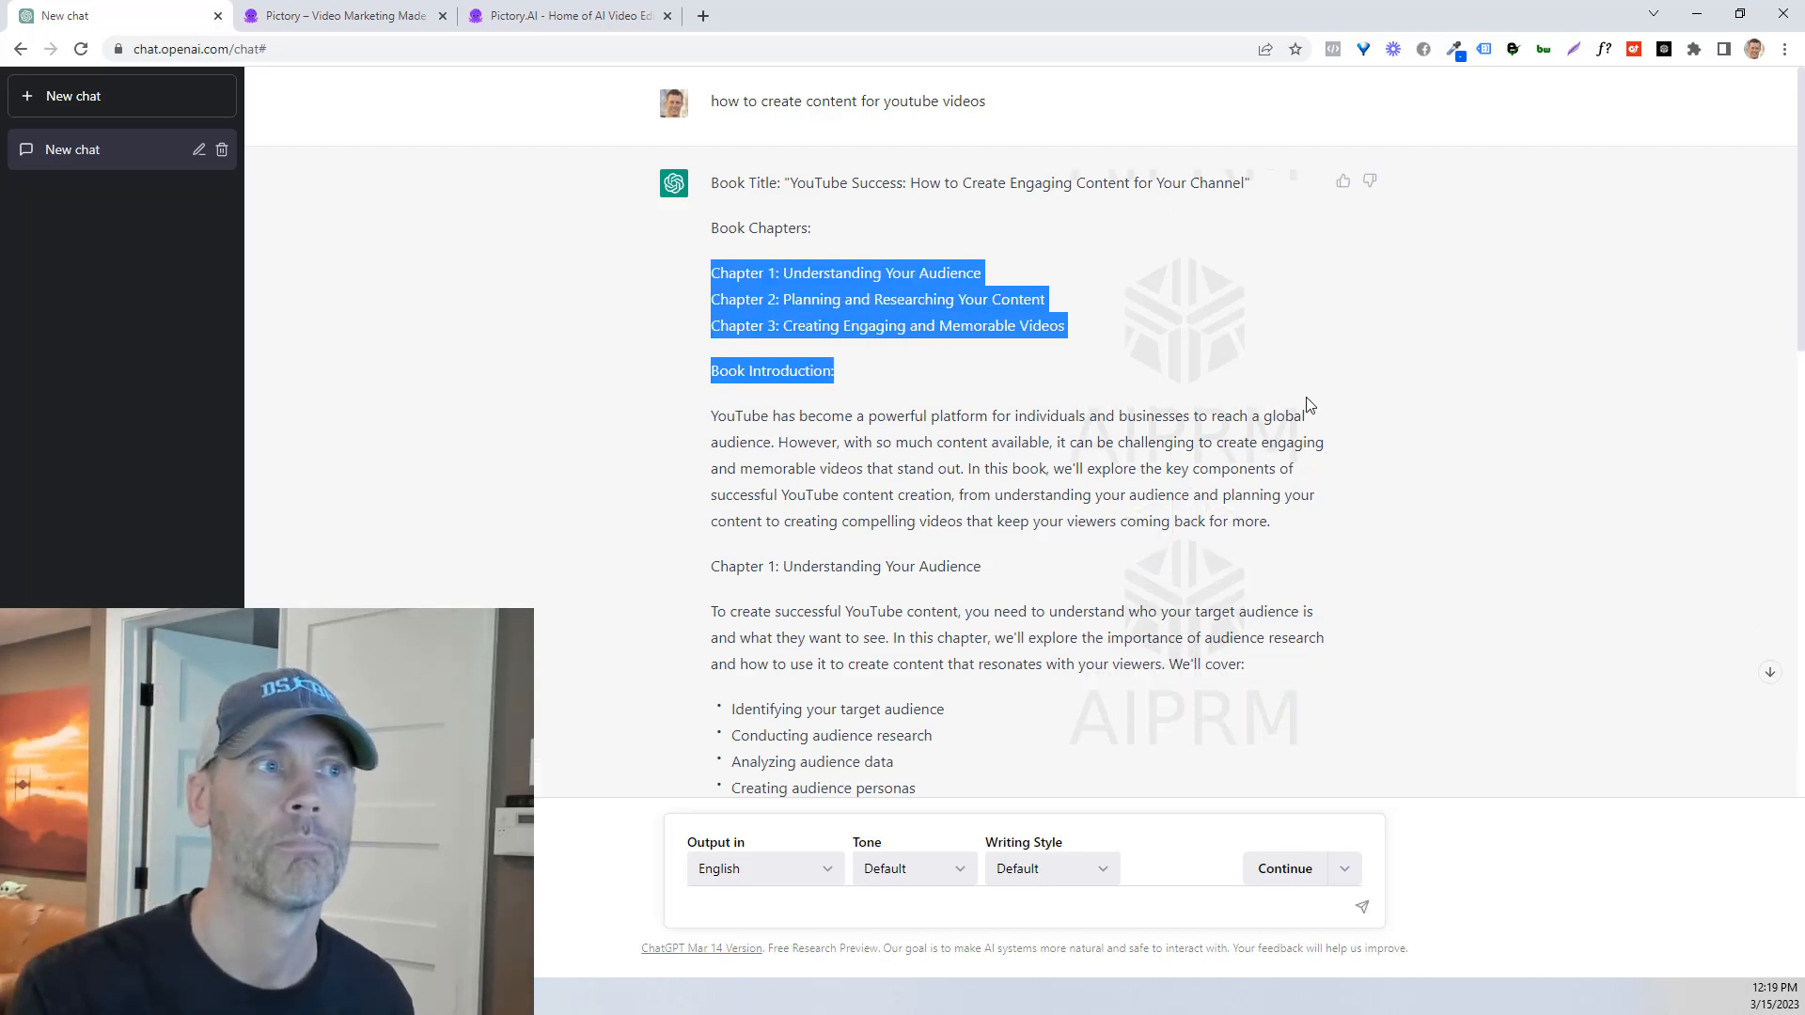
# Step: Scroll through the guide's three chapters and conclusion, then switch to the Pictory tab
pyautogui.scroll(-3)
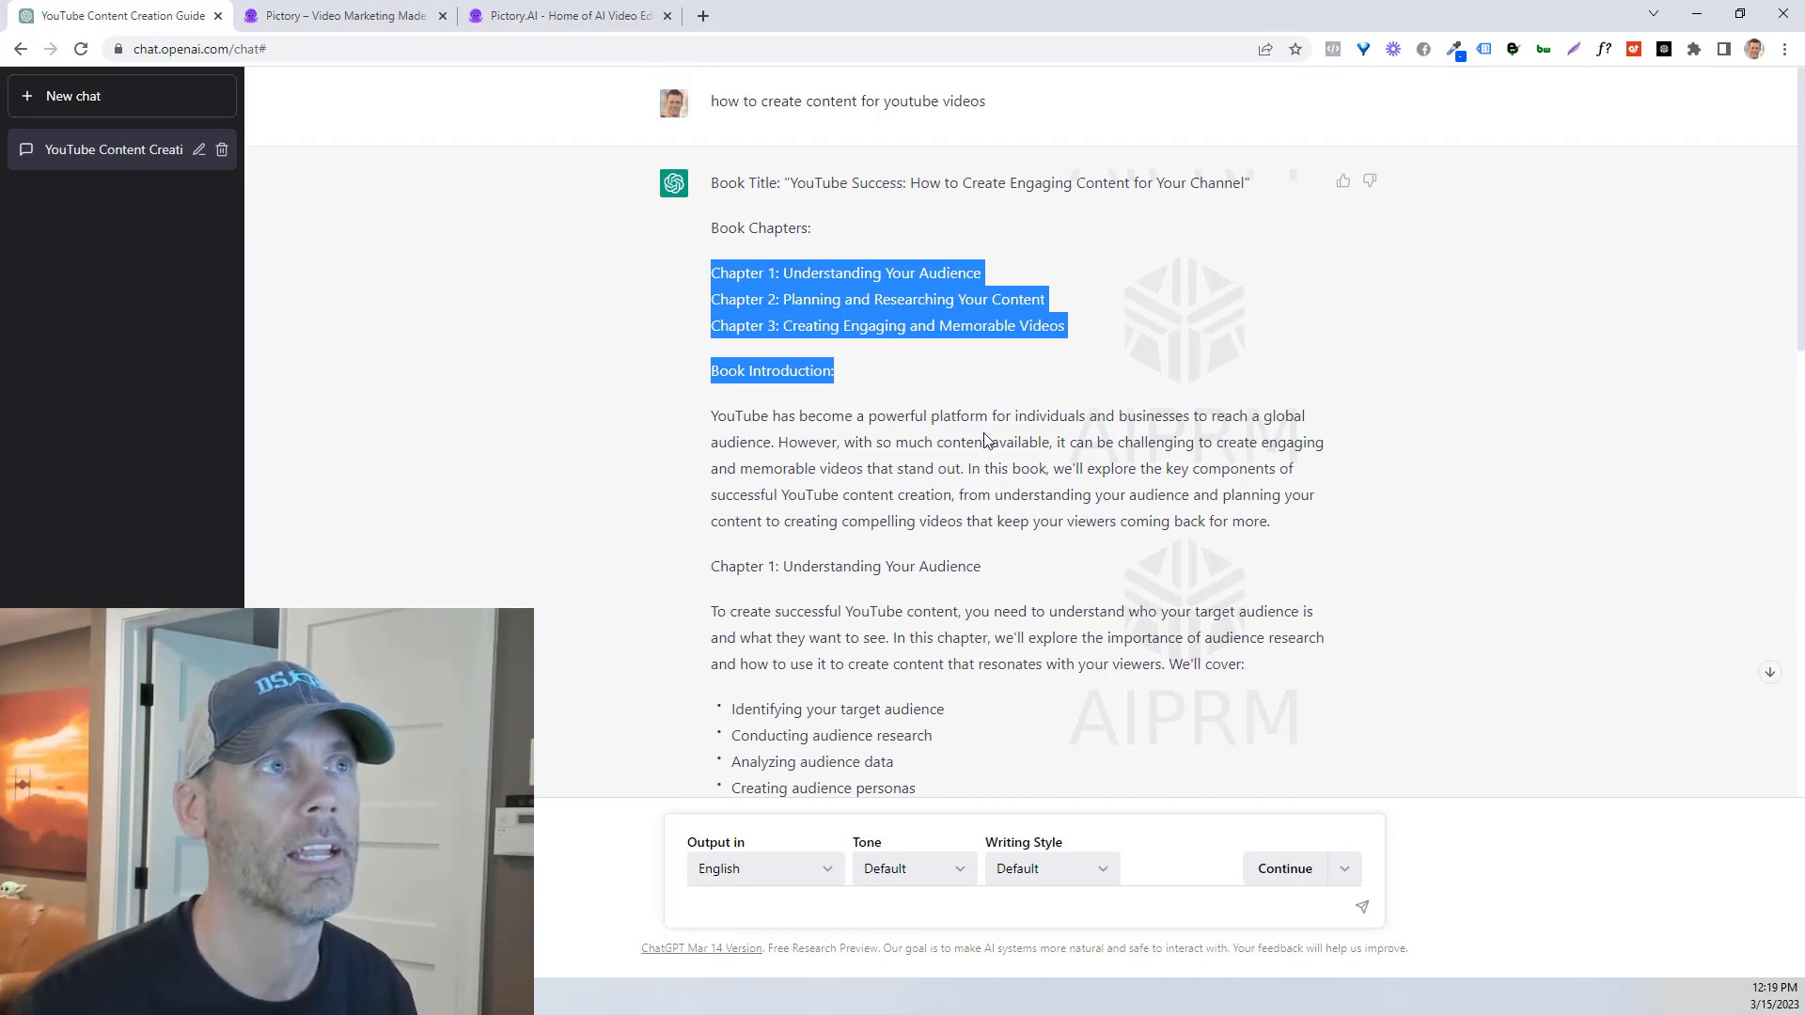
pyautogui.moveTo(1249, 209)
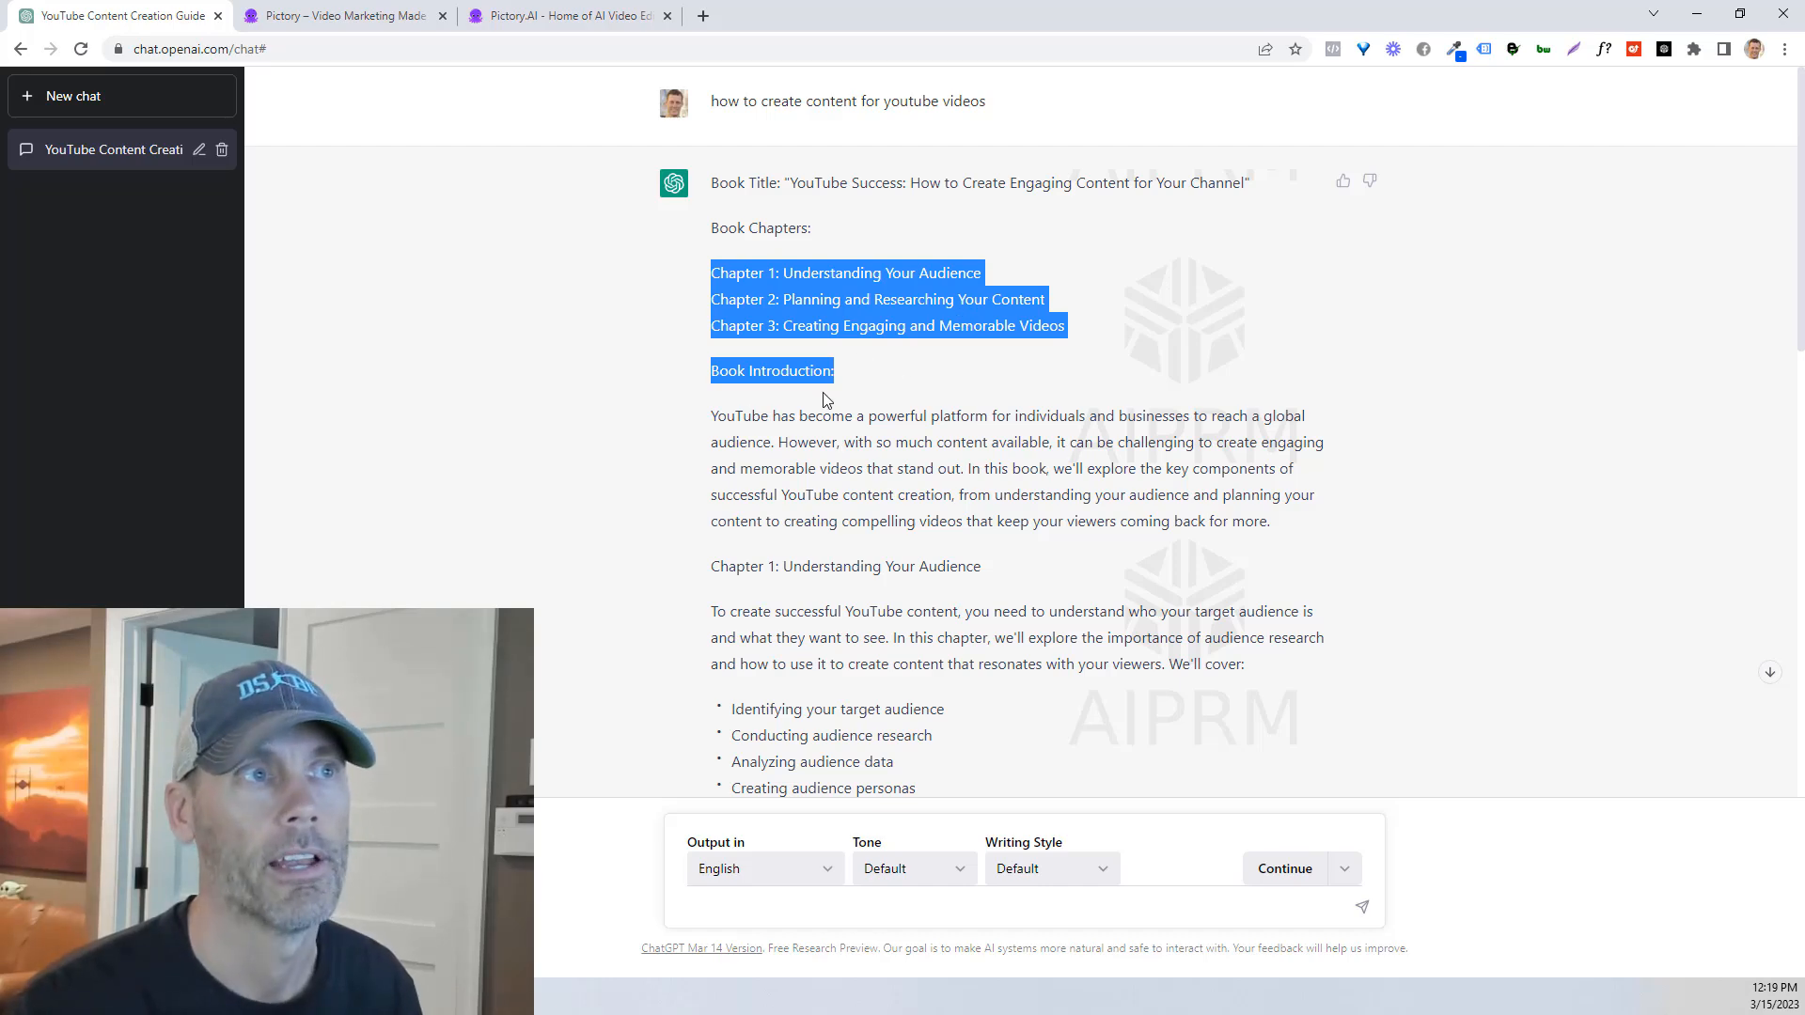
pyautogui.scroll(-3)
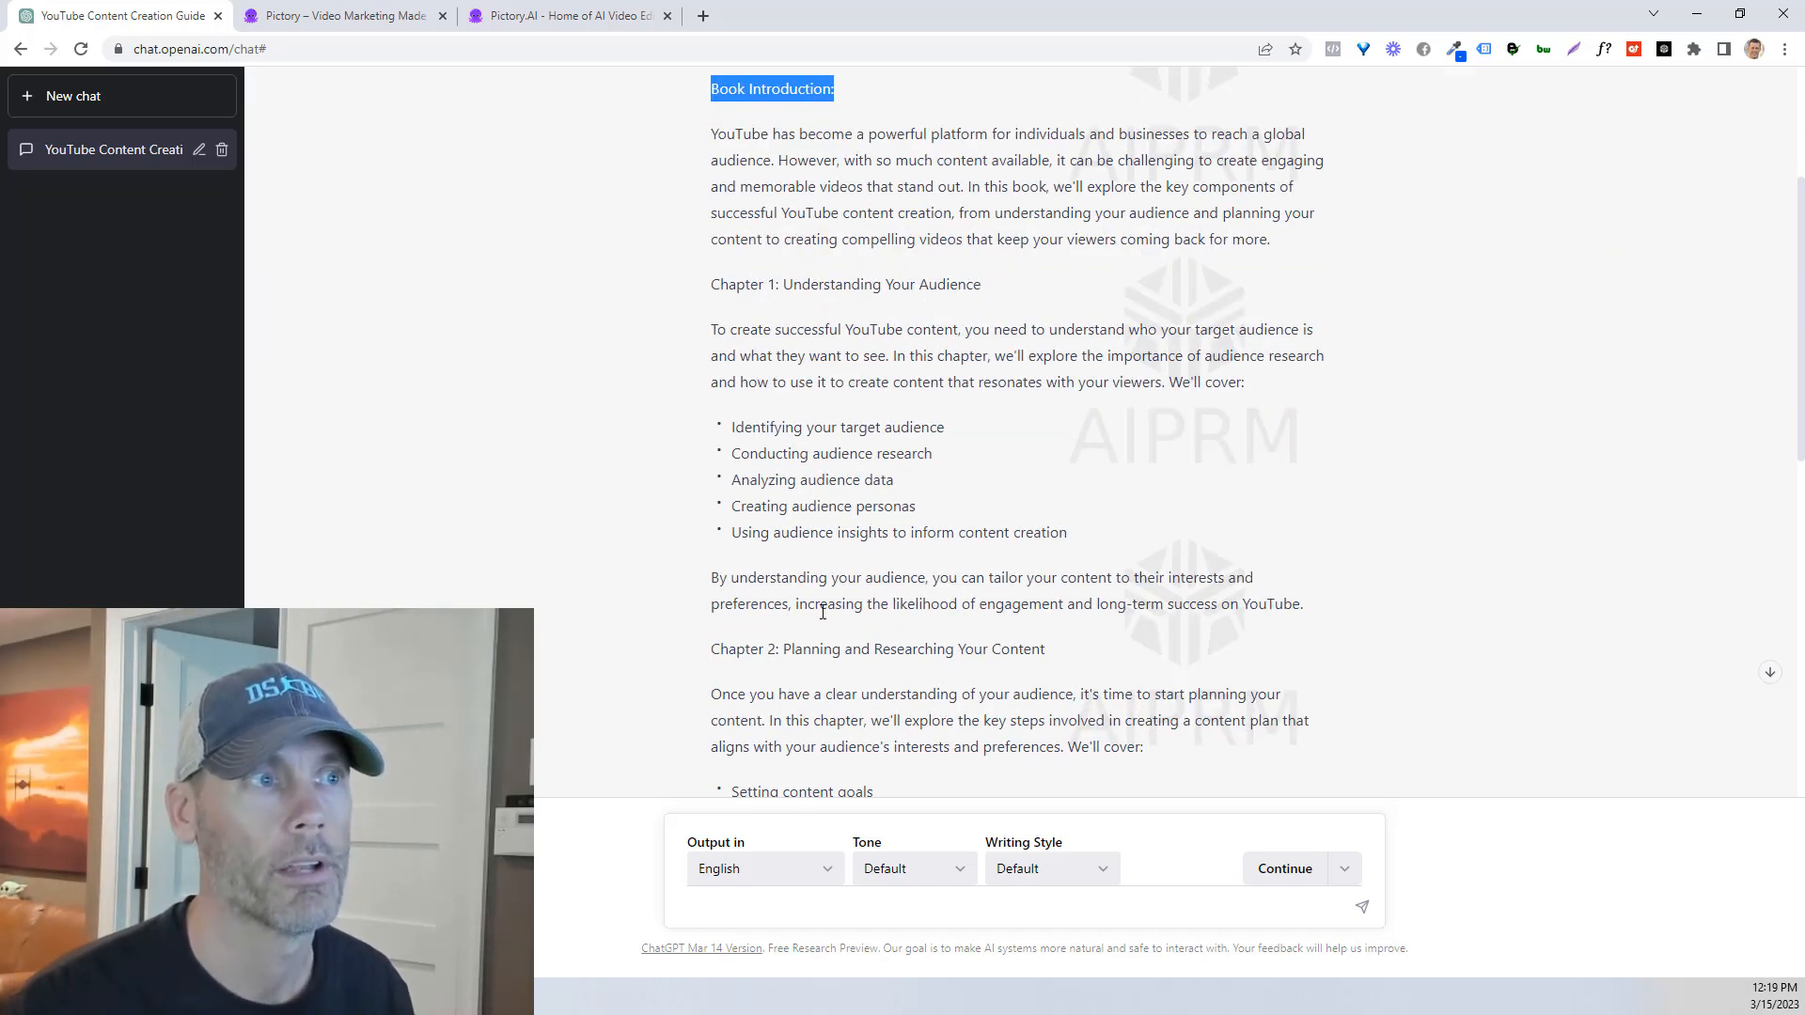
pyautogui.scroll(-3)
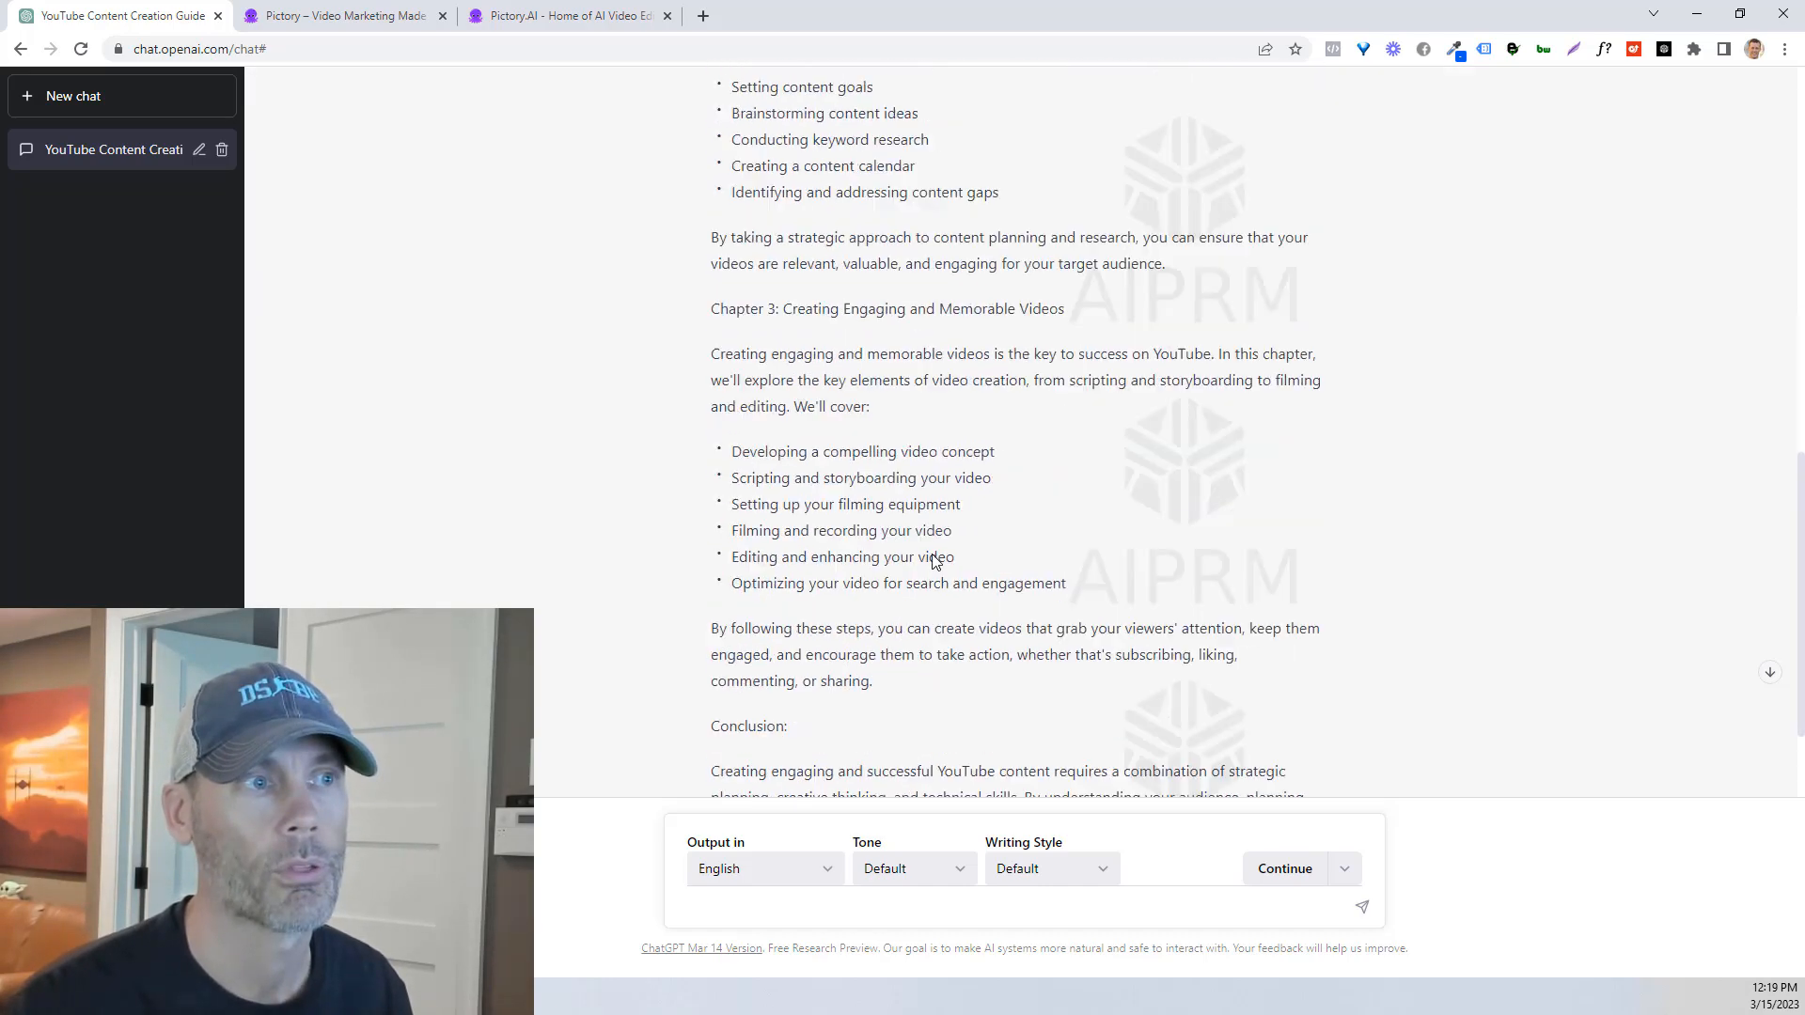
pyautogui.scroll(-3)
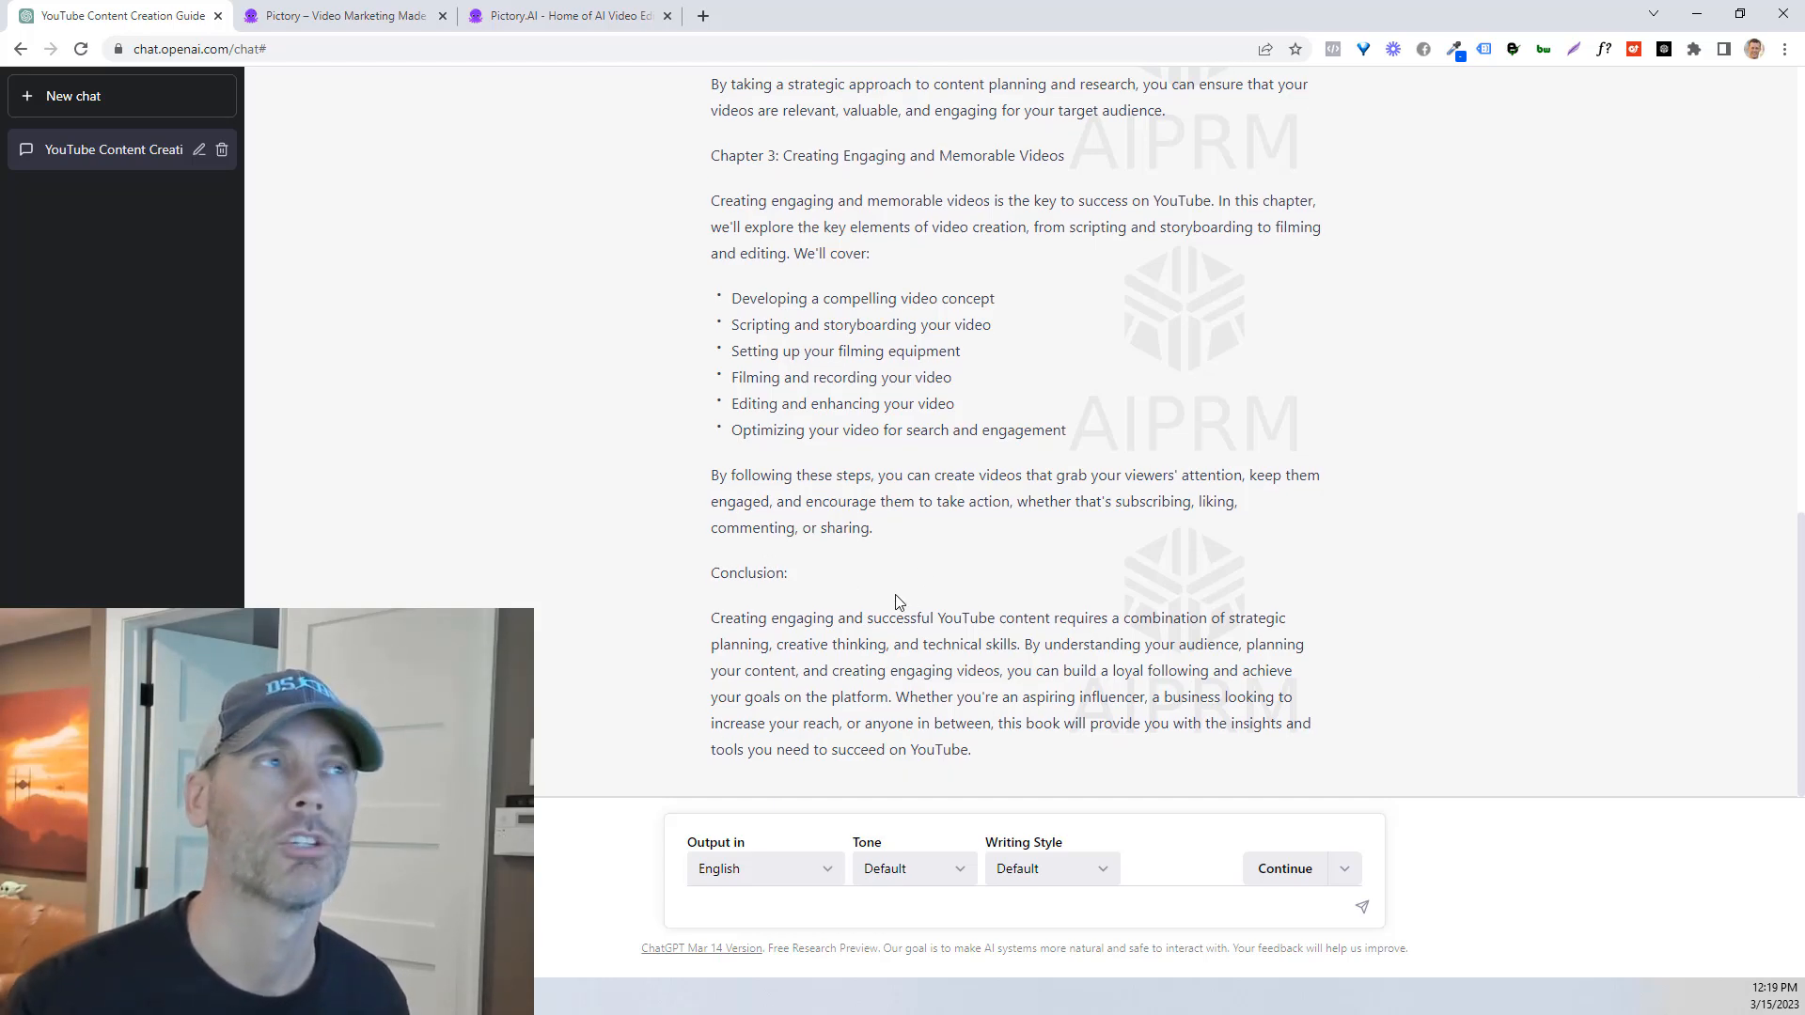
pyautogui.click(339, 15)
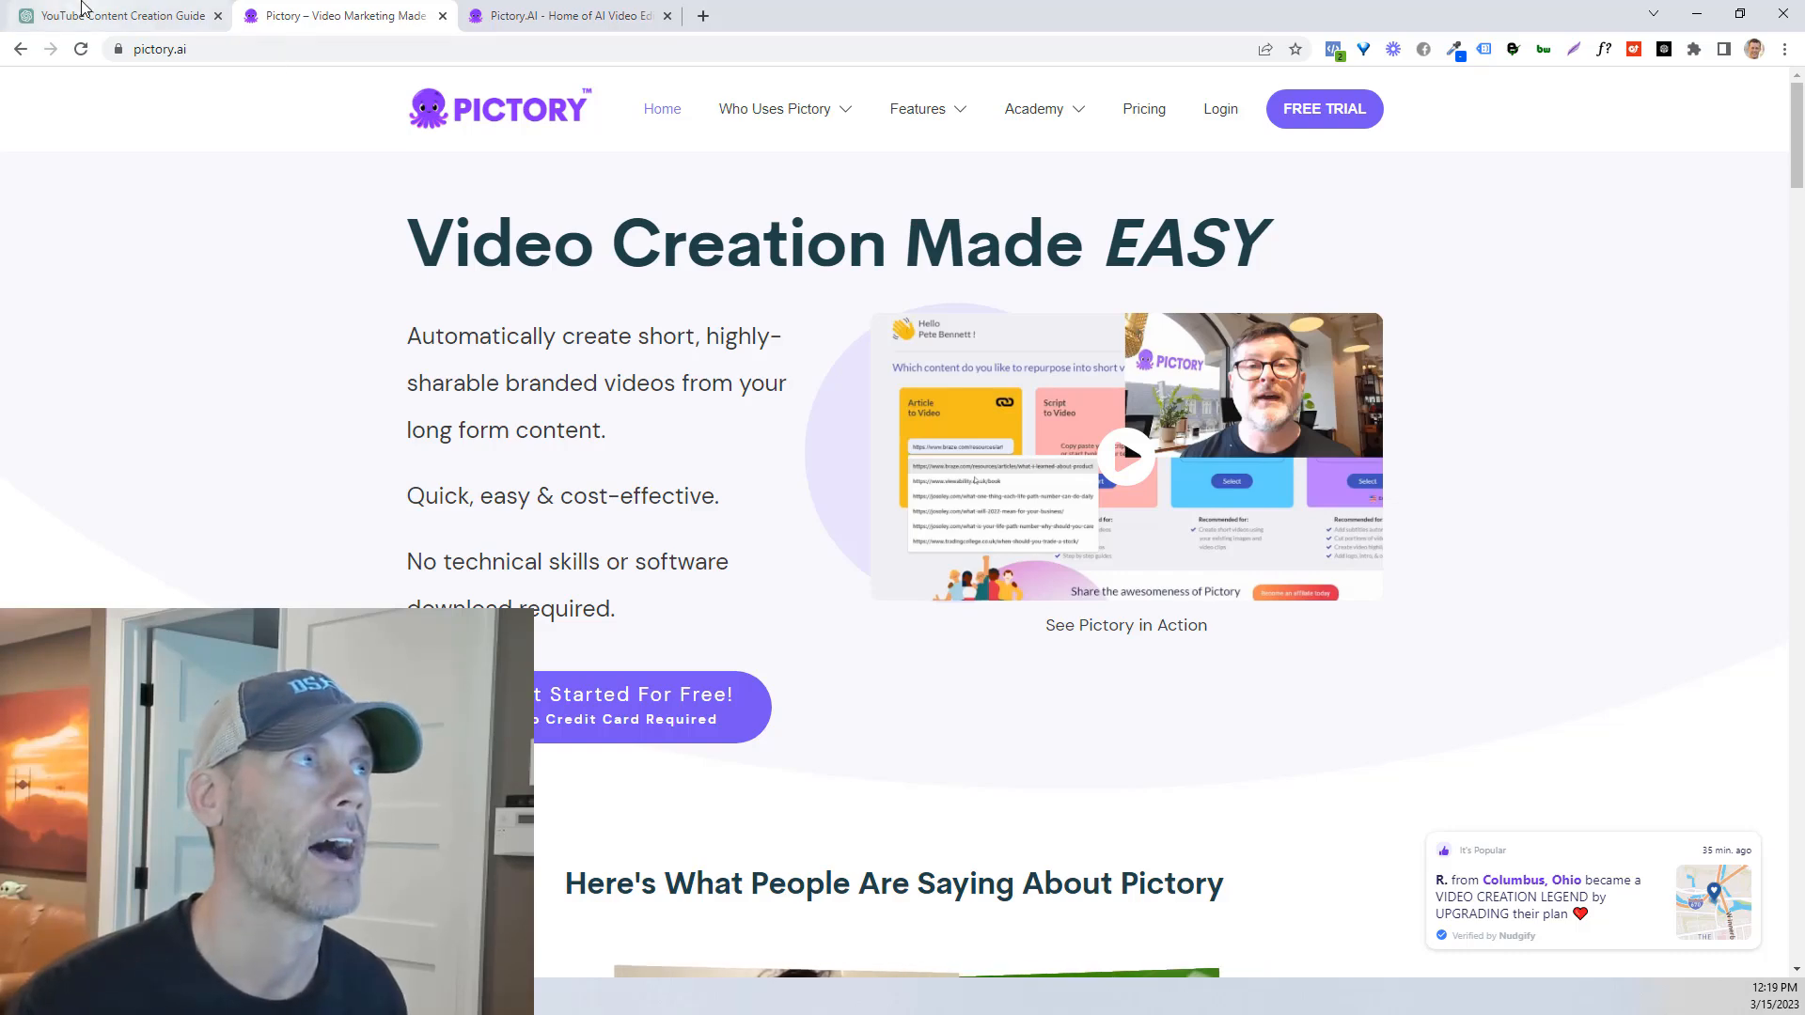
# Step: Glance back at the ChatGPT guide, then sign up for a free Pictory account
pyautogui.click(115, 15)
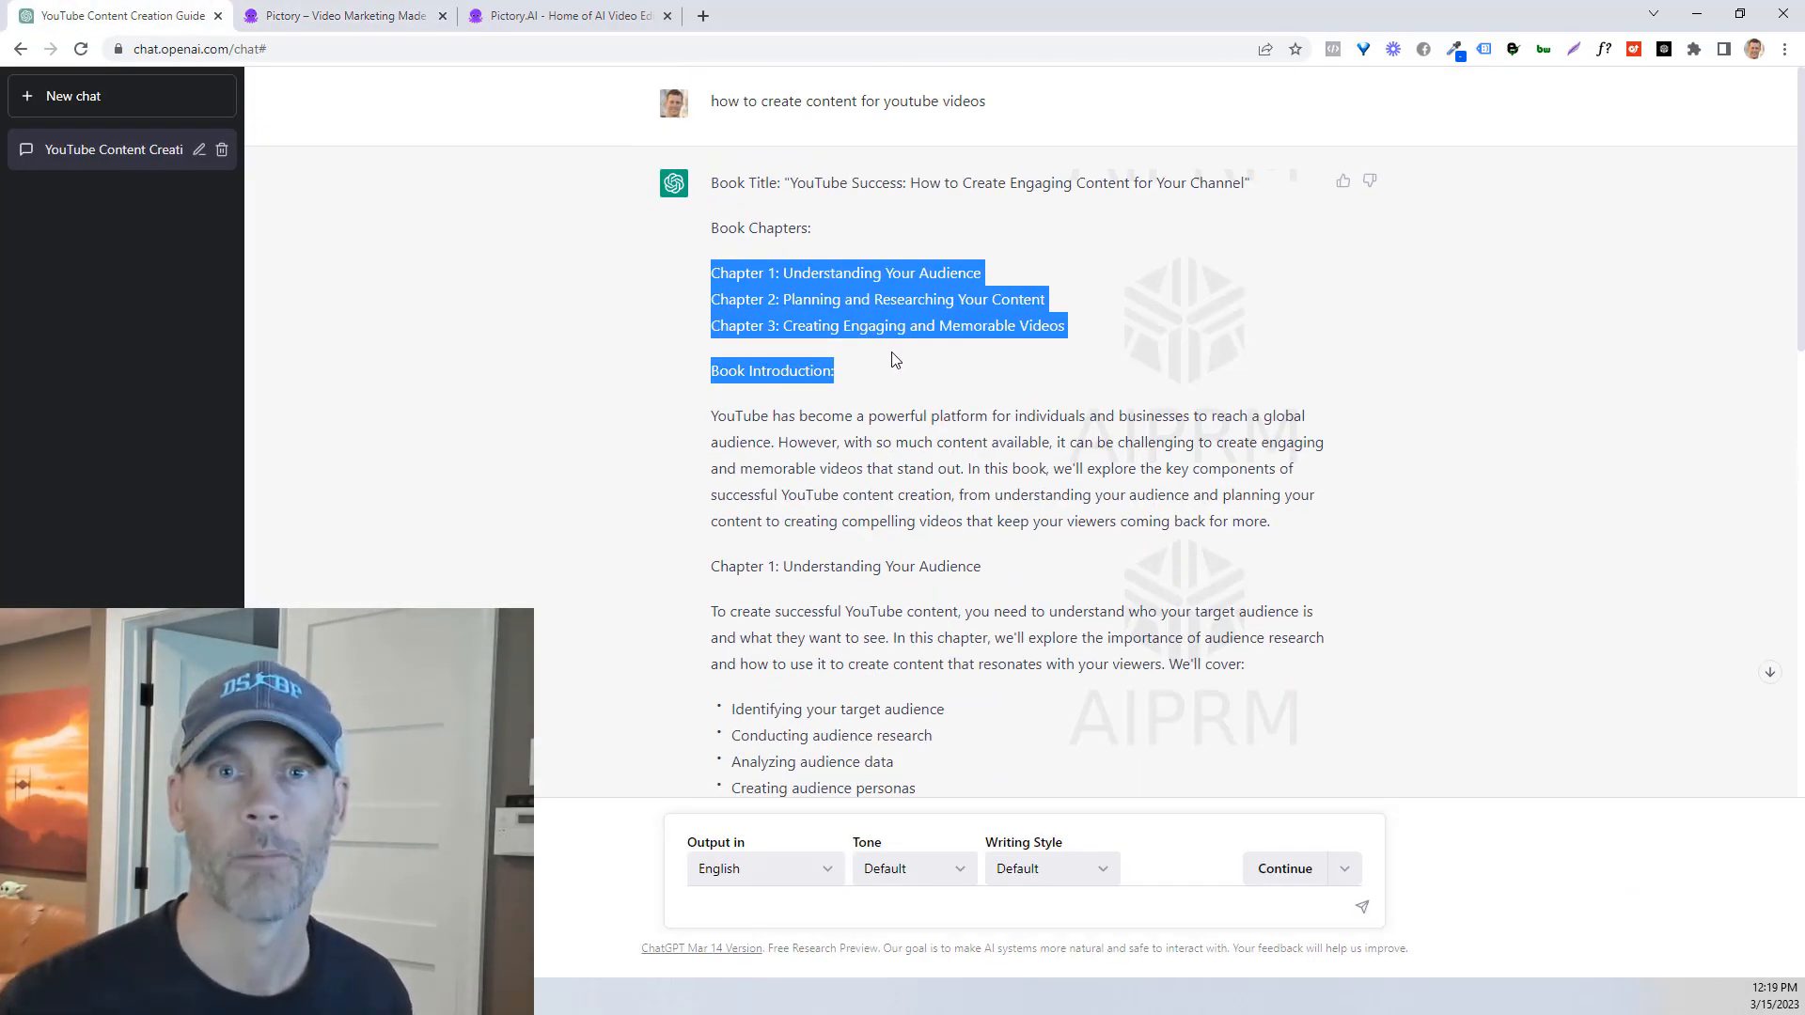
pyautogui.click(342, 15)
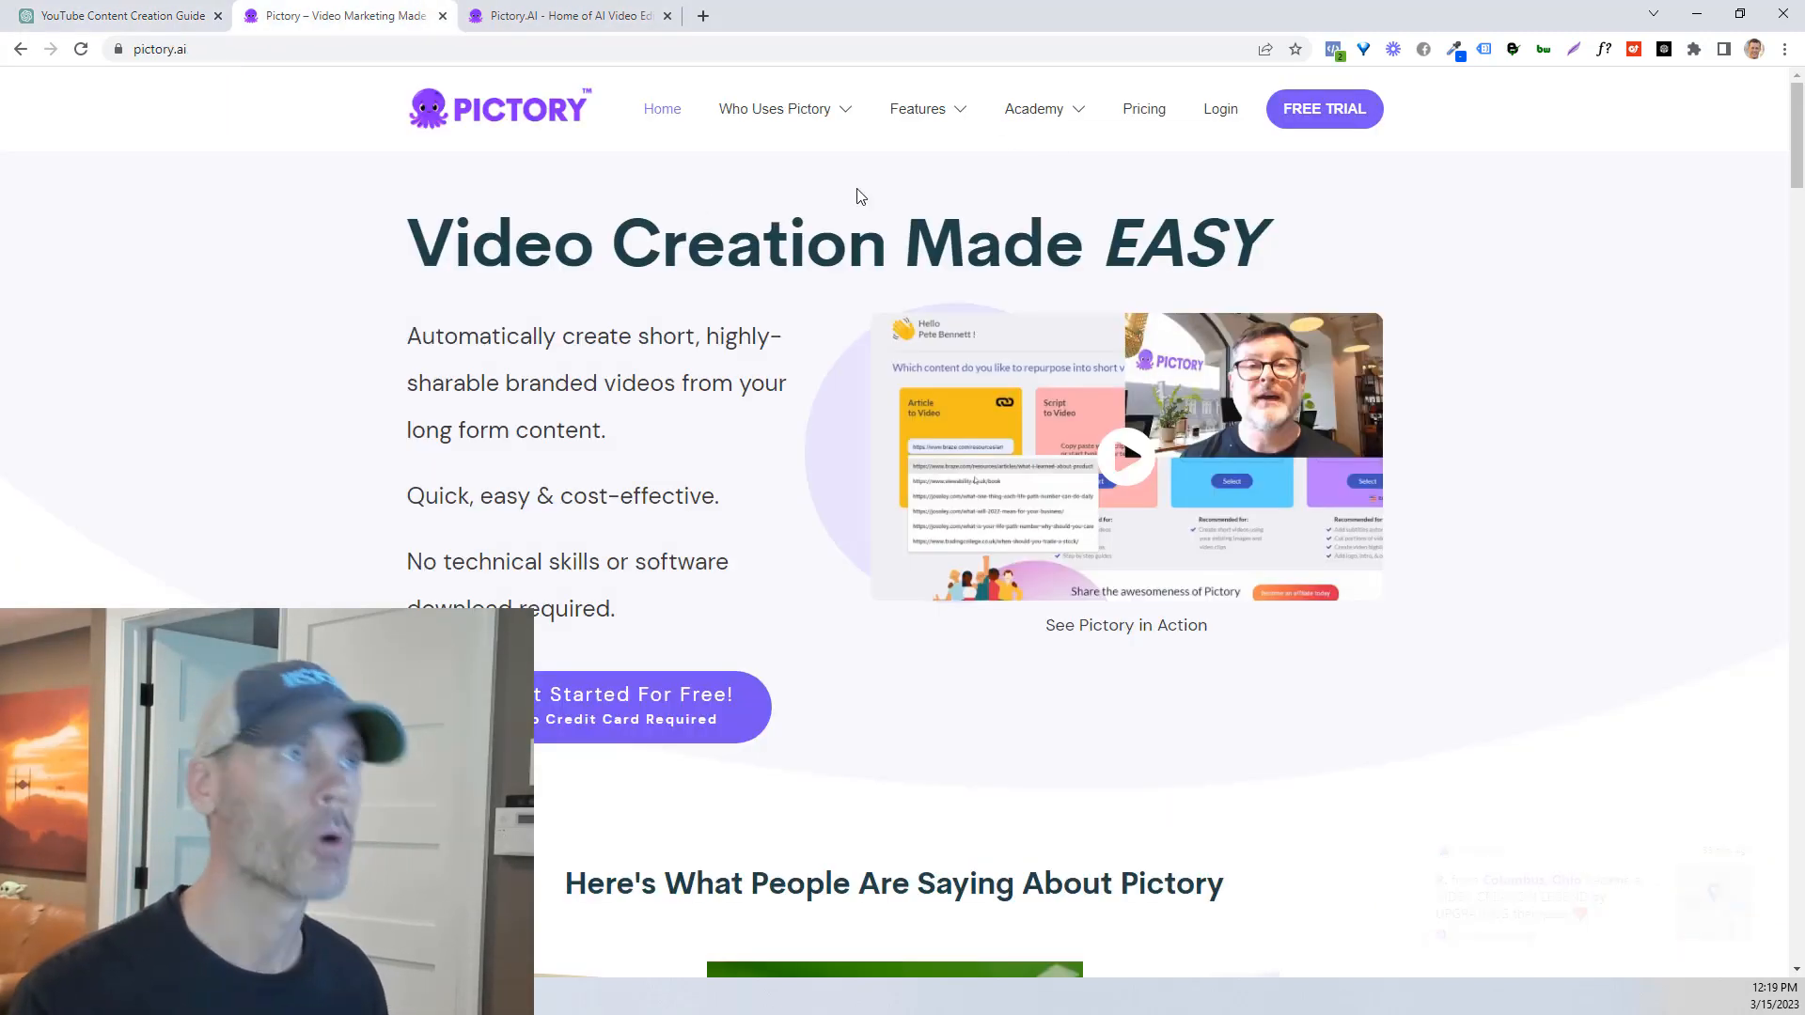
pyautogui.moveTo(552, 299)
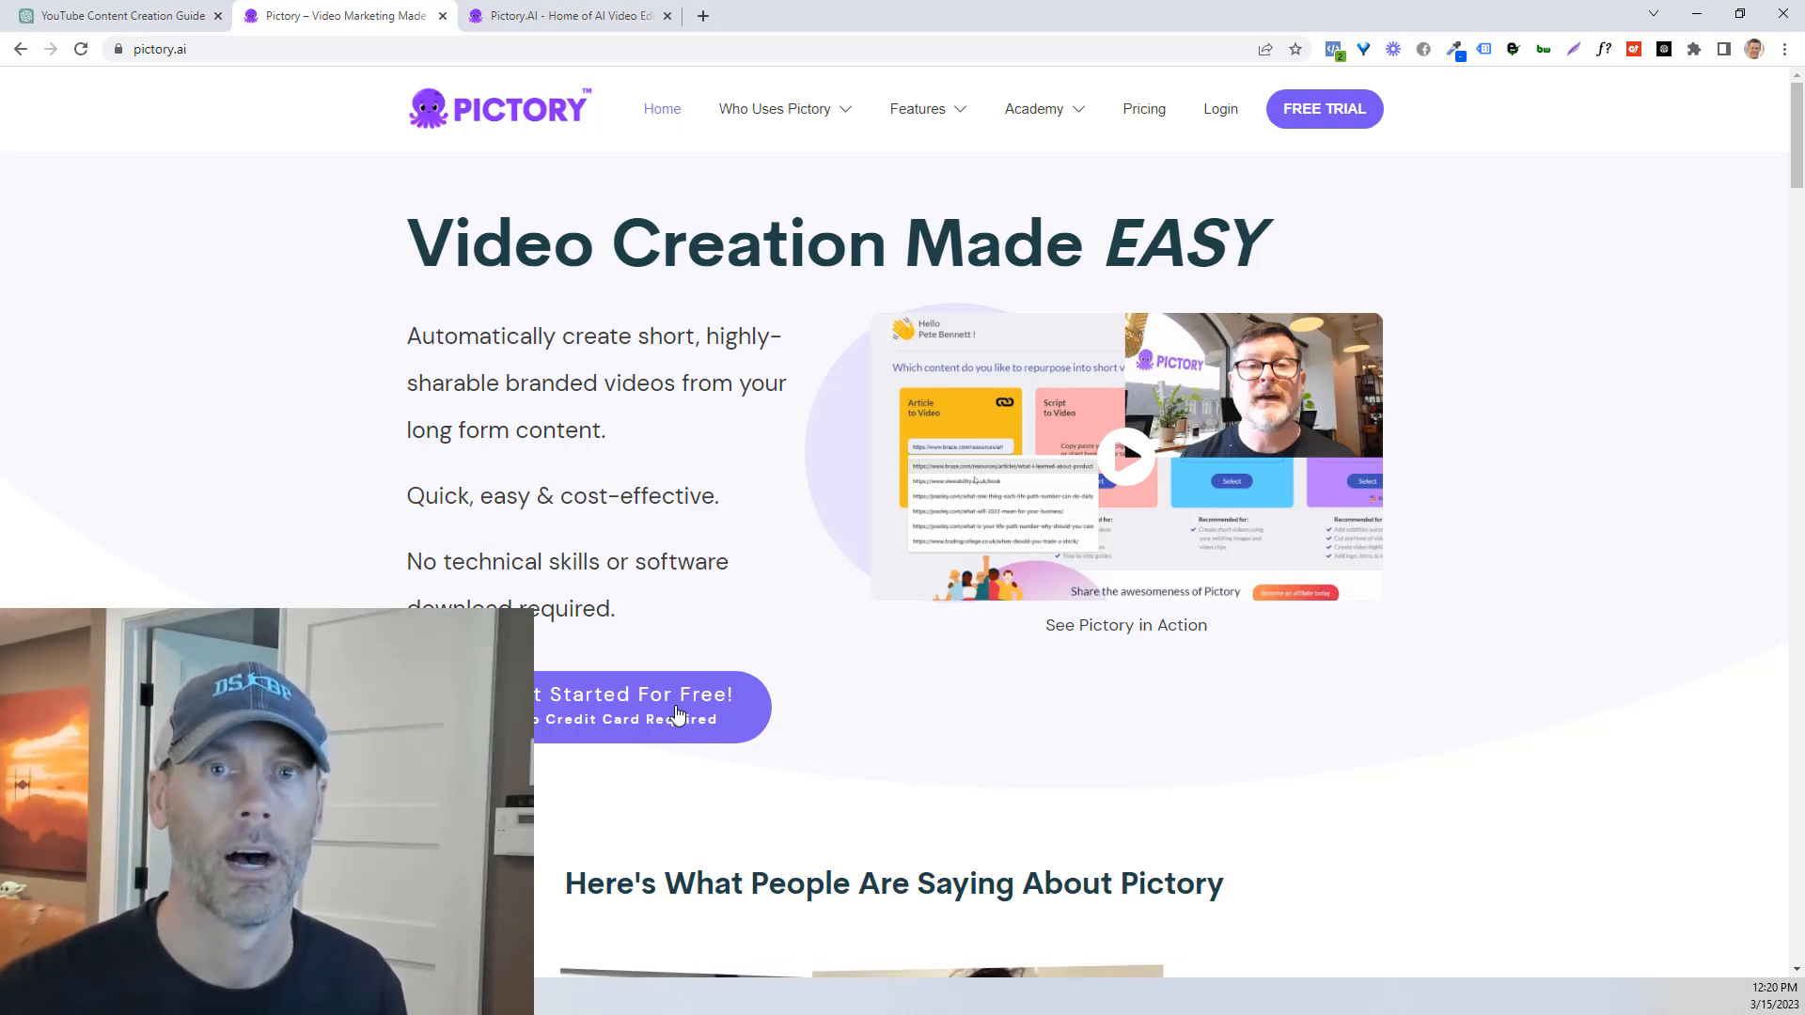
pyautogui.click(631, 707)
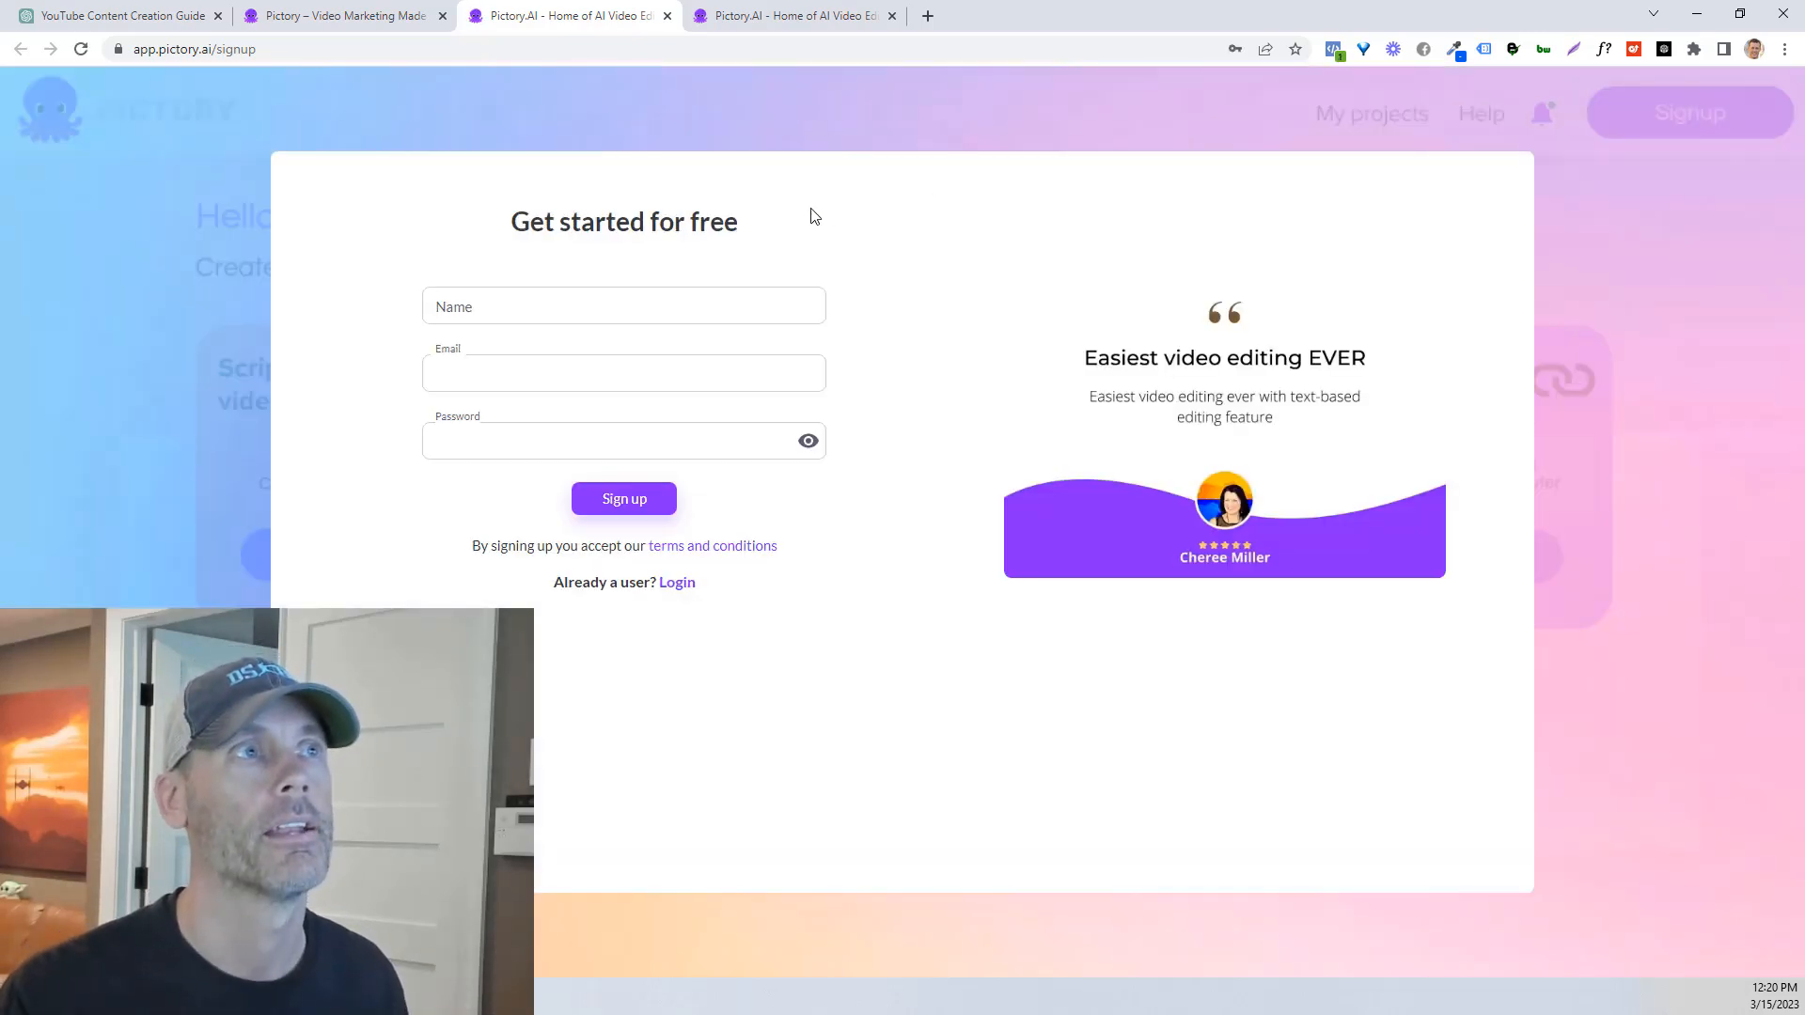
pyautogui.moveTo(837, 416)
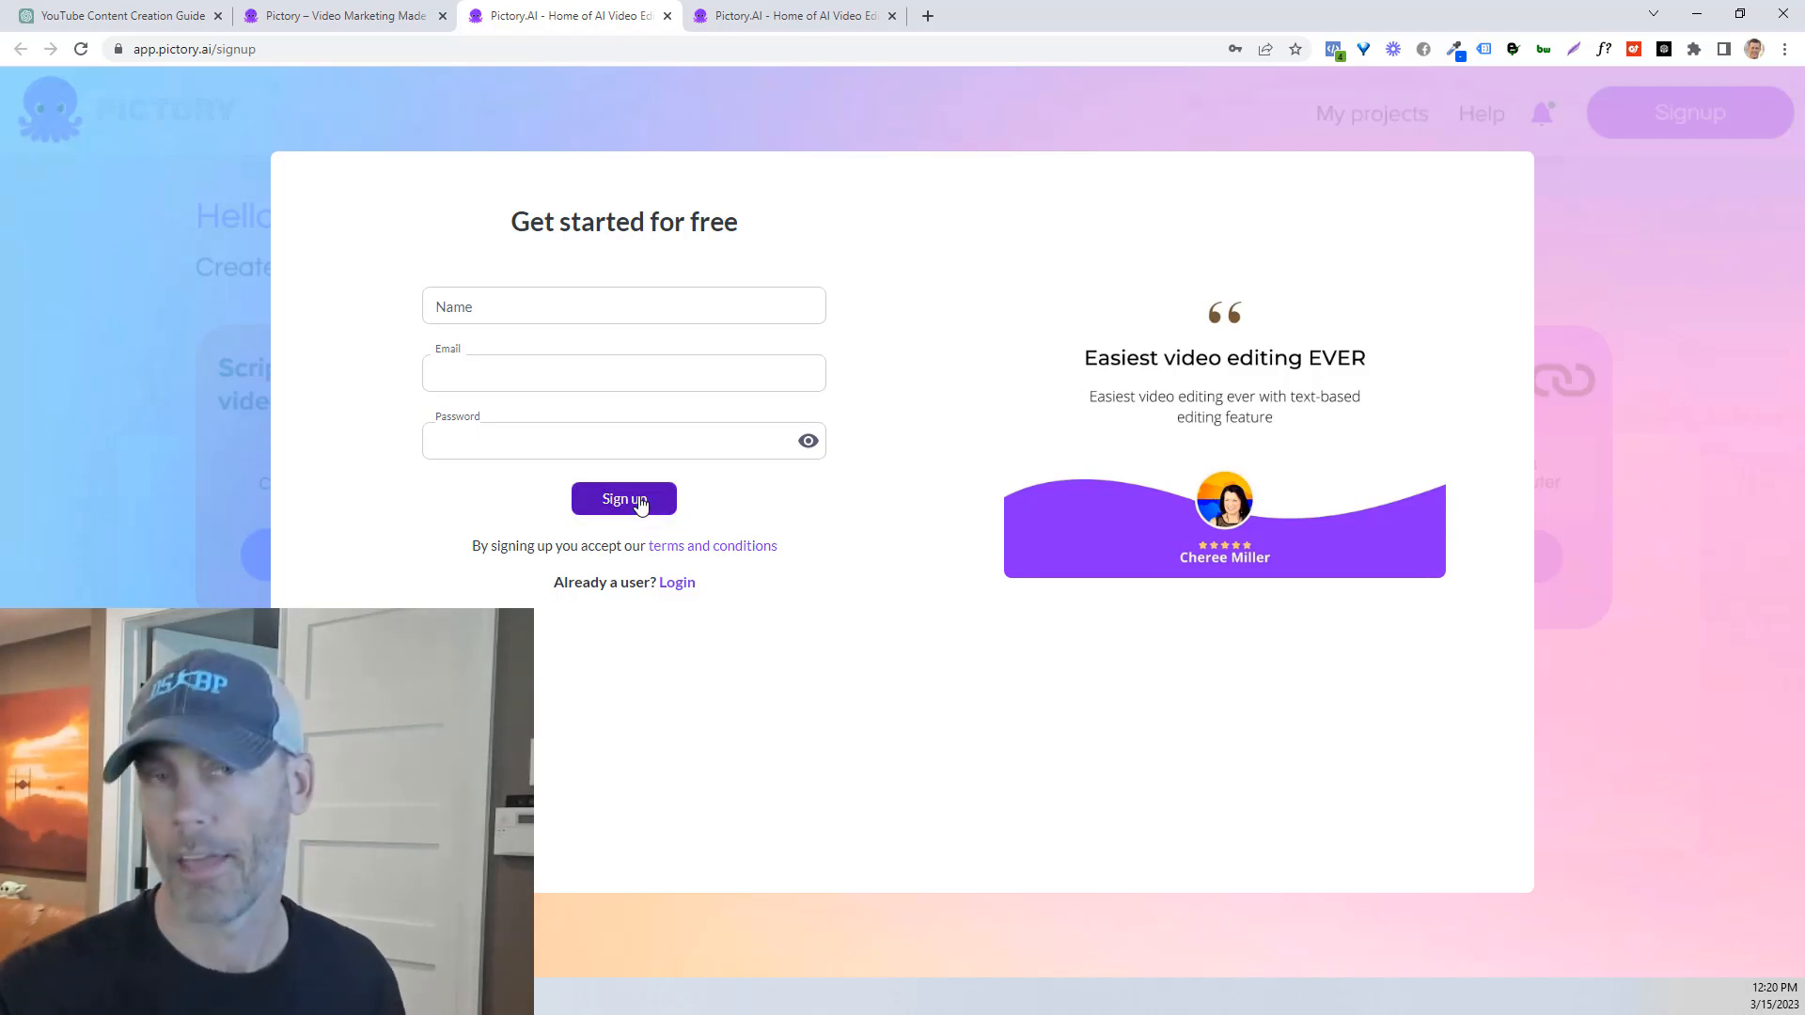
pyautogui.click(624, 498)
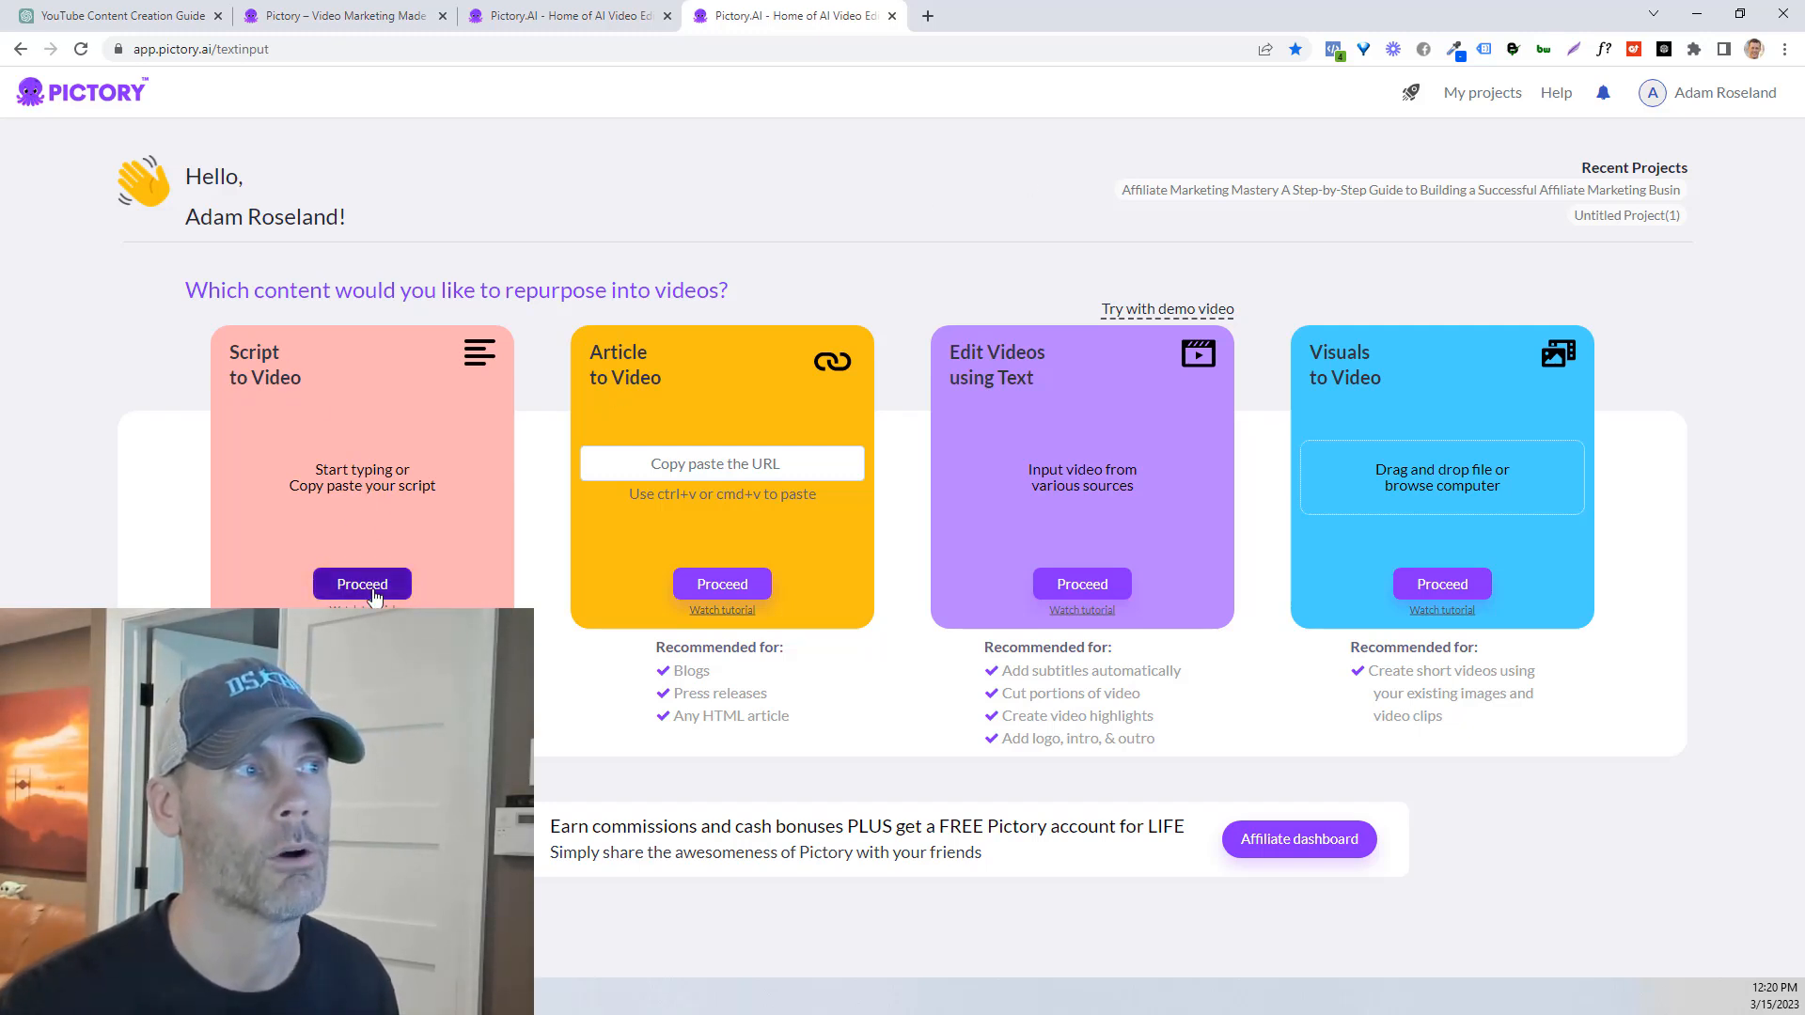
# Step: Start Script to Video and paste the ChatGPT guide's title and body into the editor
pyautogui.click(361, 584)
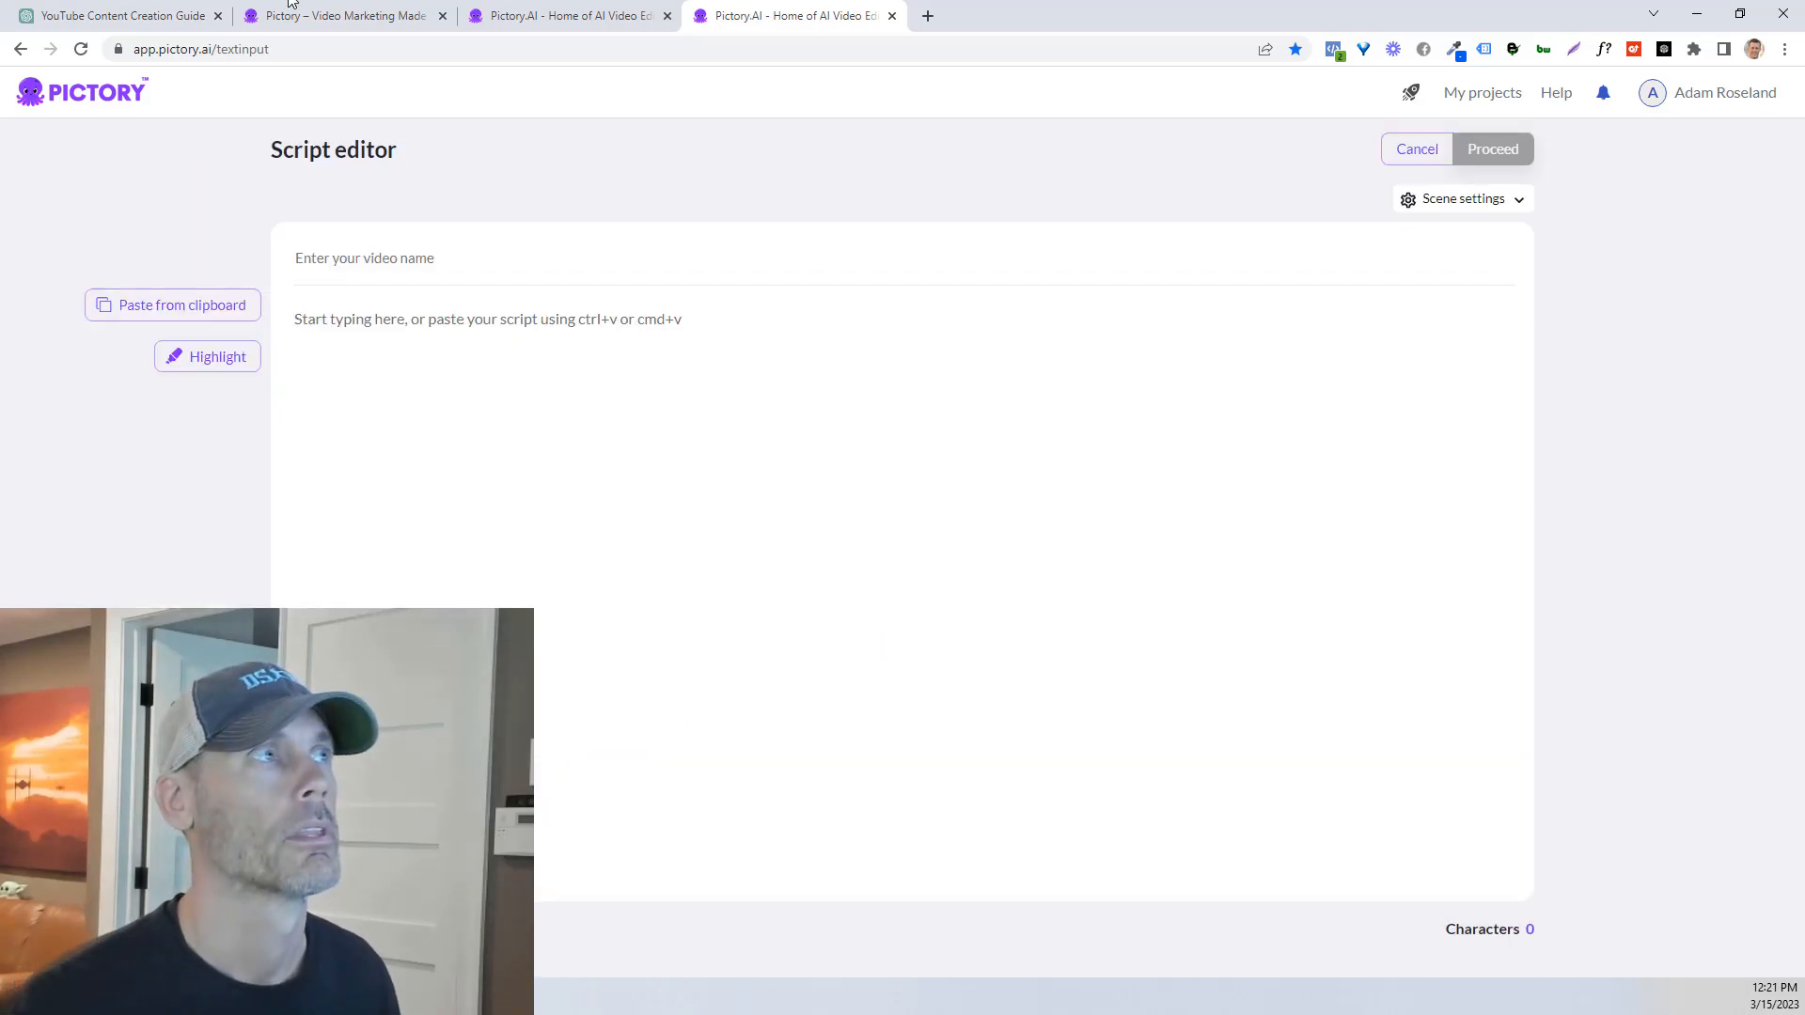
pyautogui.click(115, 15)
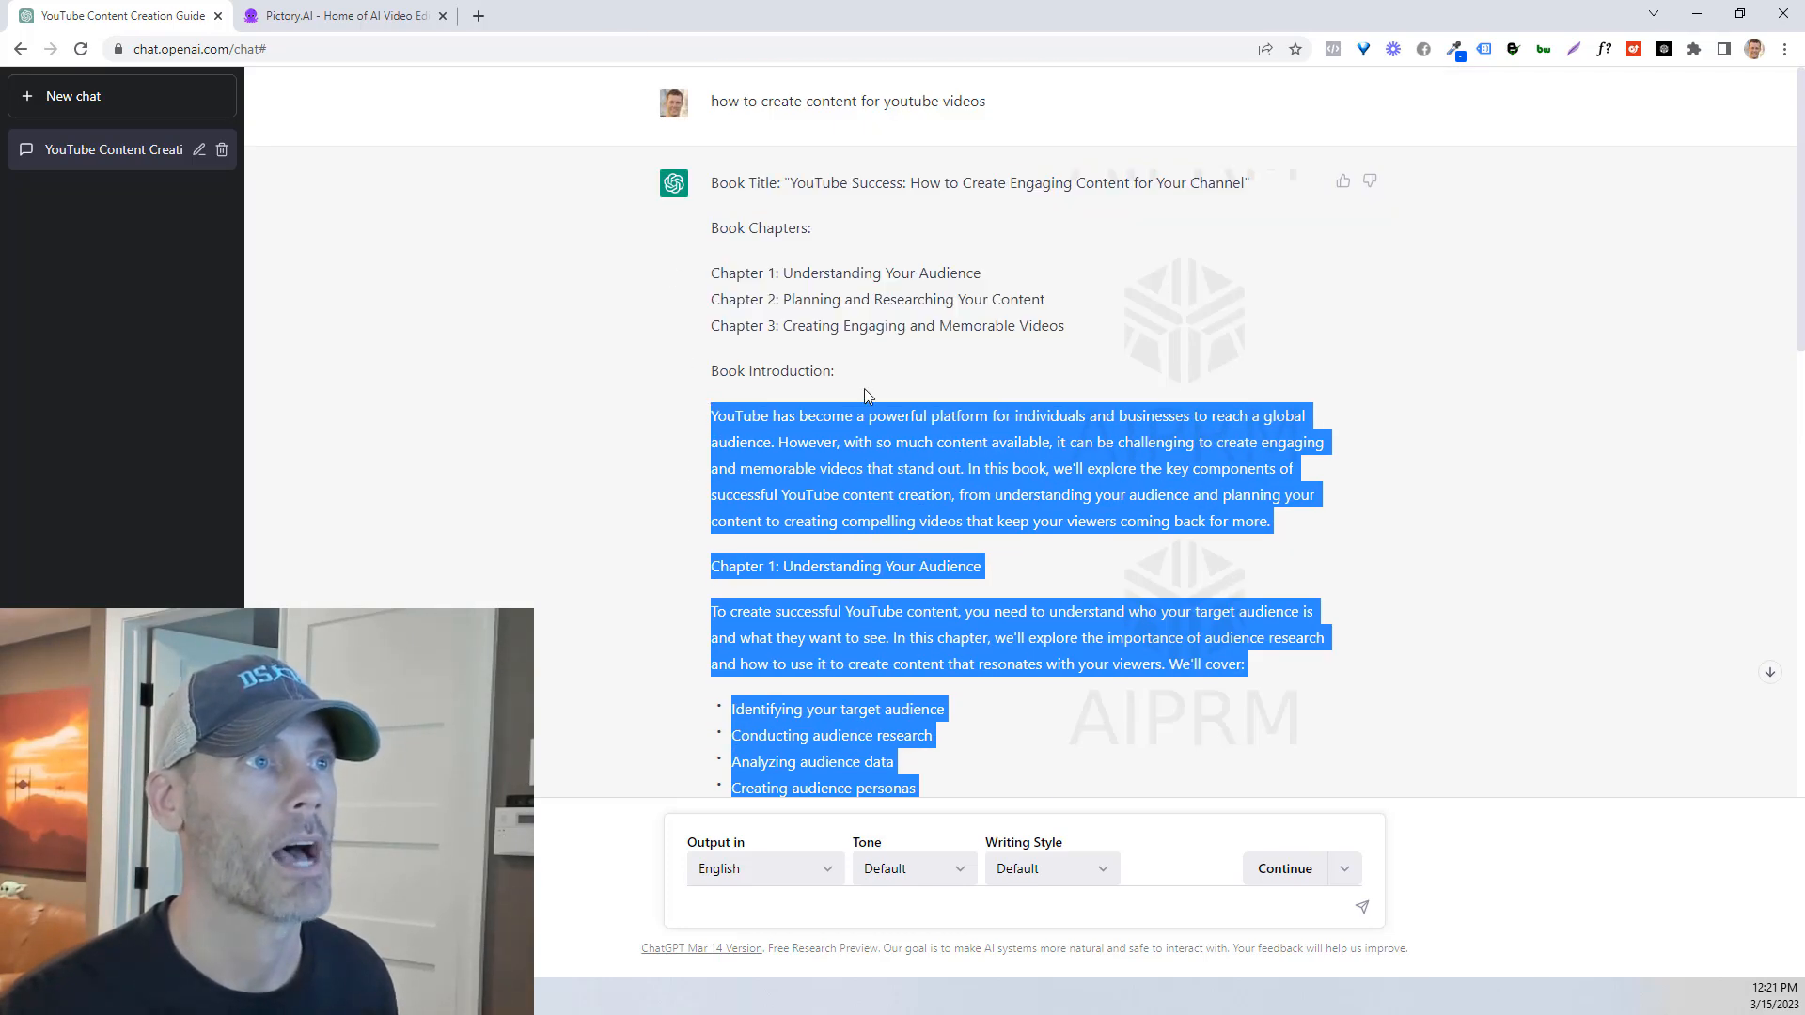
pyautogui.click(342, 15)
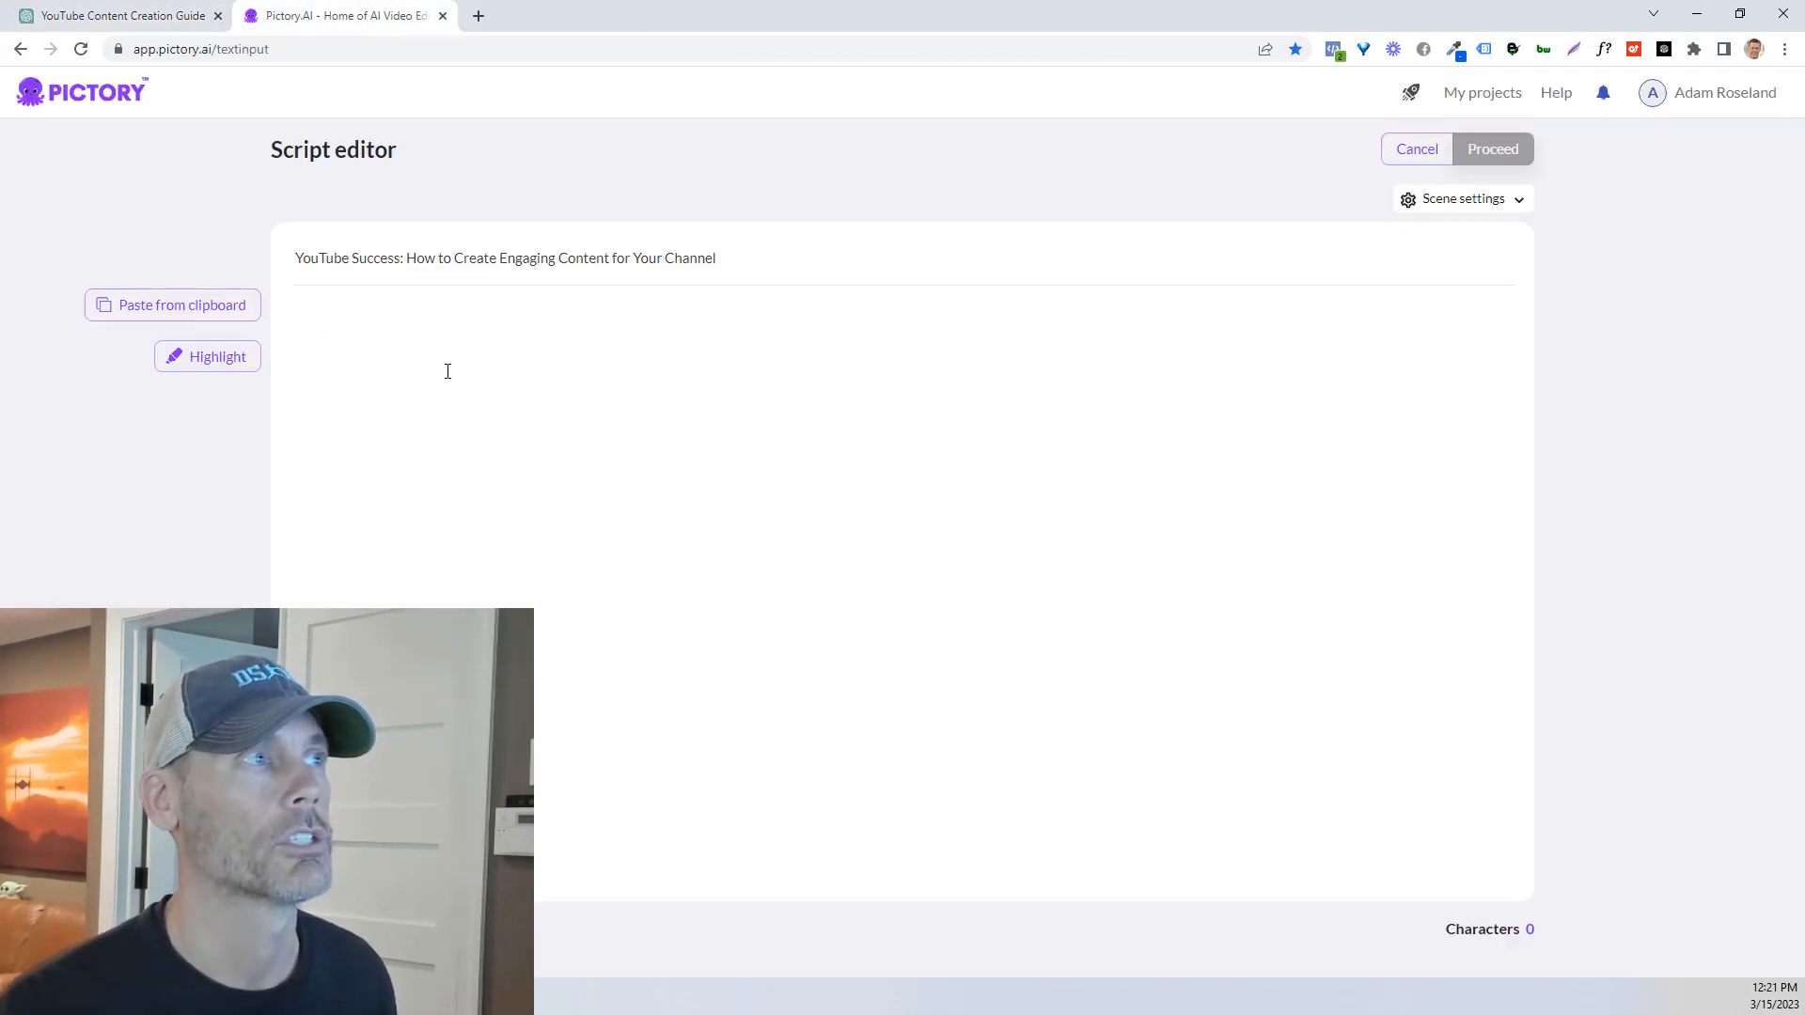
pyautogui.click(170, 305)
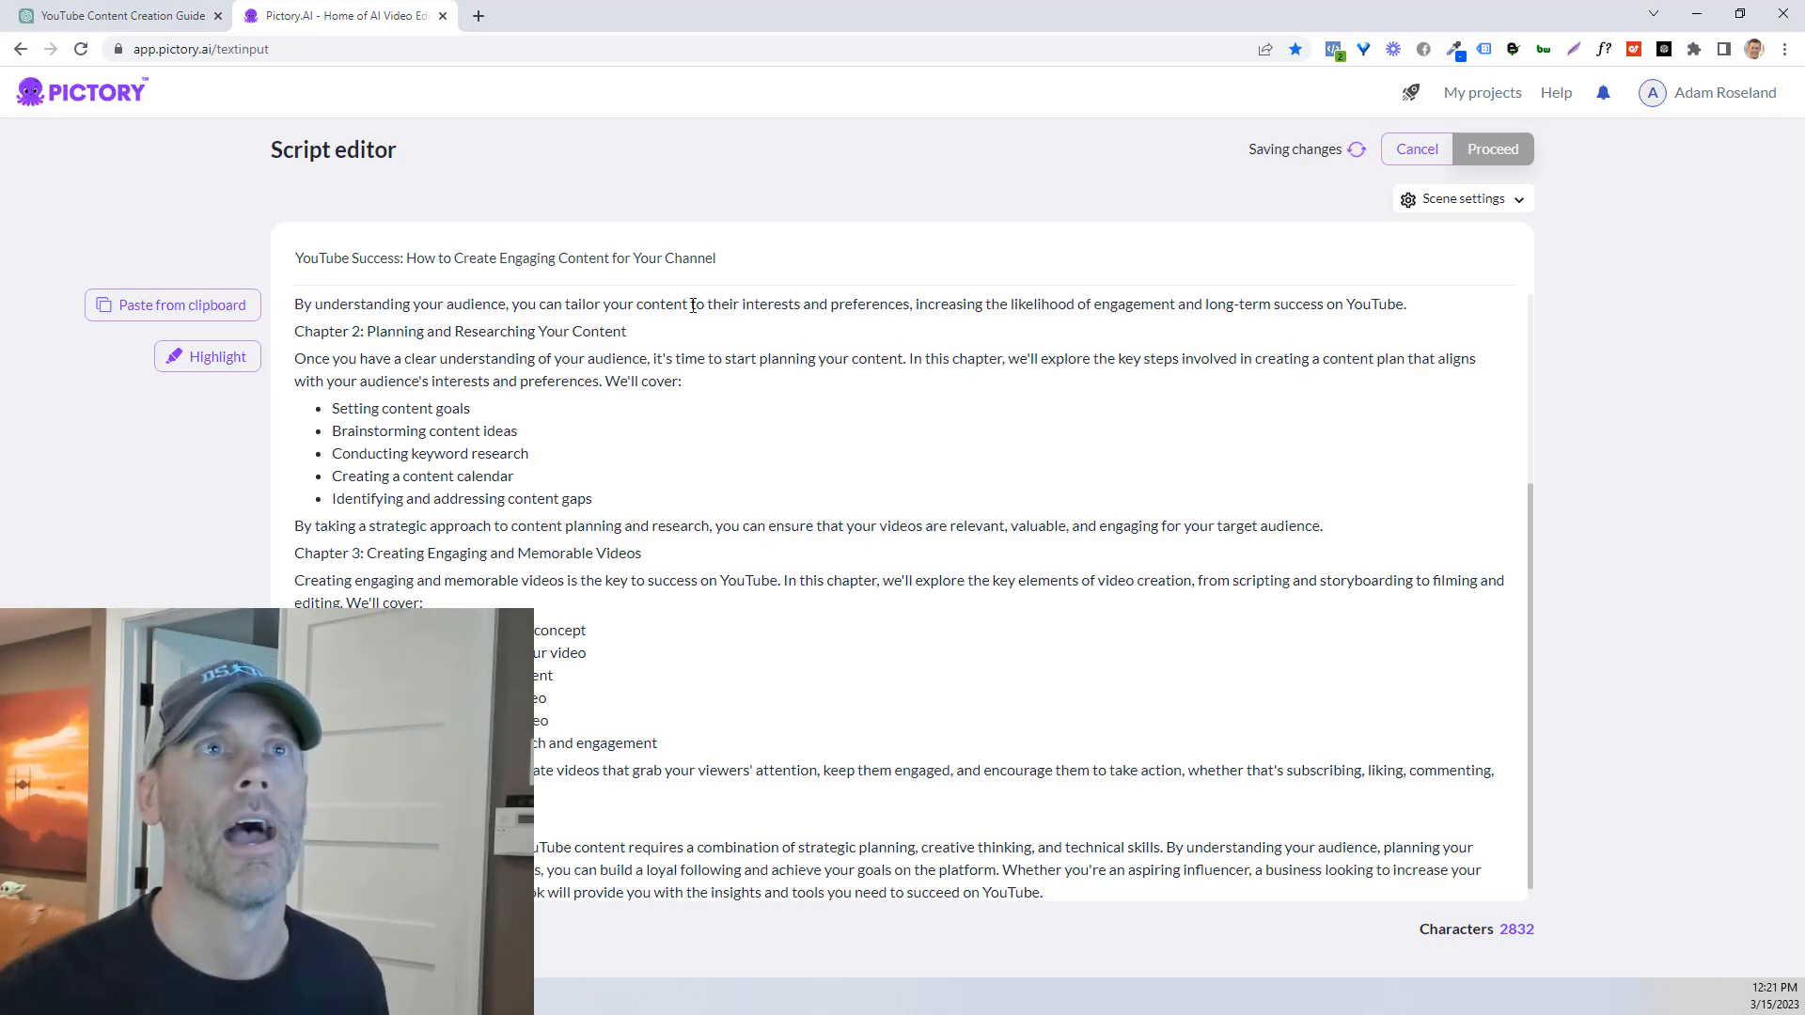
# Step: Set new scenes to split on Both sentence and line breaks, then review the script
pyautogui.click(1461, 199)
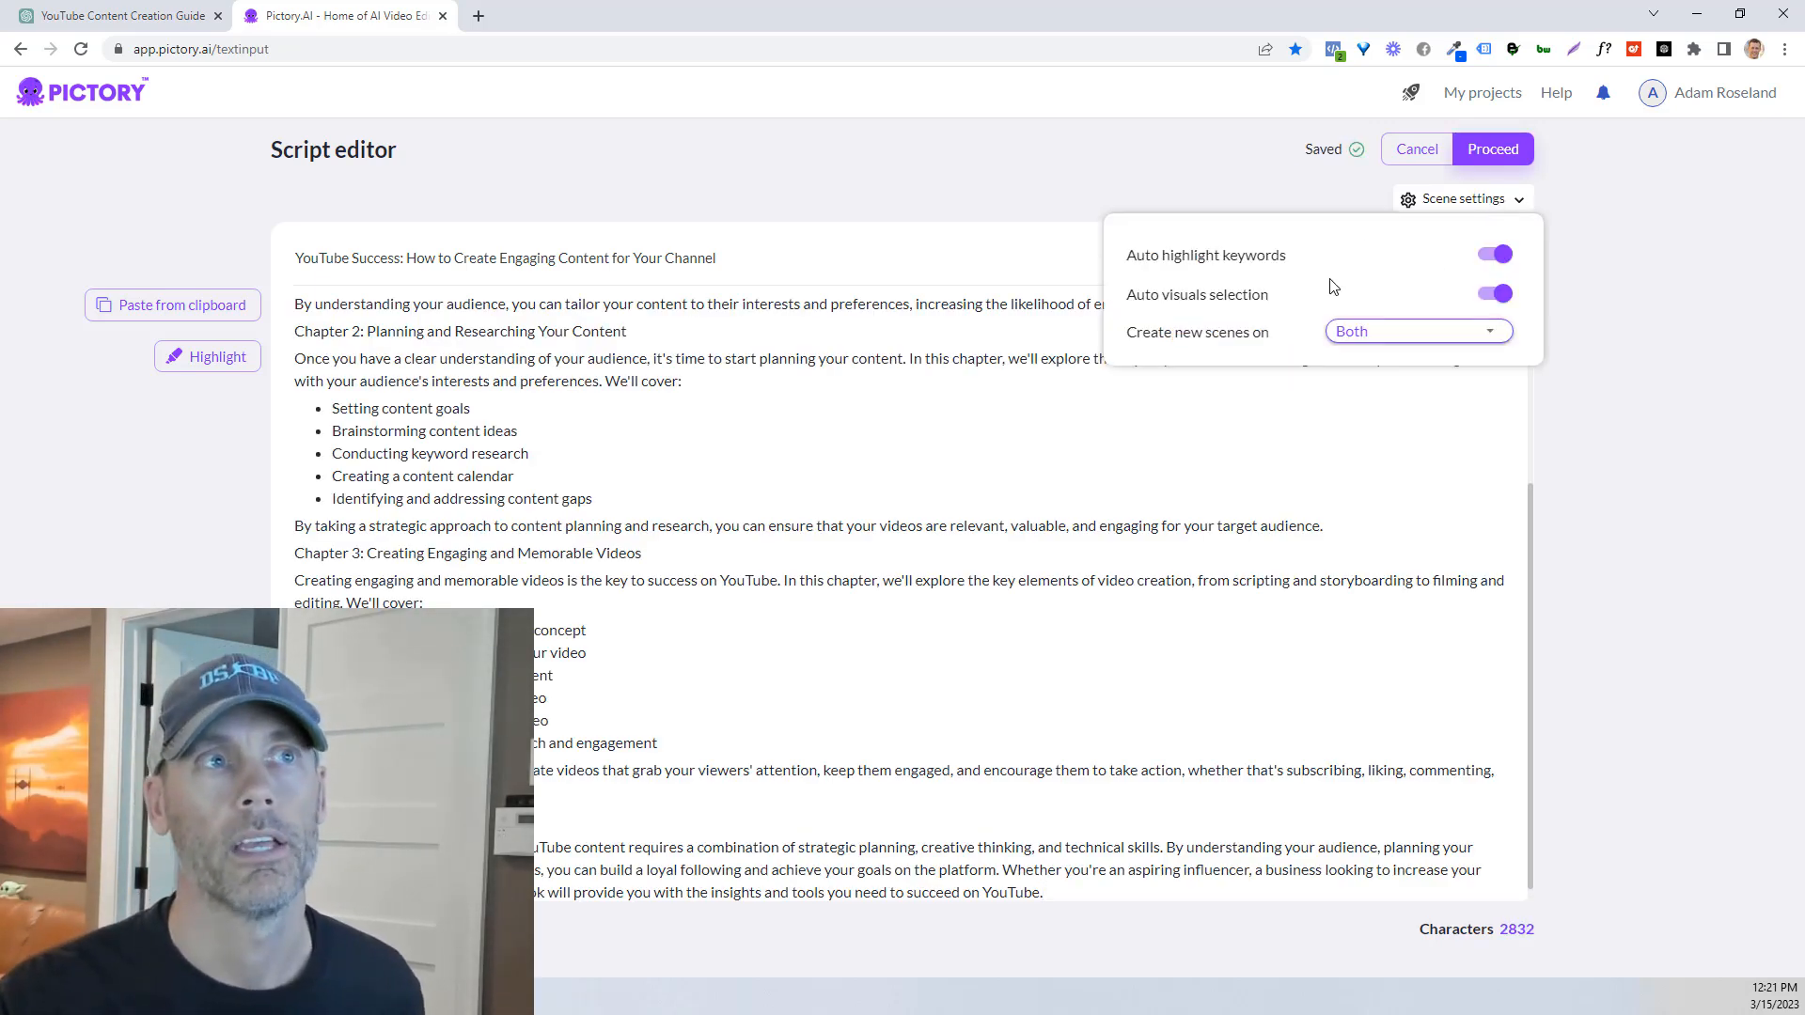
pyautogui.click(1418, 332)
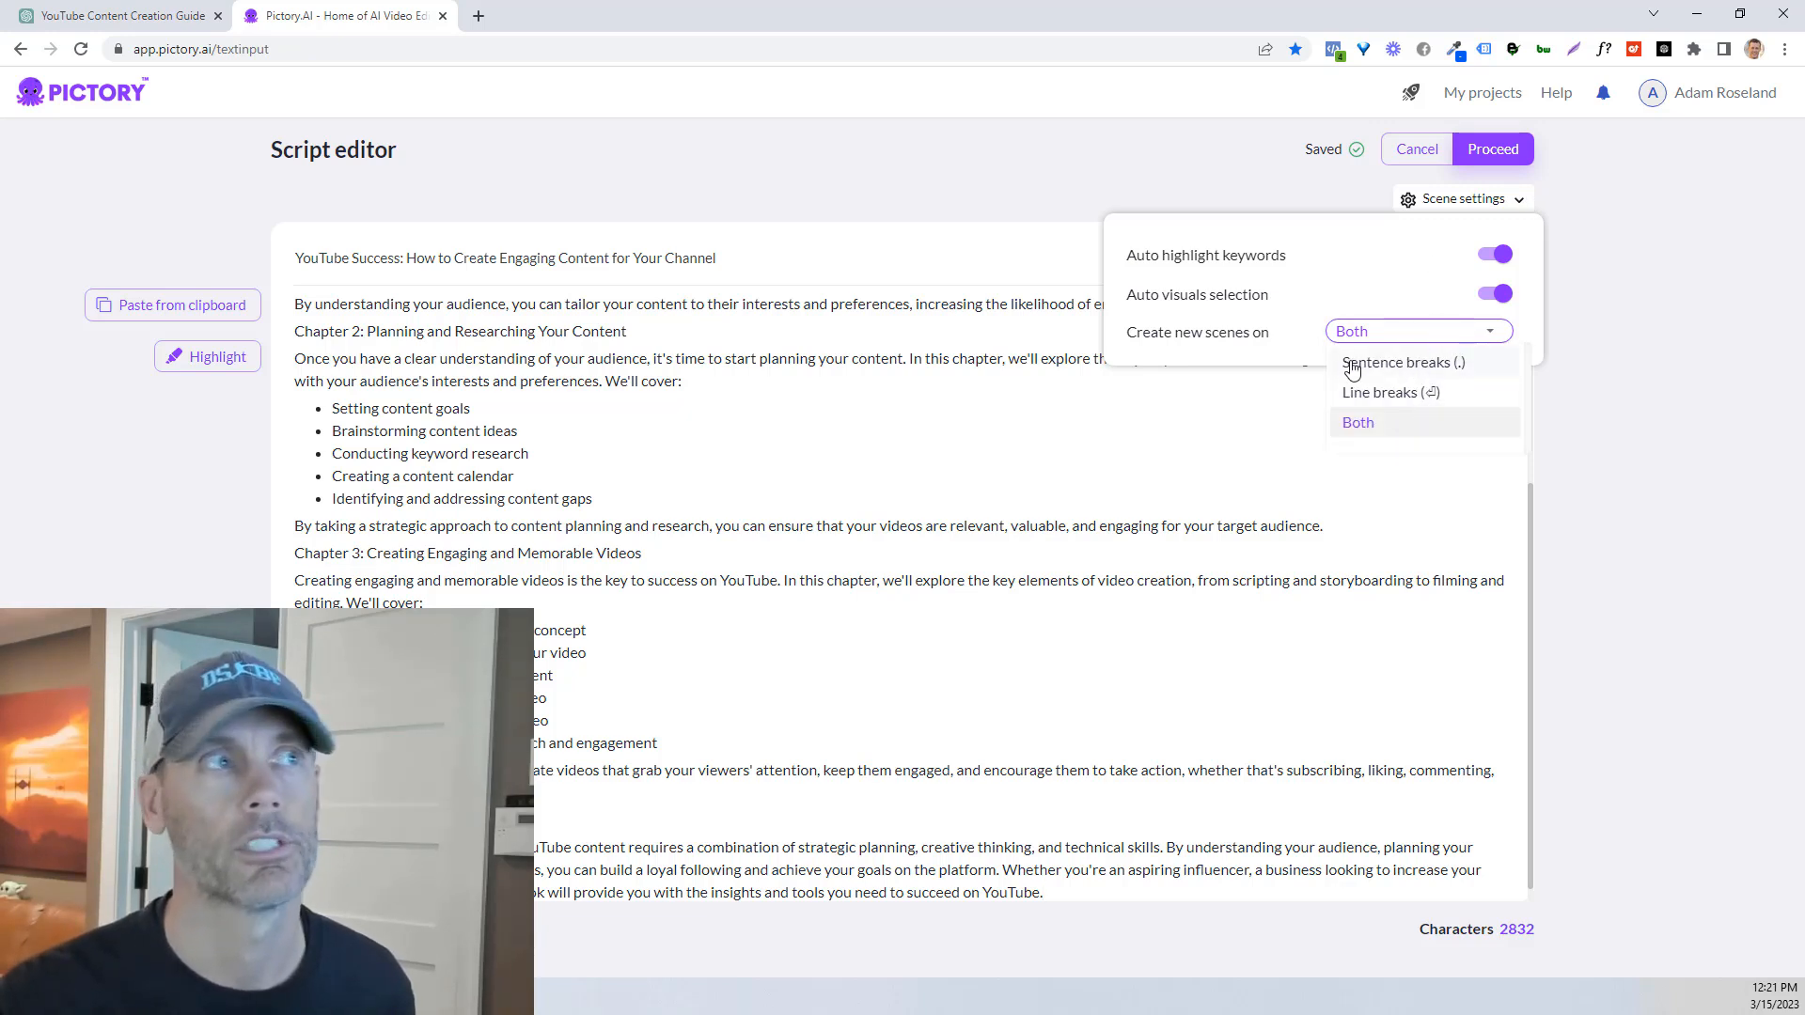
pyautogui.click(1358, 422)
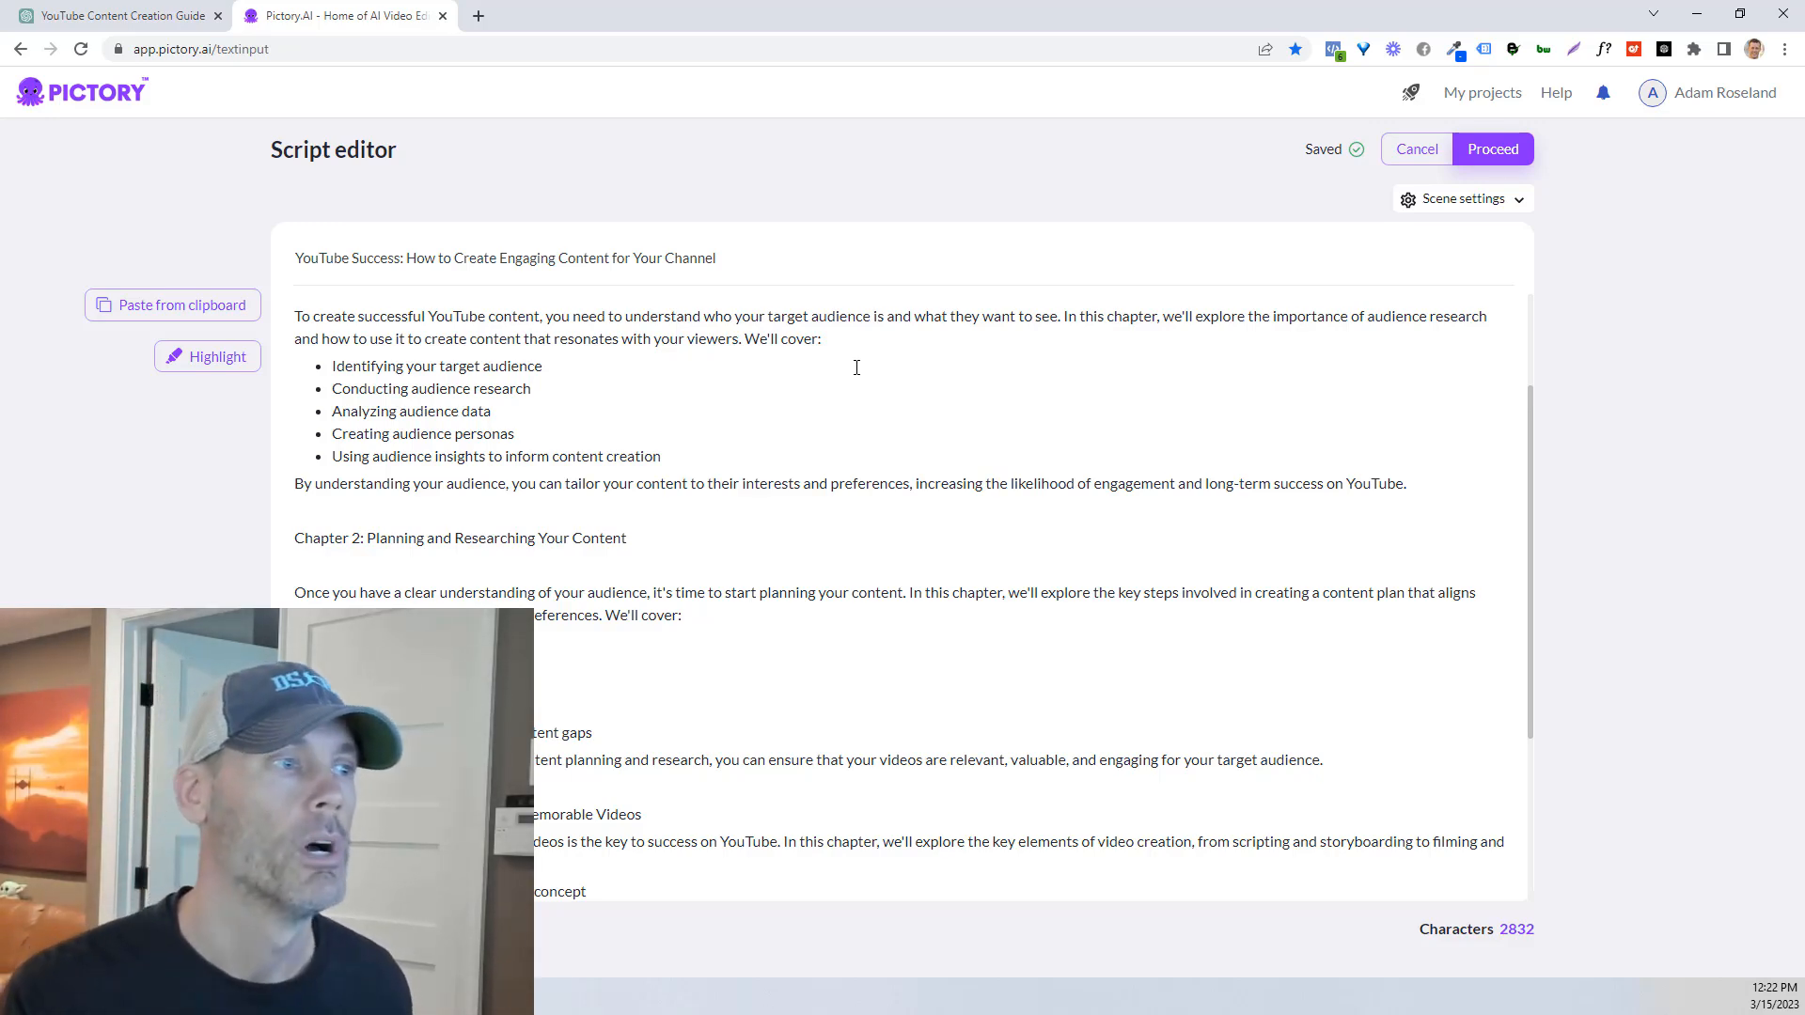
pyautogui.scroll(-3)
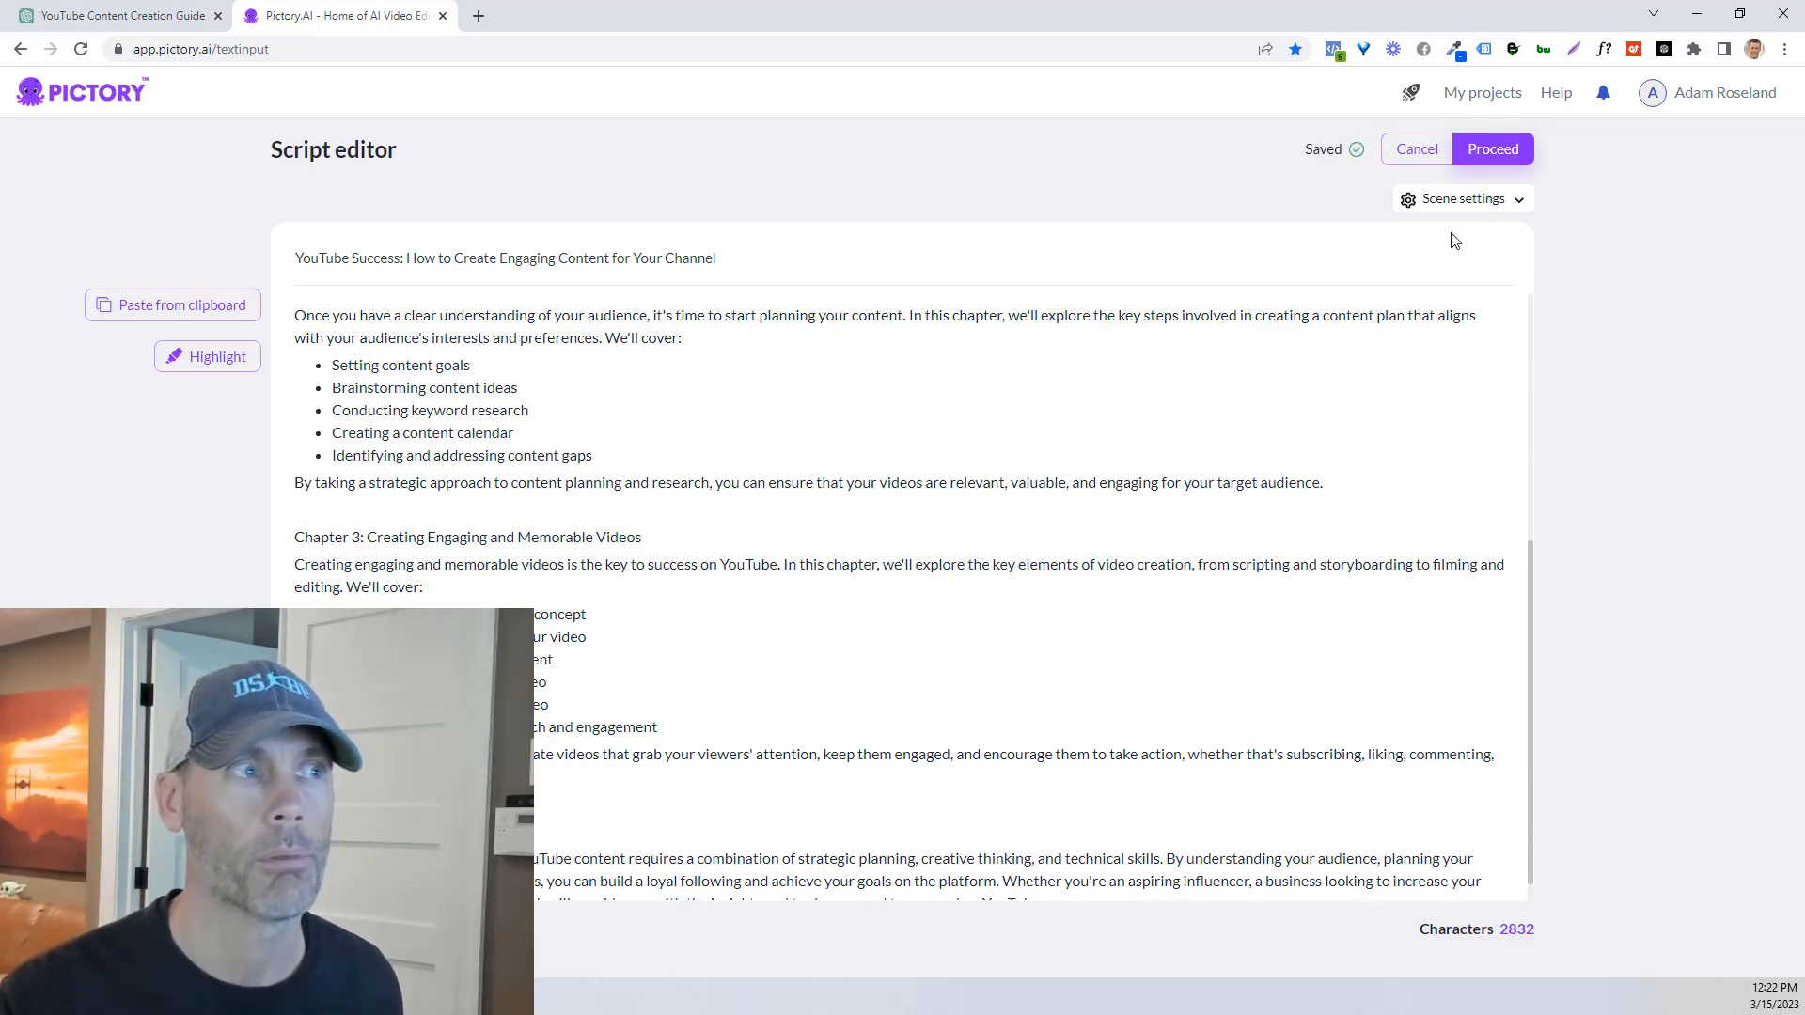
pyautogui.scroll(-3)
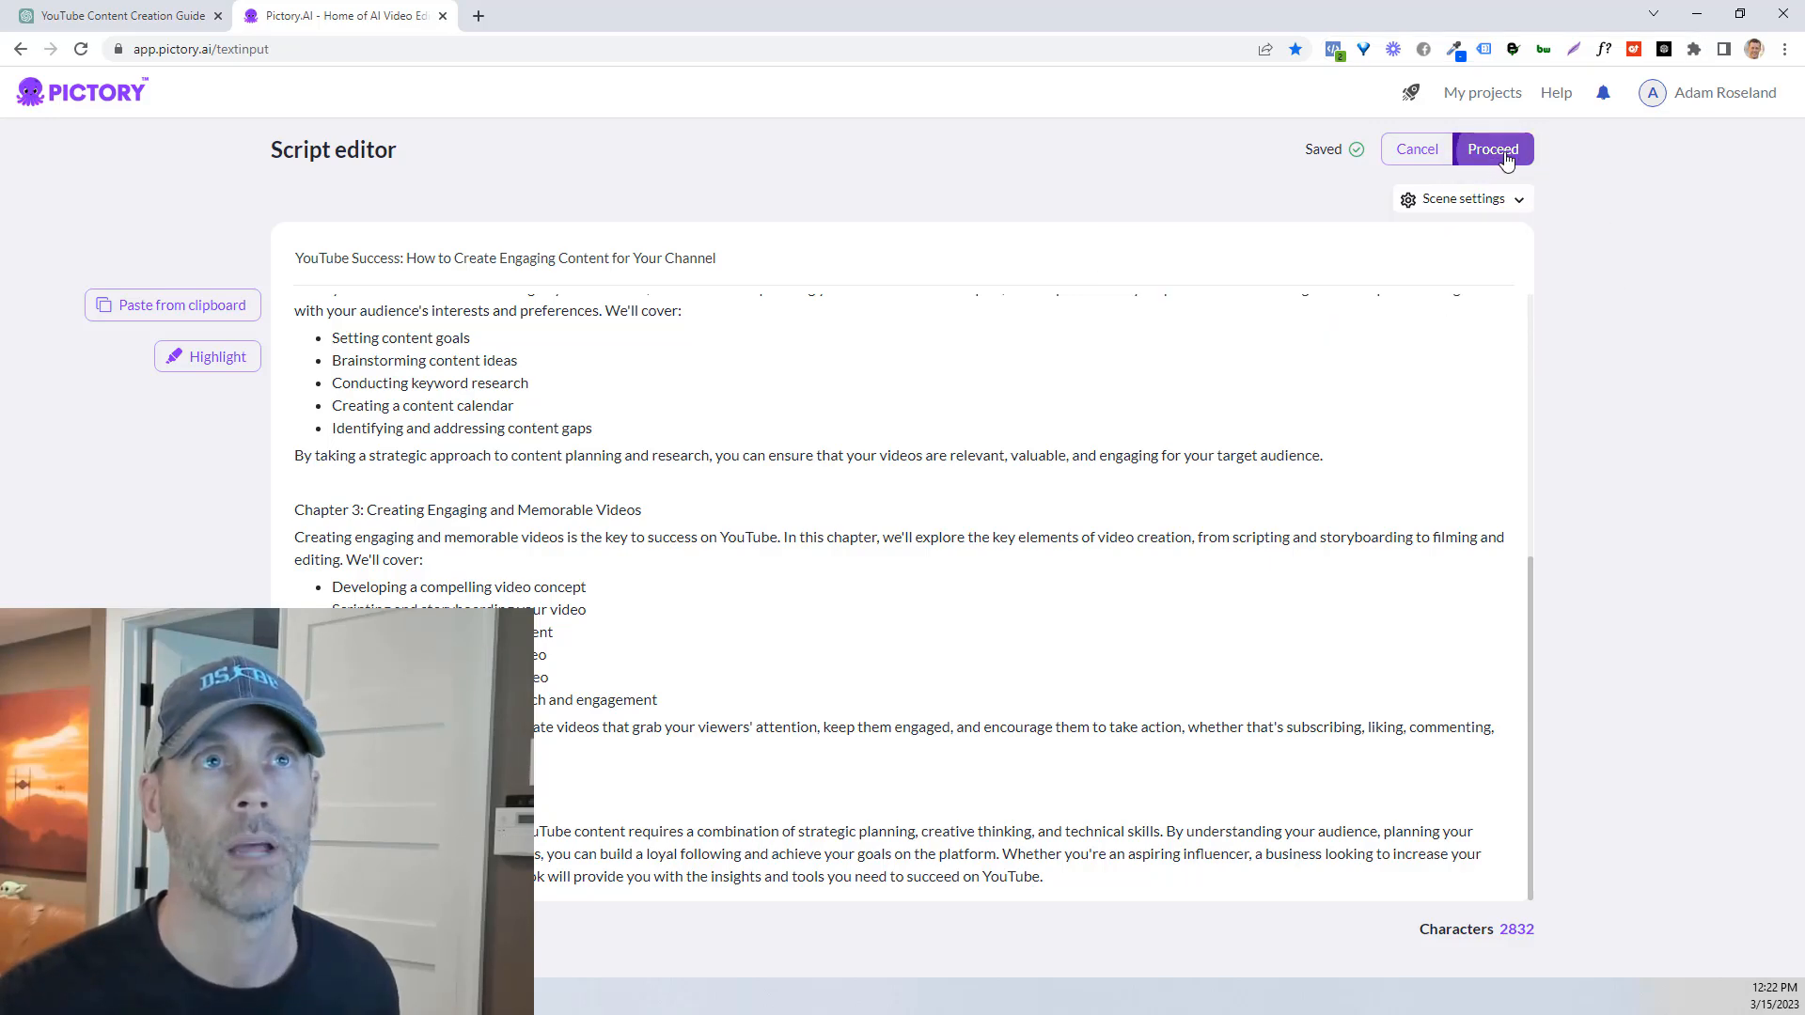
# Step: Browse the Templates library and confirm the subtitles template in 16:9
pyautogui.click(1492, 149)
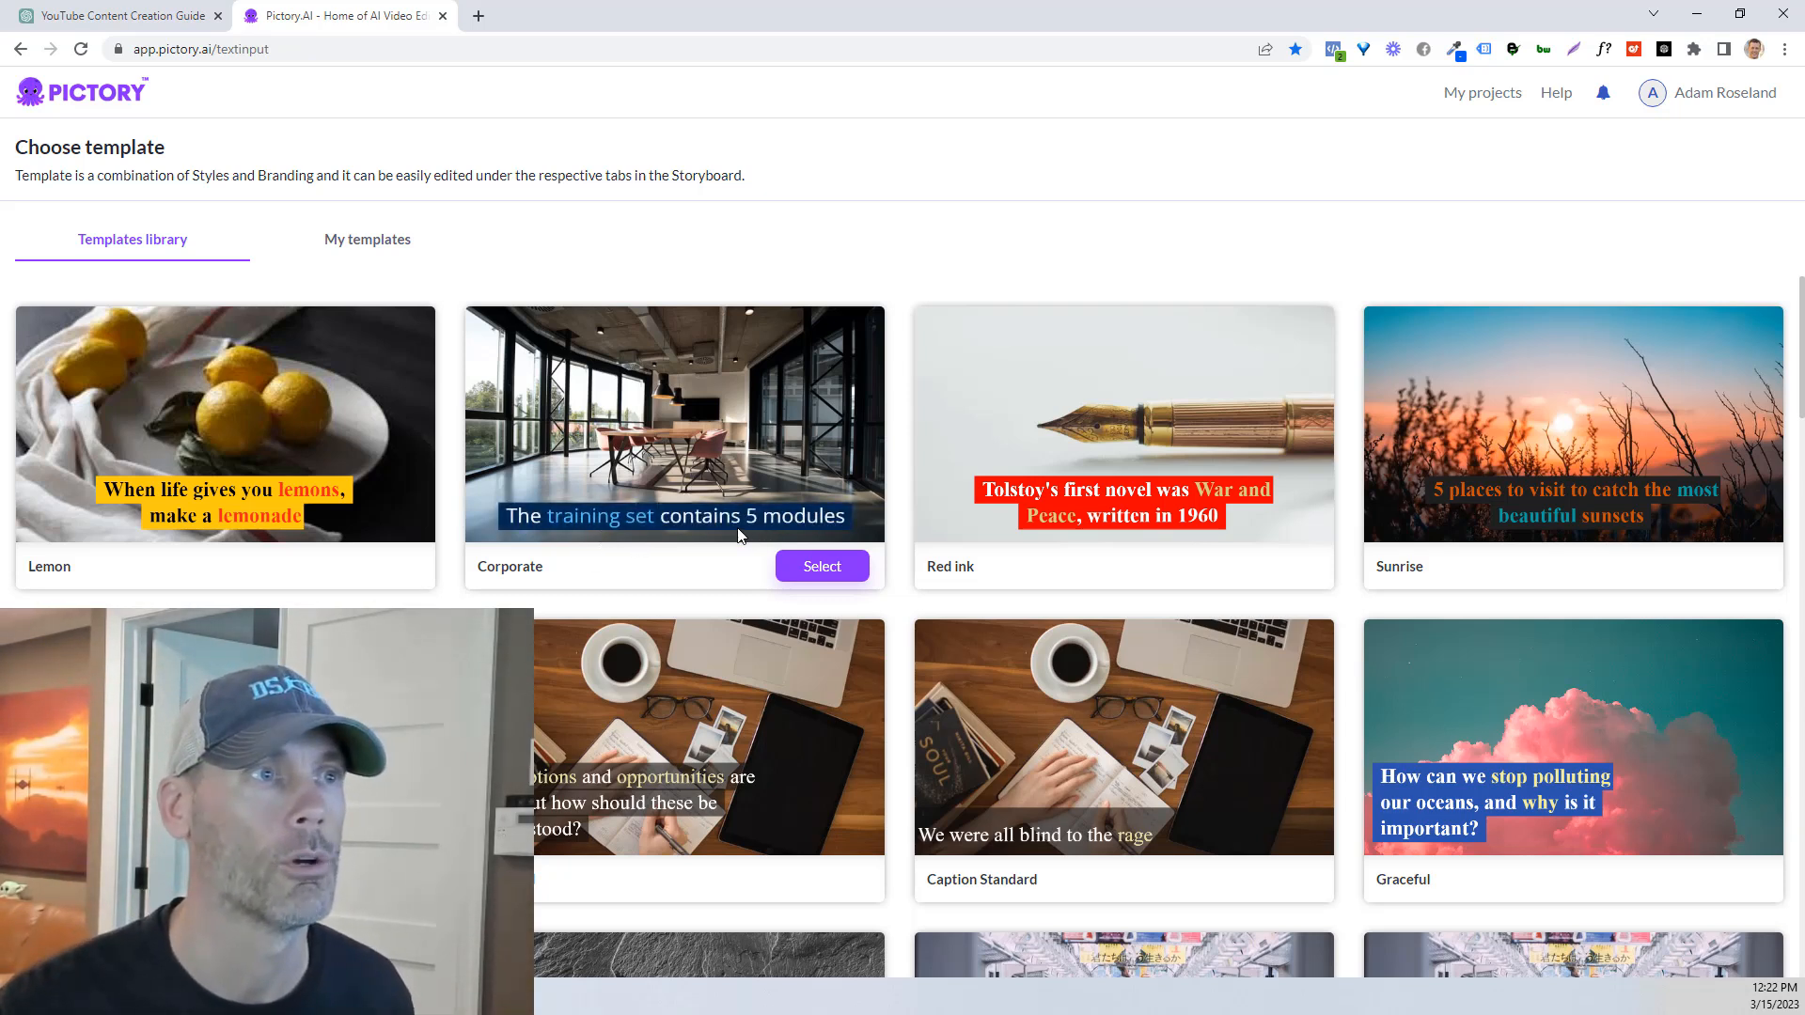
pyautogui.scroll(-3)
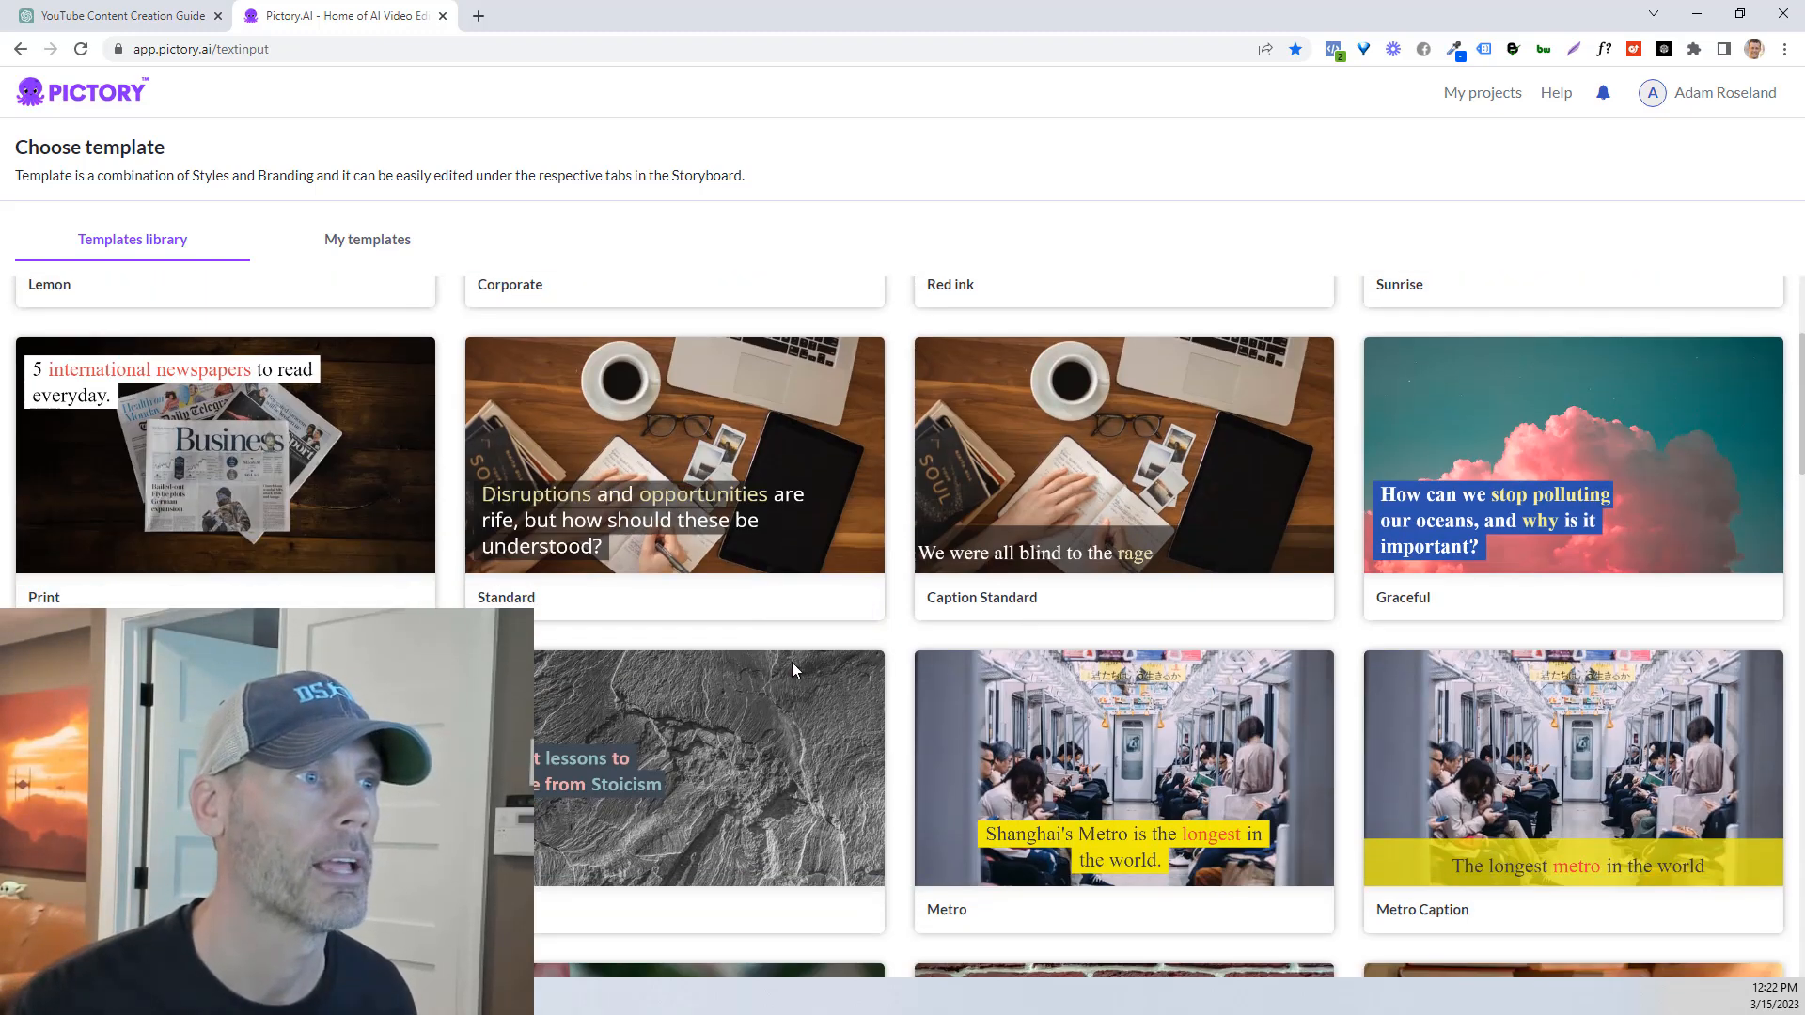
pyautogui.scroll(-3)
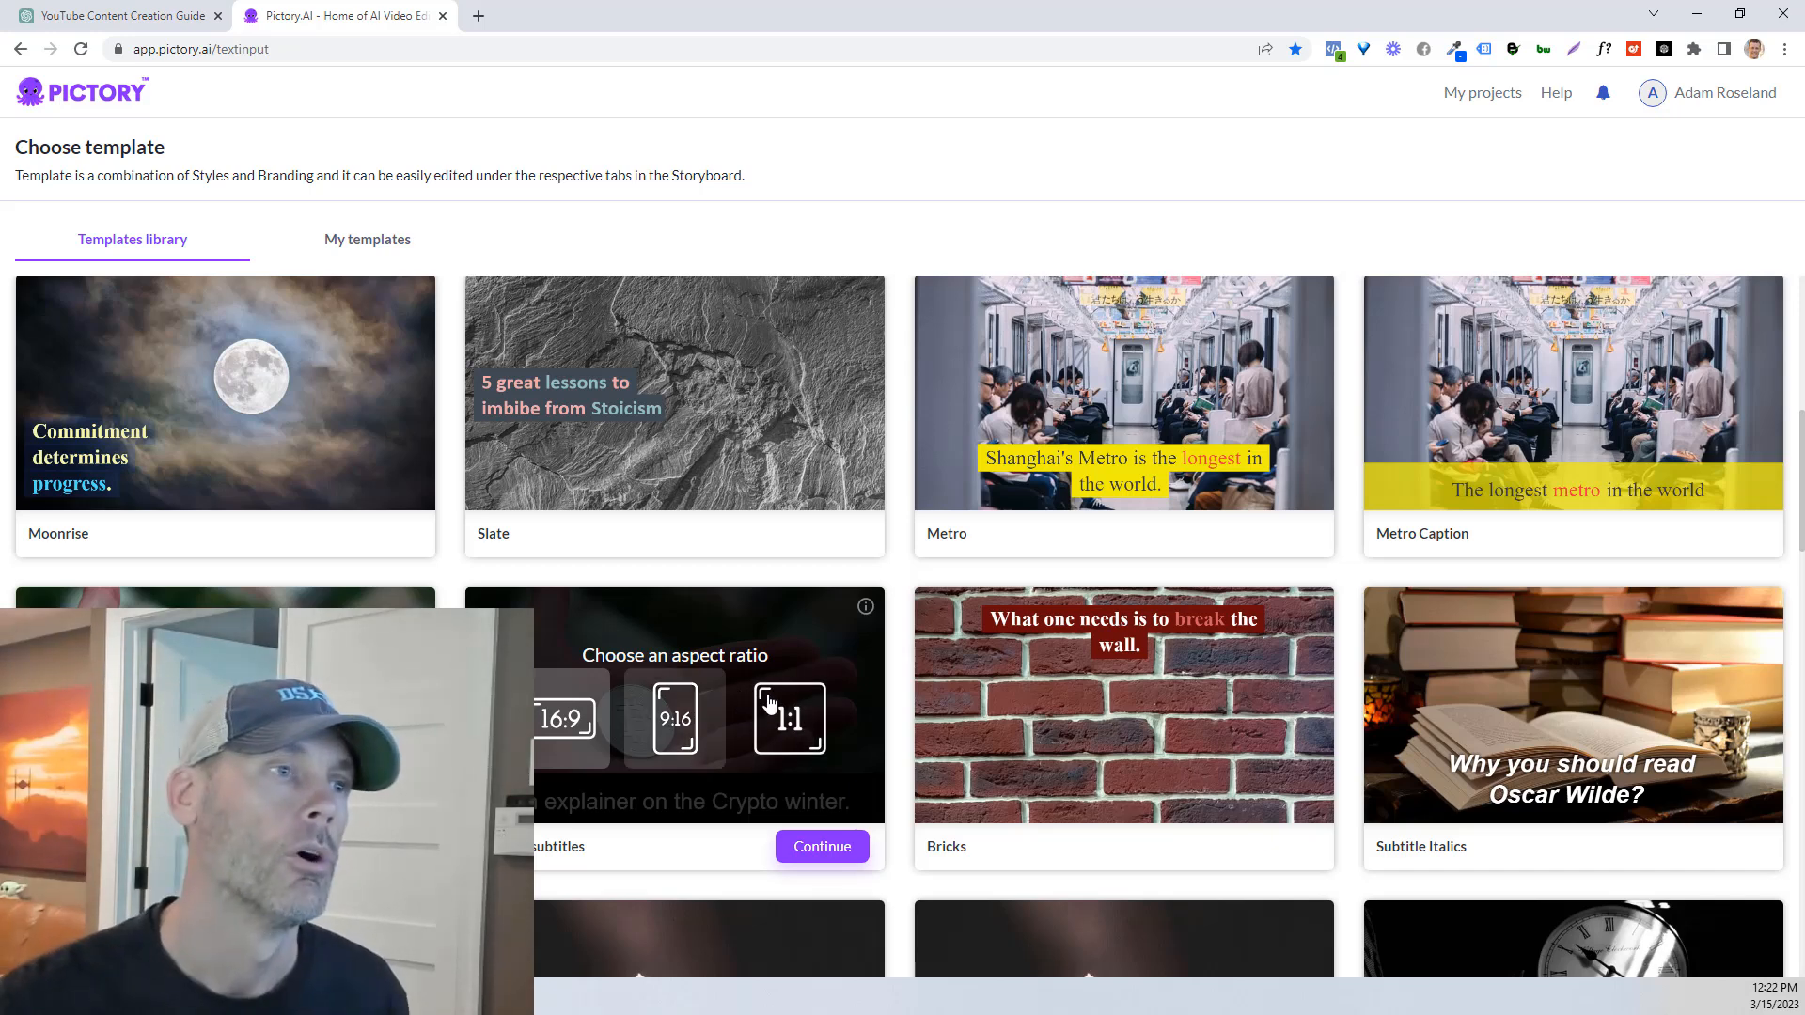
pyautogui.moveTo(676, 717)
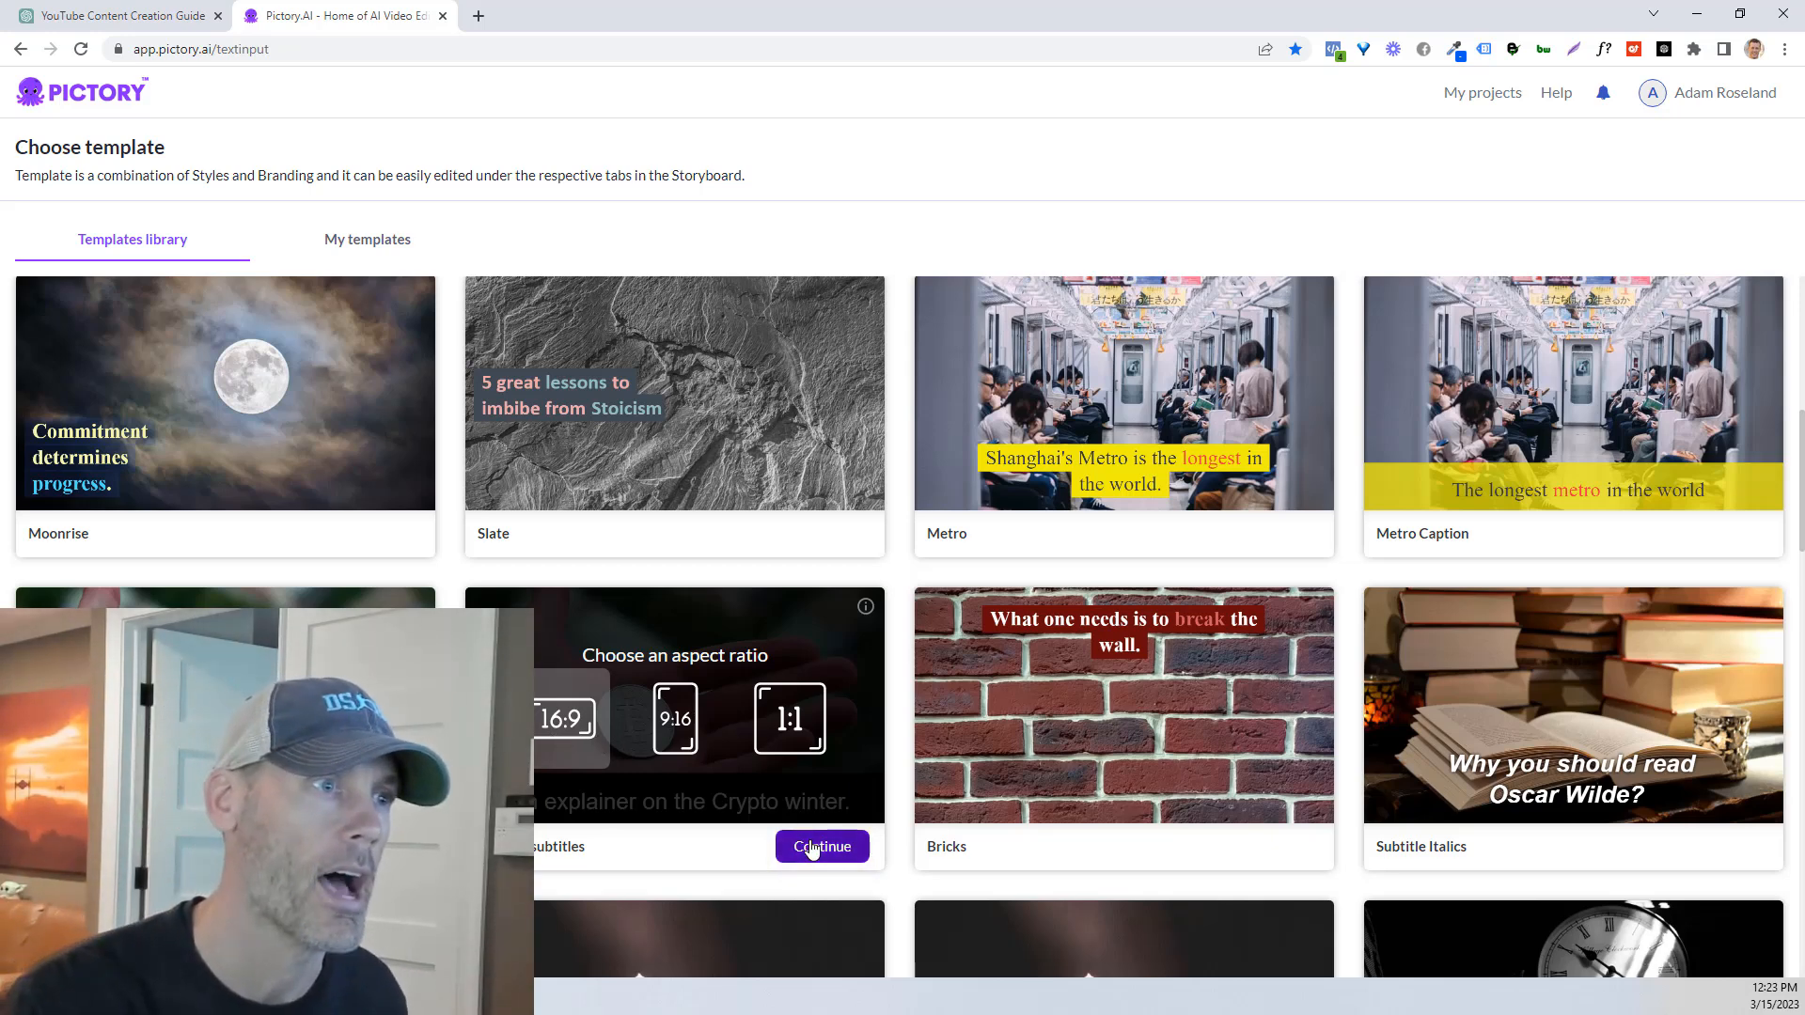
pyautogui.click(821, 846)
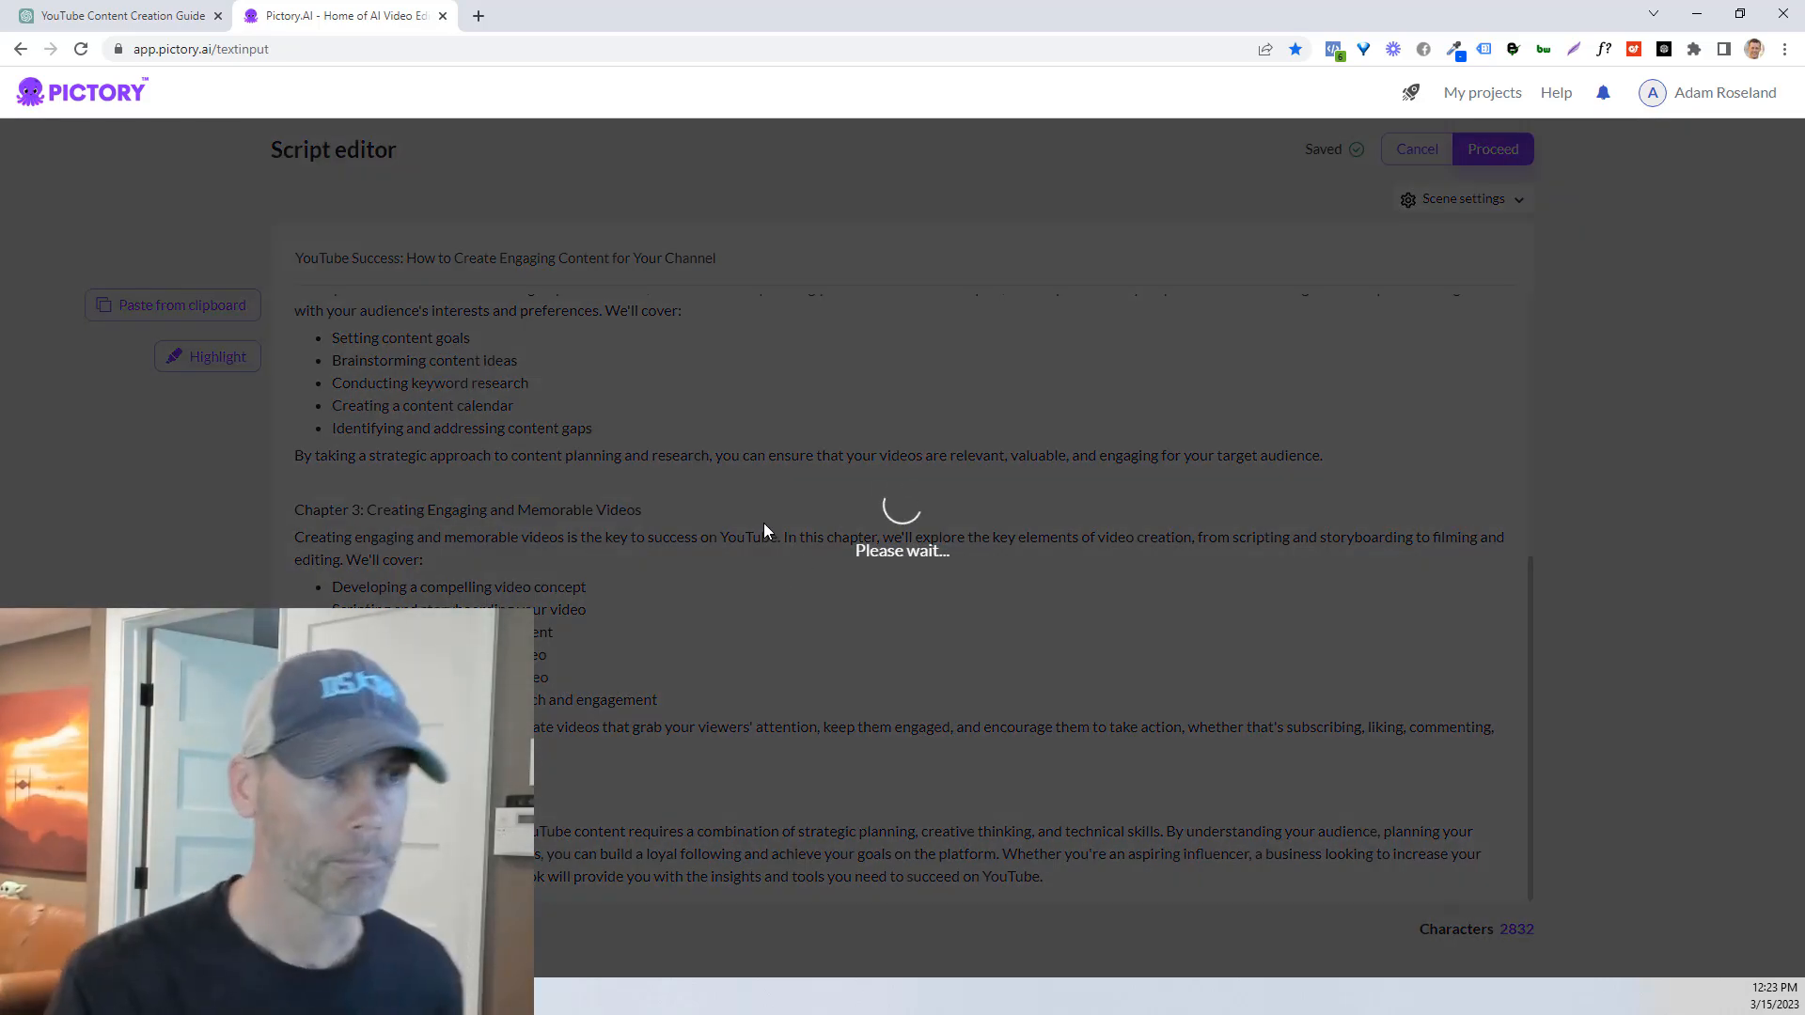
# Step: Check the ChatGPT guide while the storyboard generates, then return to Pictory
pyautogui.click(1492, 148)
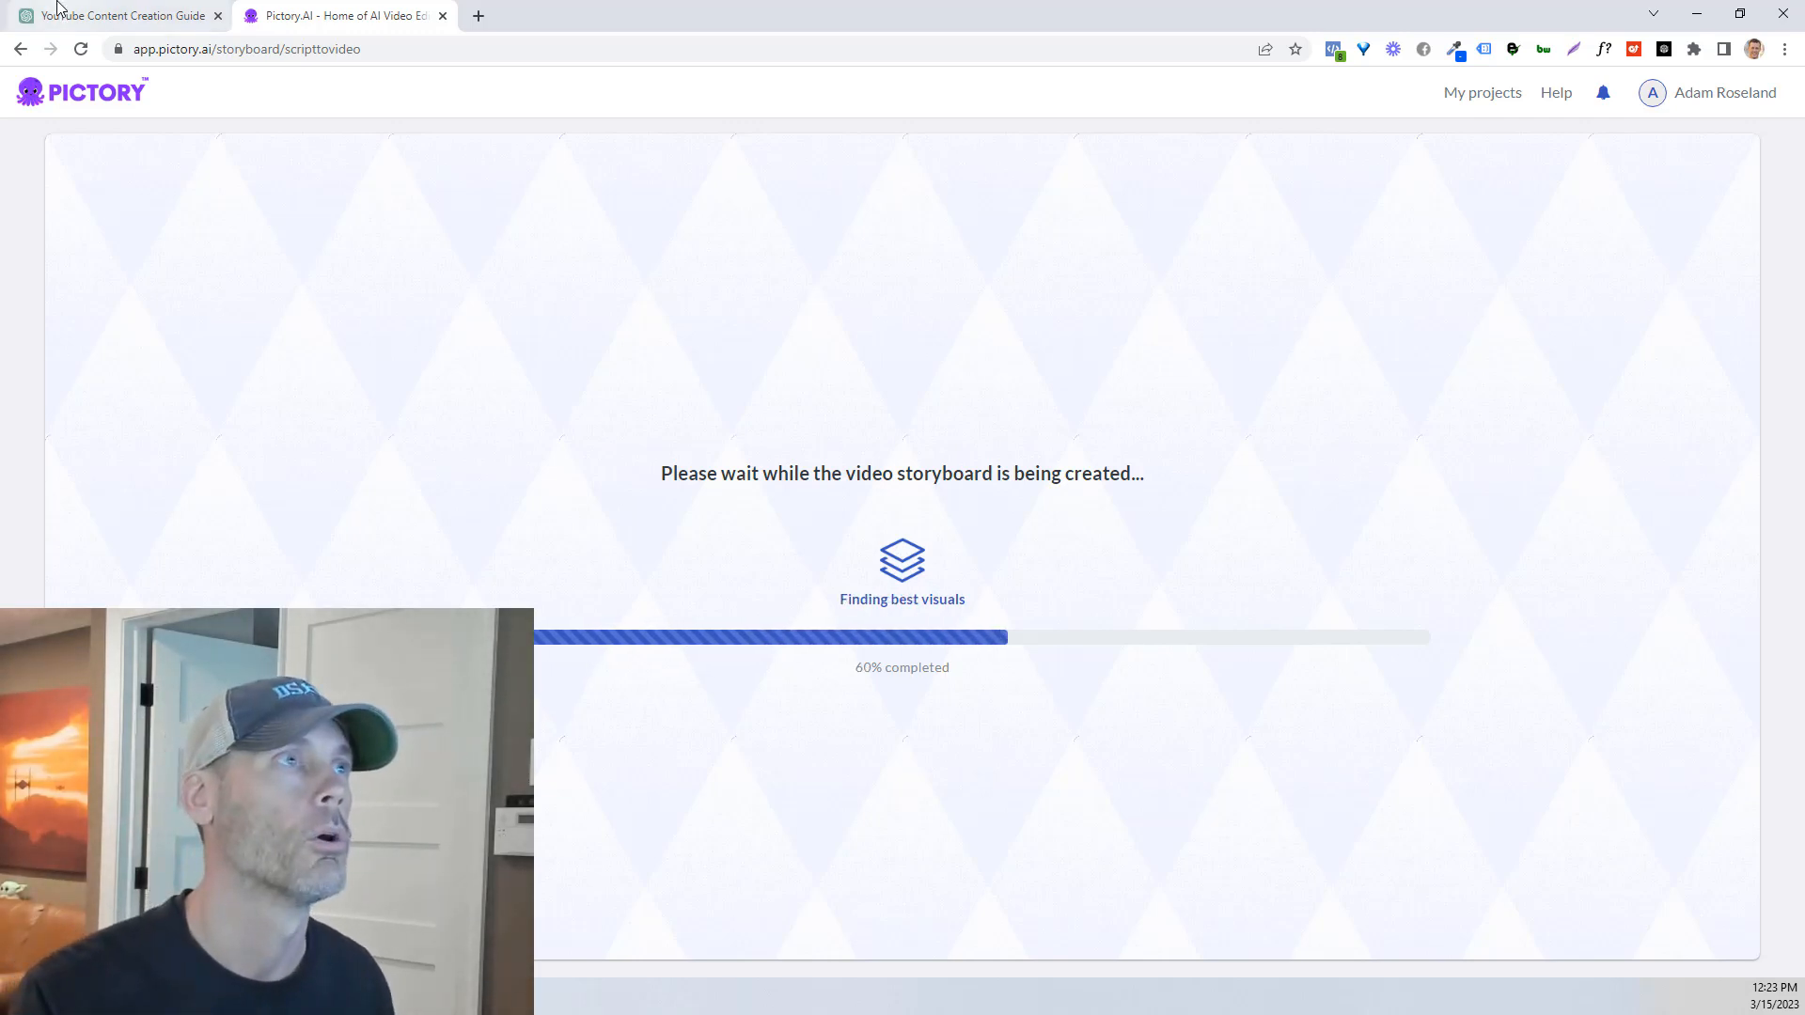
pyautogui.click(115, 15)
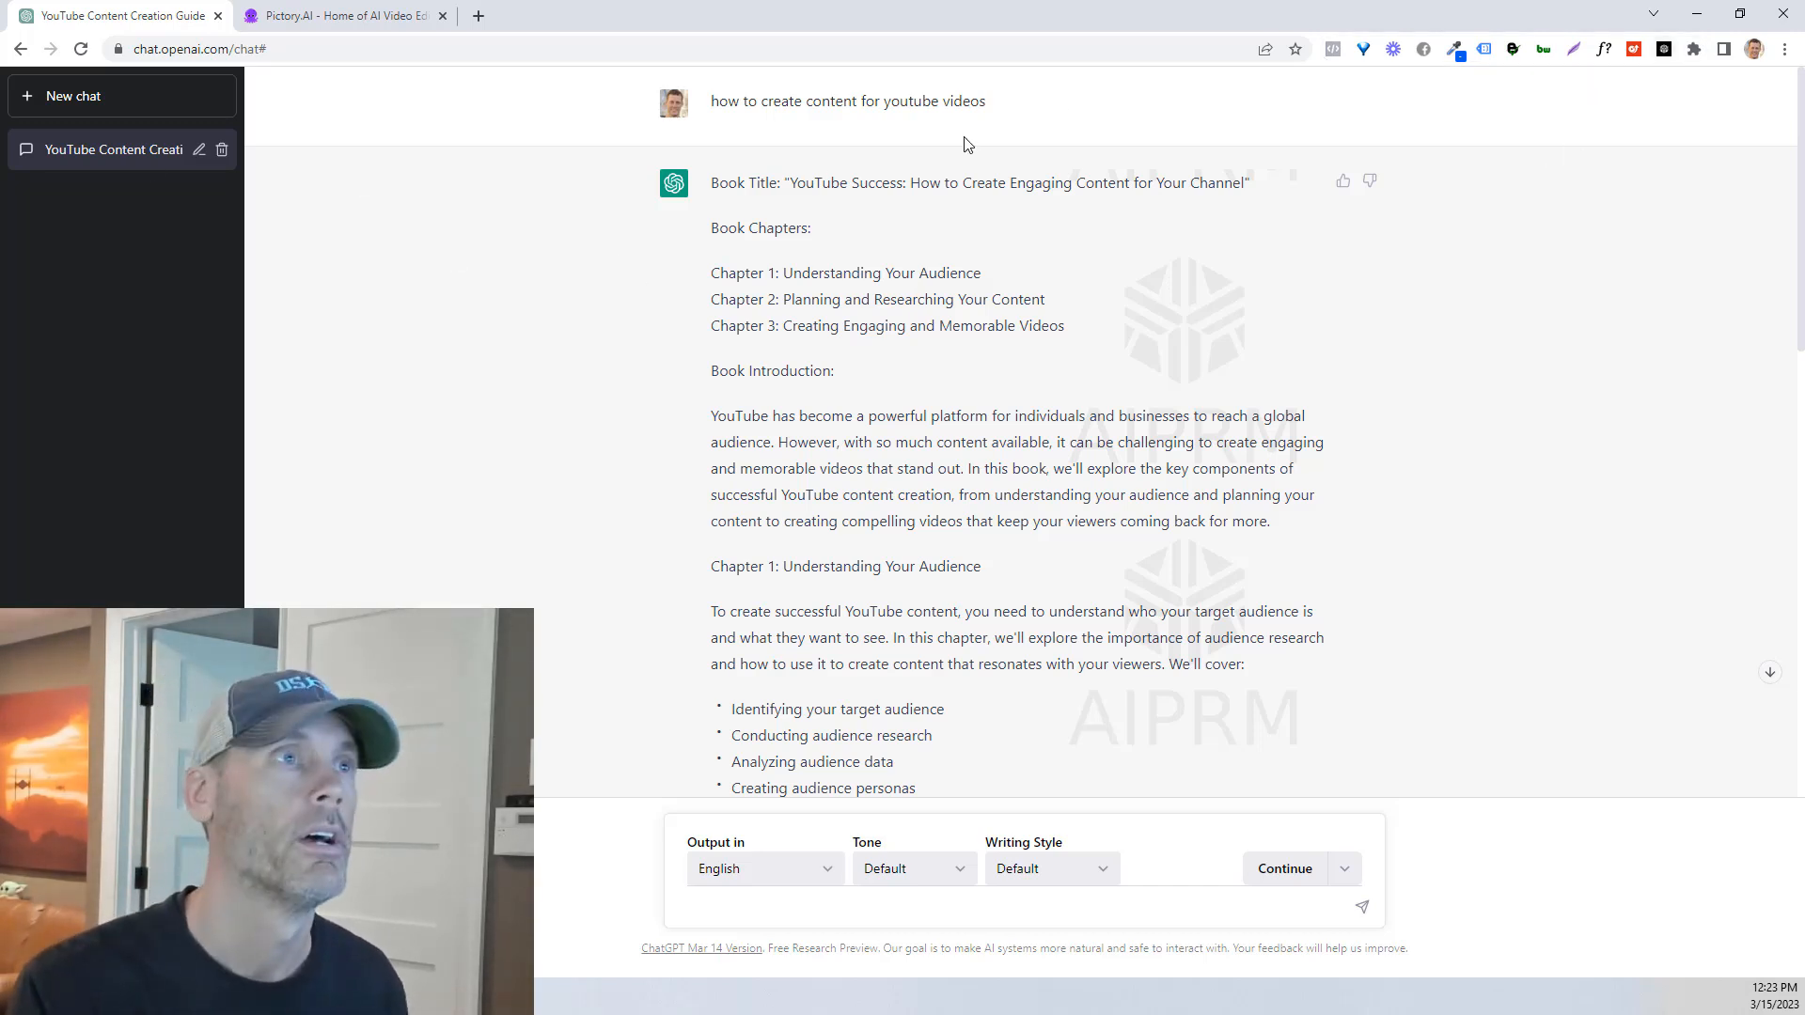
pyautogui.click(339, 15)
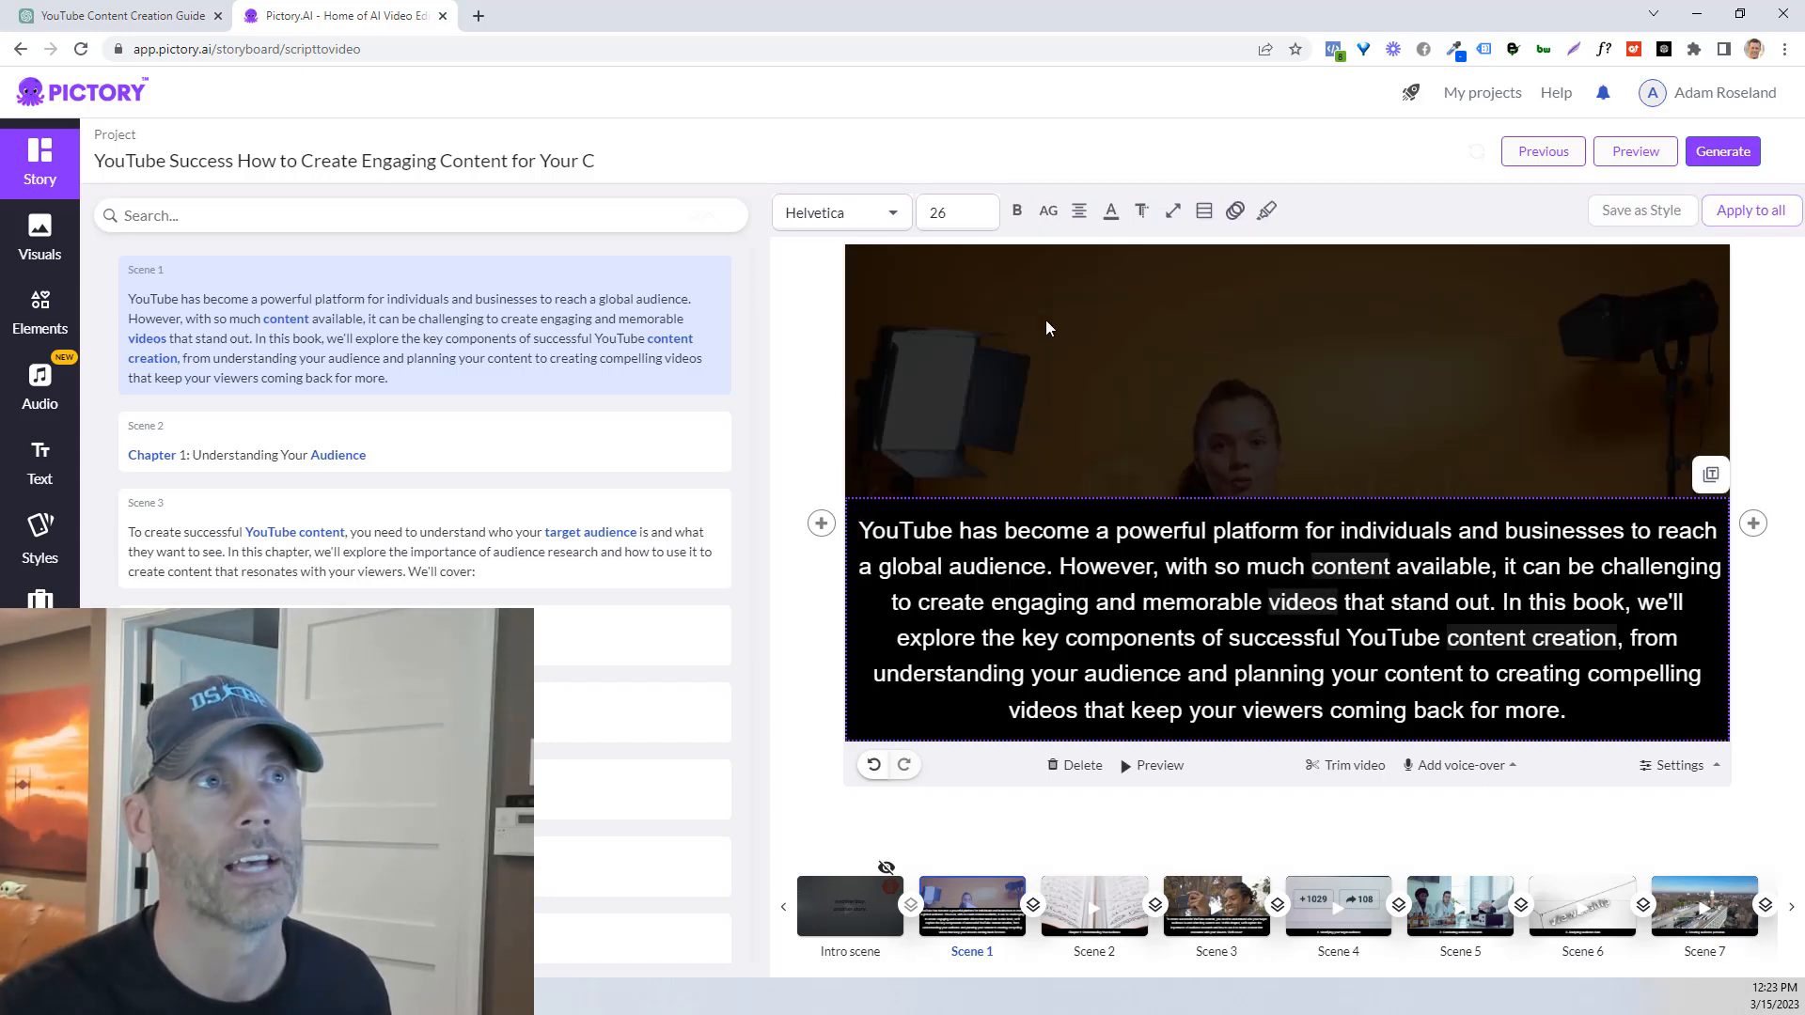
# Step: Set the caption font size to 16 and apply that style to all scenes
pyautogui.click(953, 211)
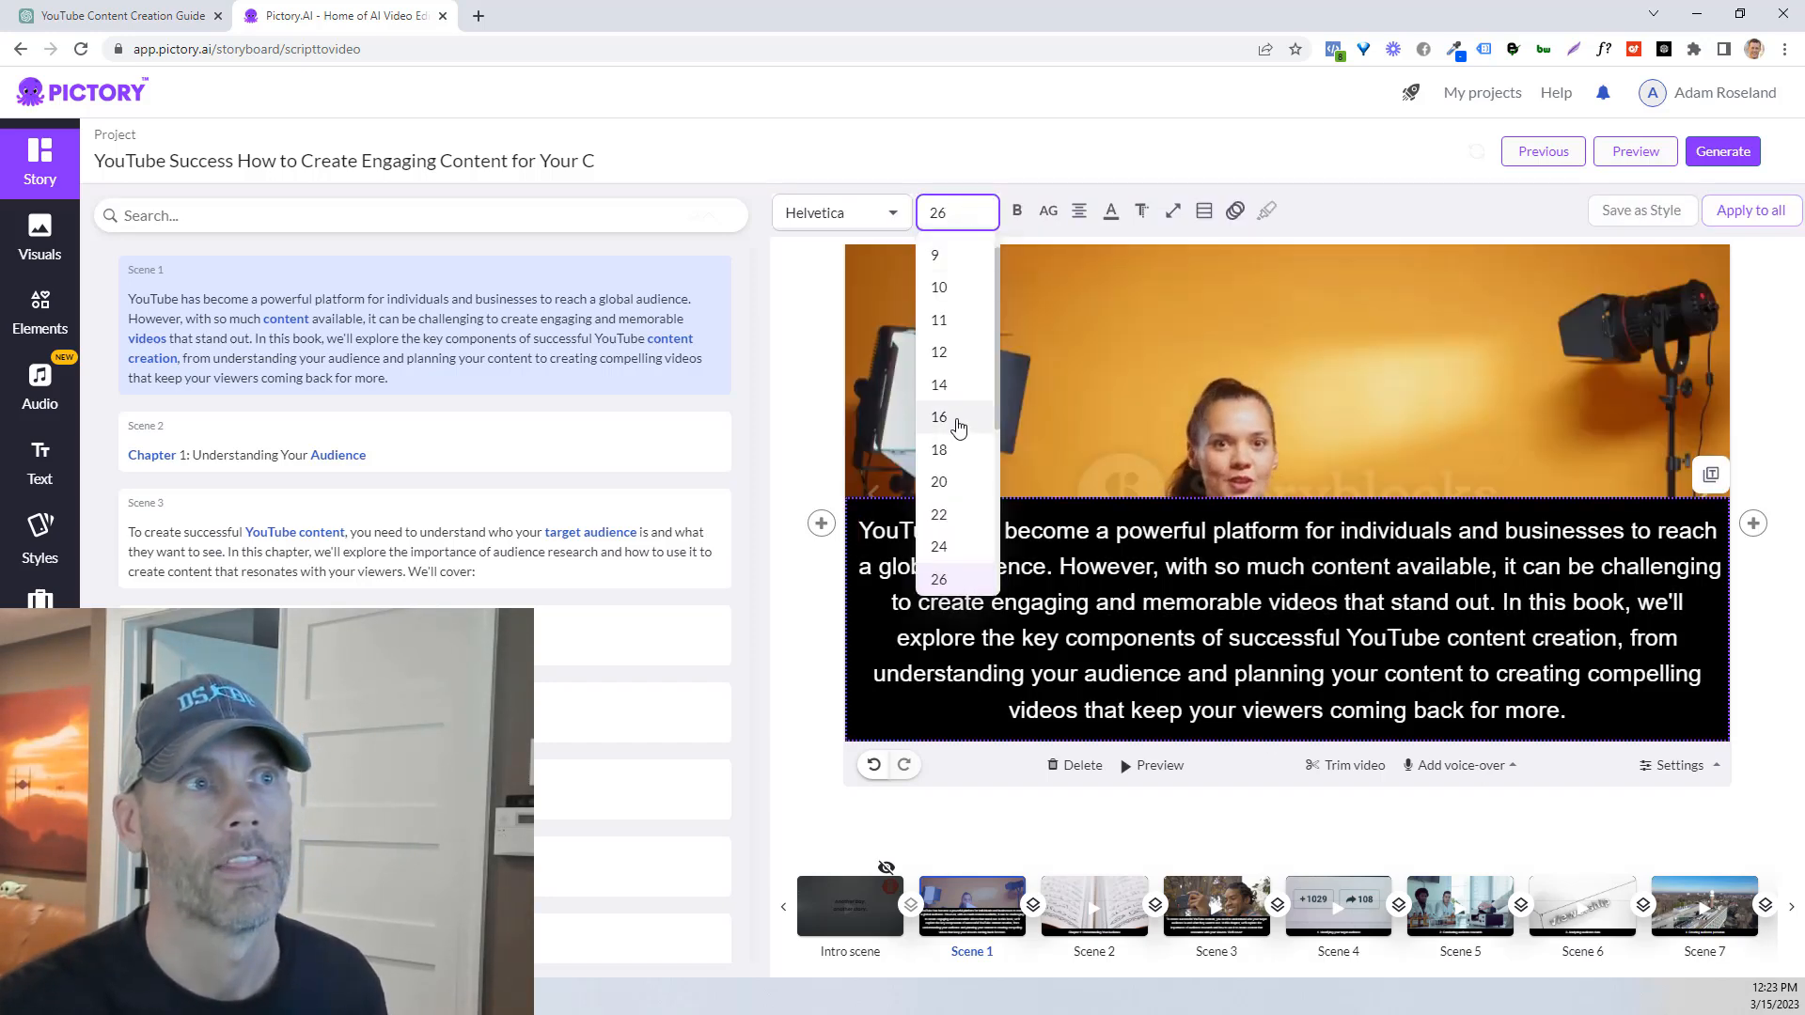
pyautogui.click(939, 417)
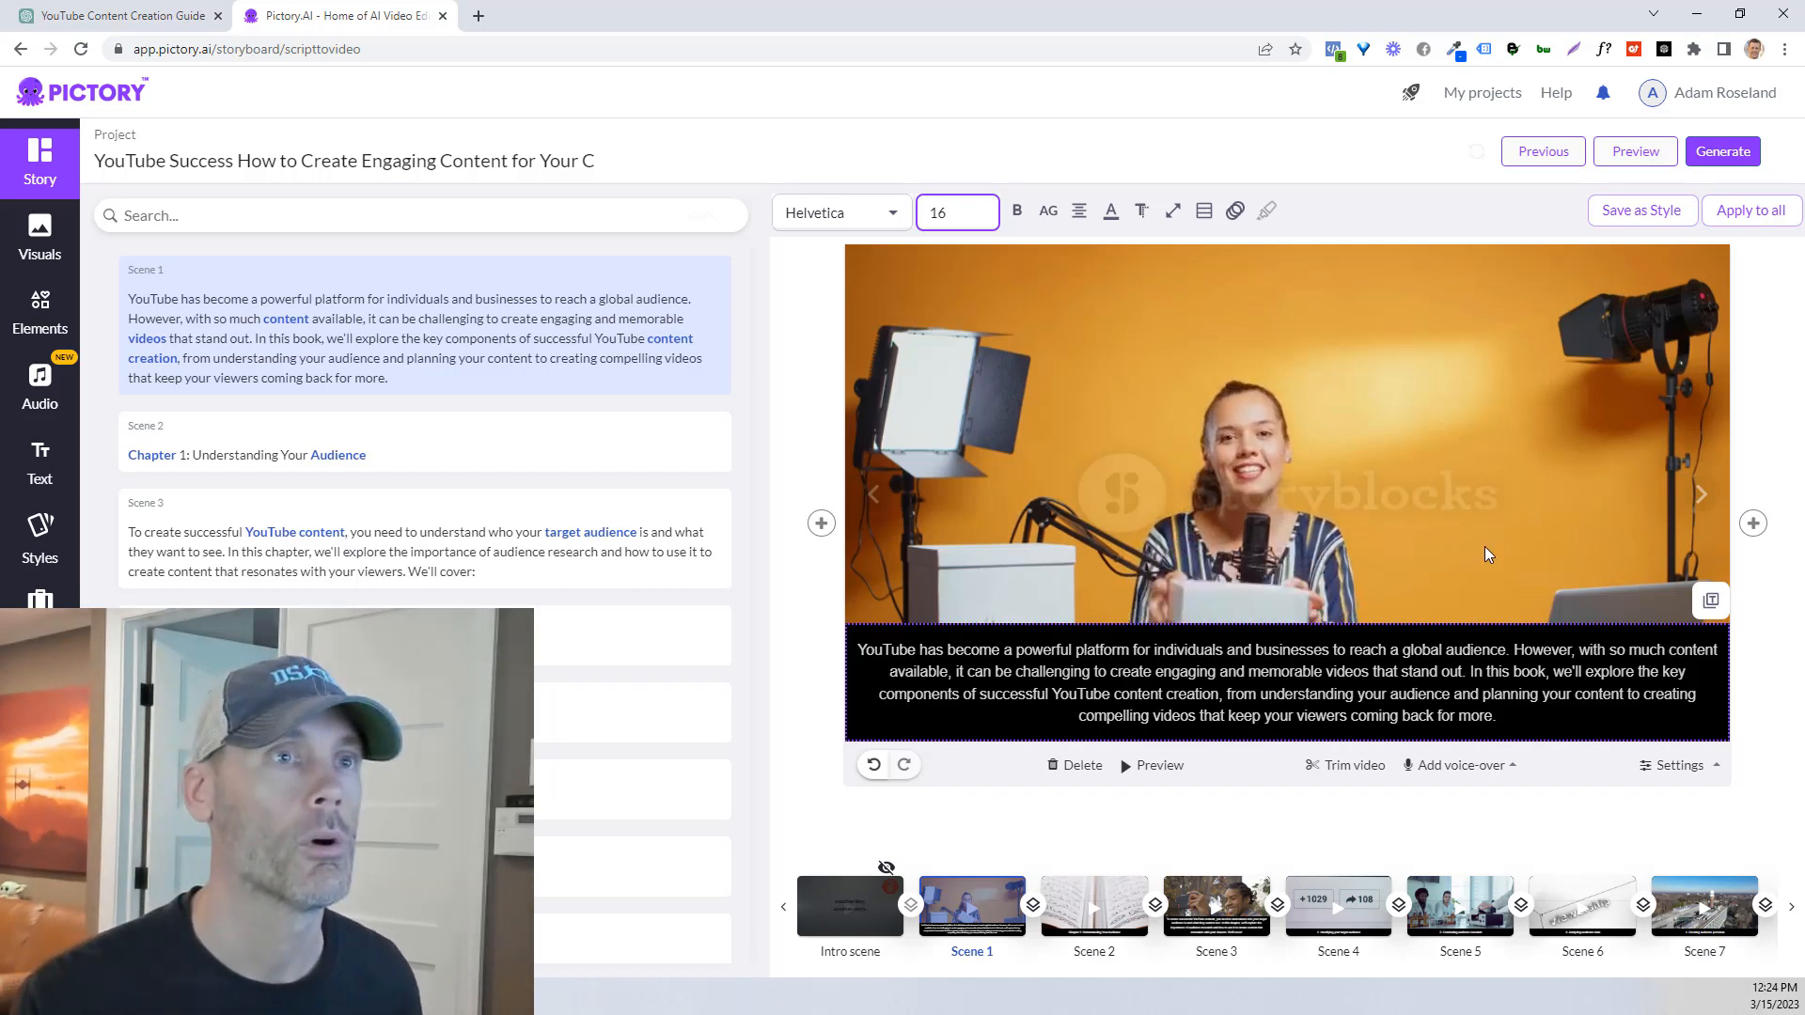
pyautogui.moveTo(1527, 558)
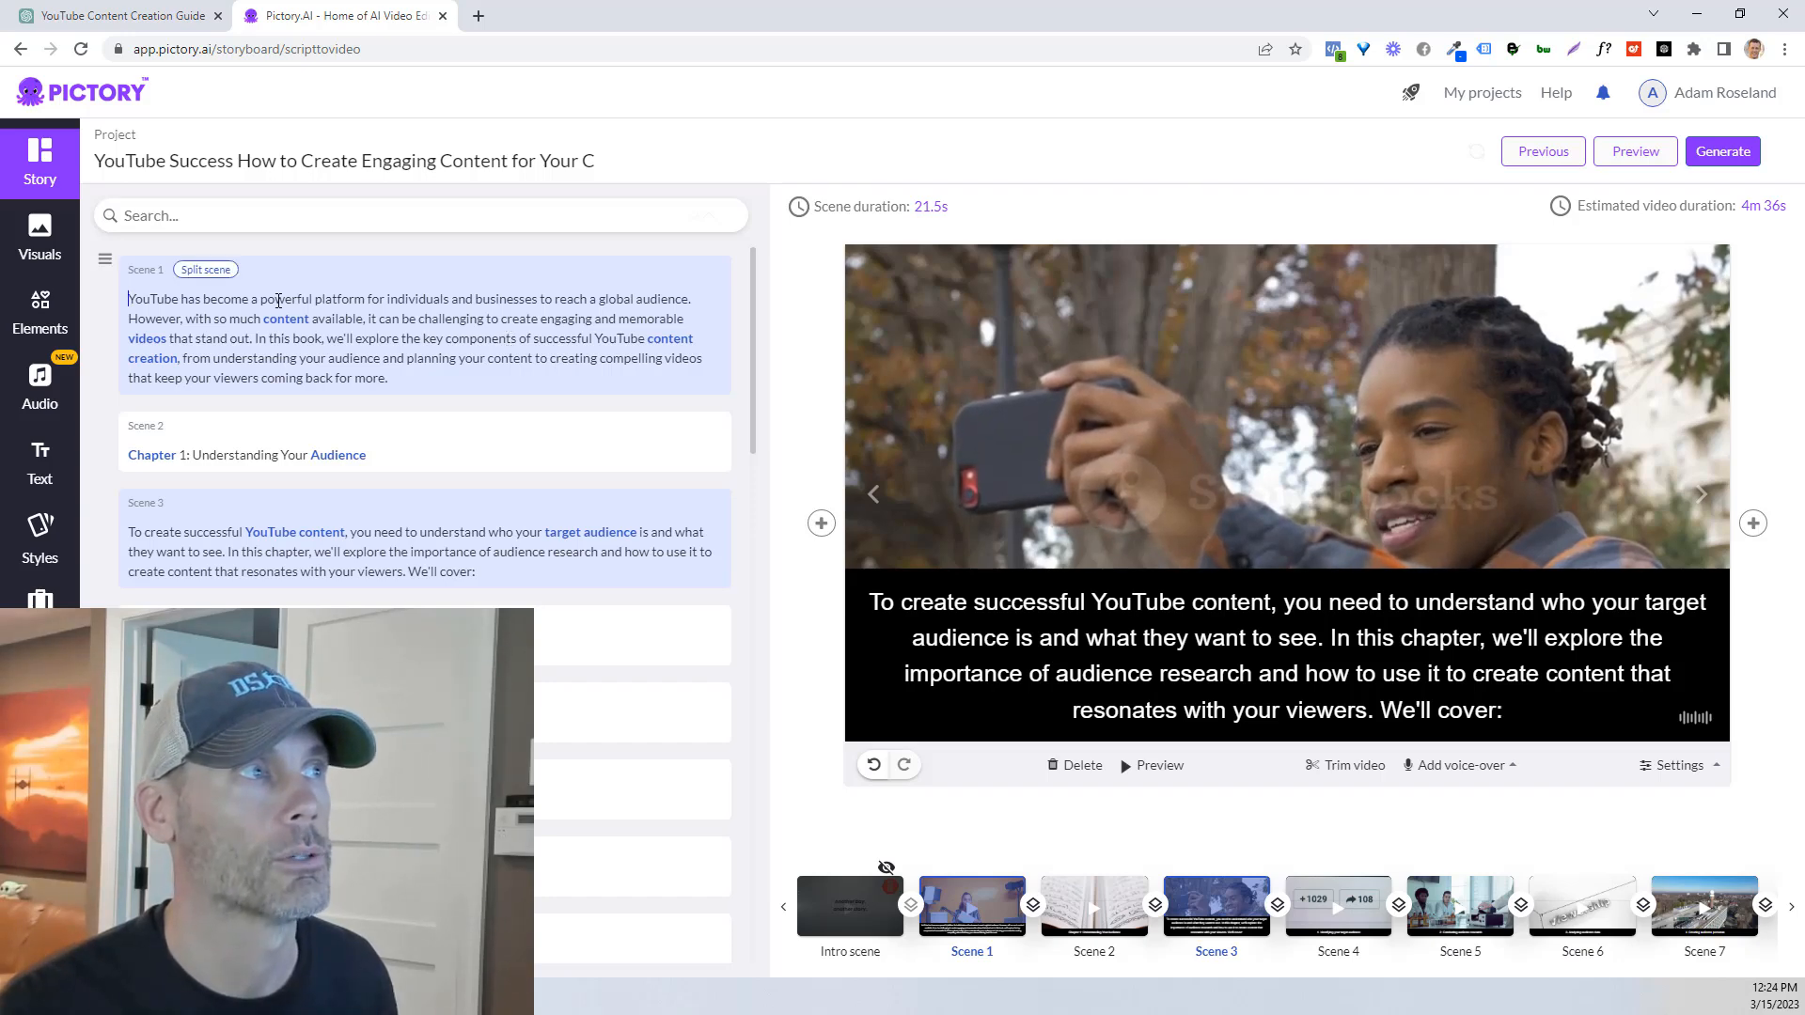
pyautogui.click(970, 908)
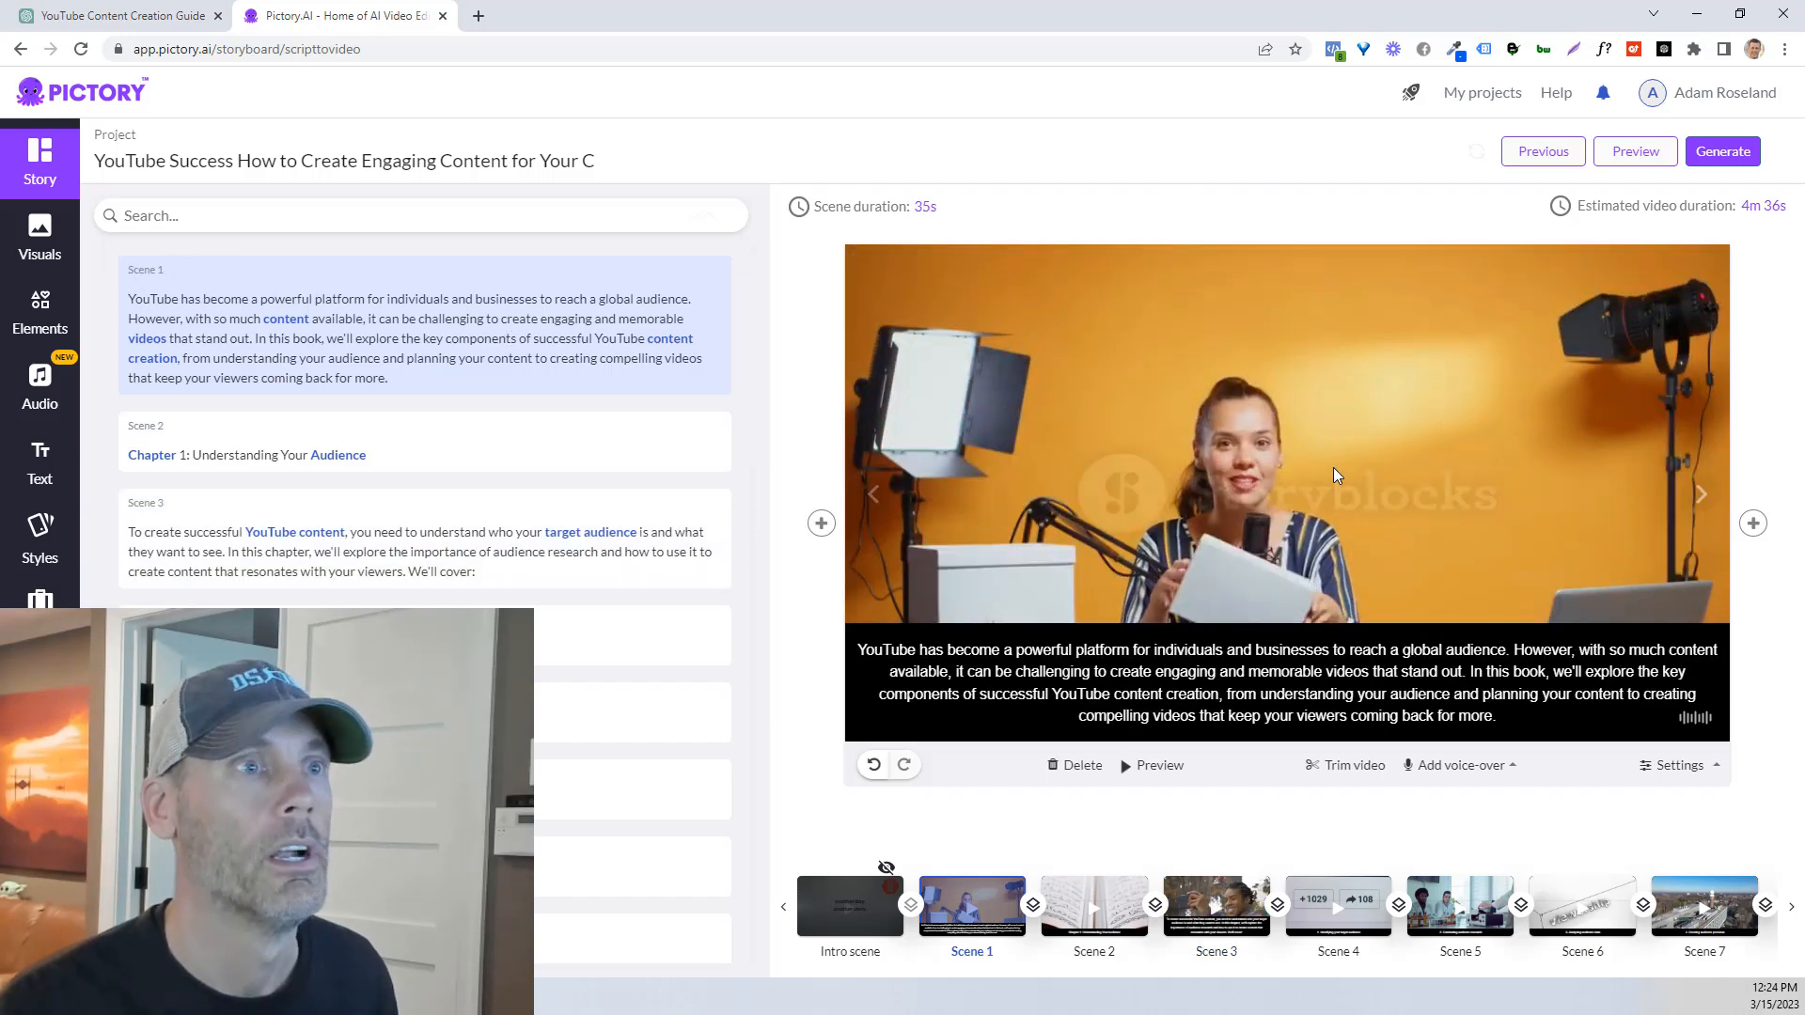
pyautogui.click(1283, 682)
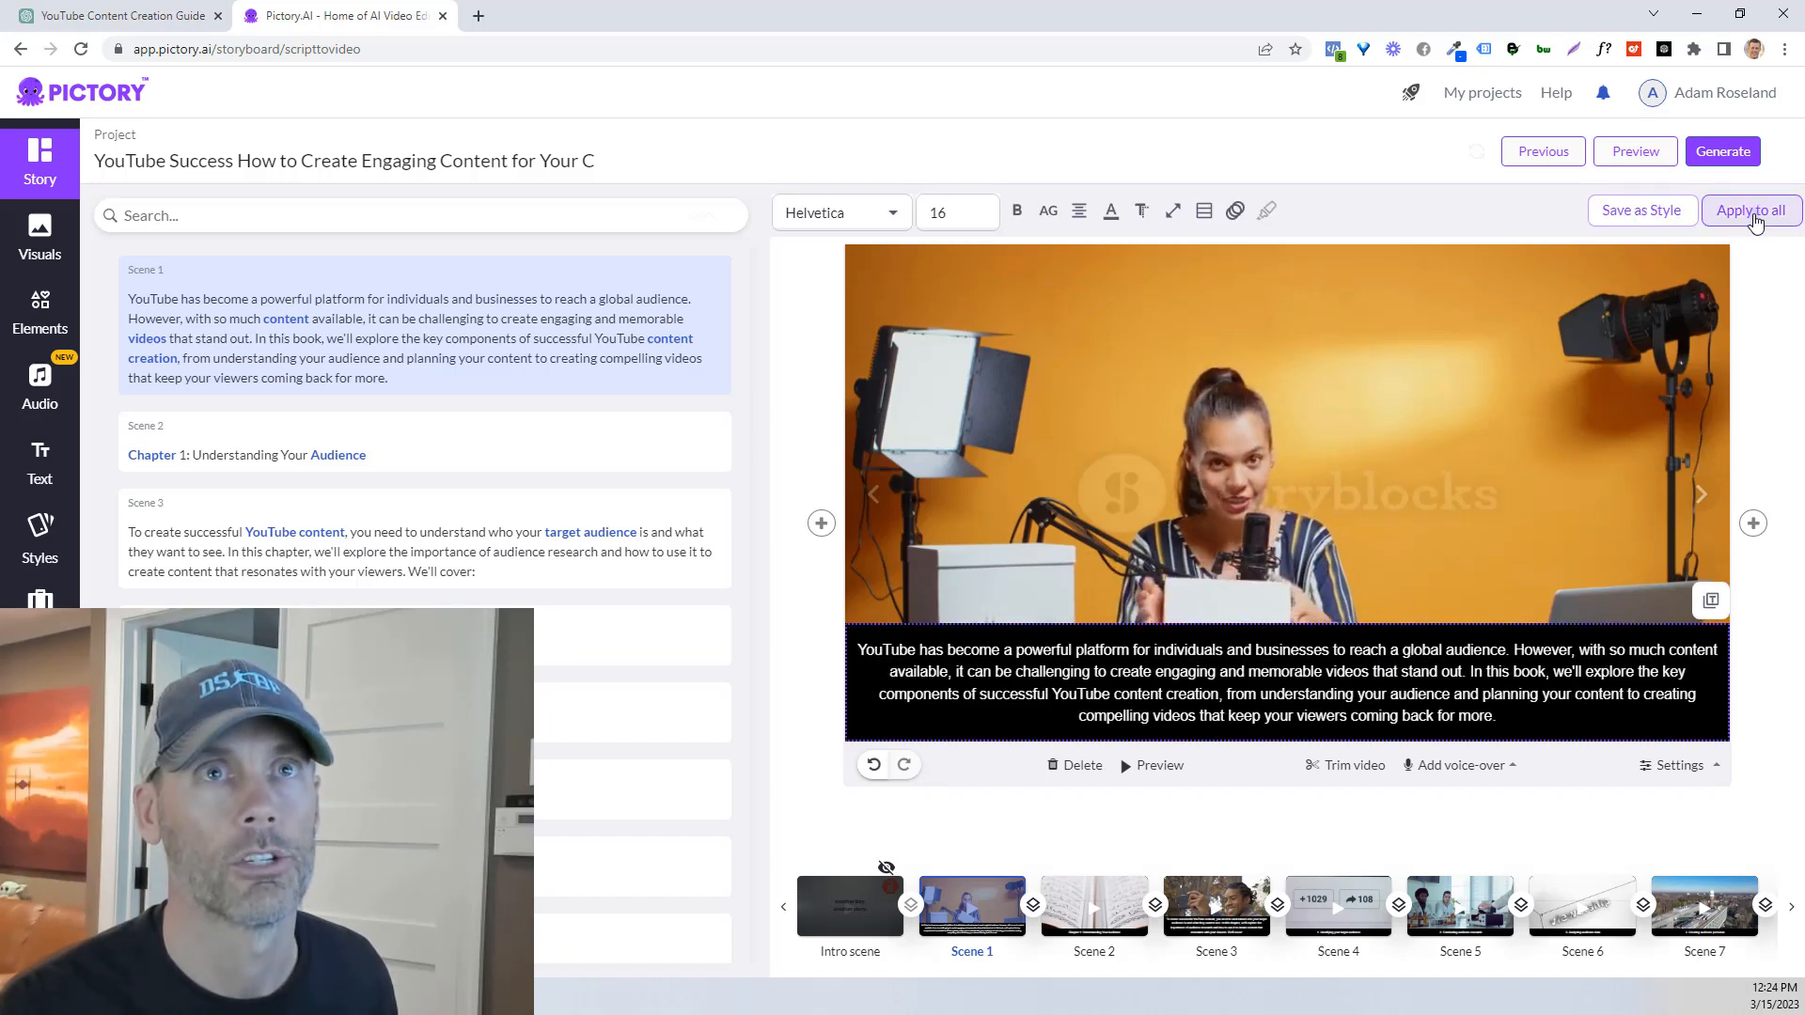
pyautogui.click(1750, 210)
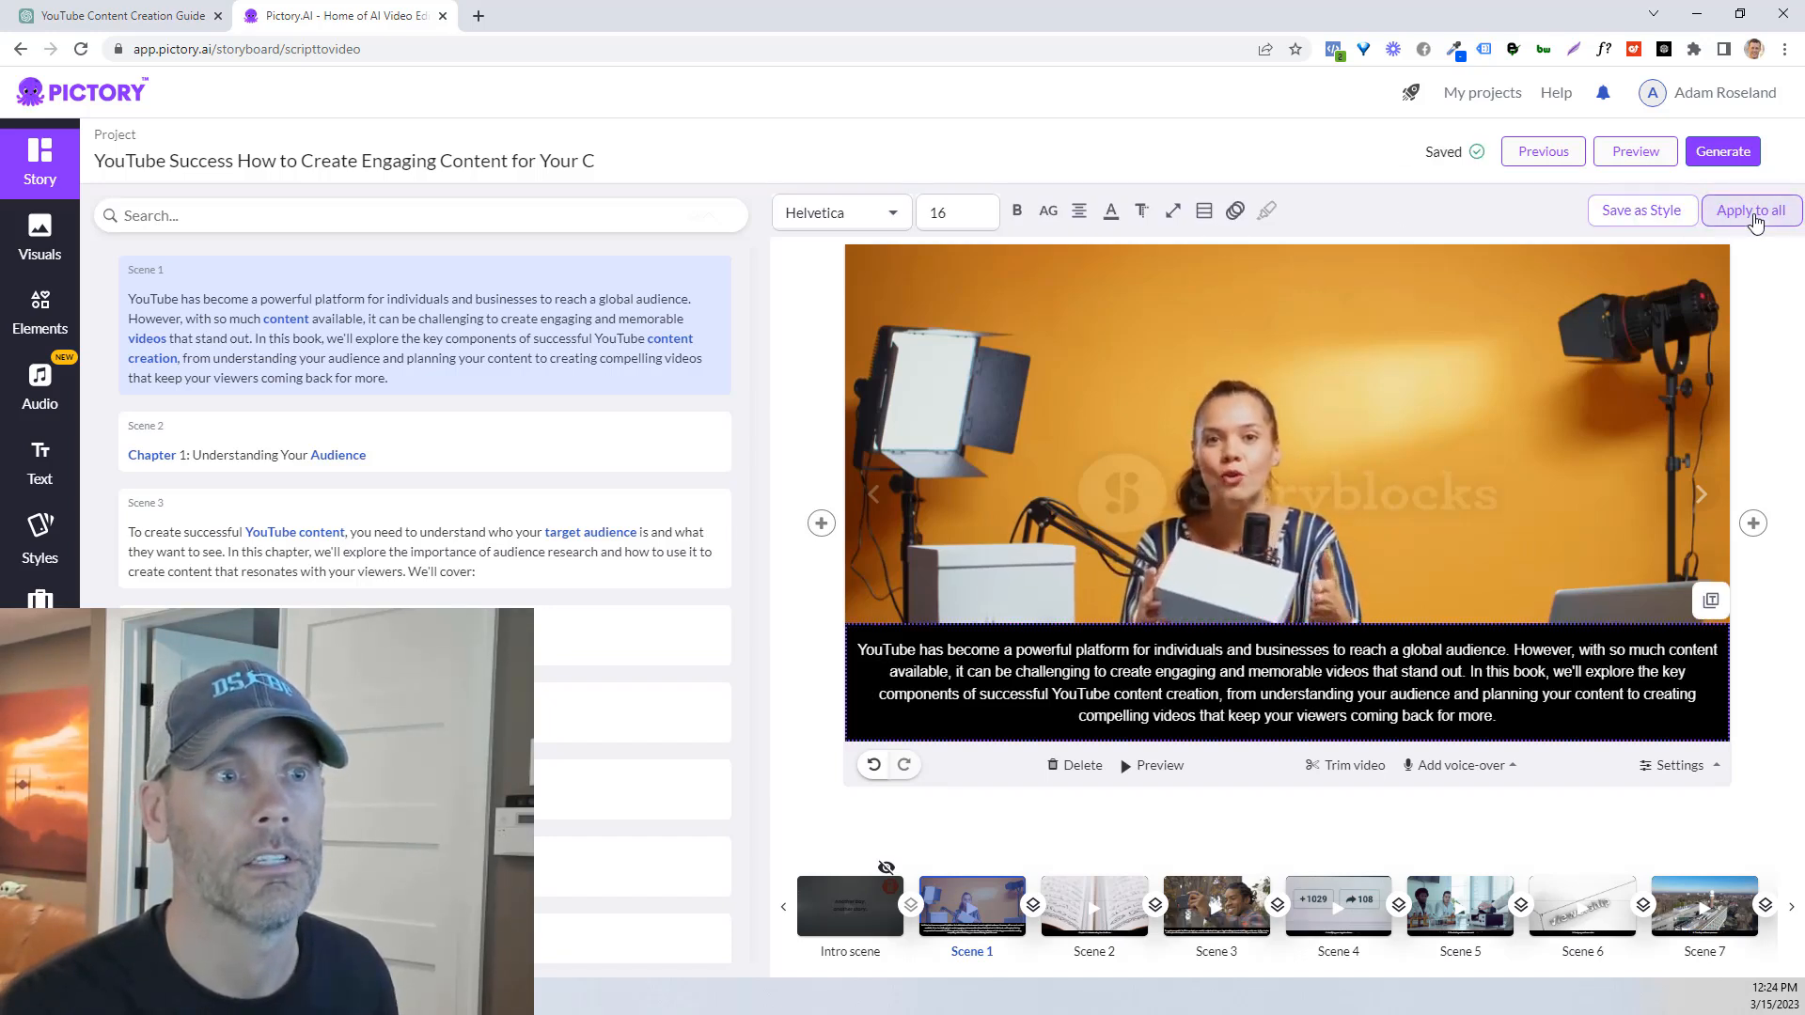
pyautogui.click(1750, 210)
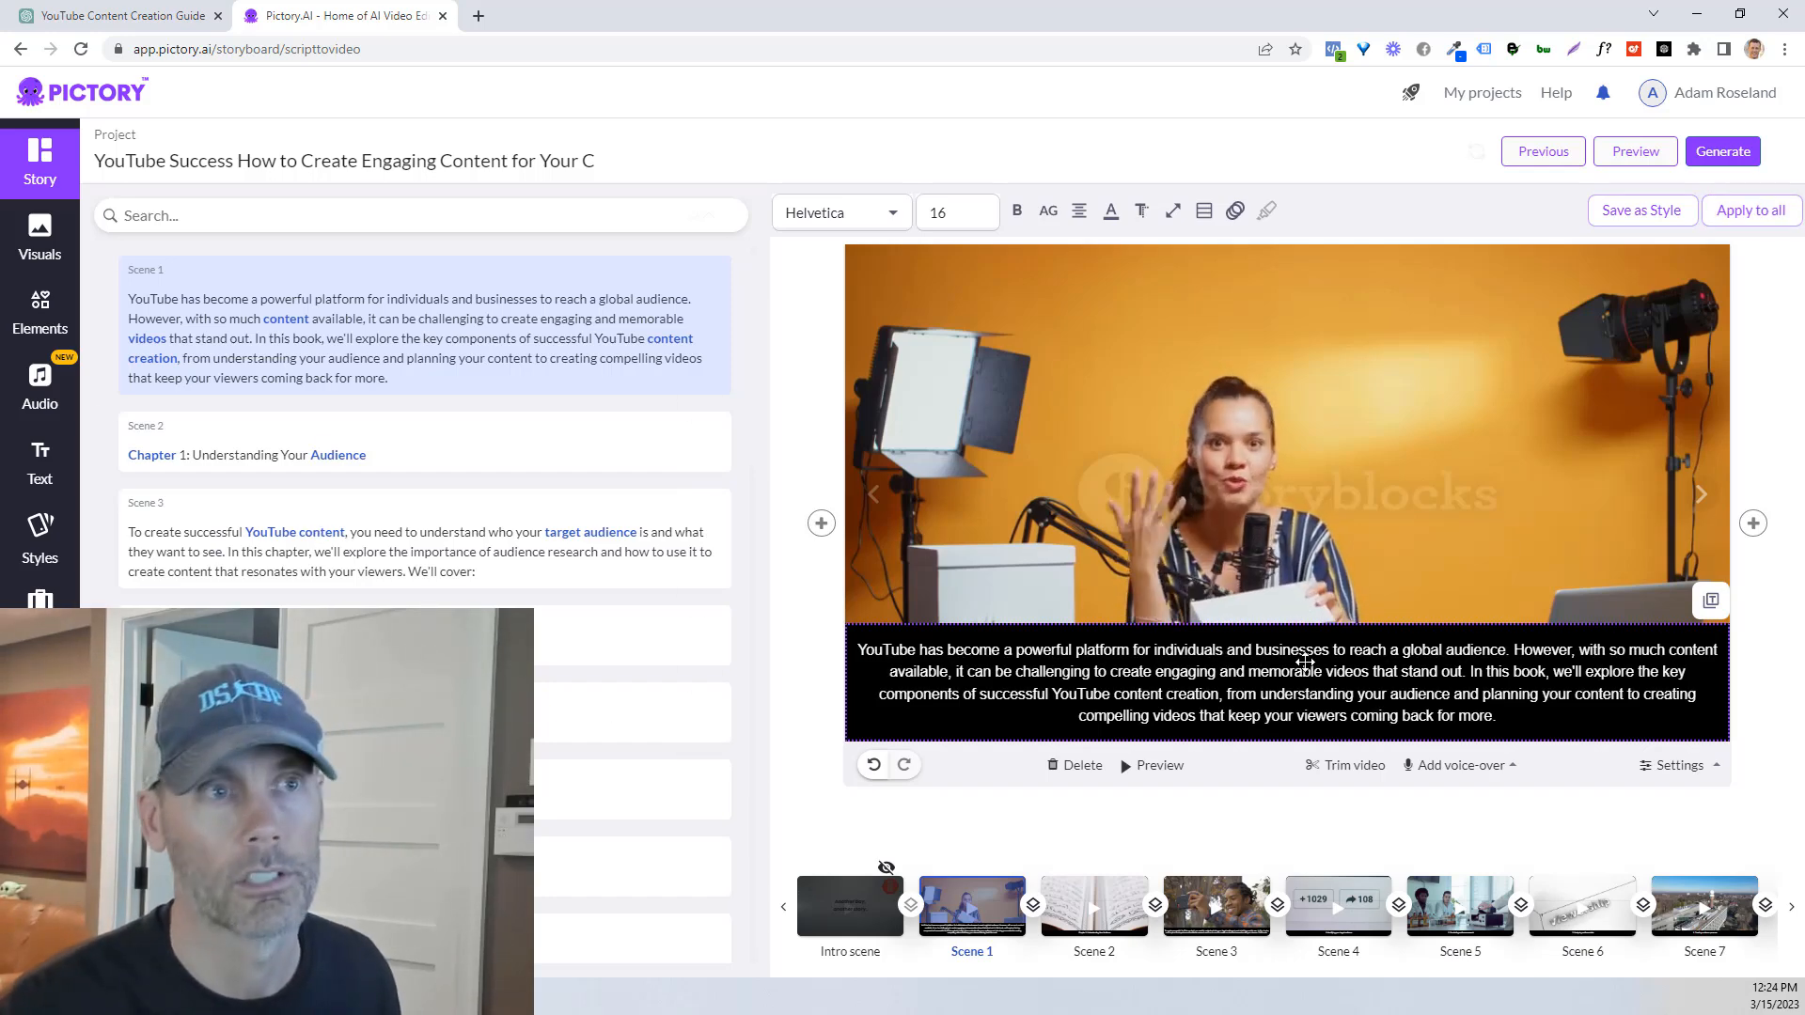
# Step: Check scene 6's visual against the ChatGPT bullet list
pyautogui.scroll(-3)
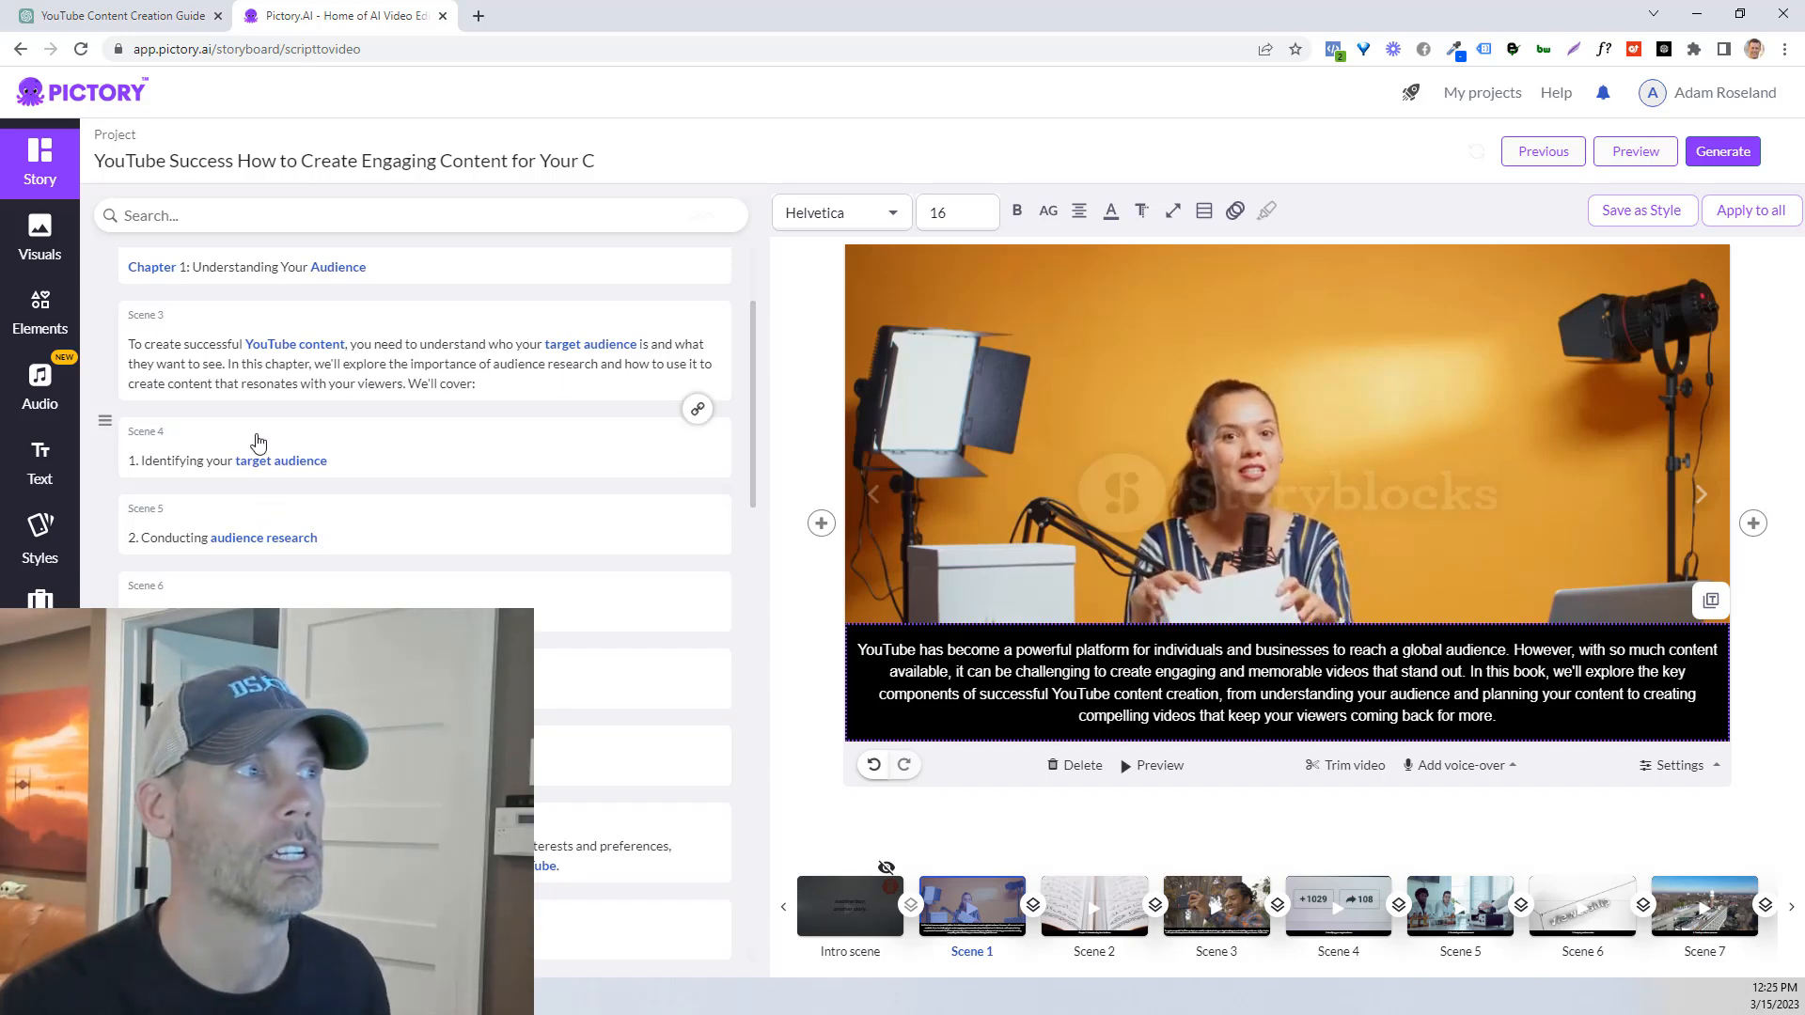
pyautogui.click(1580, 909)
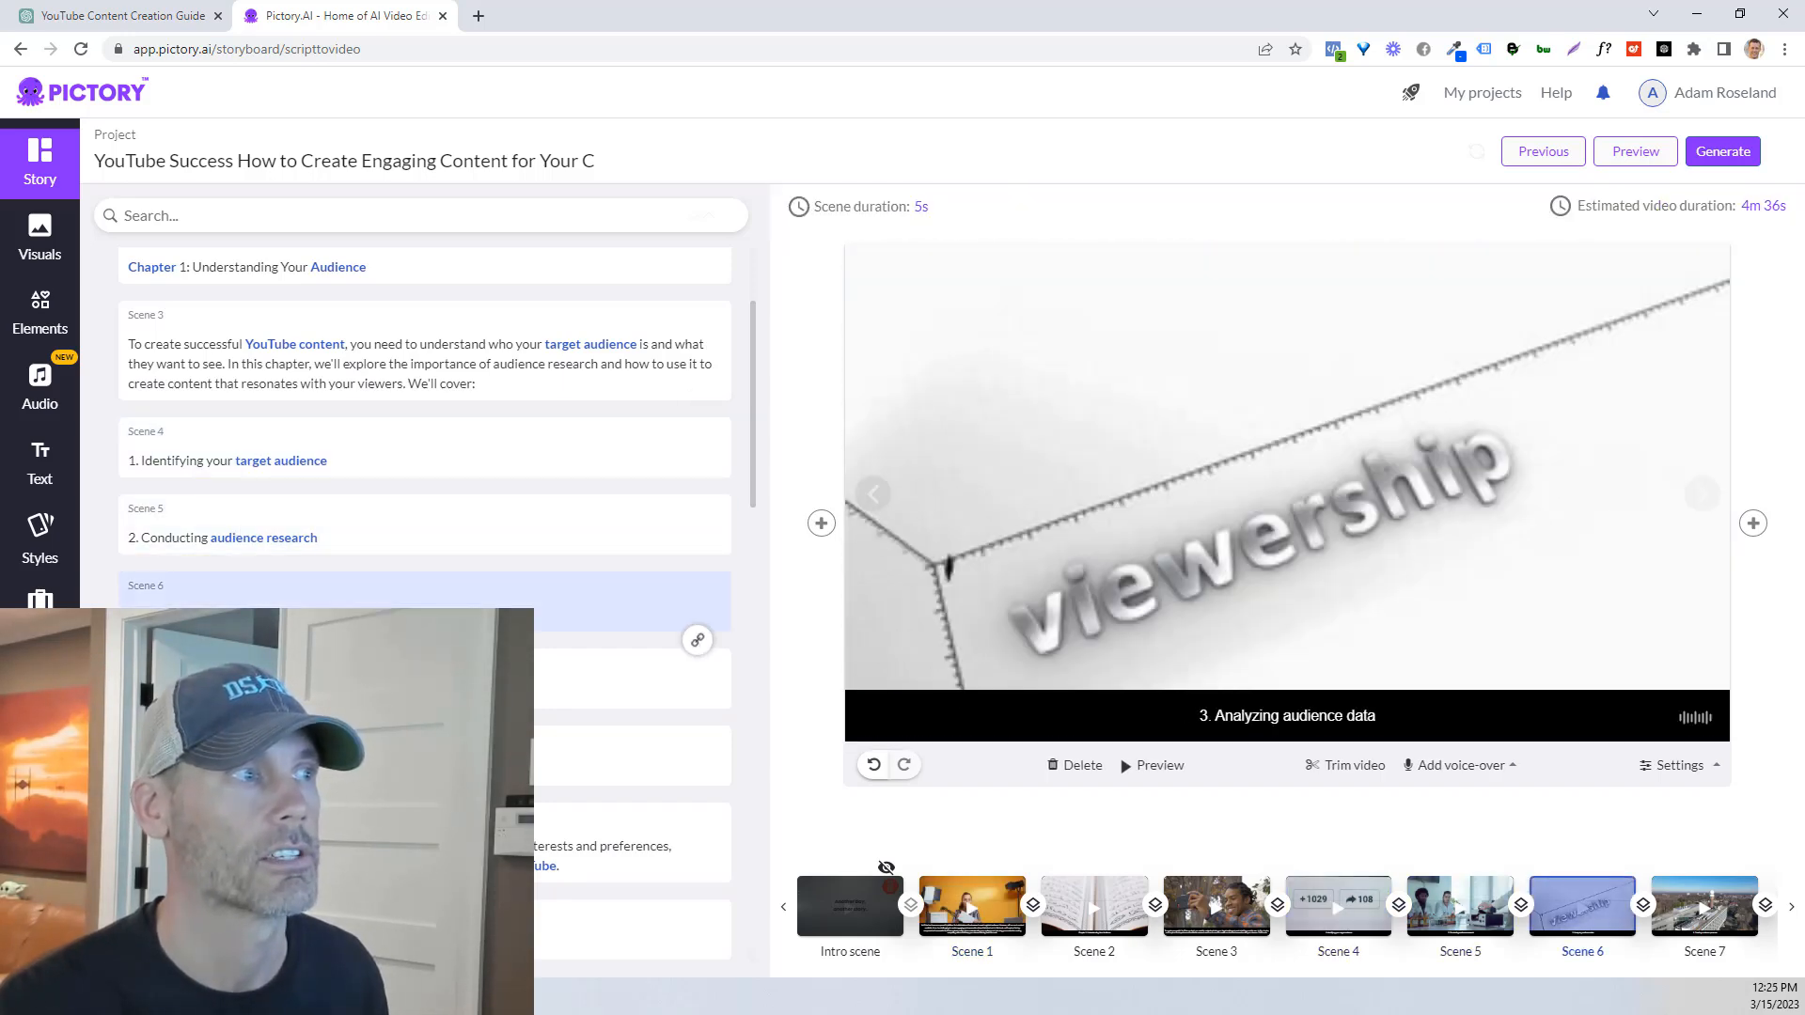
pyautogui.click(115, 15)
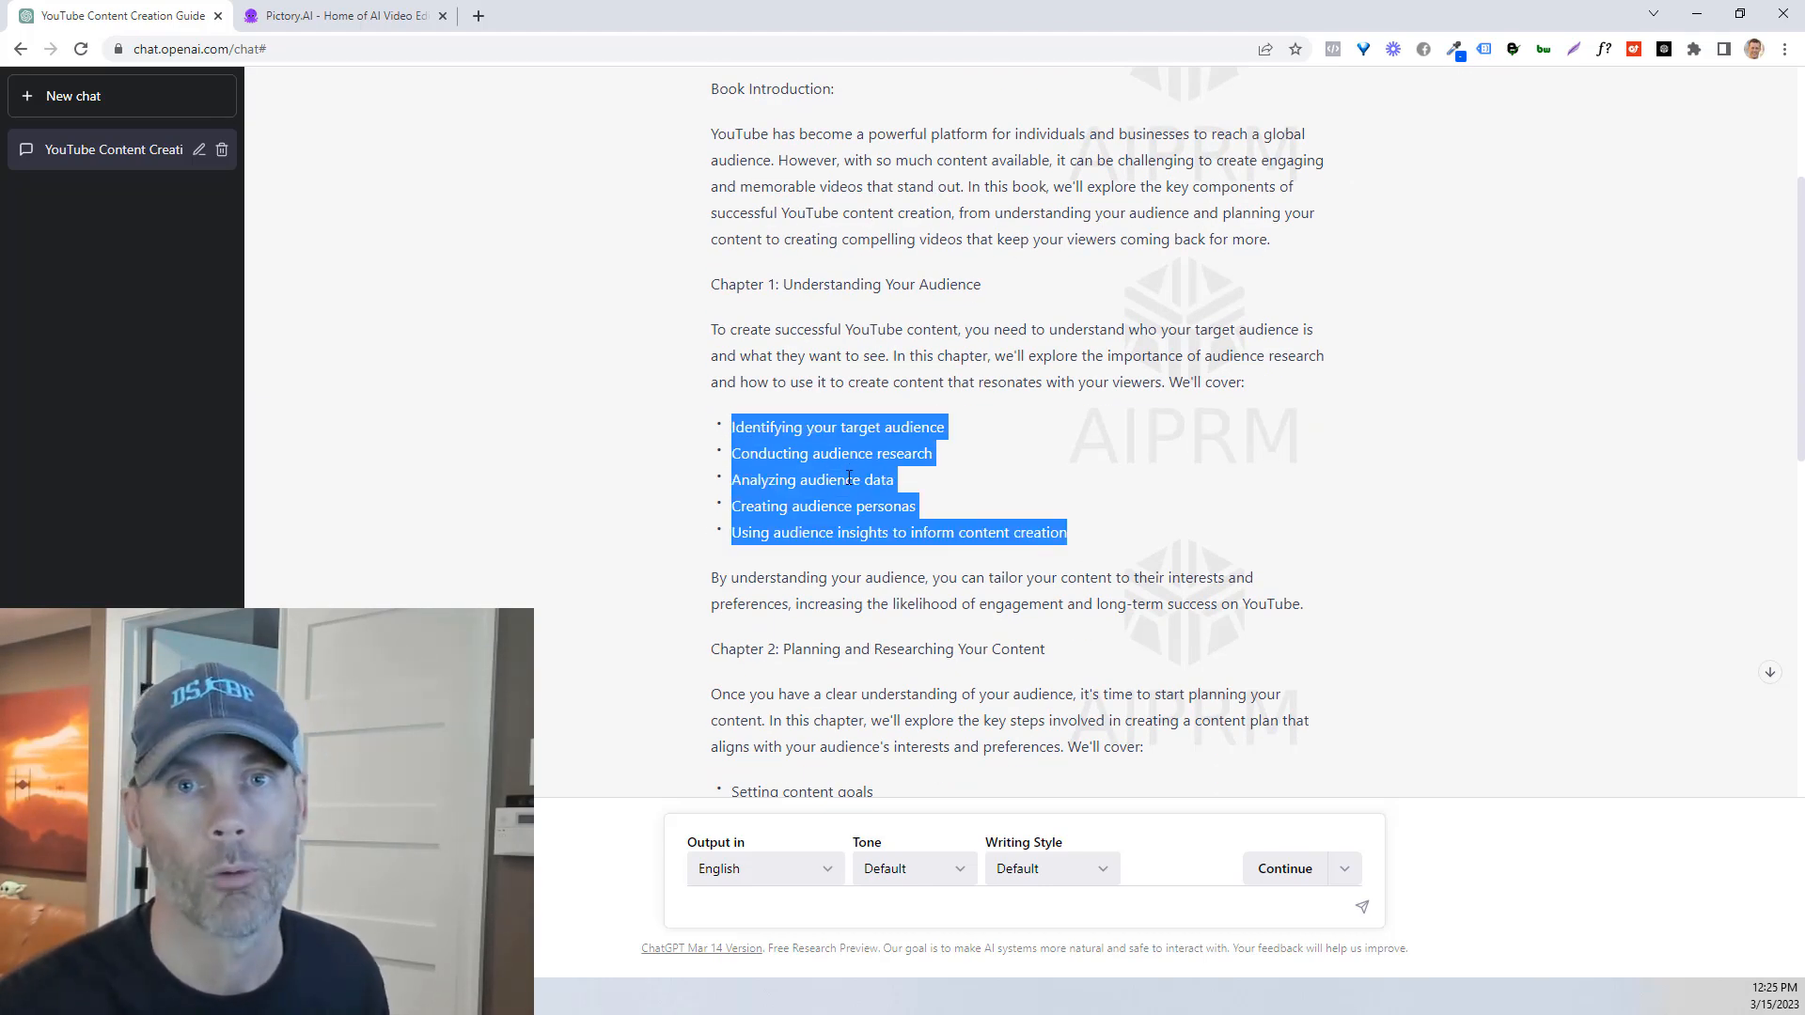
pyautogui.click(339, 15)
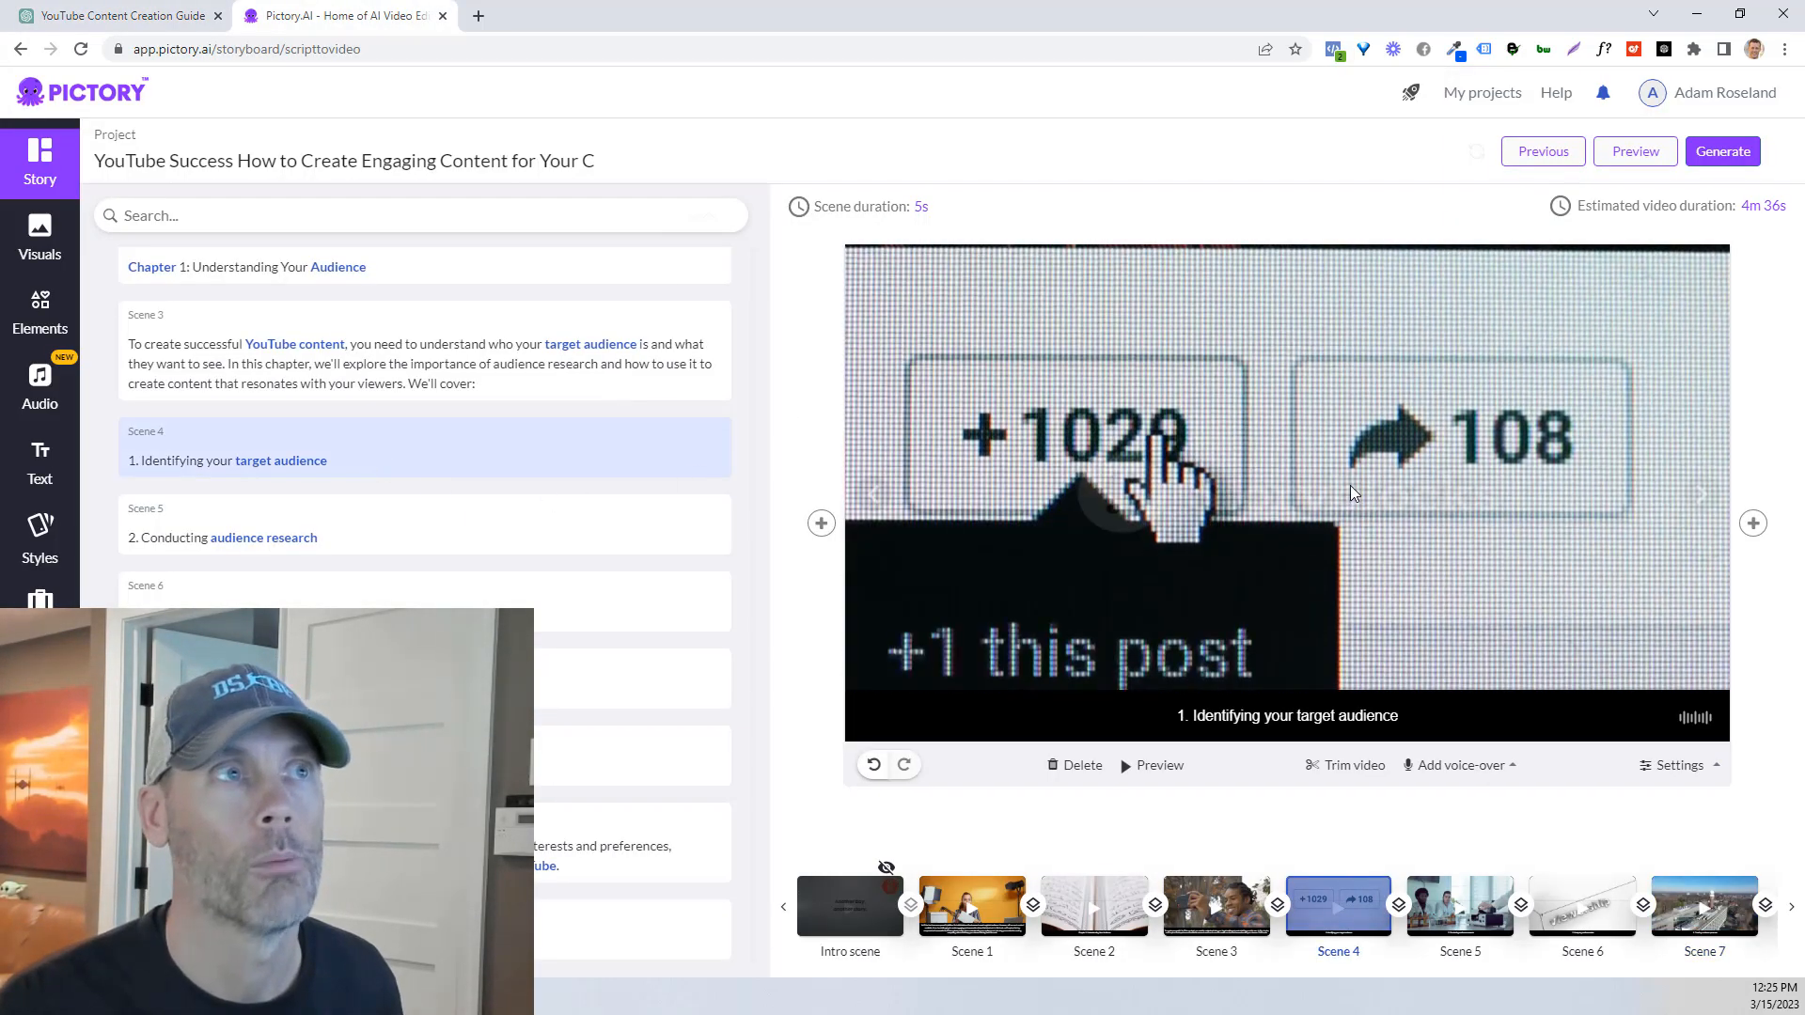
# Step: Search visuals for 'youtube' and apply a YouTube-themed clip to scene 11
pyautogui.click(1457, 909)
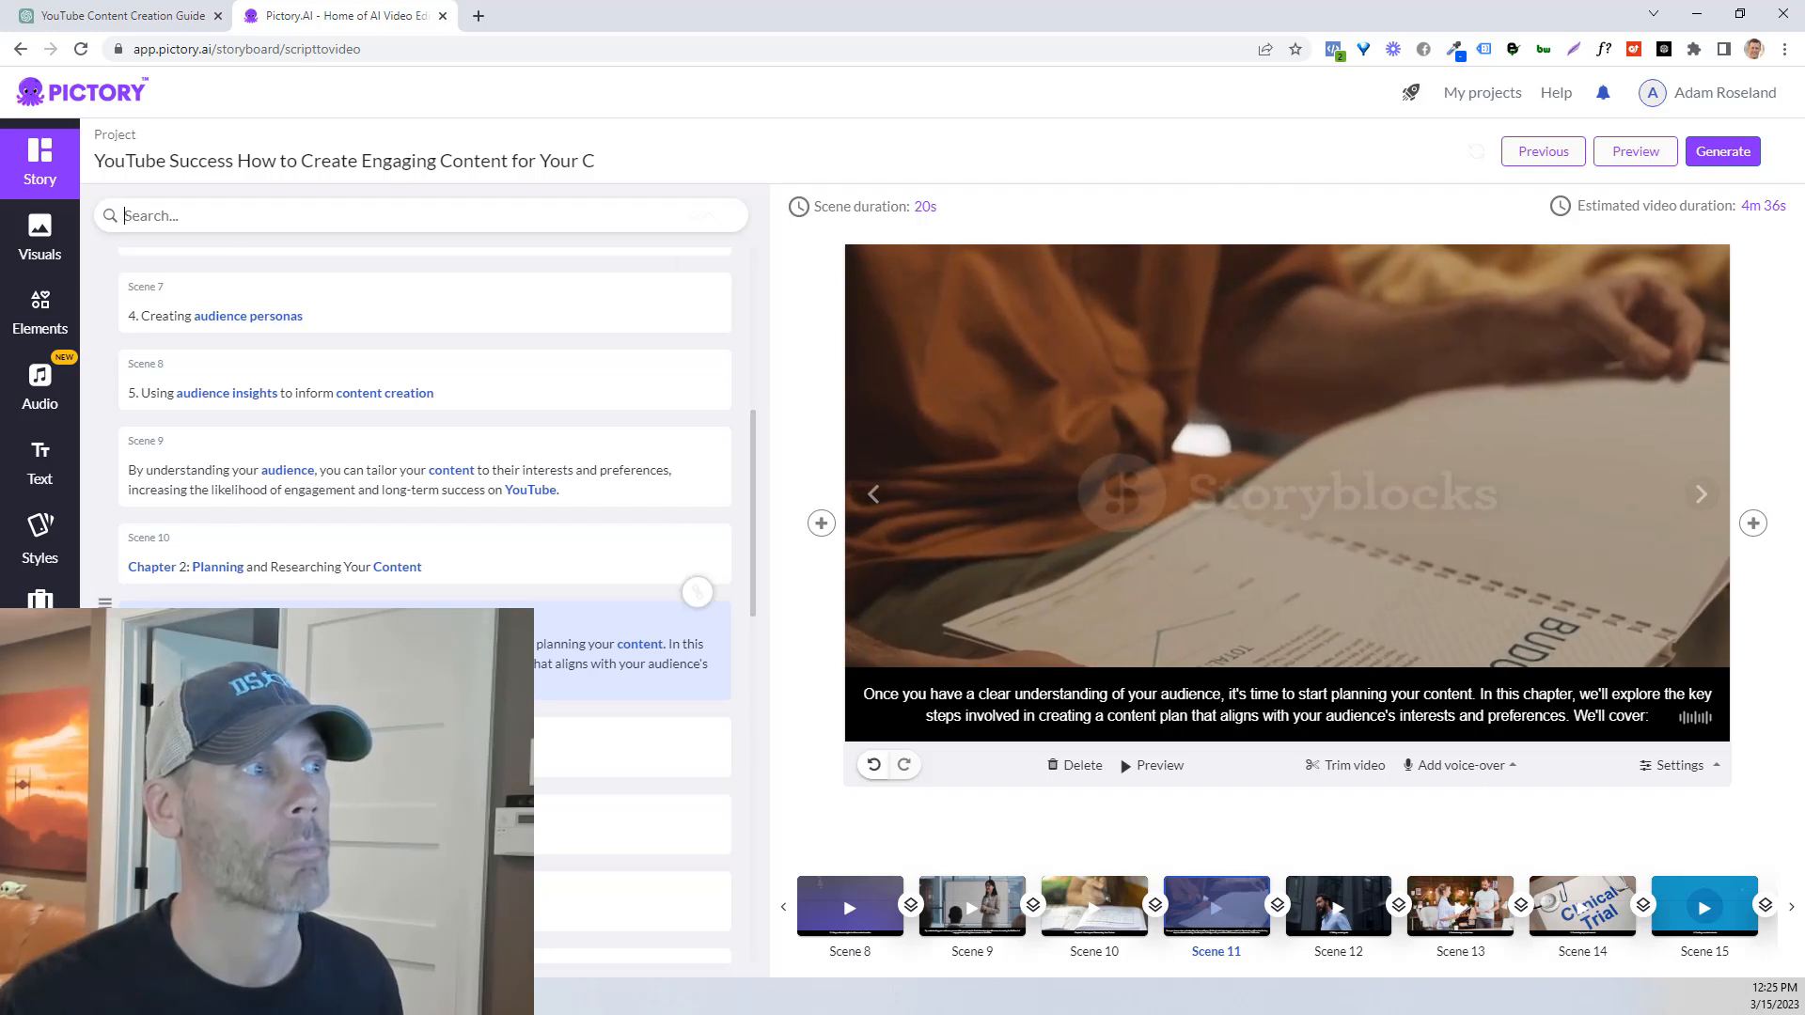
pyautogui.click(39, 236)
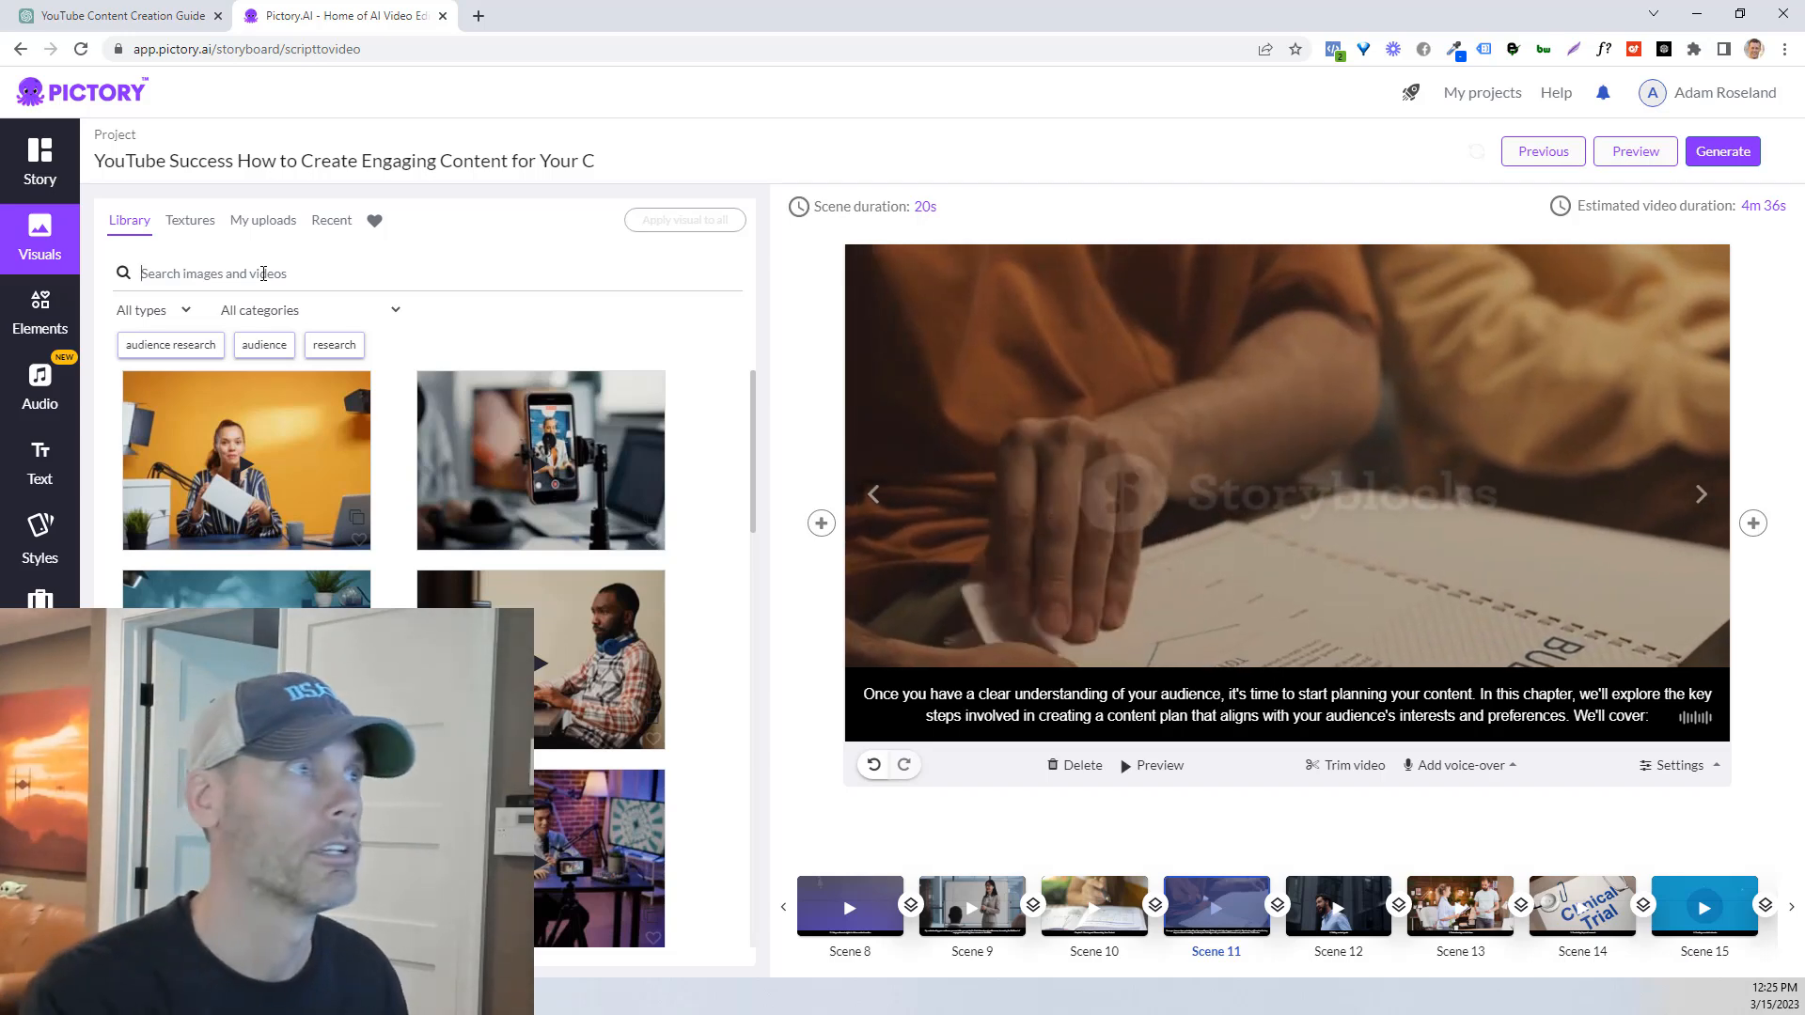
pyautogui.write('youtube')
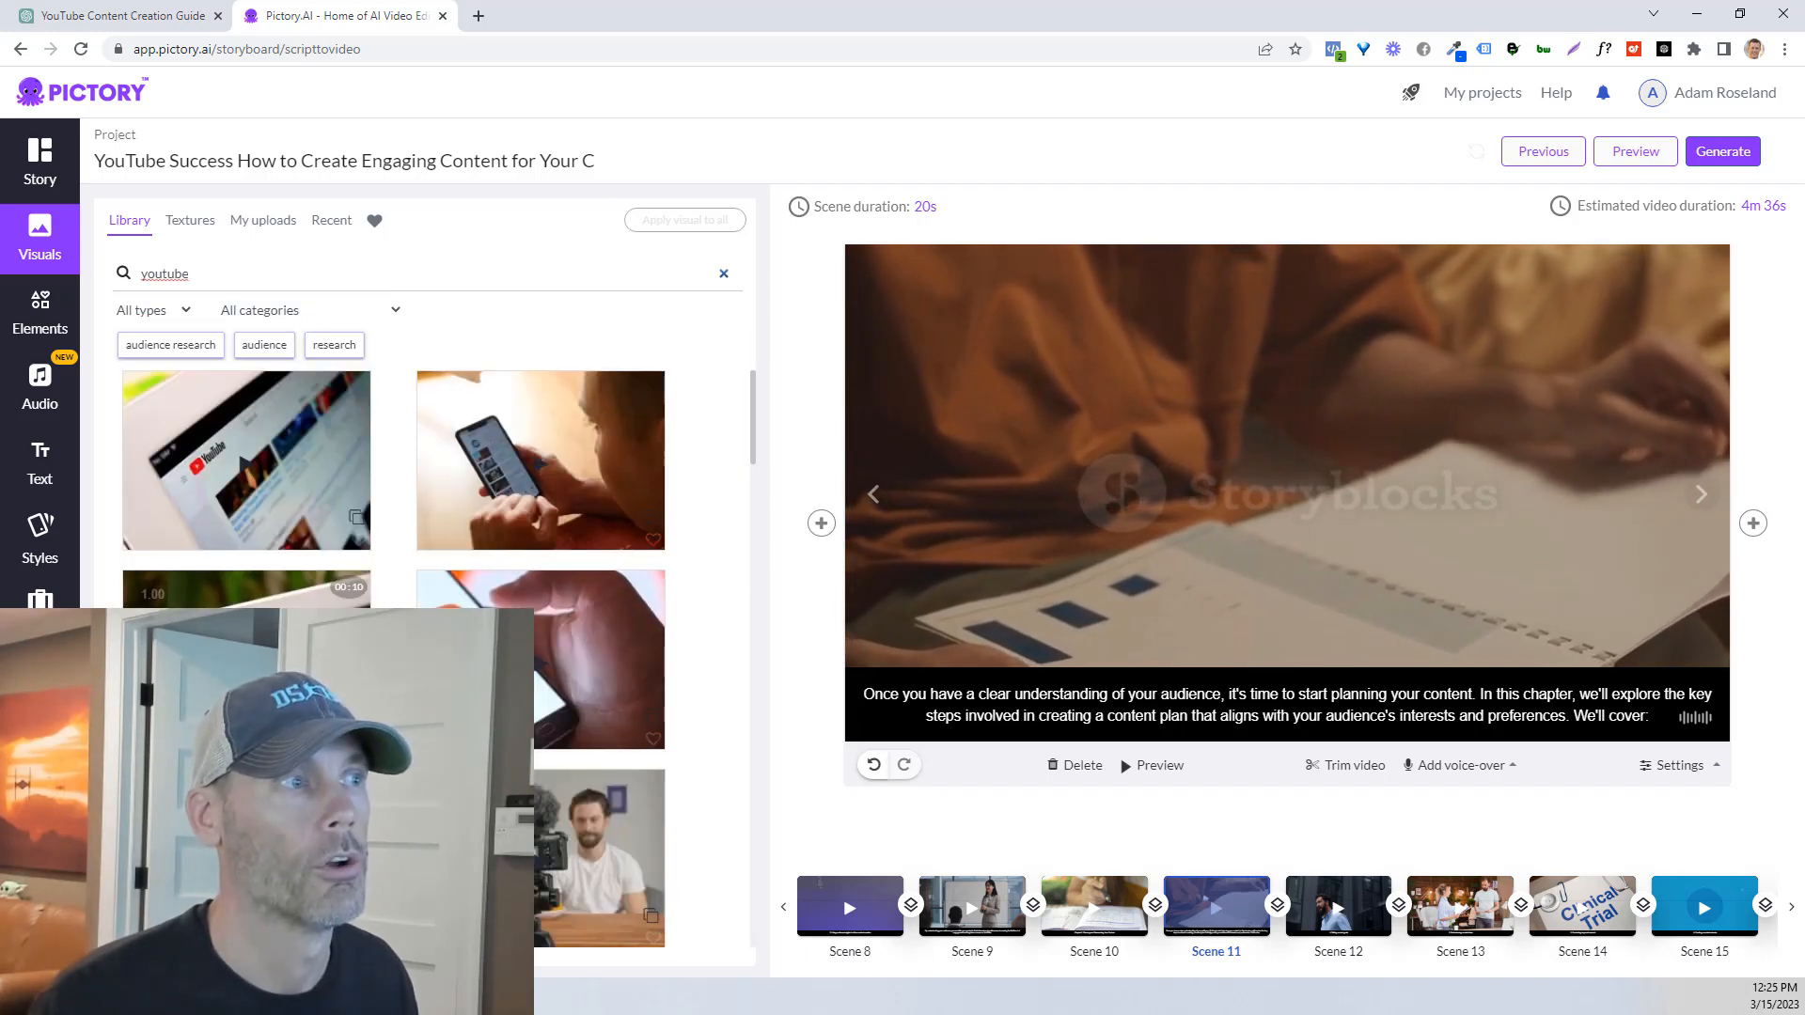
pyautogui.click(923, 206)
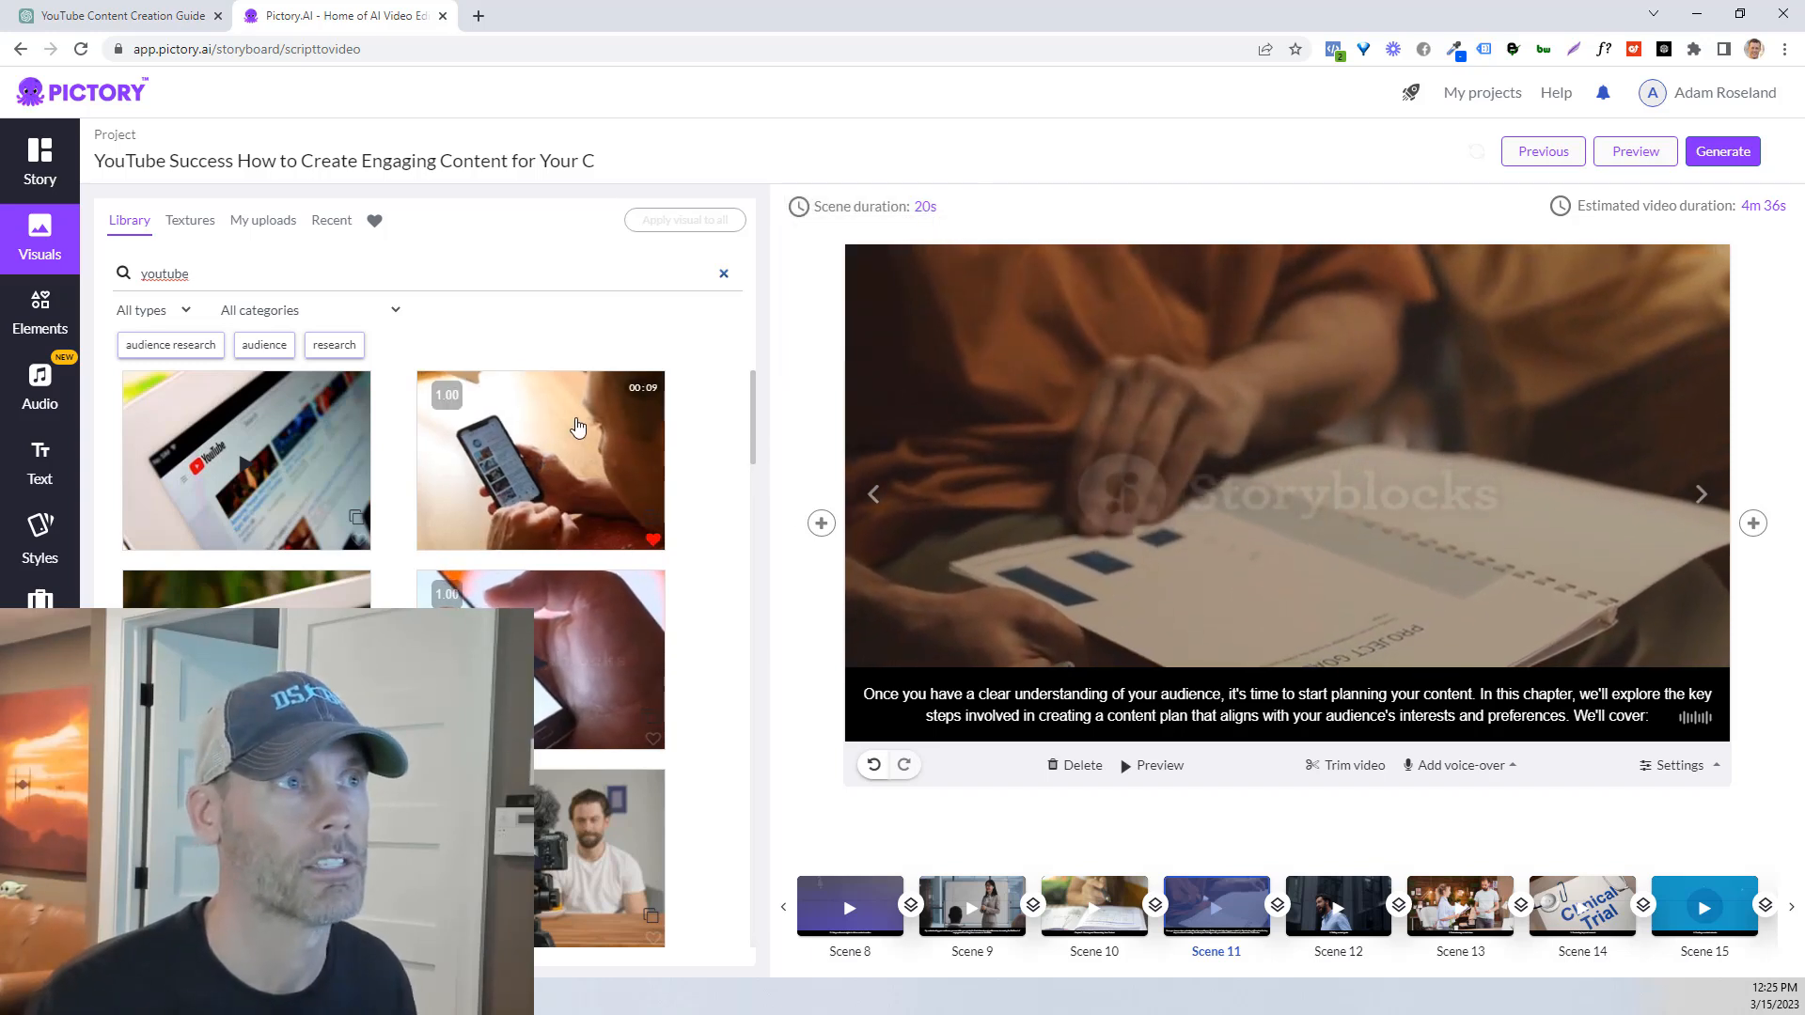
pyautogui.scroll(-3)
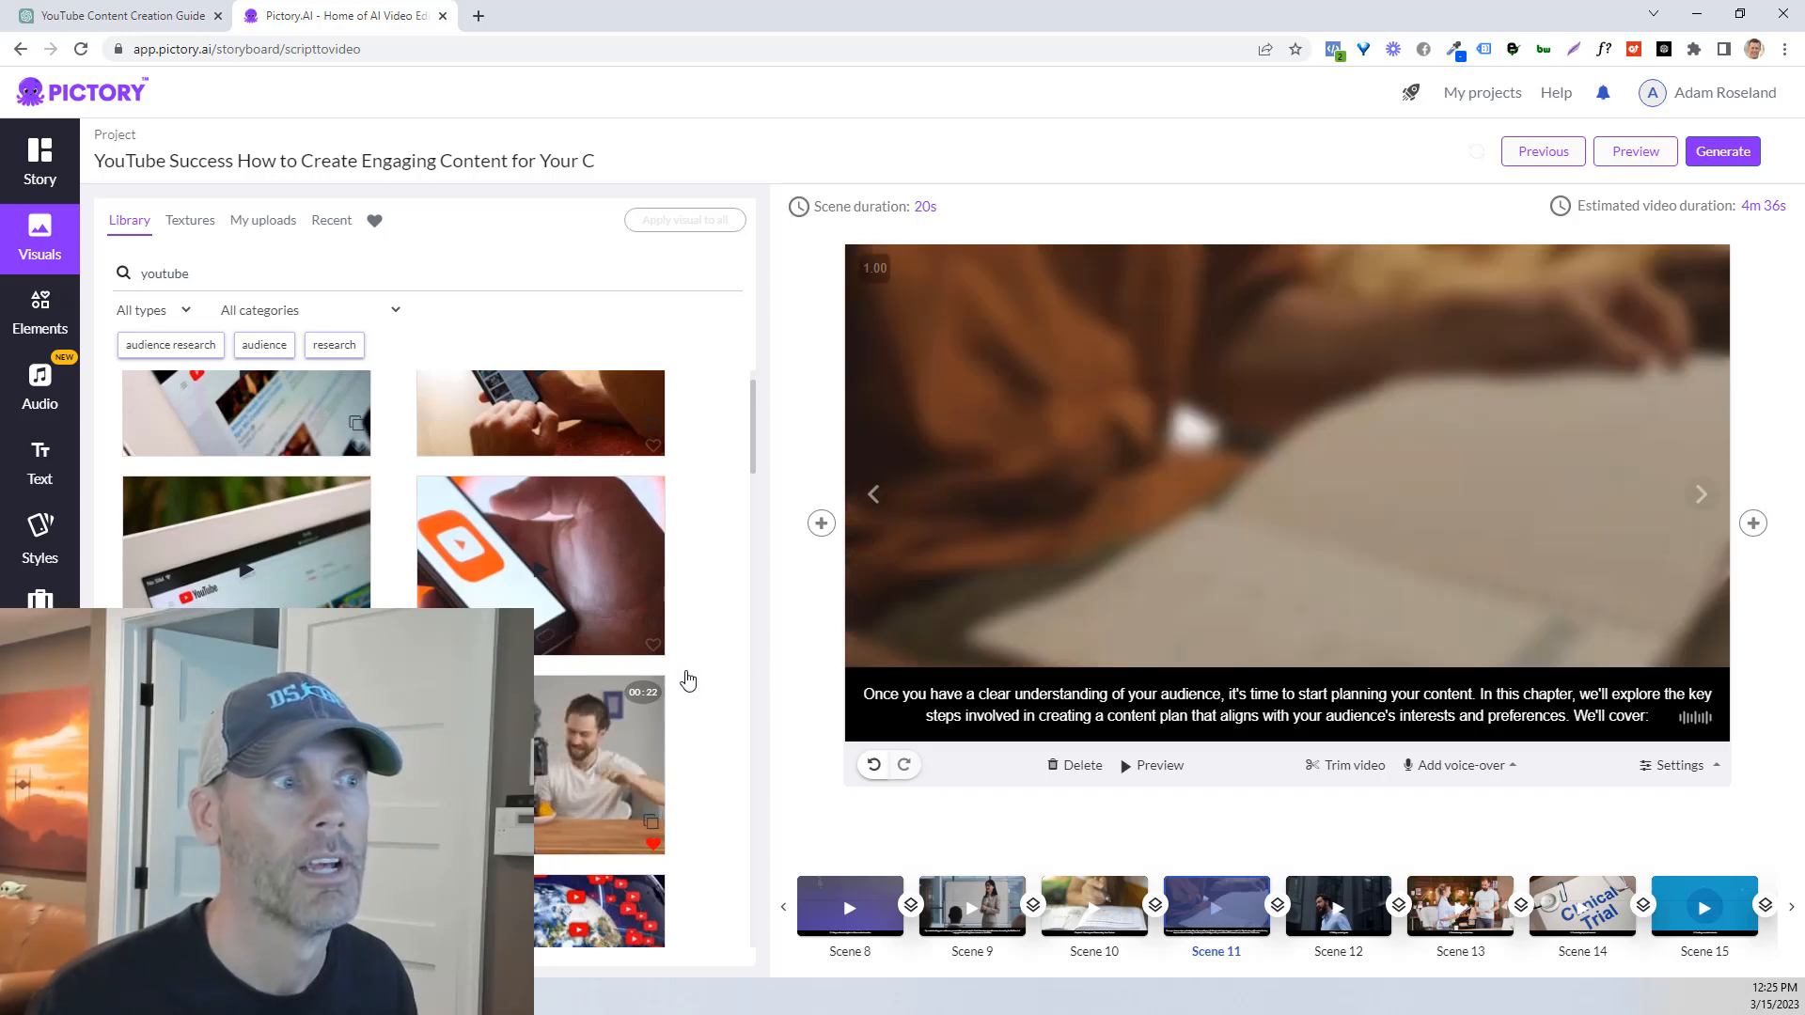
pyautogui.click(597, 766)
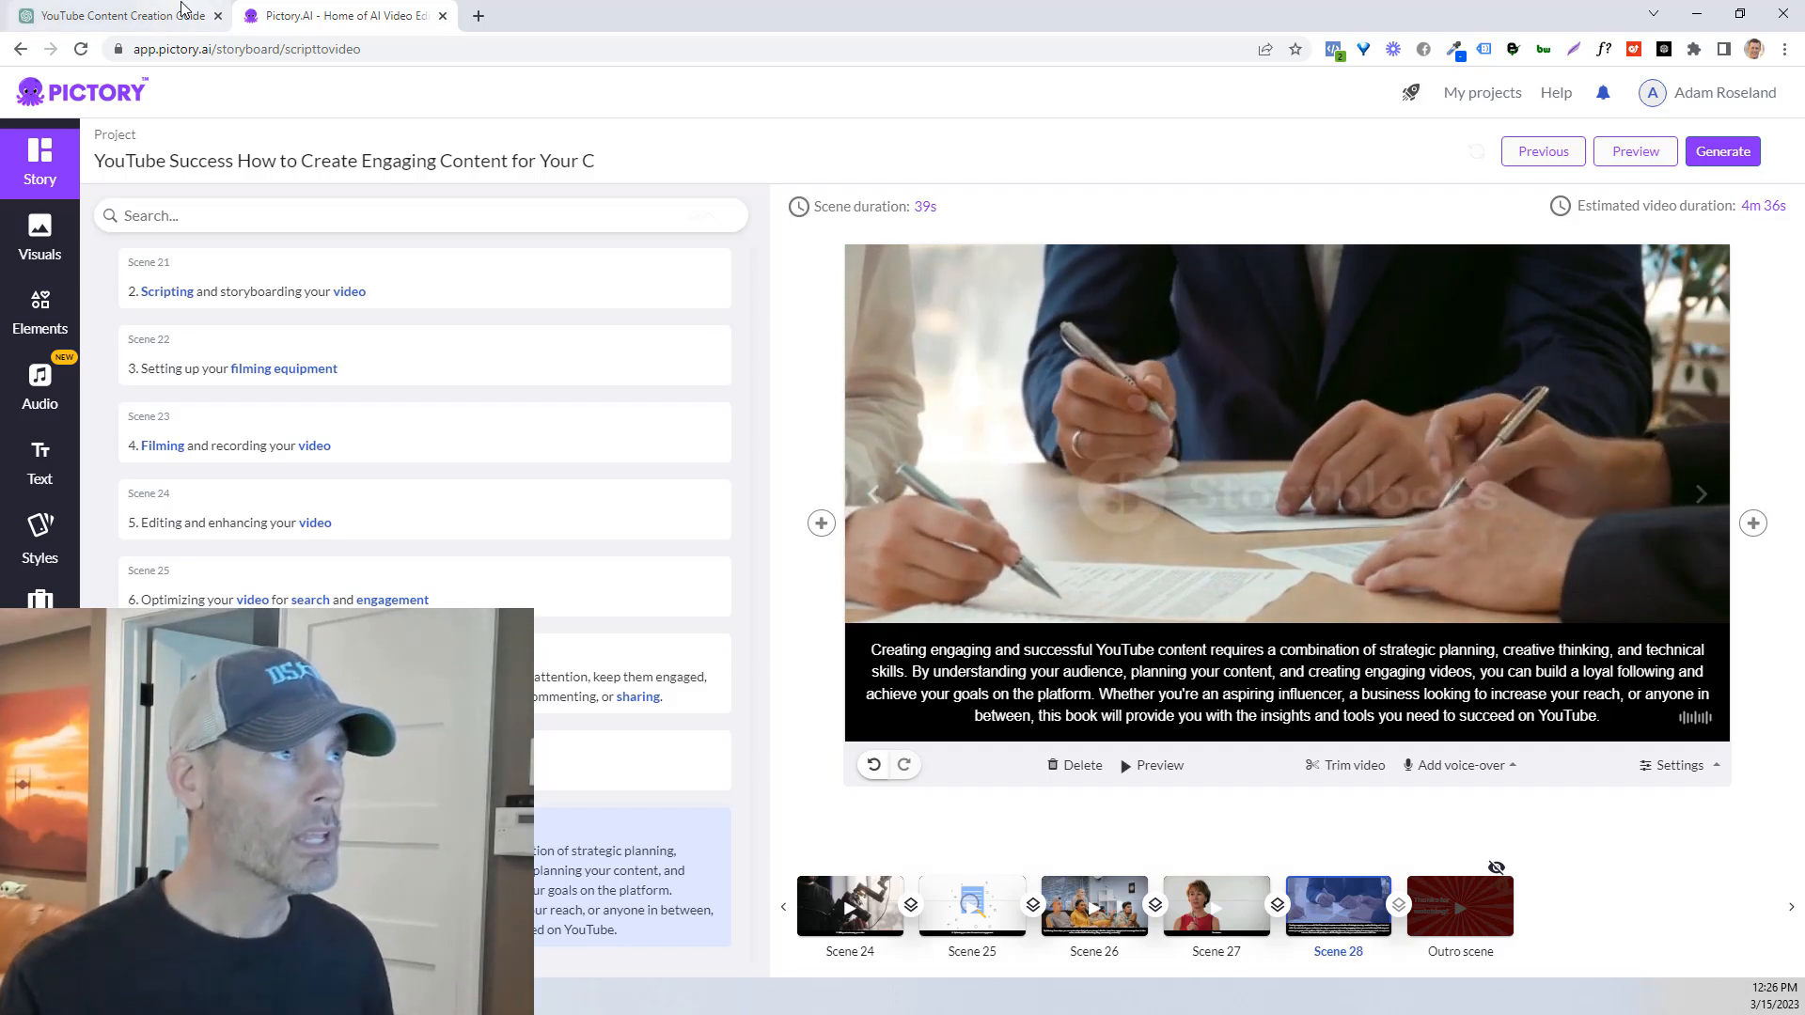
# Step: Find the Chapter 3 title in ChatGPT's chapter list, then return to Pictory
pyautogui.click(115, 15)
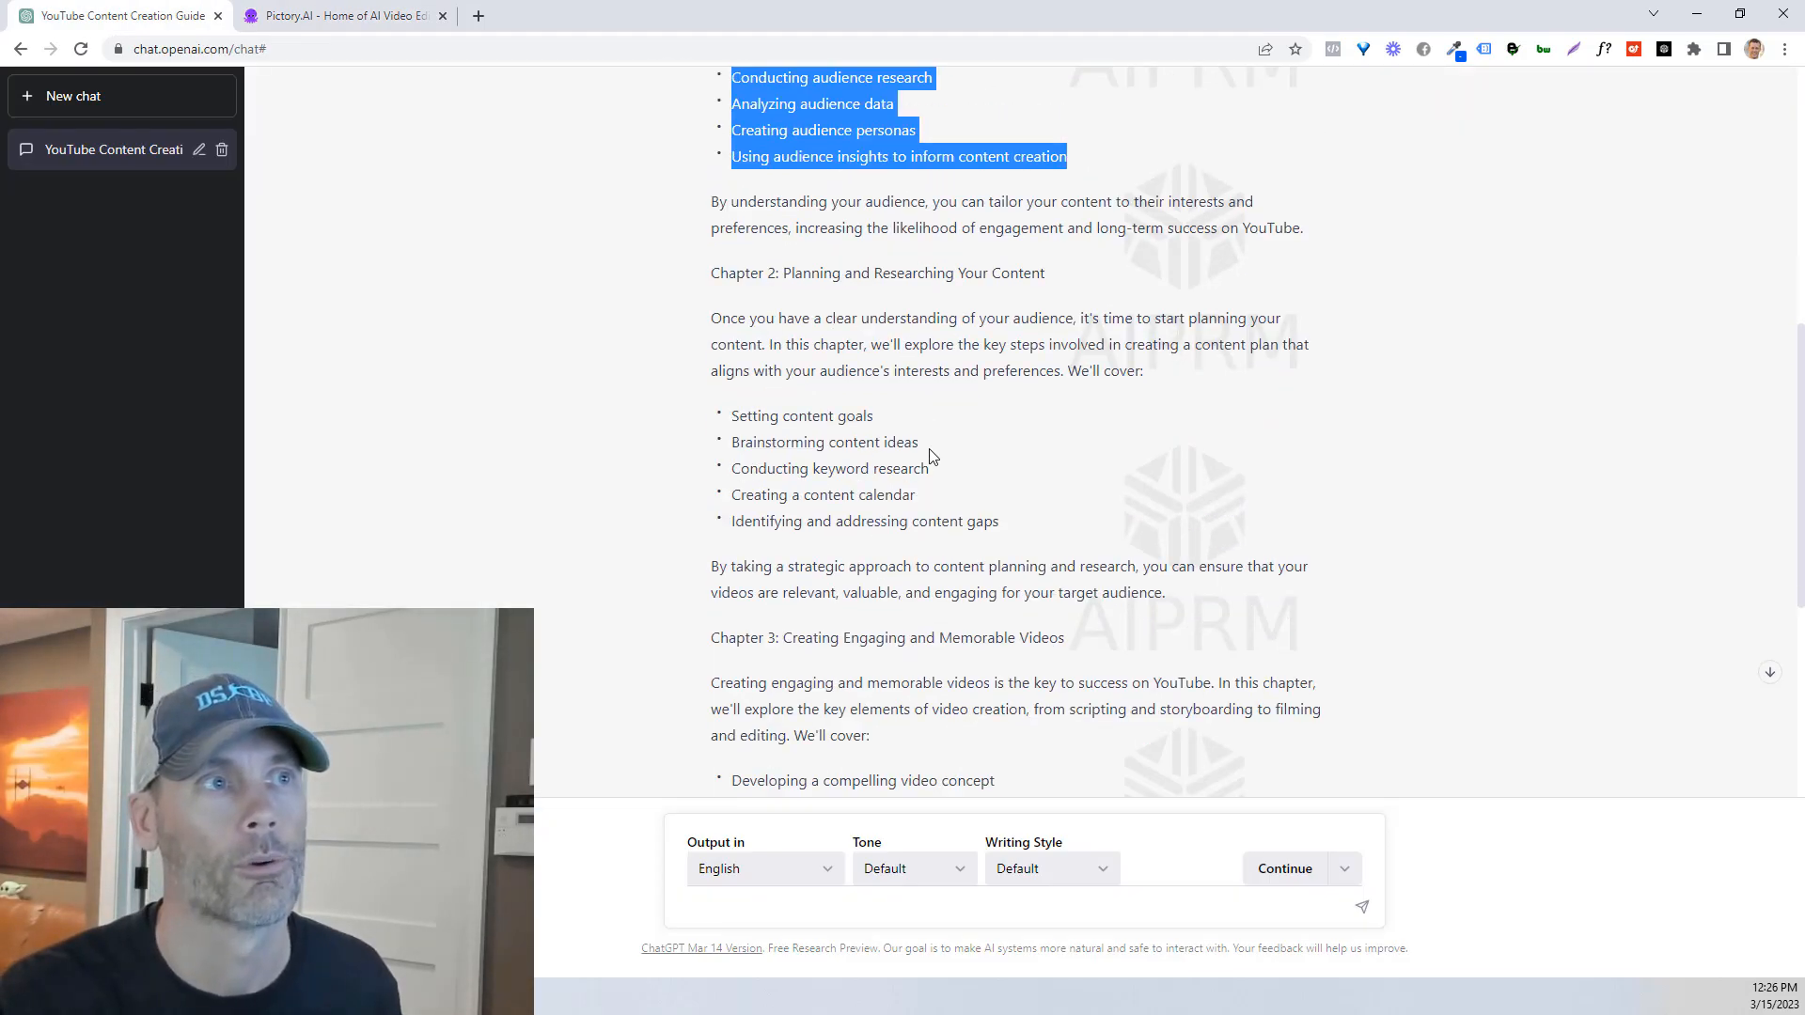
pyautogui.scroll(-3)
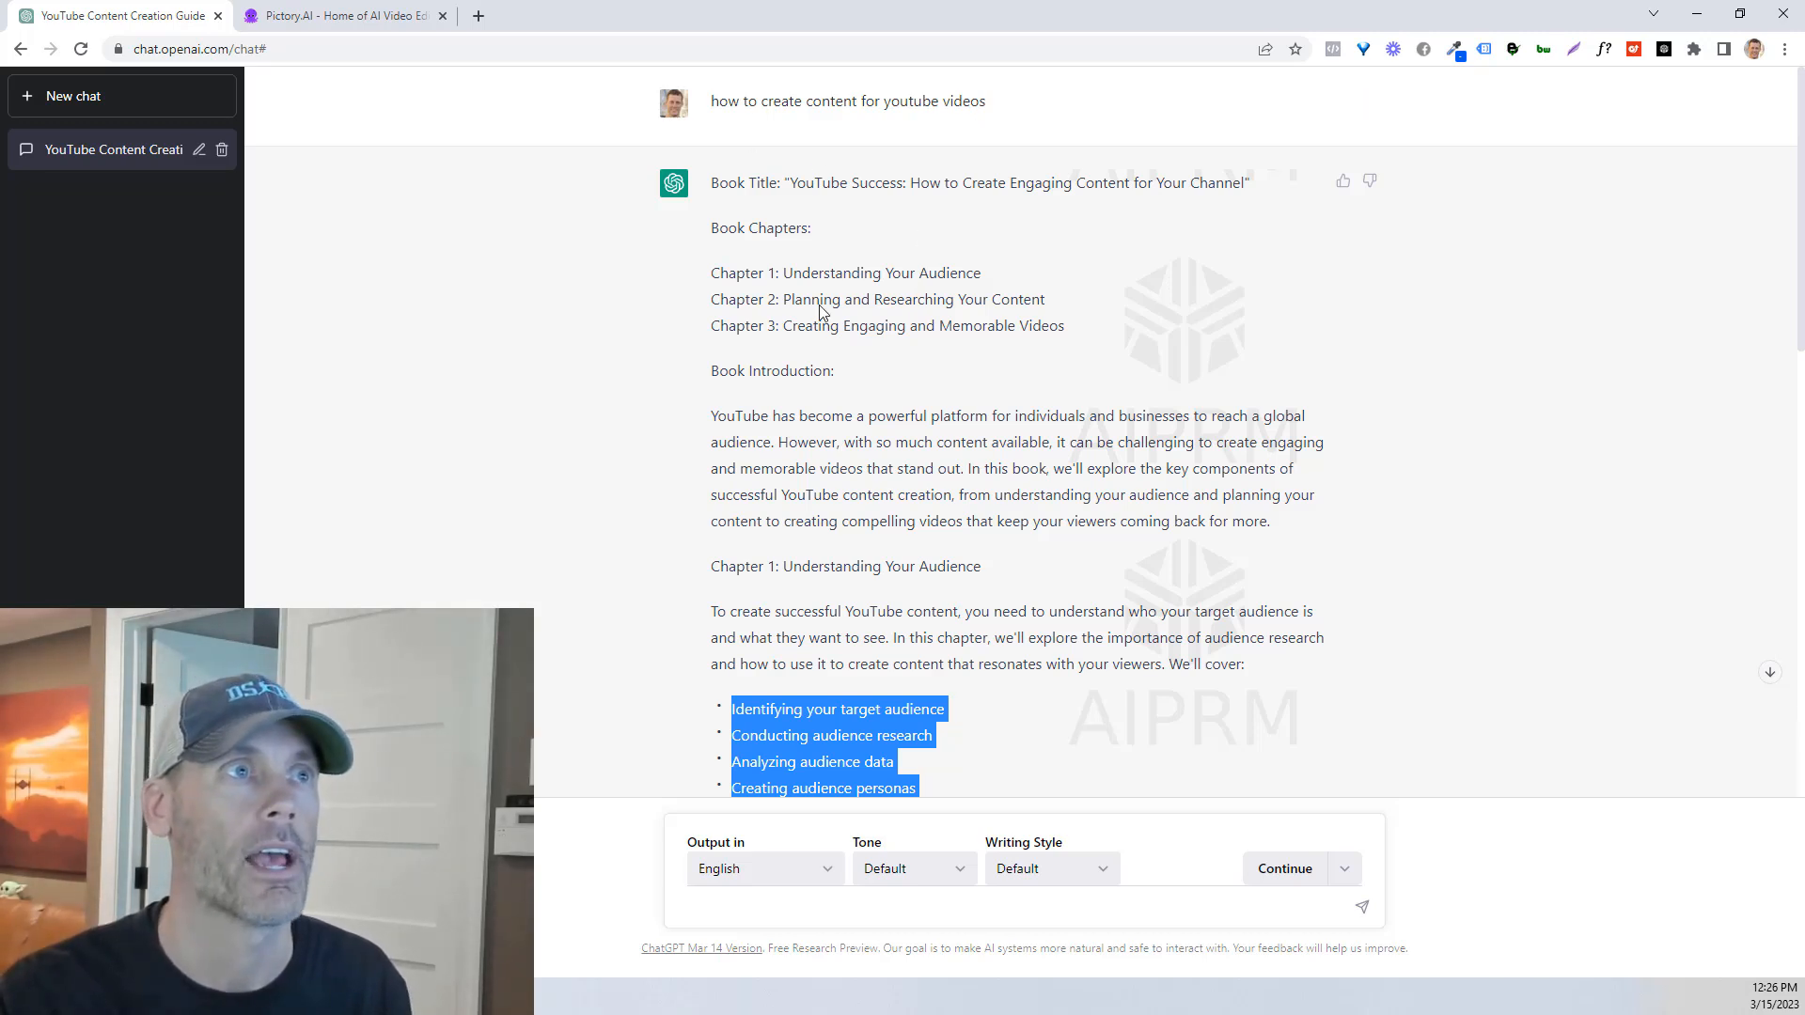
pyautogui.moveTo(791, 274)
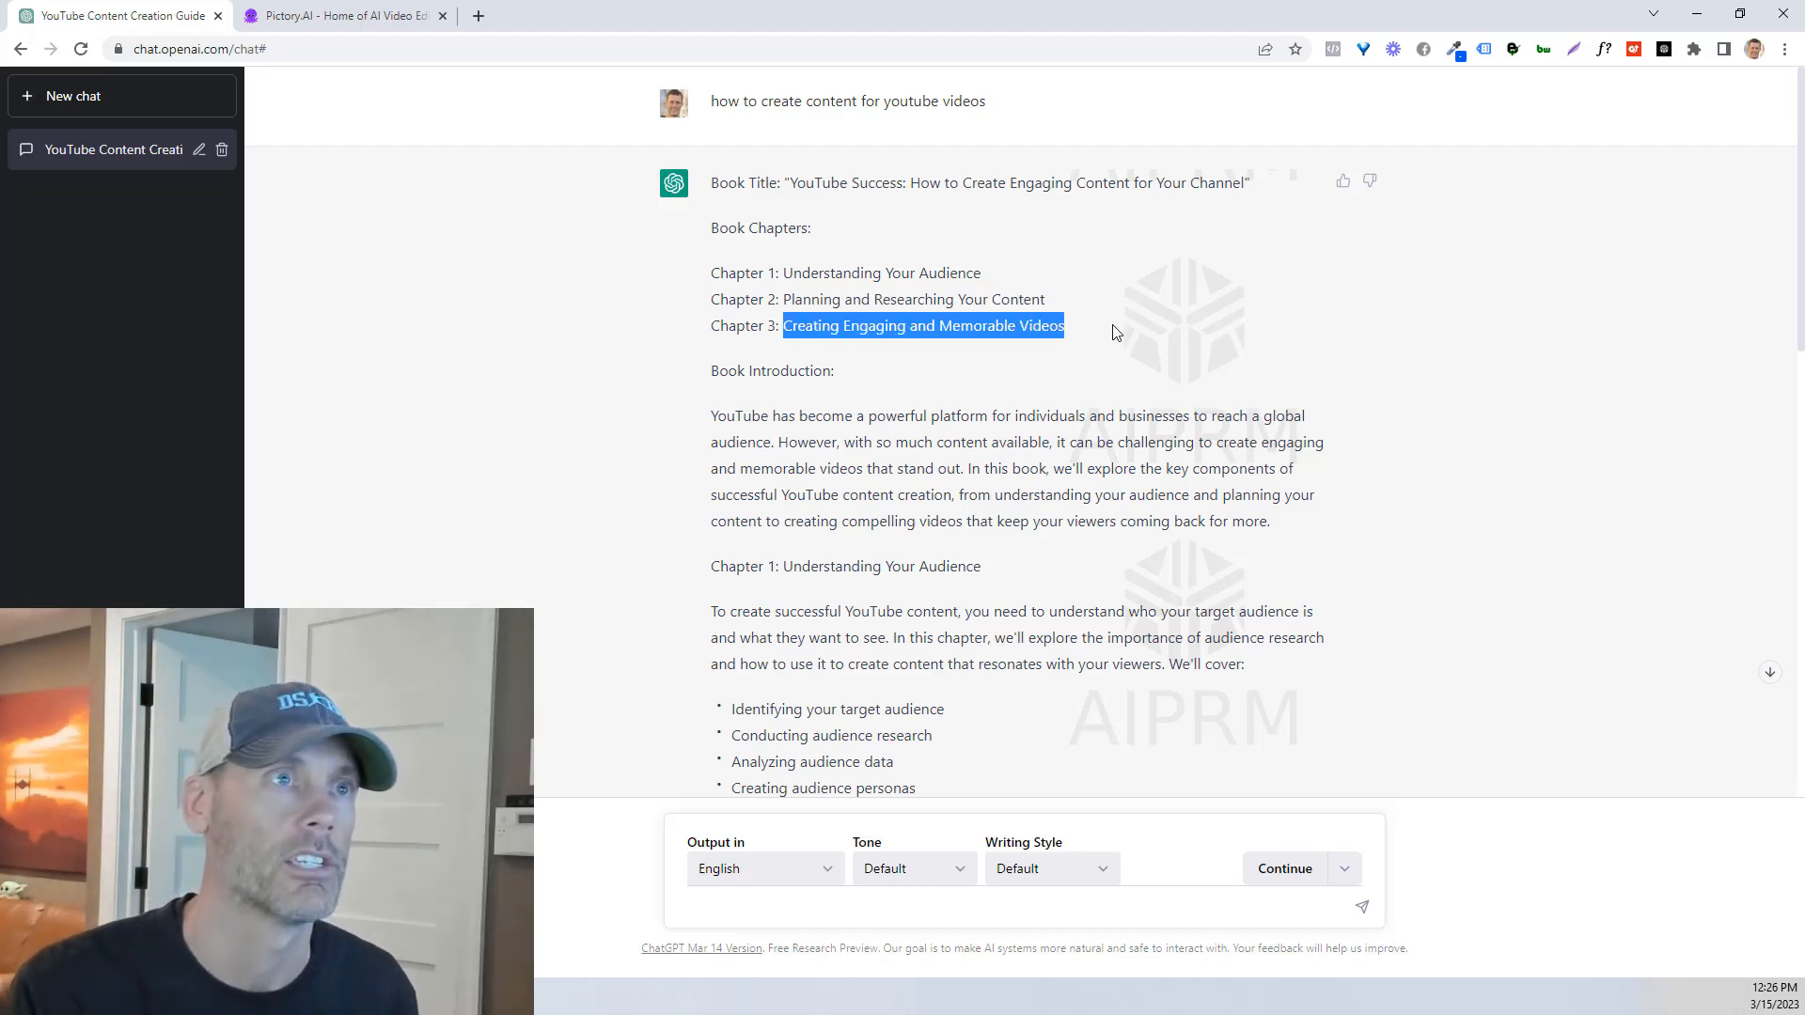
pyautogui.click(339, 15)
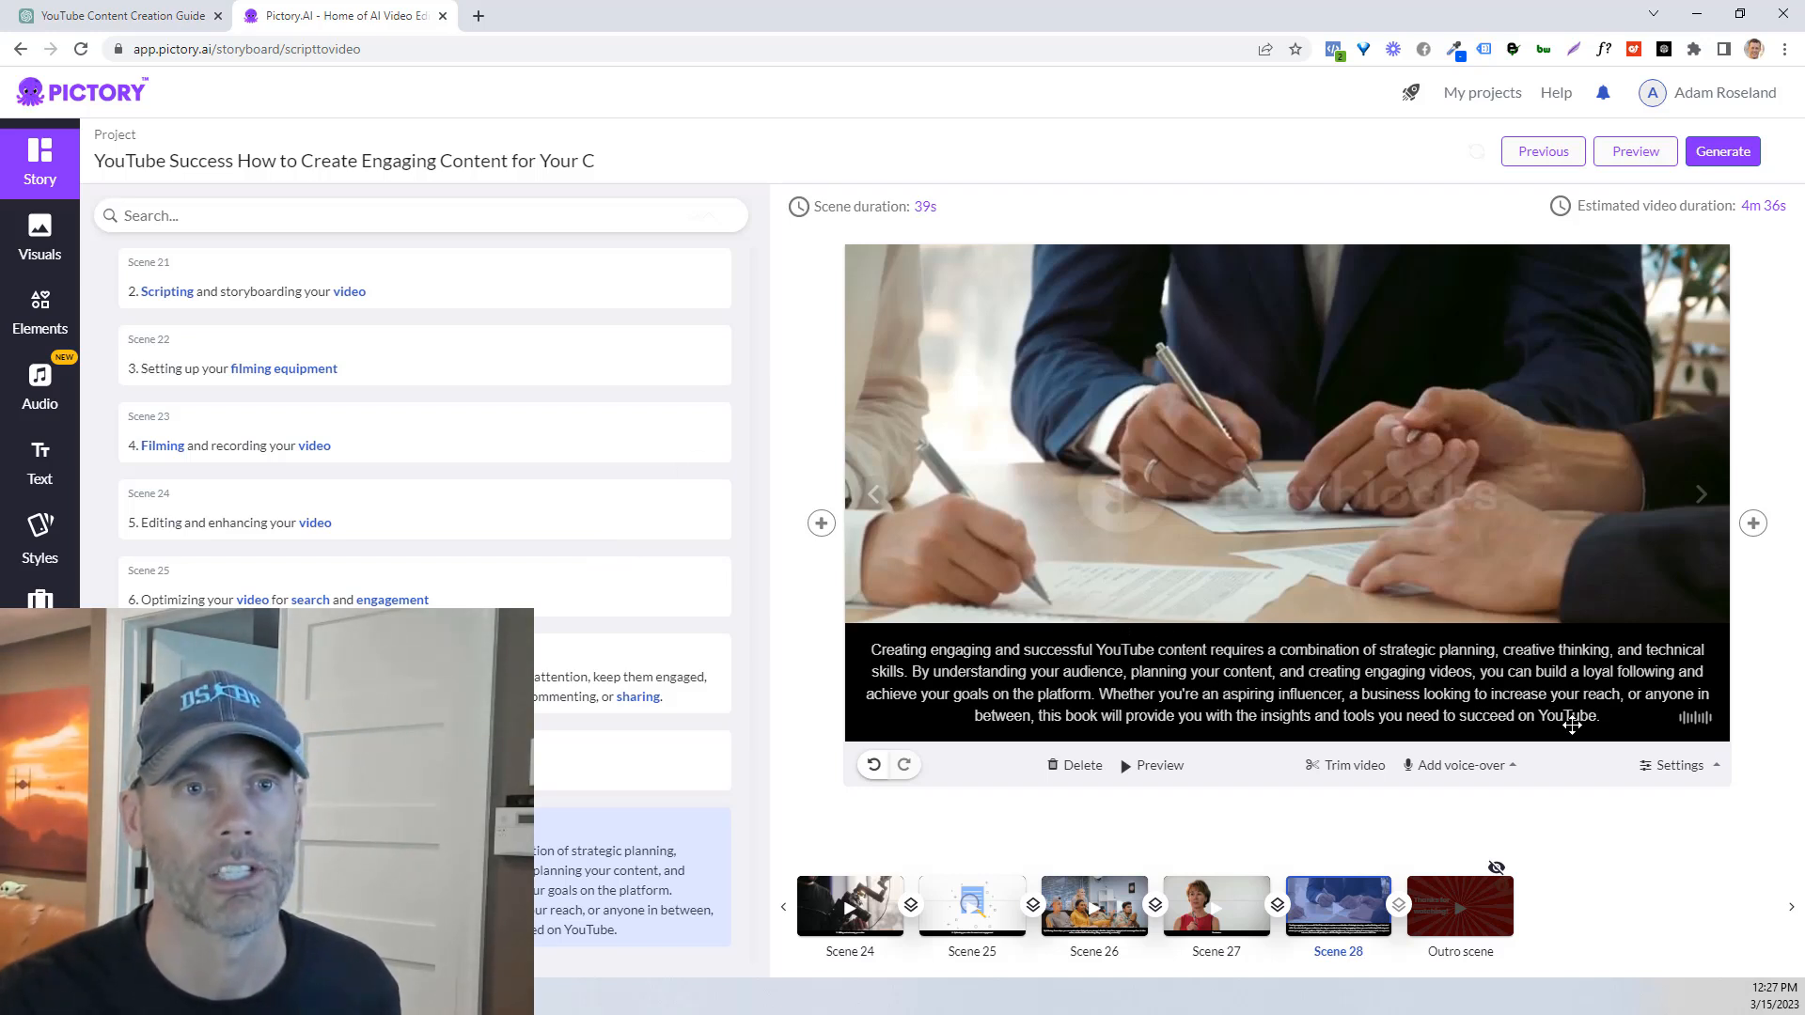
pyautogui.click(1680, 764)
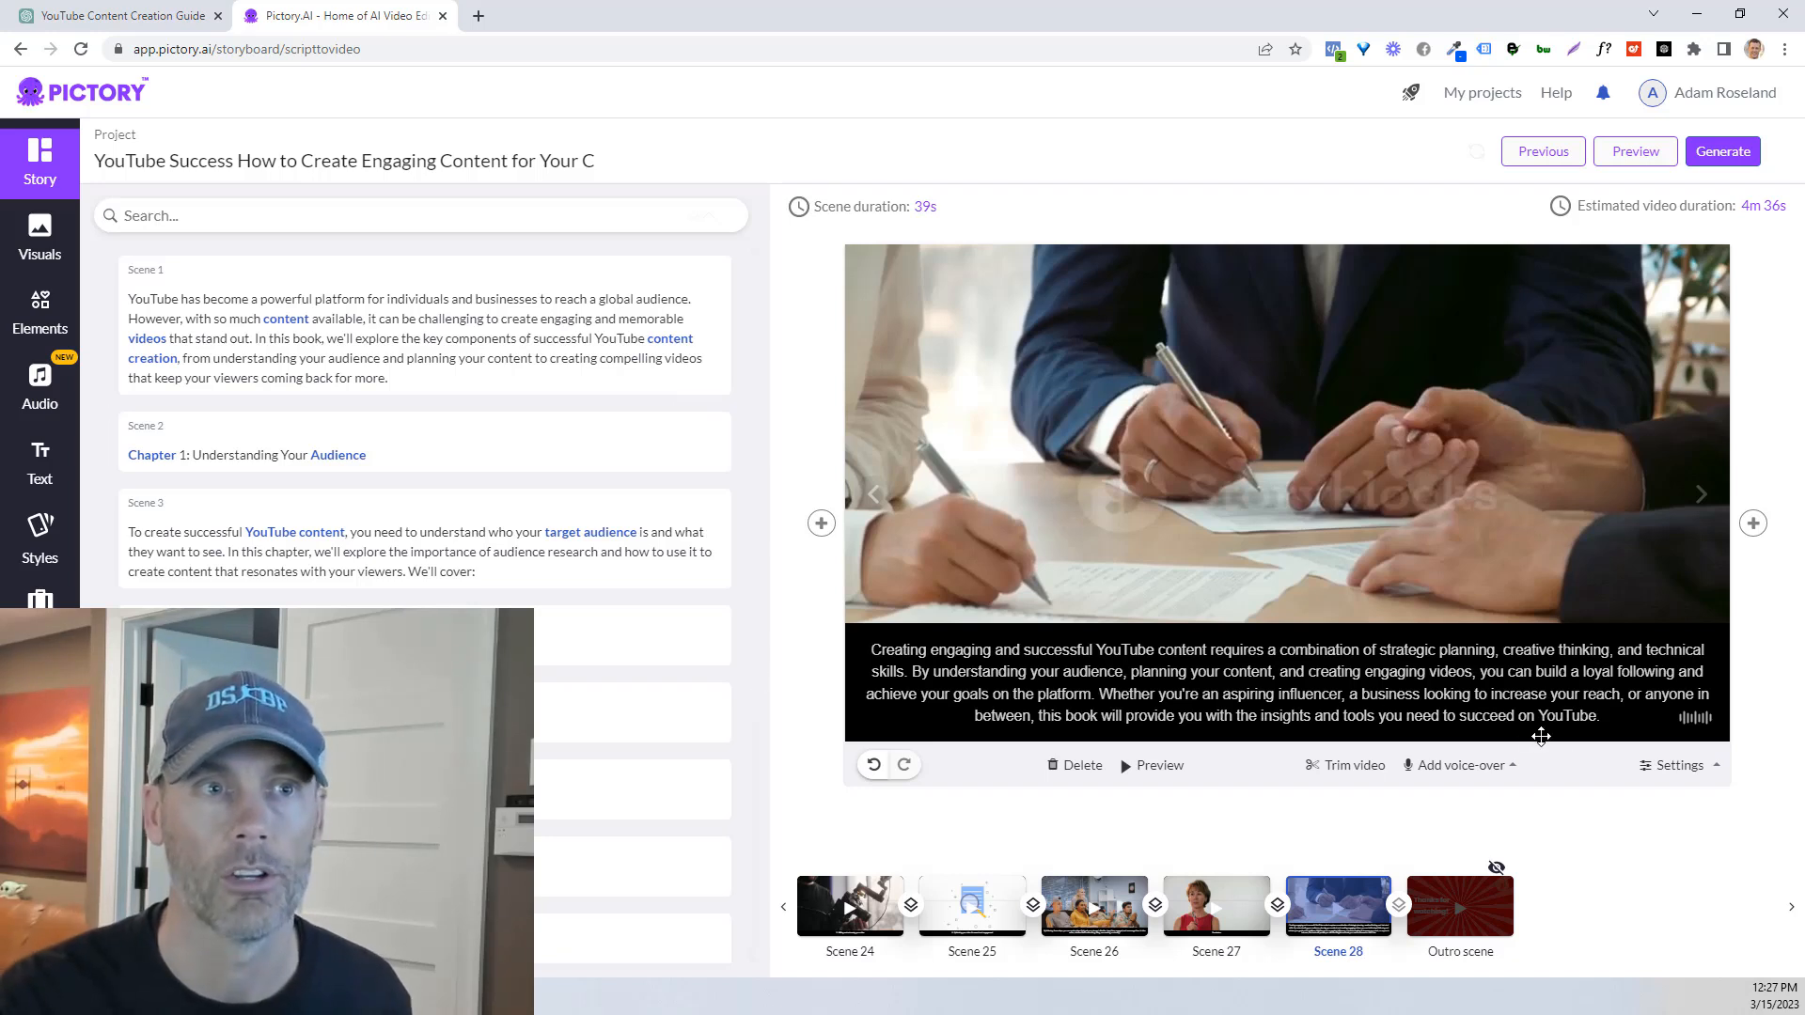
pyautogui.click(1460, 765)
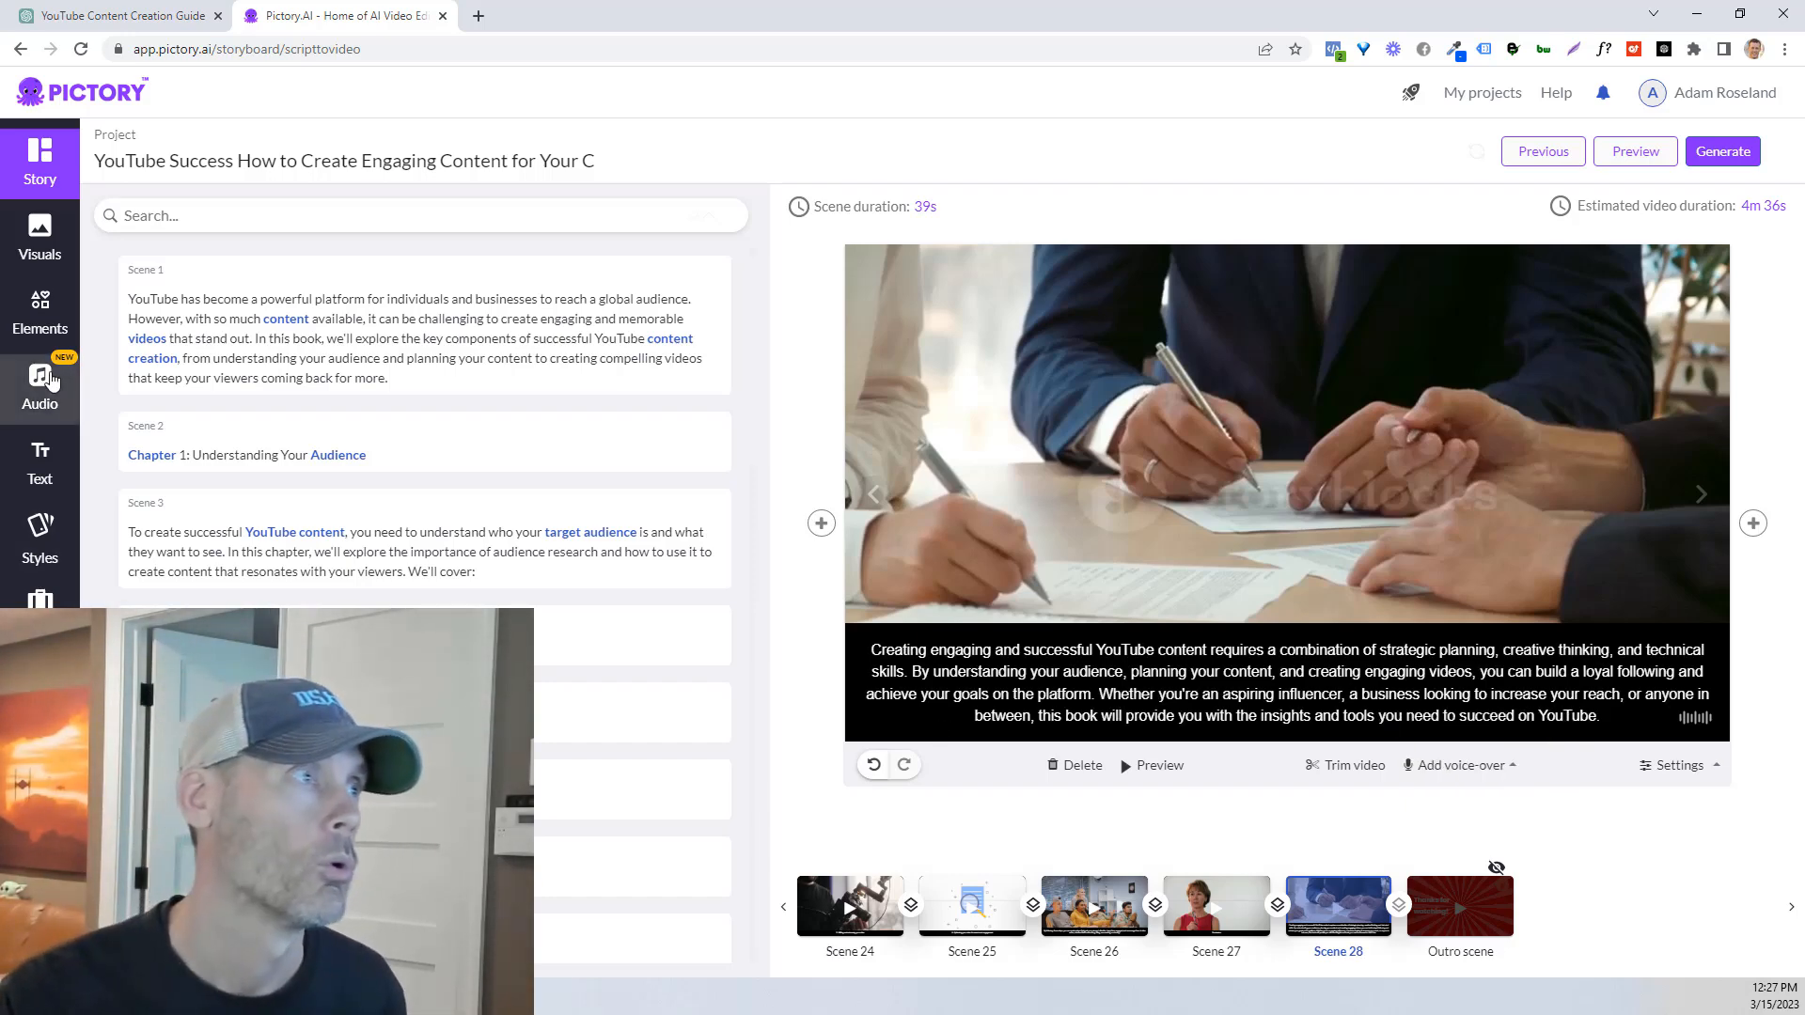
# Step: Apply the Ava female voice-over to scene 1 and enable Apply to all
pyautogui.click(39, 387)
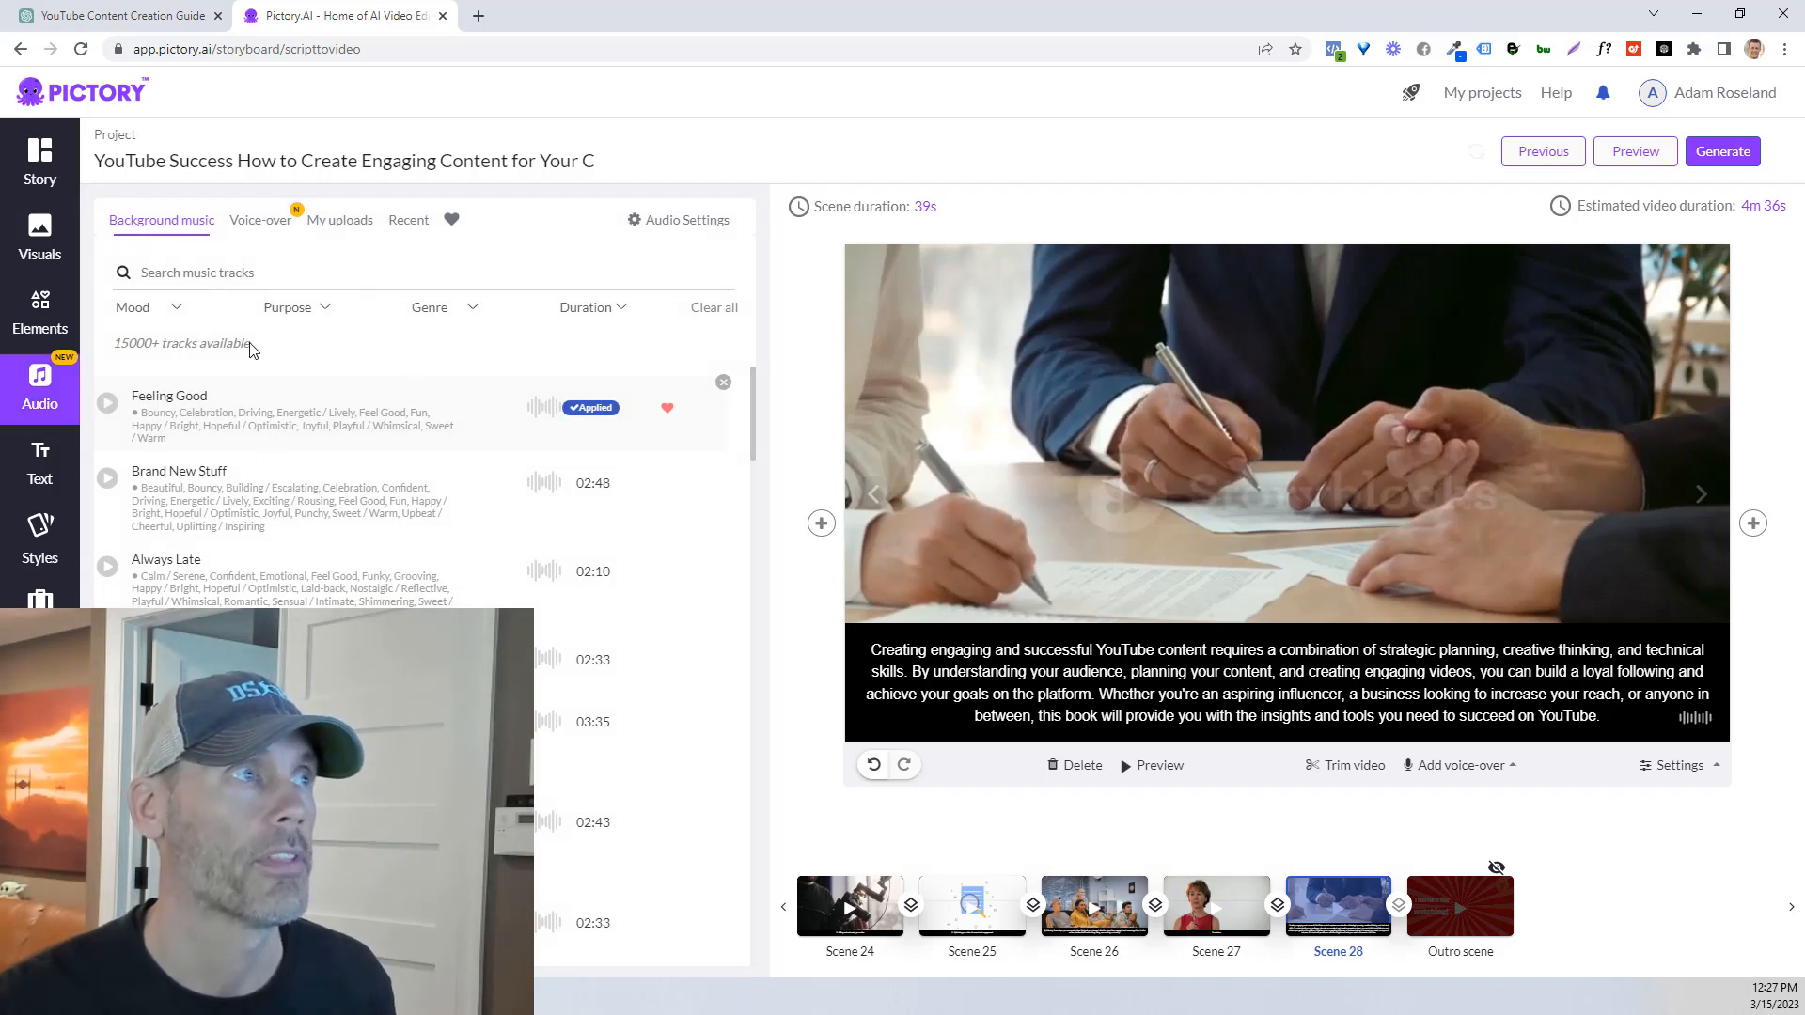
pyautogui.click(260, 220)
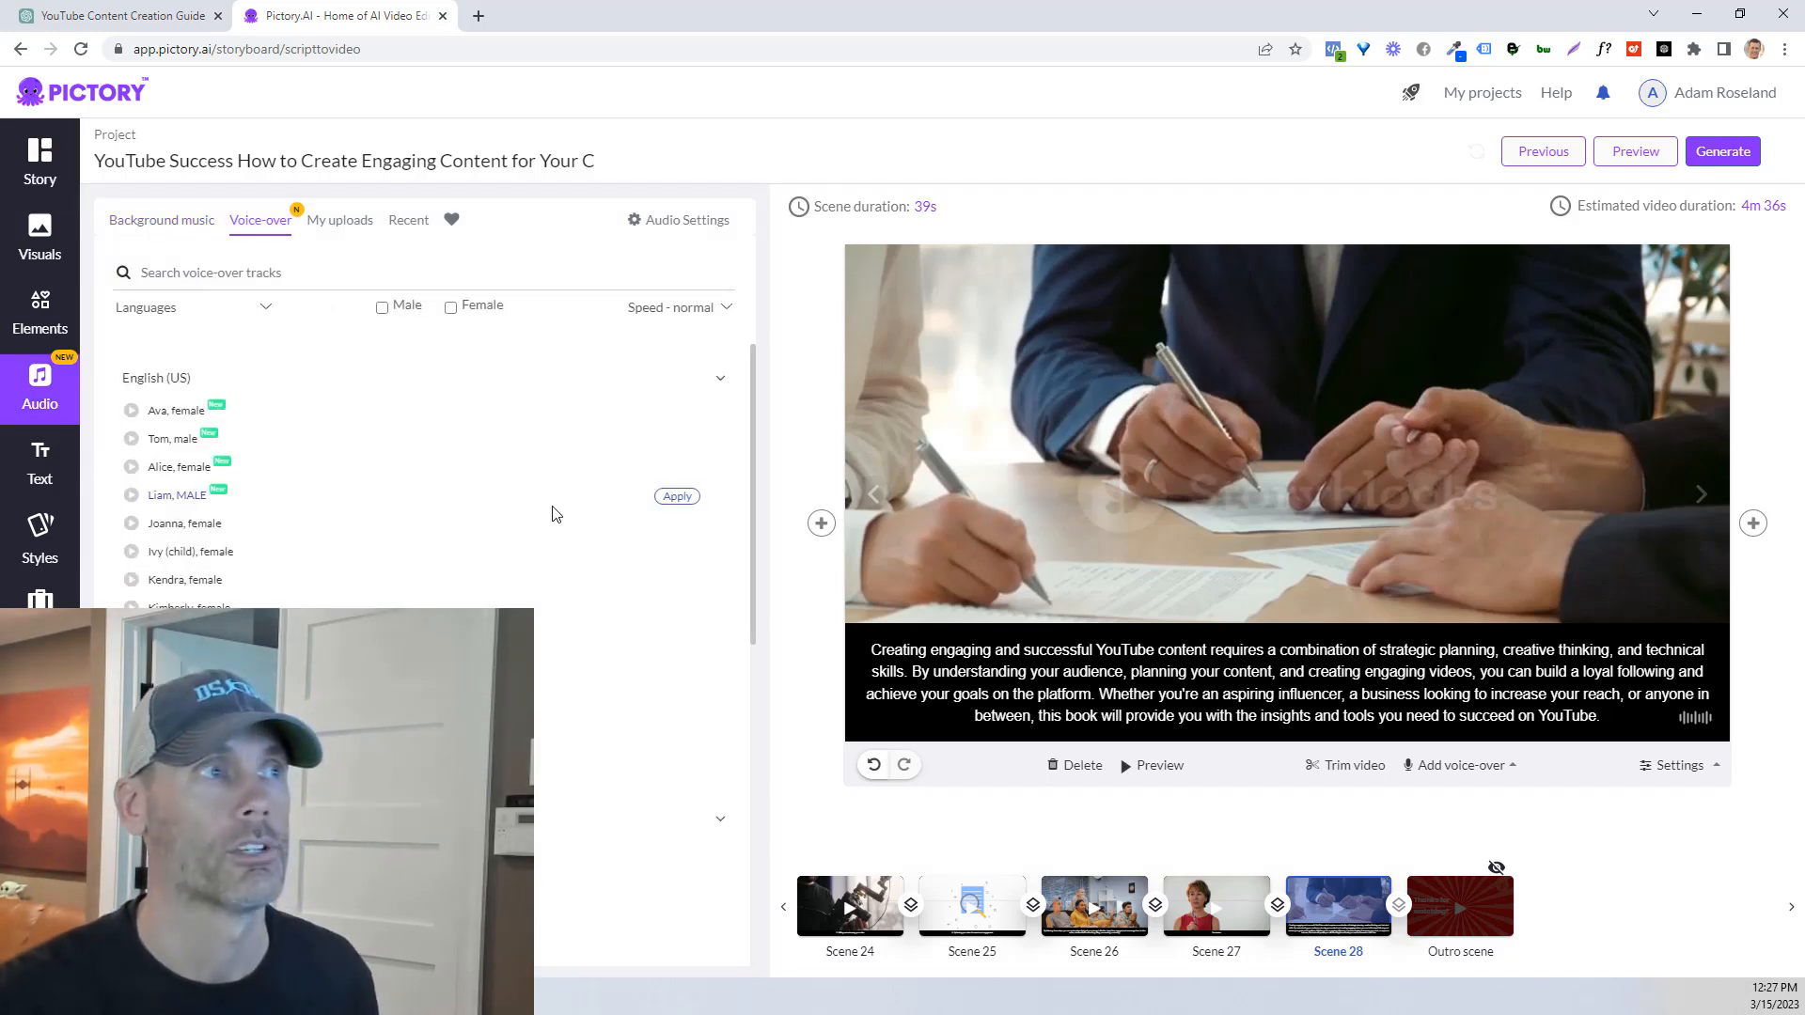
pyautogui.scroll(-3)
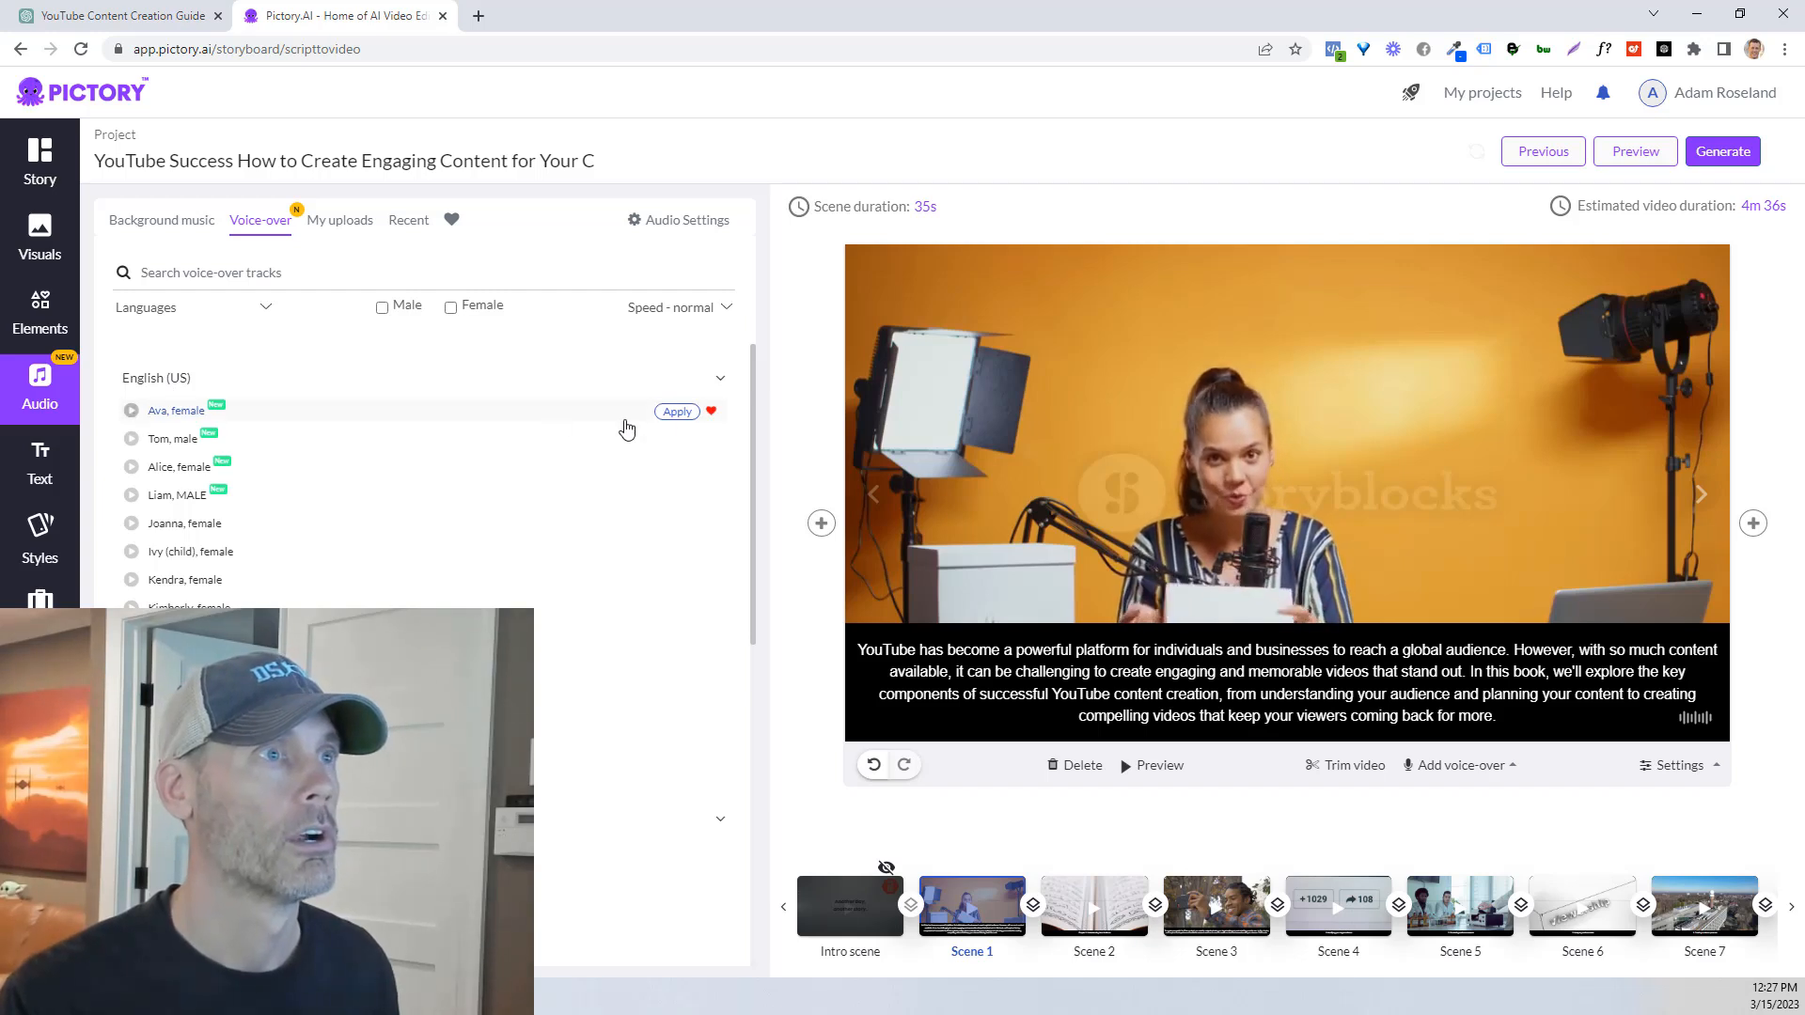
pyautogui.click(676, 411)
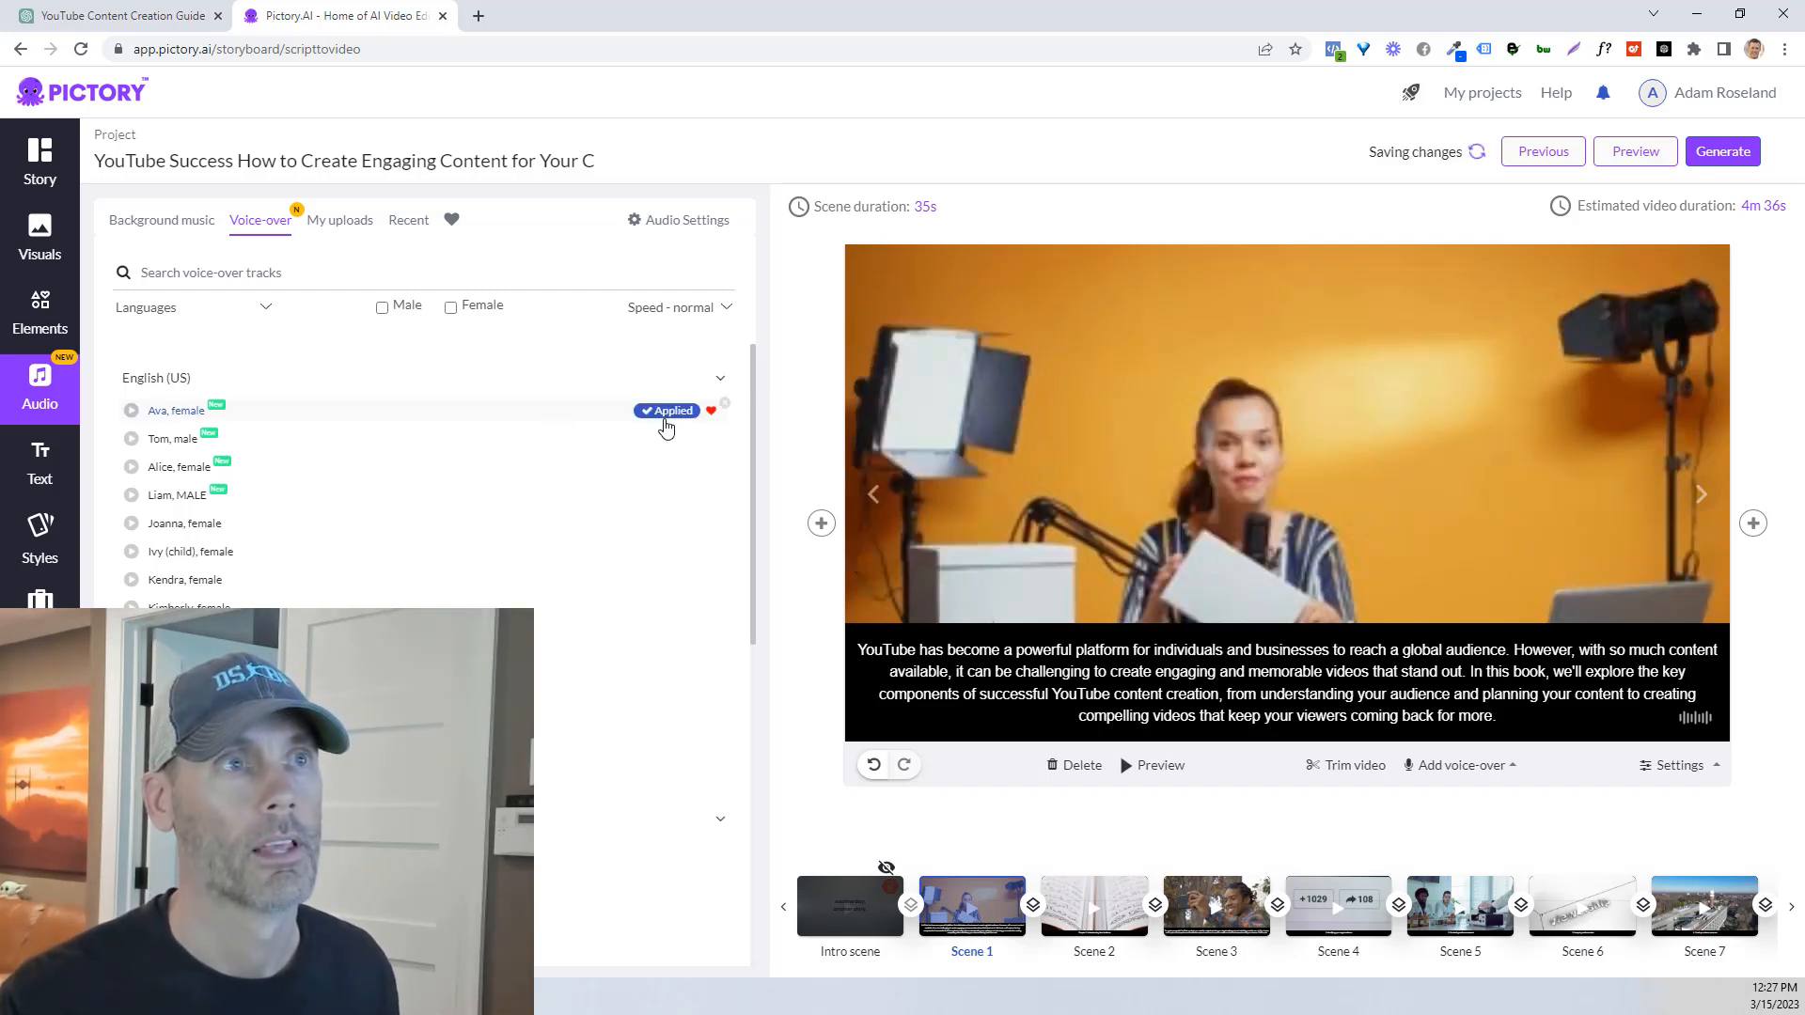
pyautogui.click(1676, 764)
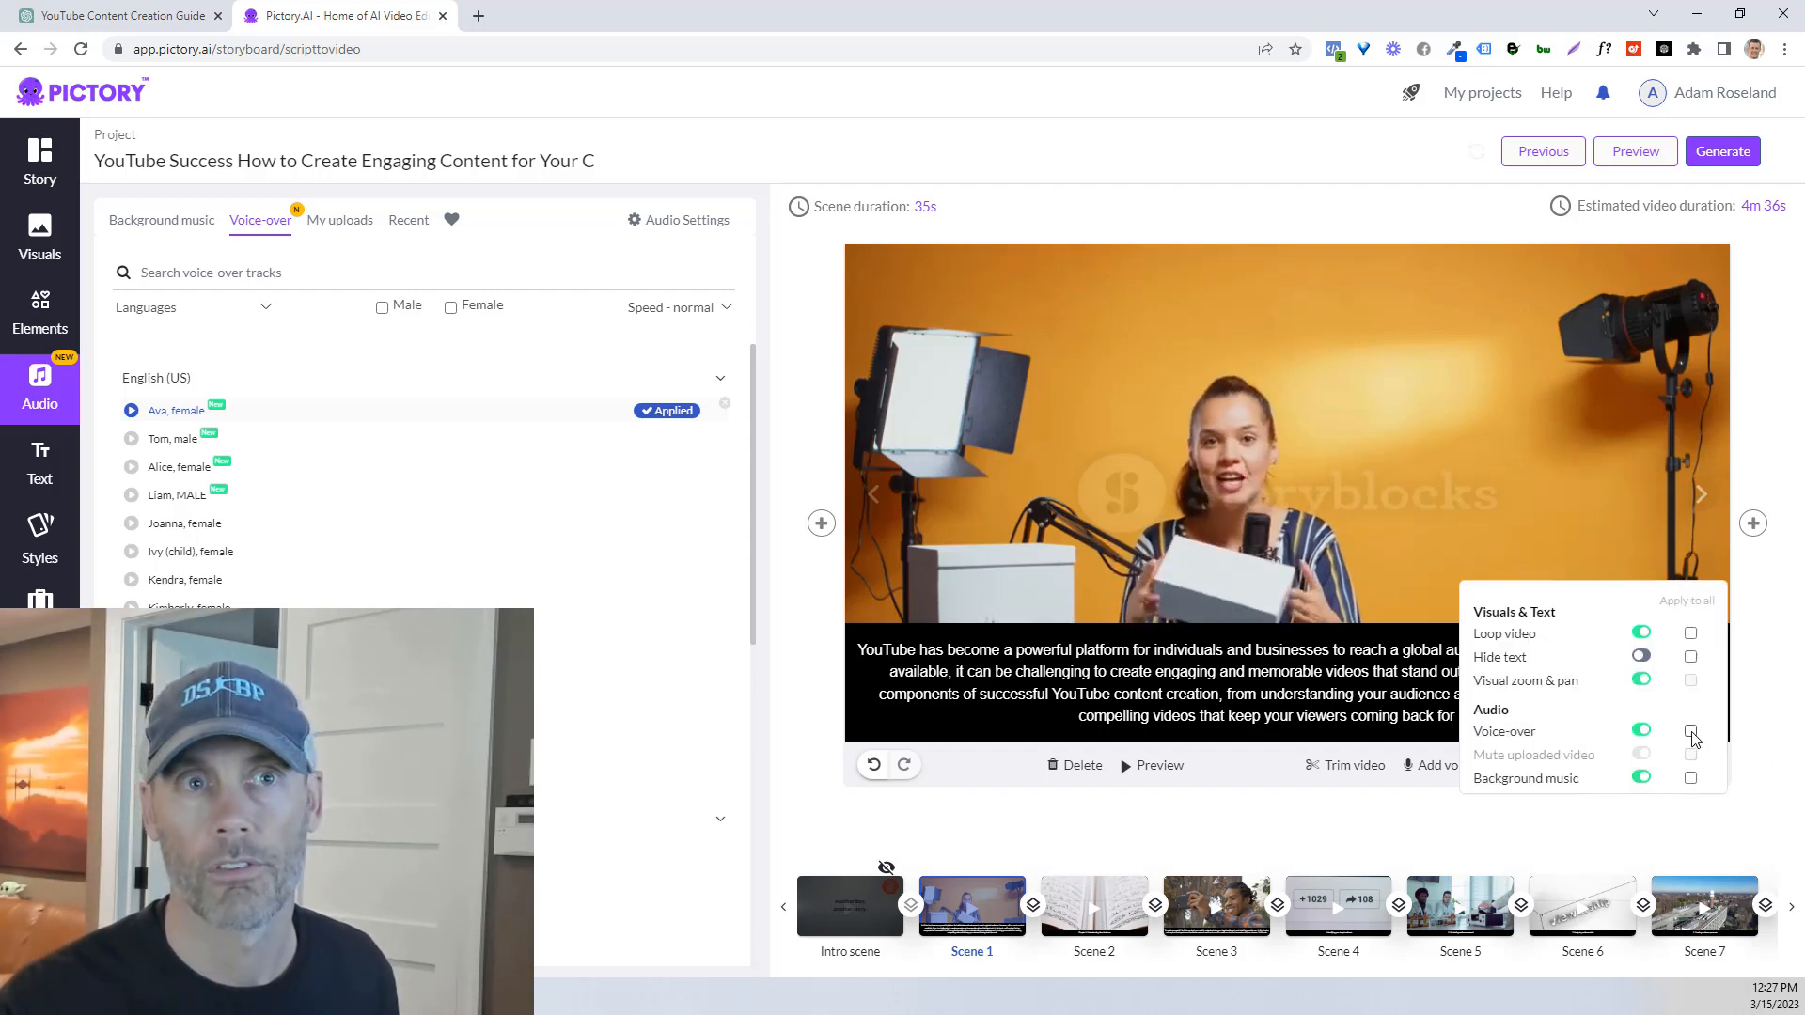
pyautogui.click(1690, 729)
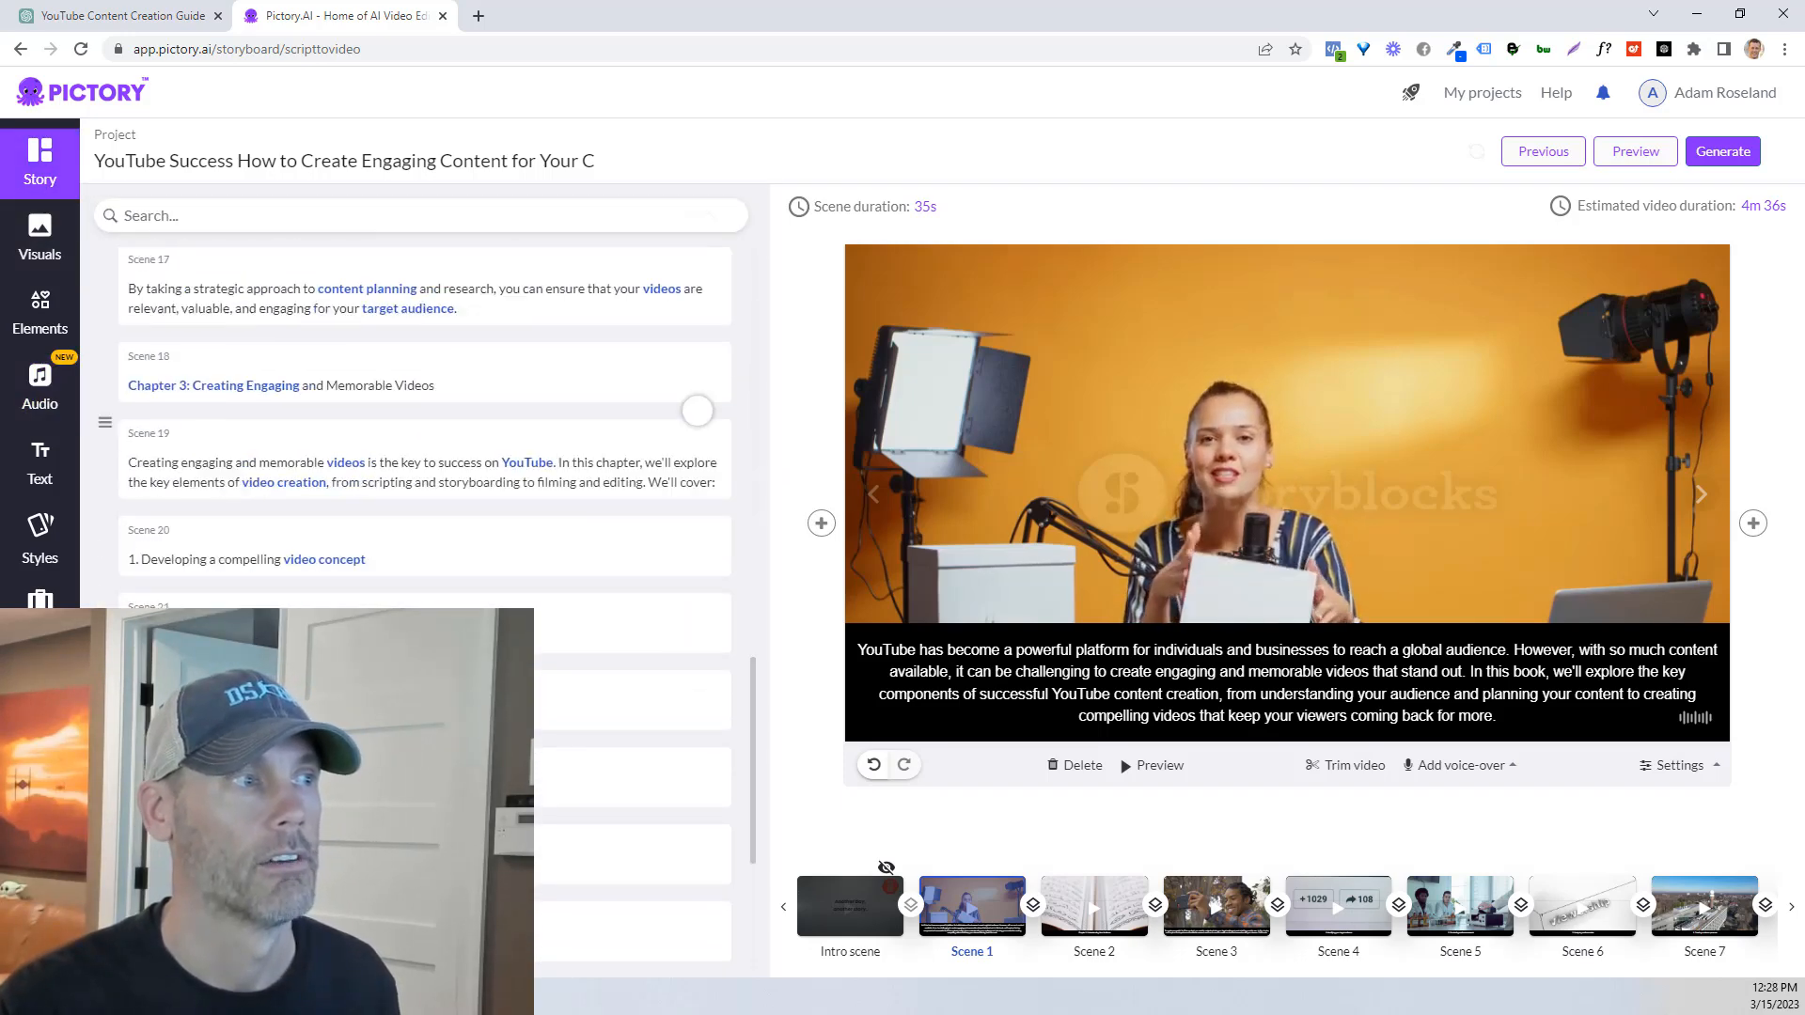
pyautogui.scroll(-3)
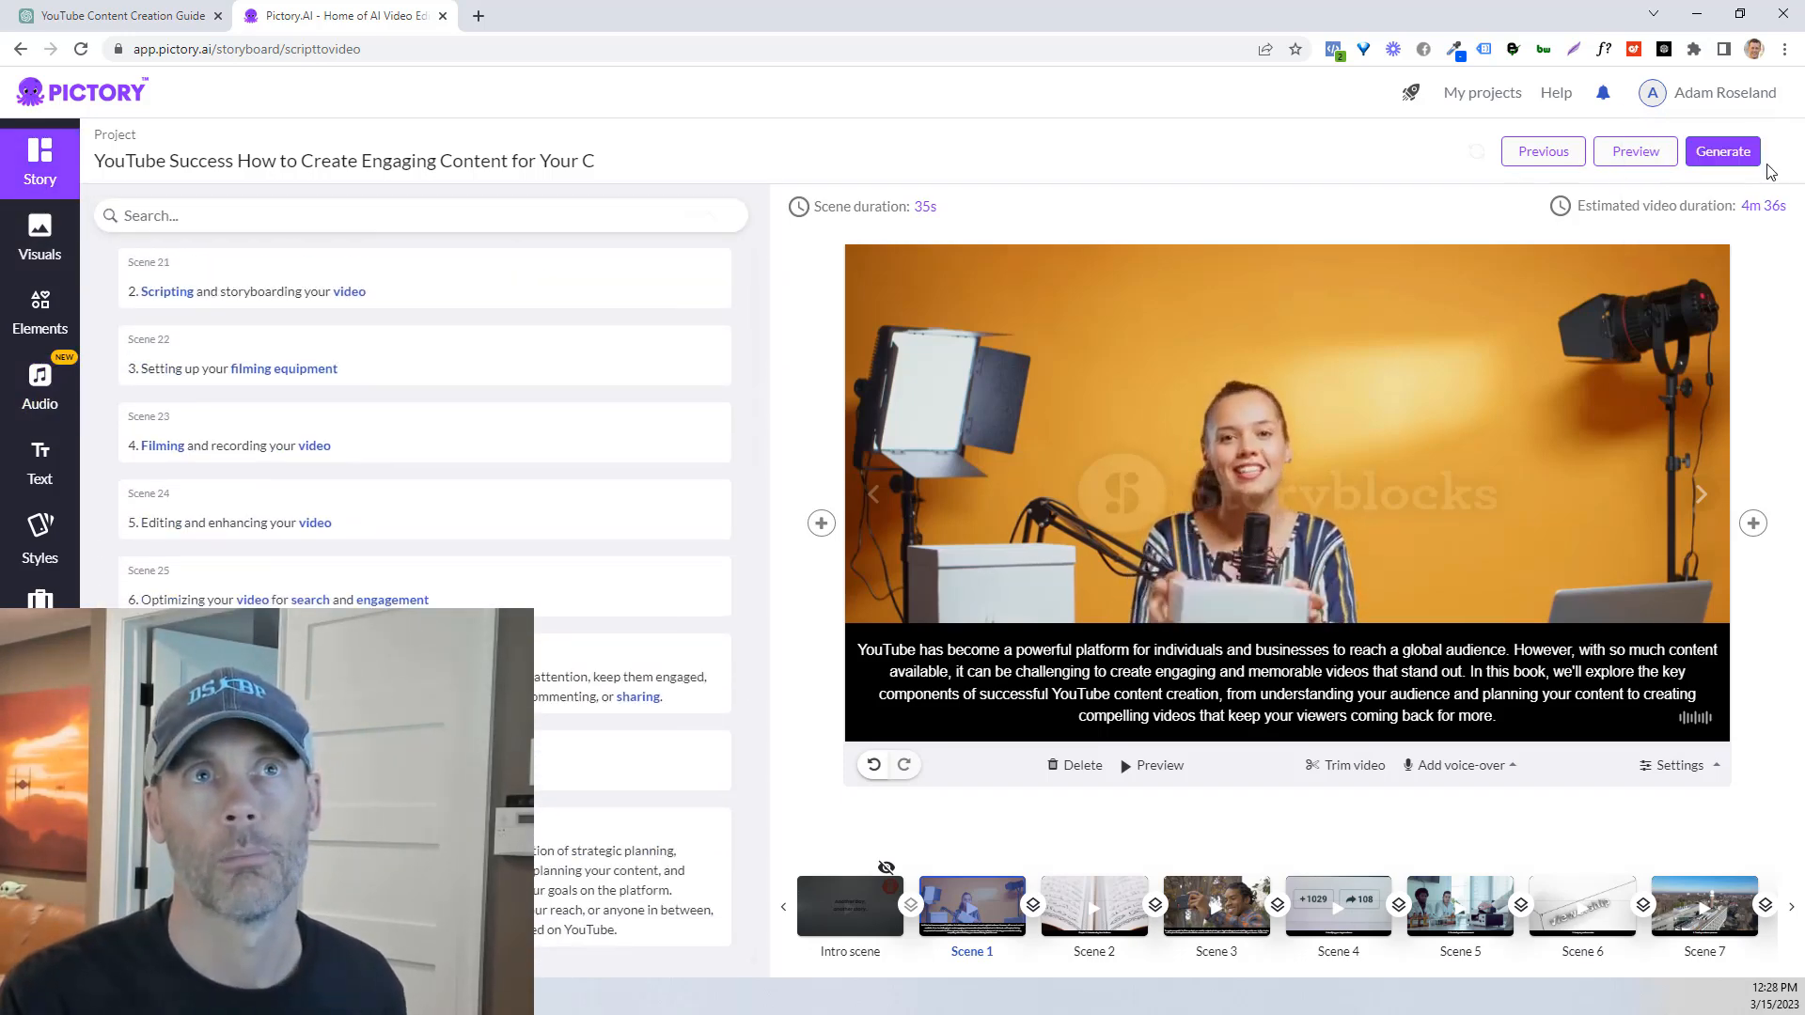
# Step: Start video generation, then switch to the ChatGPT tab while it runs
pyautogui.click(1722, 150)
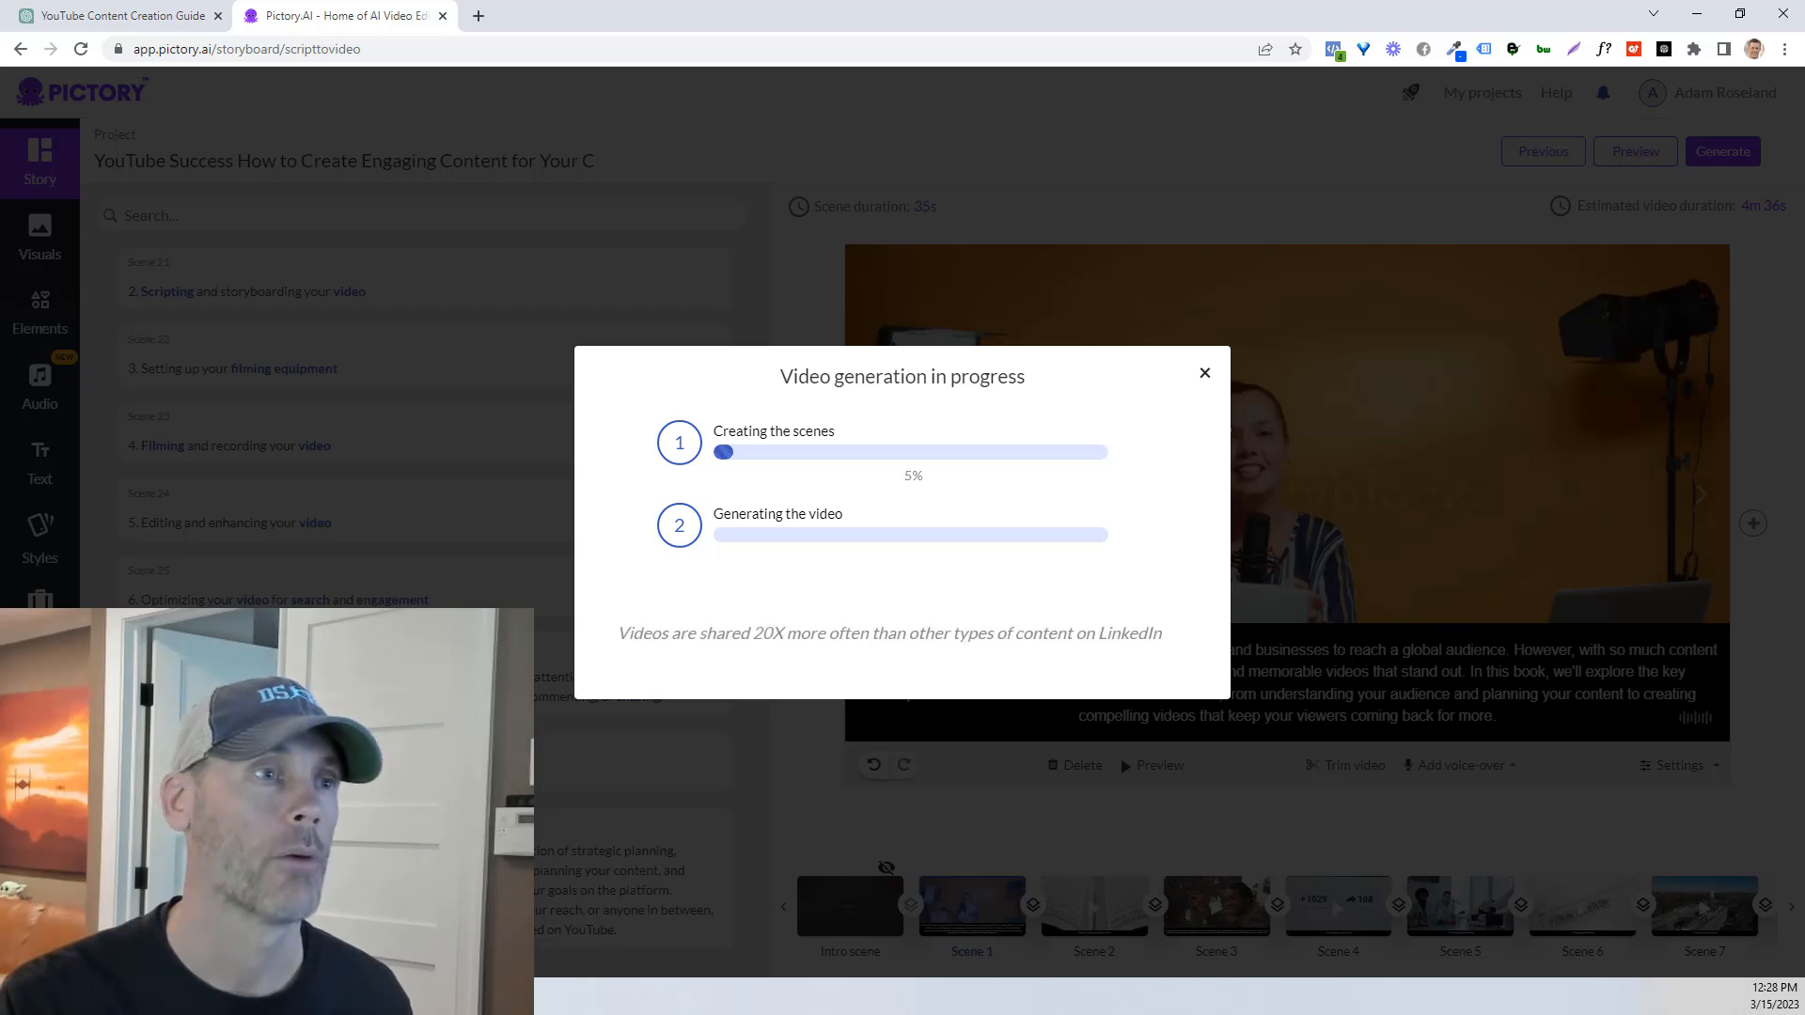
pyautogui.moveTo(757, 657)
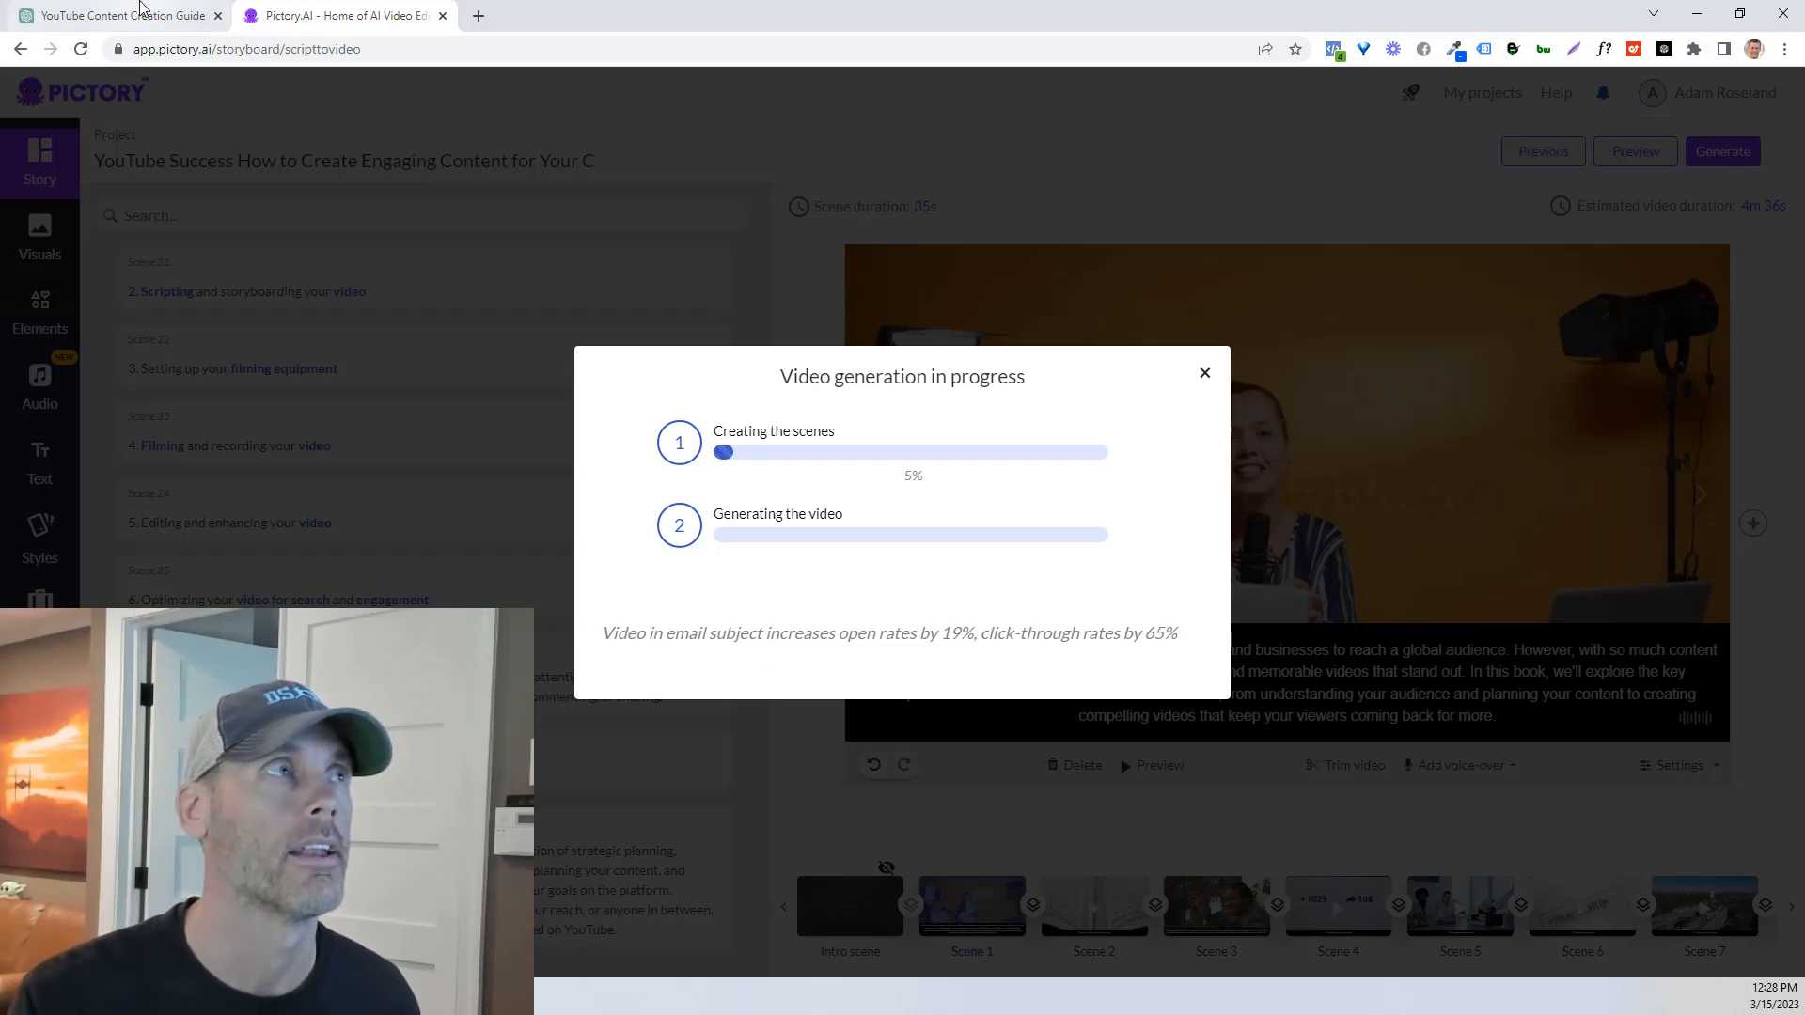
pyautogui.click(115, 15)
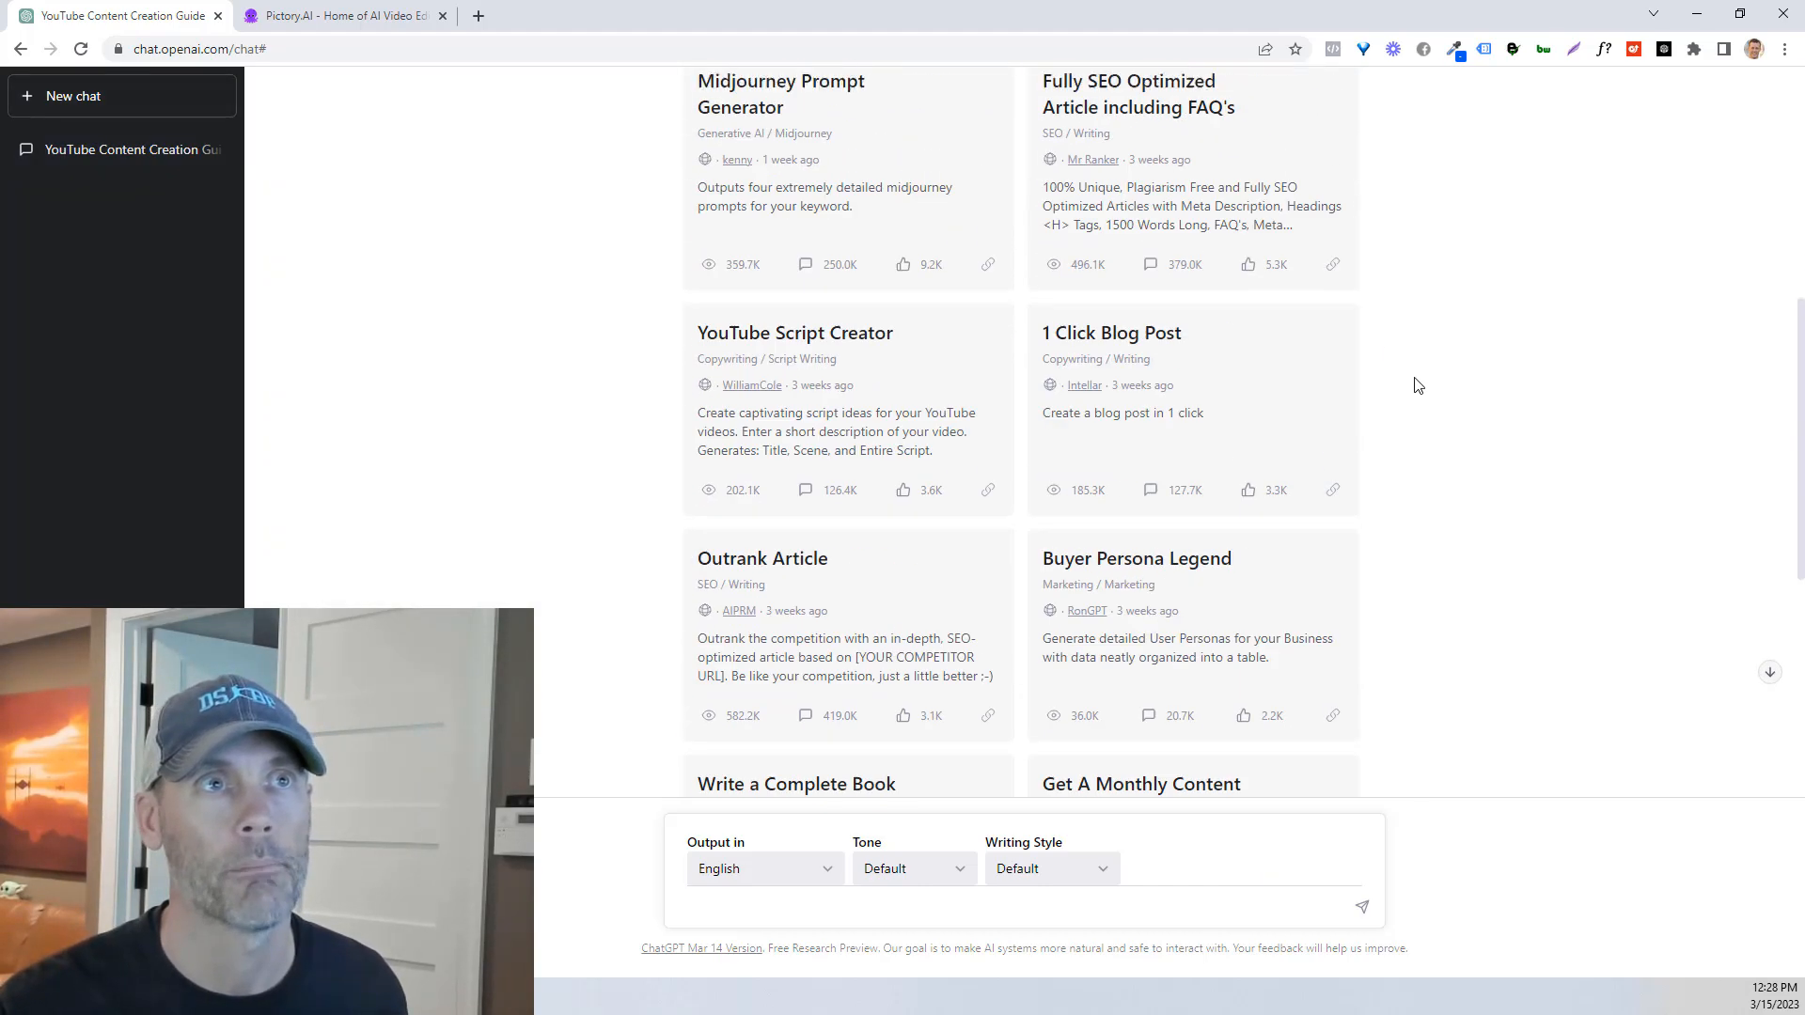
# Step: Search AIPRM prompts for 'keywords' and scroll through the 128 results
pyautogui.write('k')
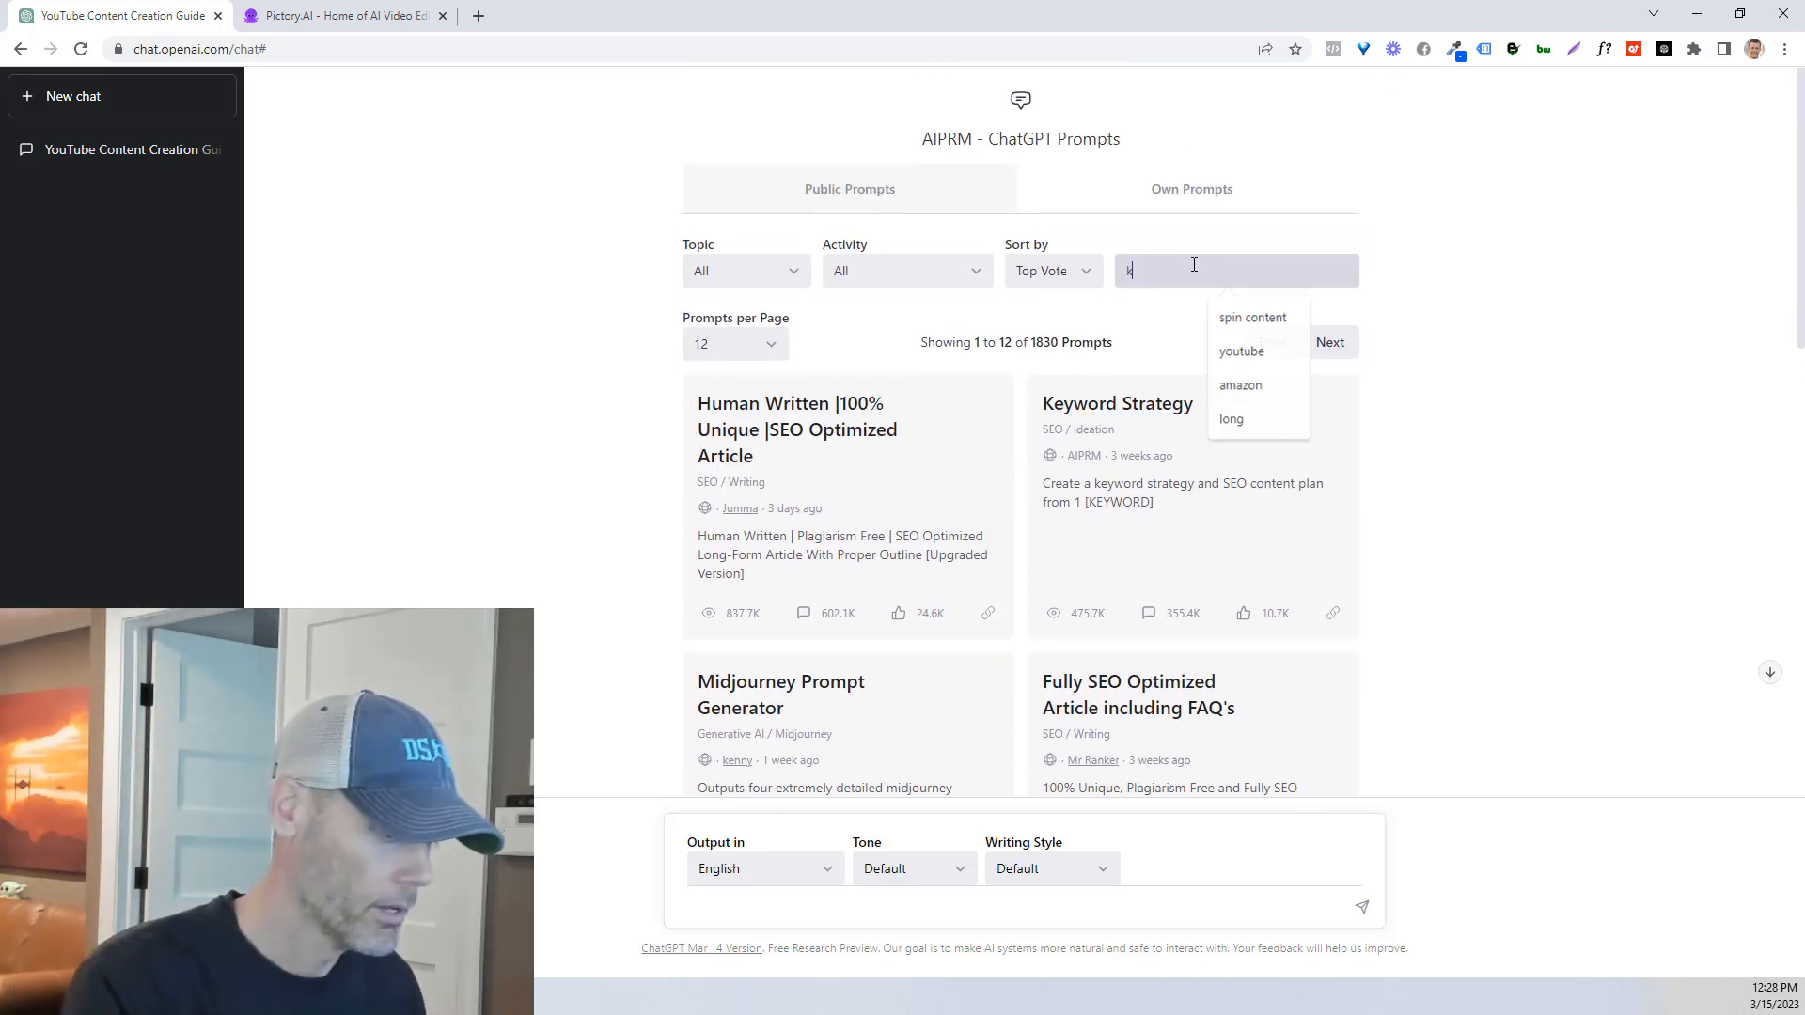
pyautogui.write('eywords')
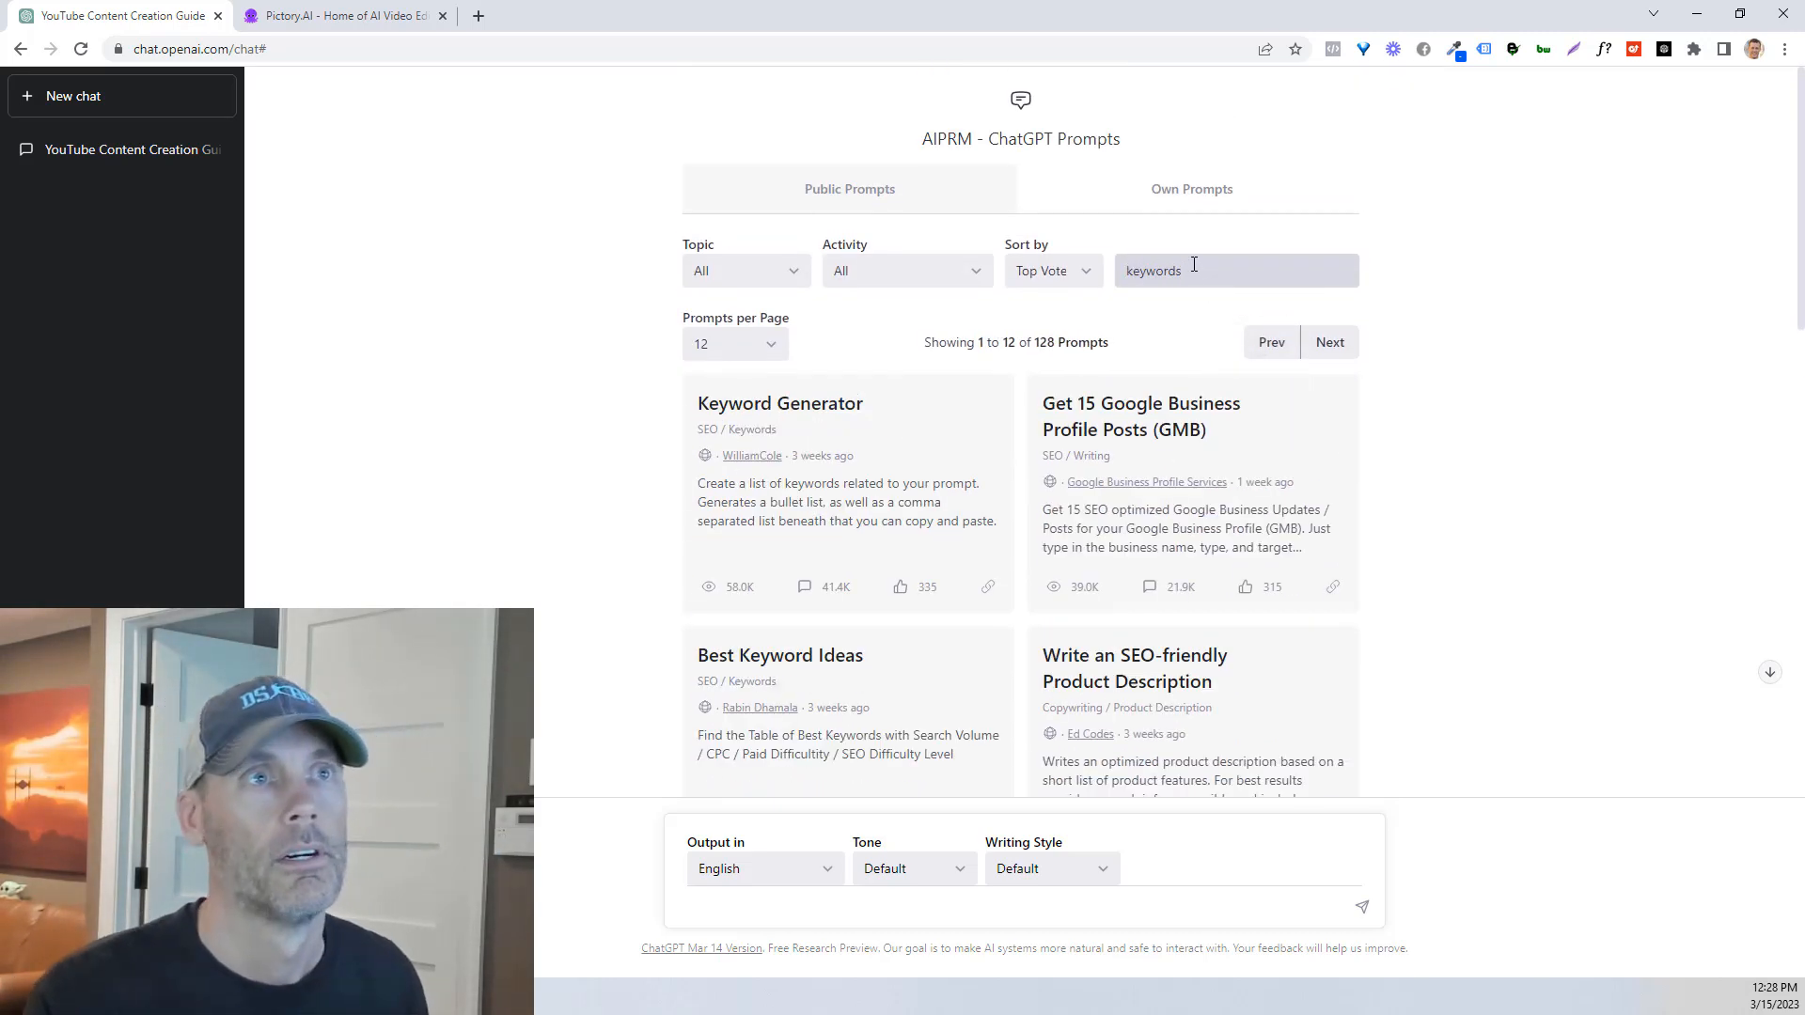
pyautogui.moveTo(824, 415)
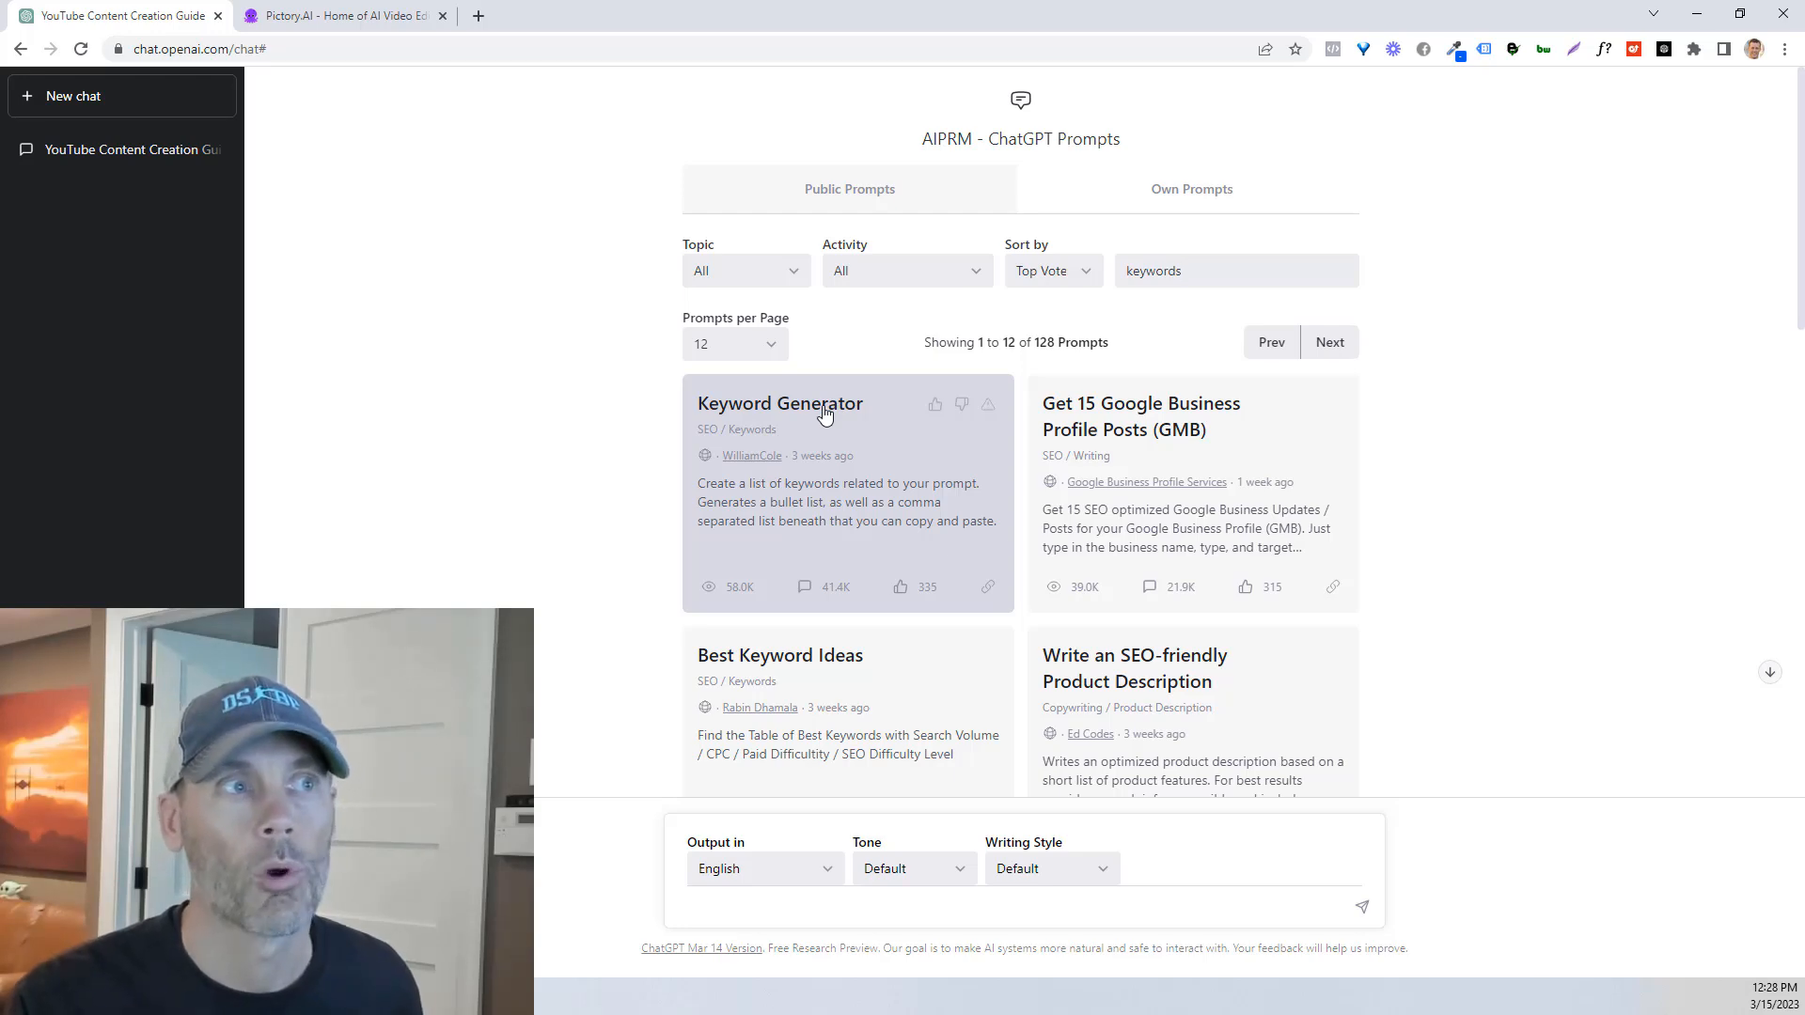
pyautogui.scroll(-3)
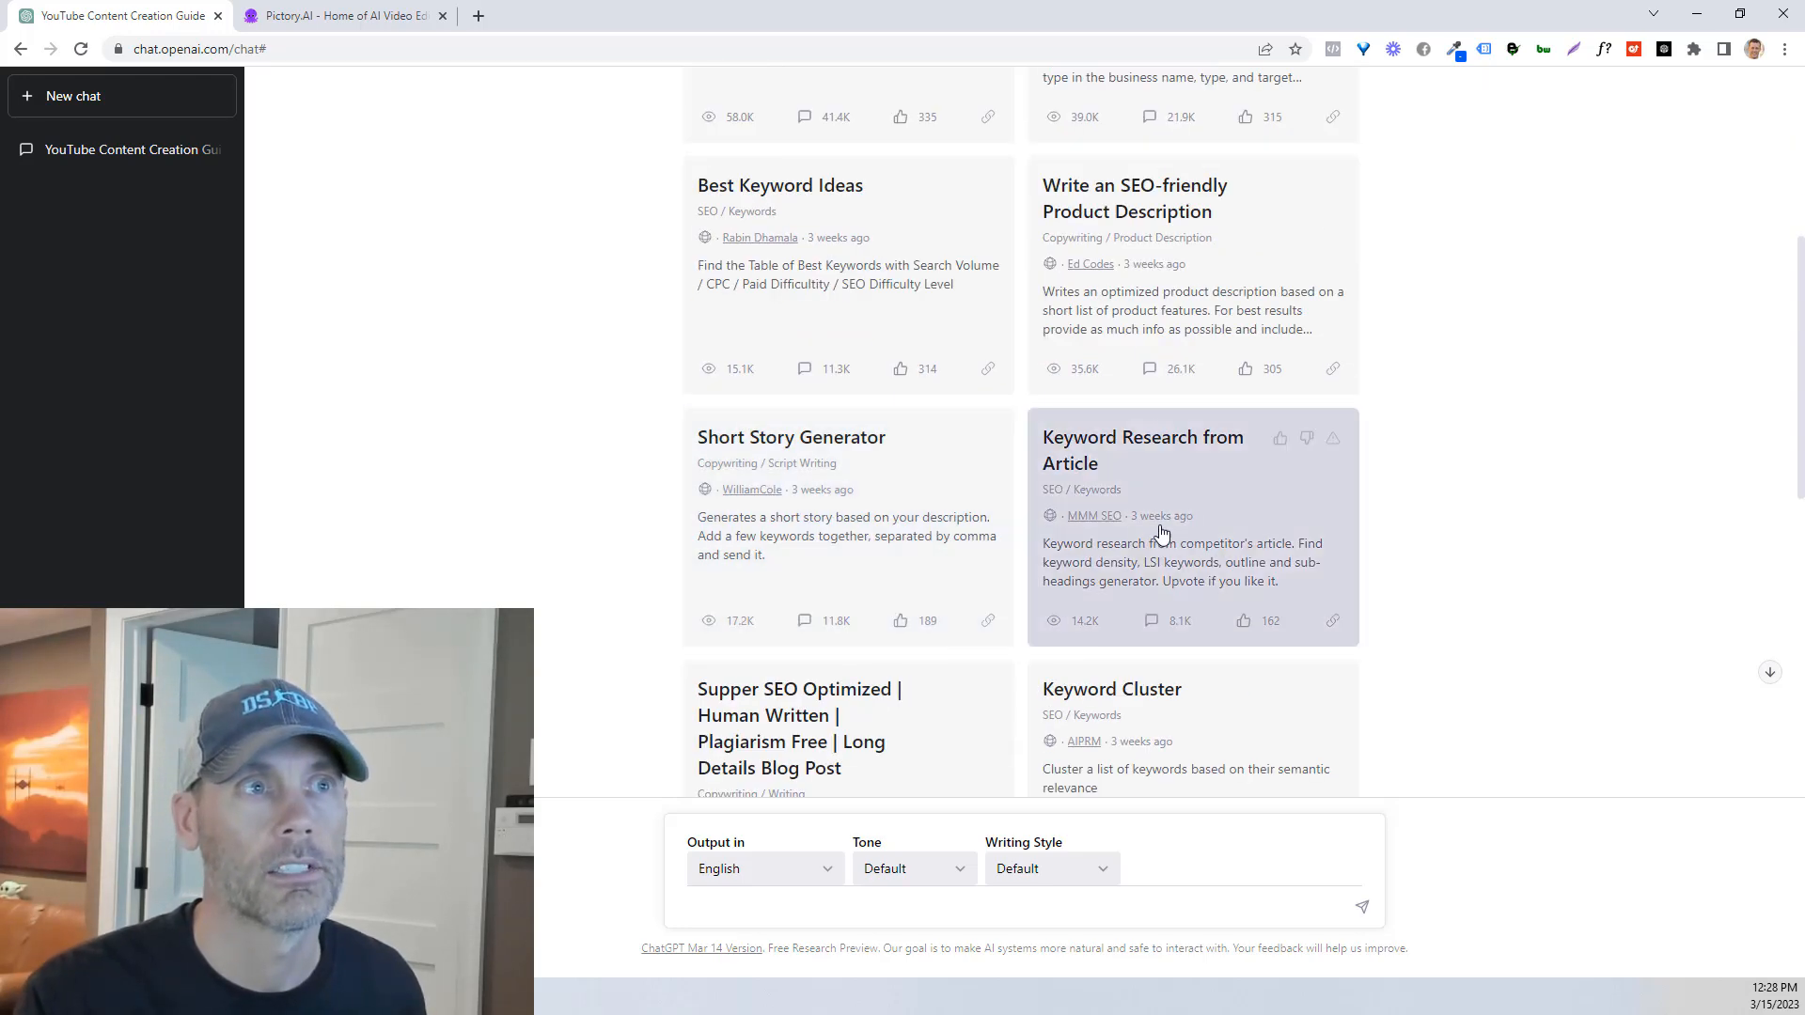
pyautogui.scroll(-3)
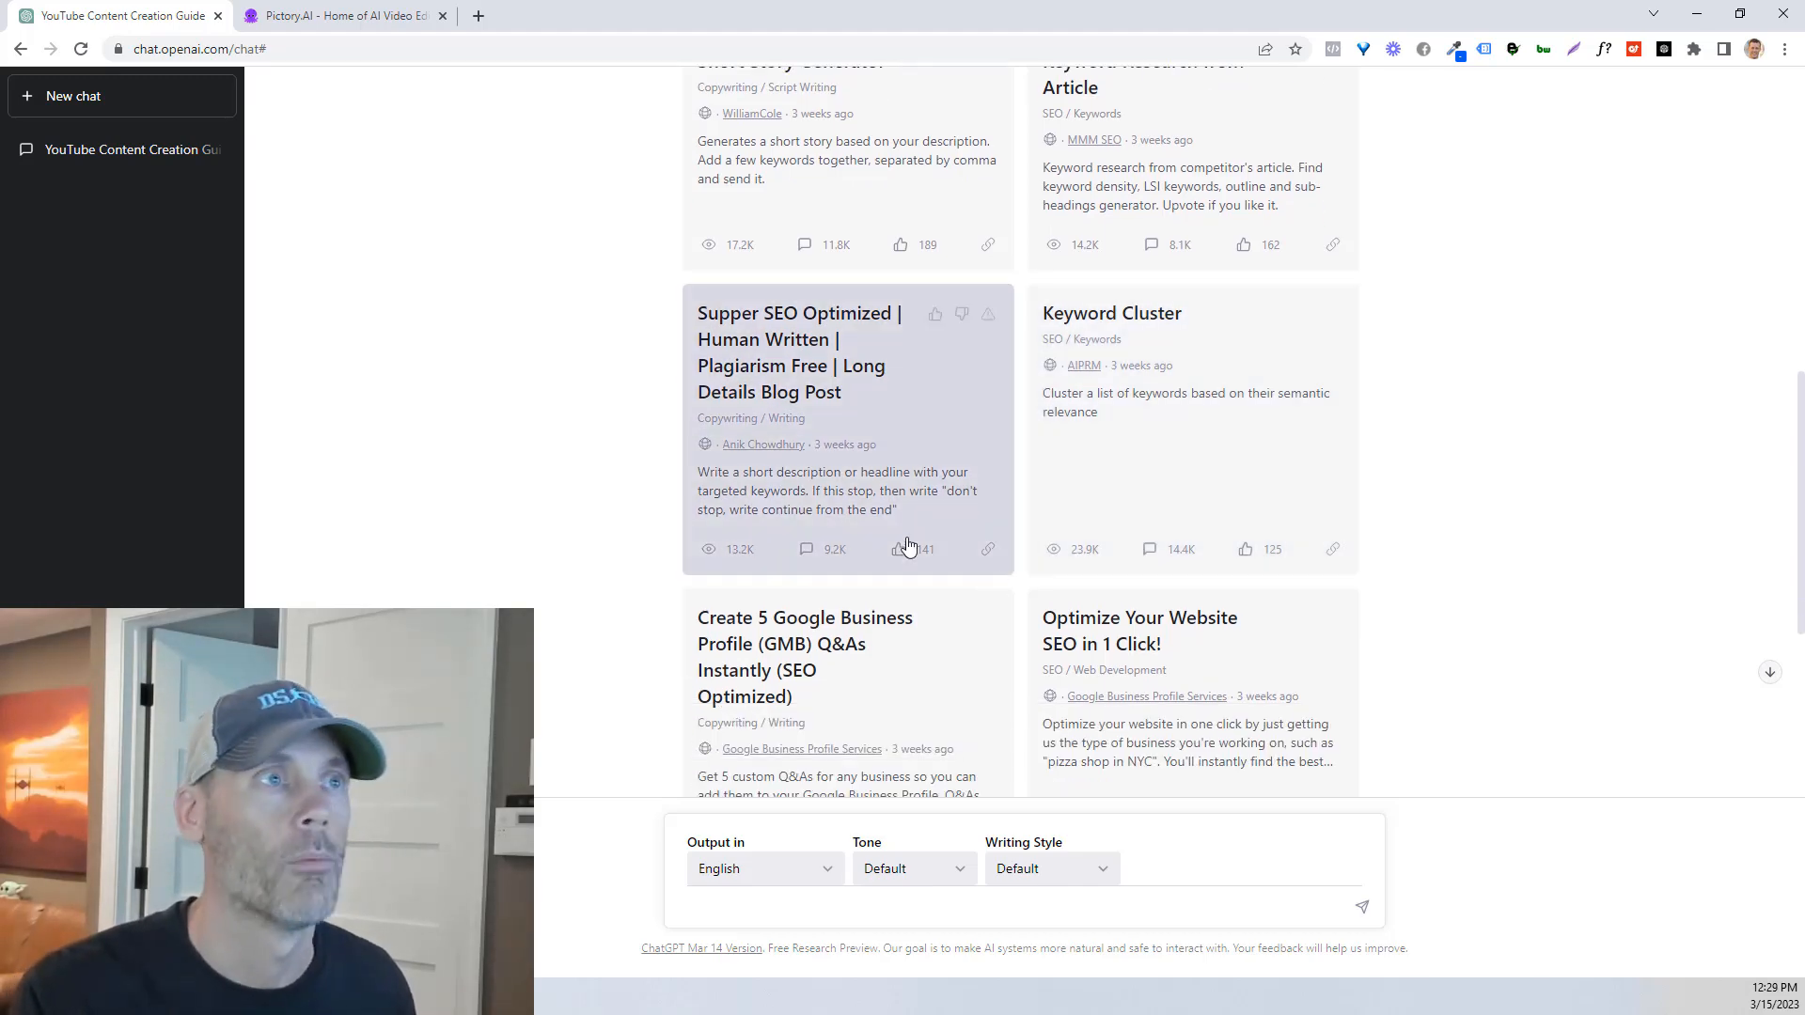
pyautogui.scroll(-3)
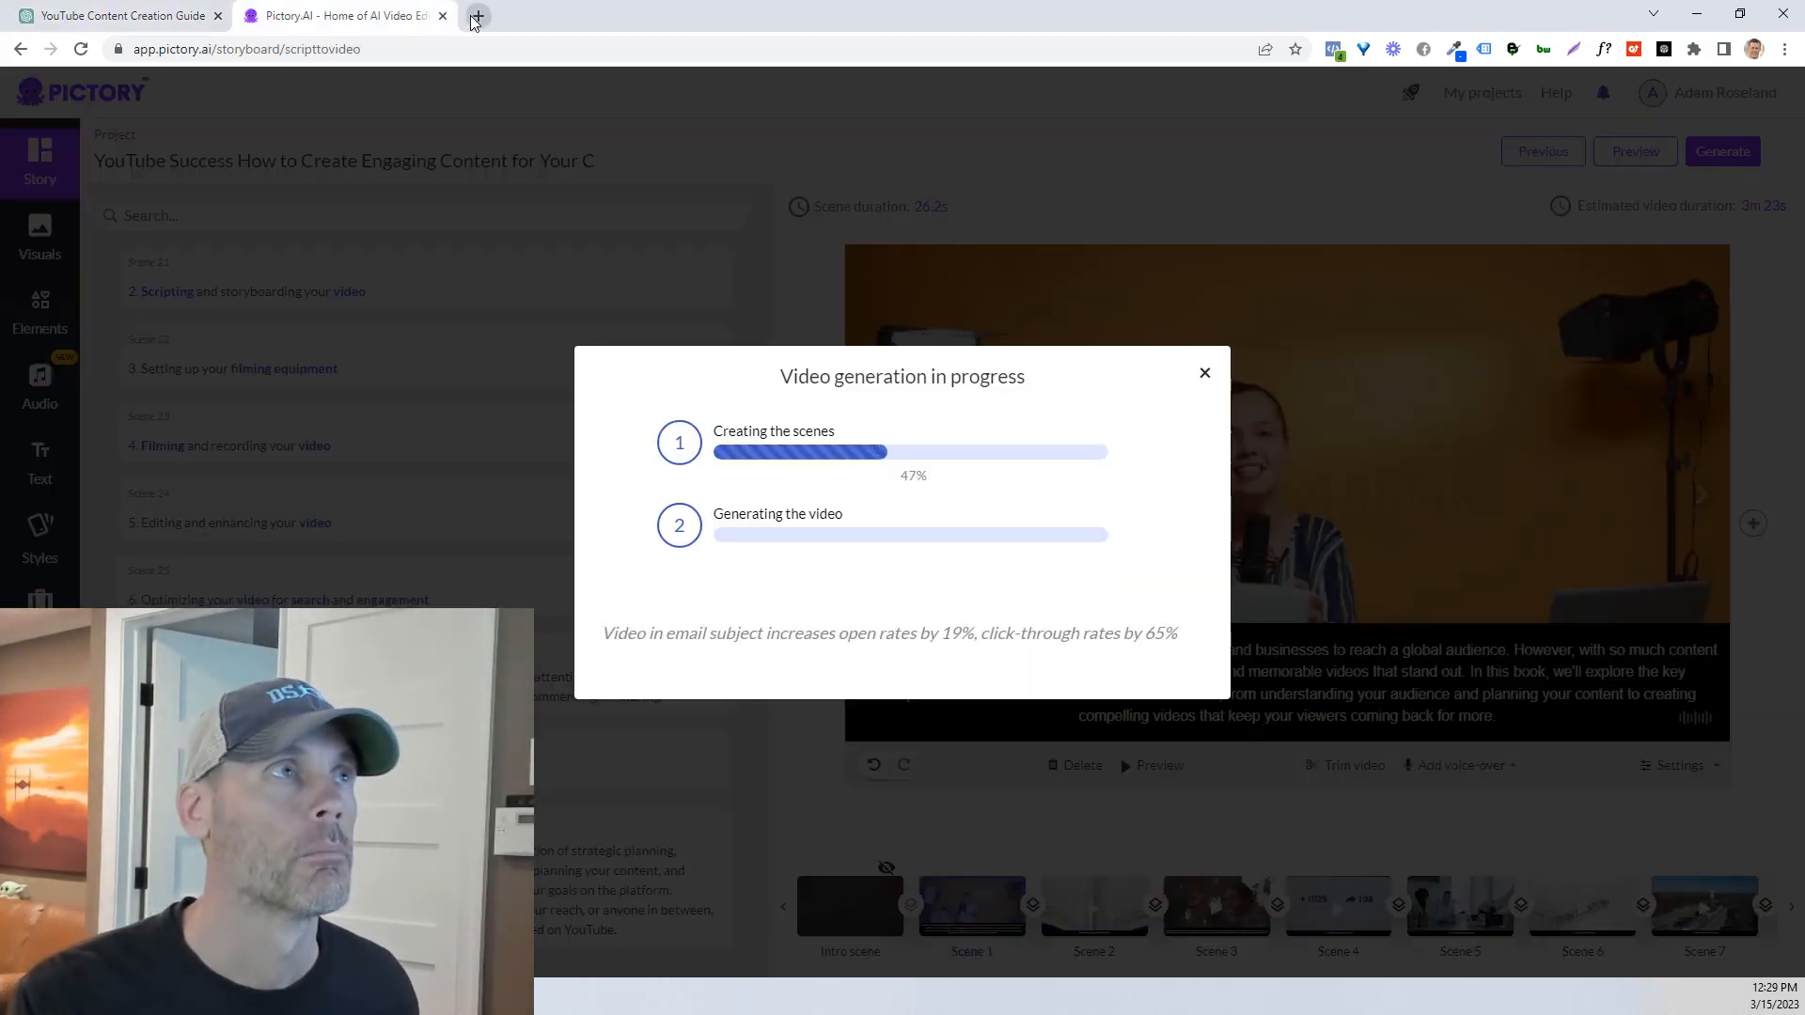
pyautogui.click(477, 15)
pyautogui.write('pictory.ai')
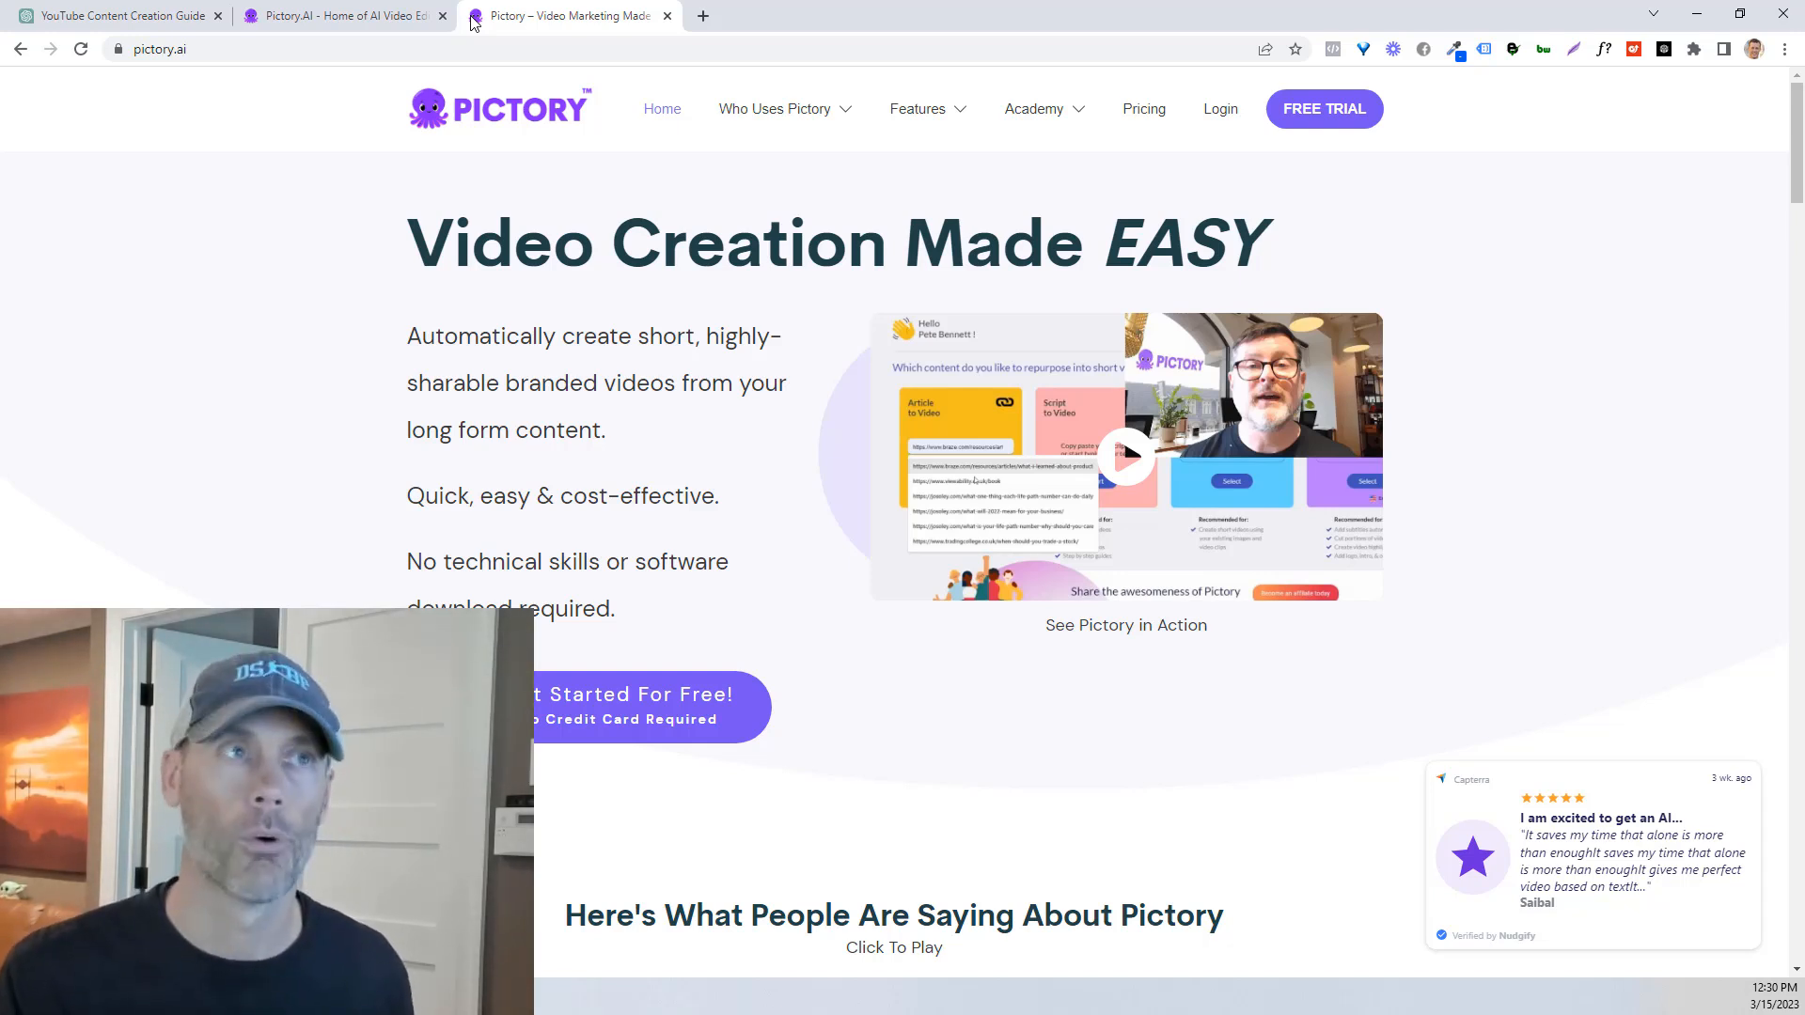
# Step: Open Pictory's pricing page with the Standard, Premium and Enterprise plans
pyautogui.click(1142, 108)
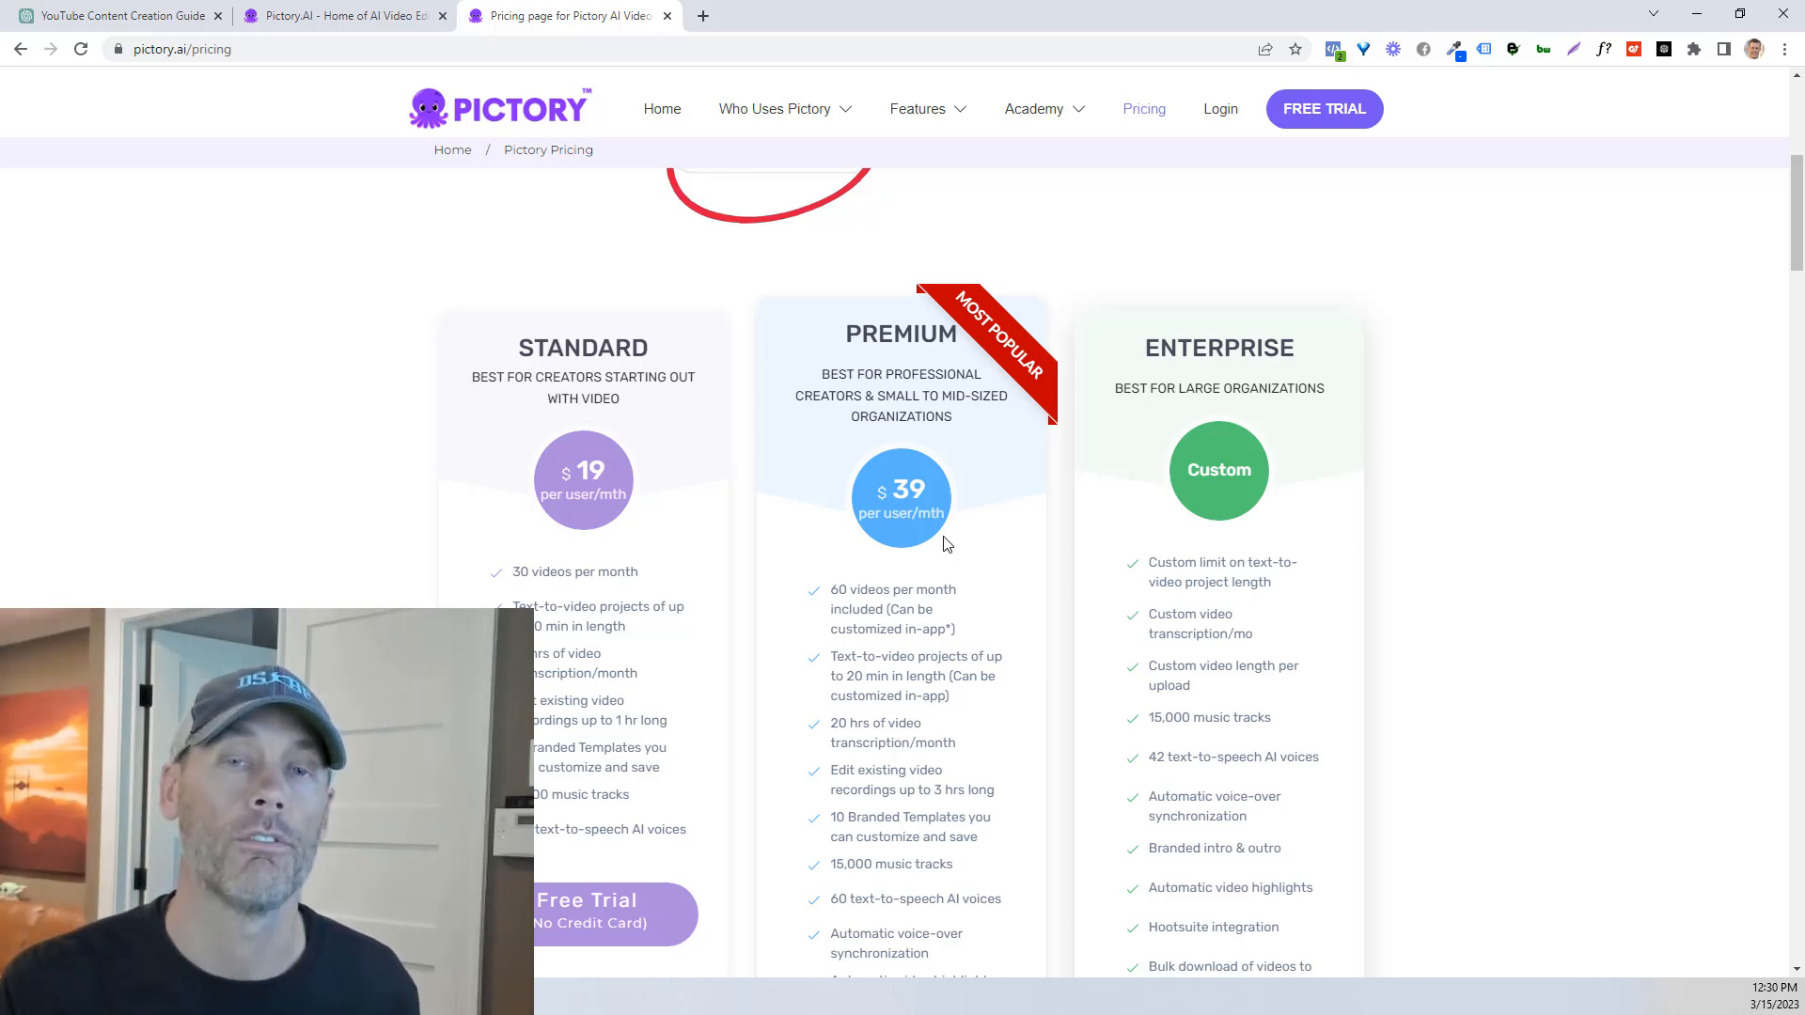
pyautogui.moveTo(1051, 590)
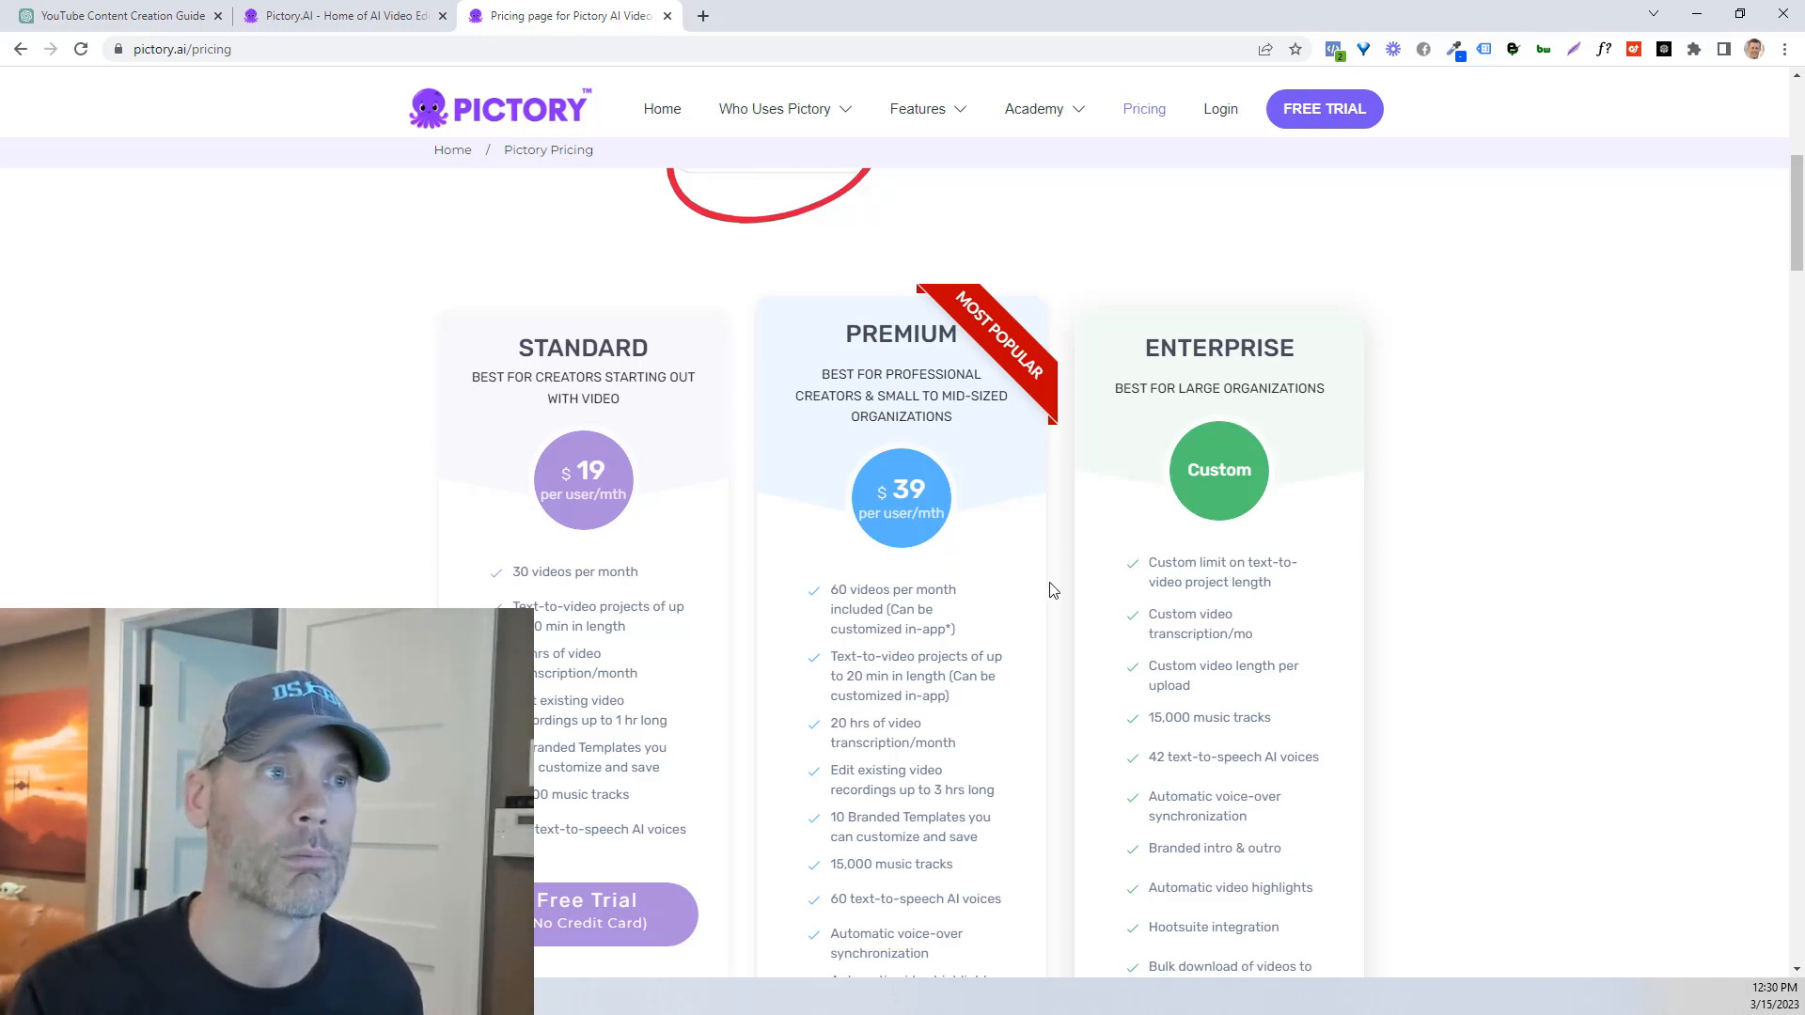